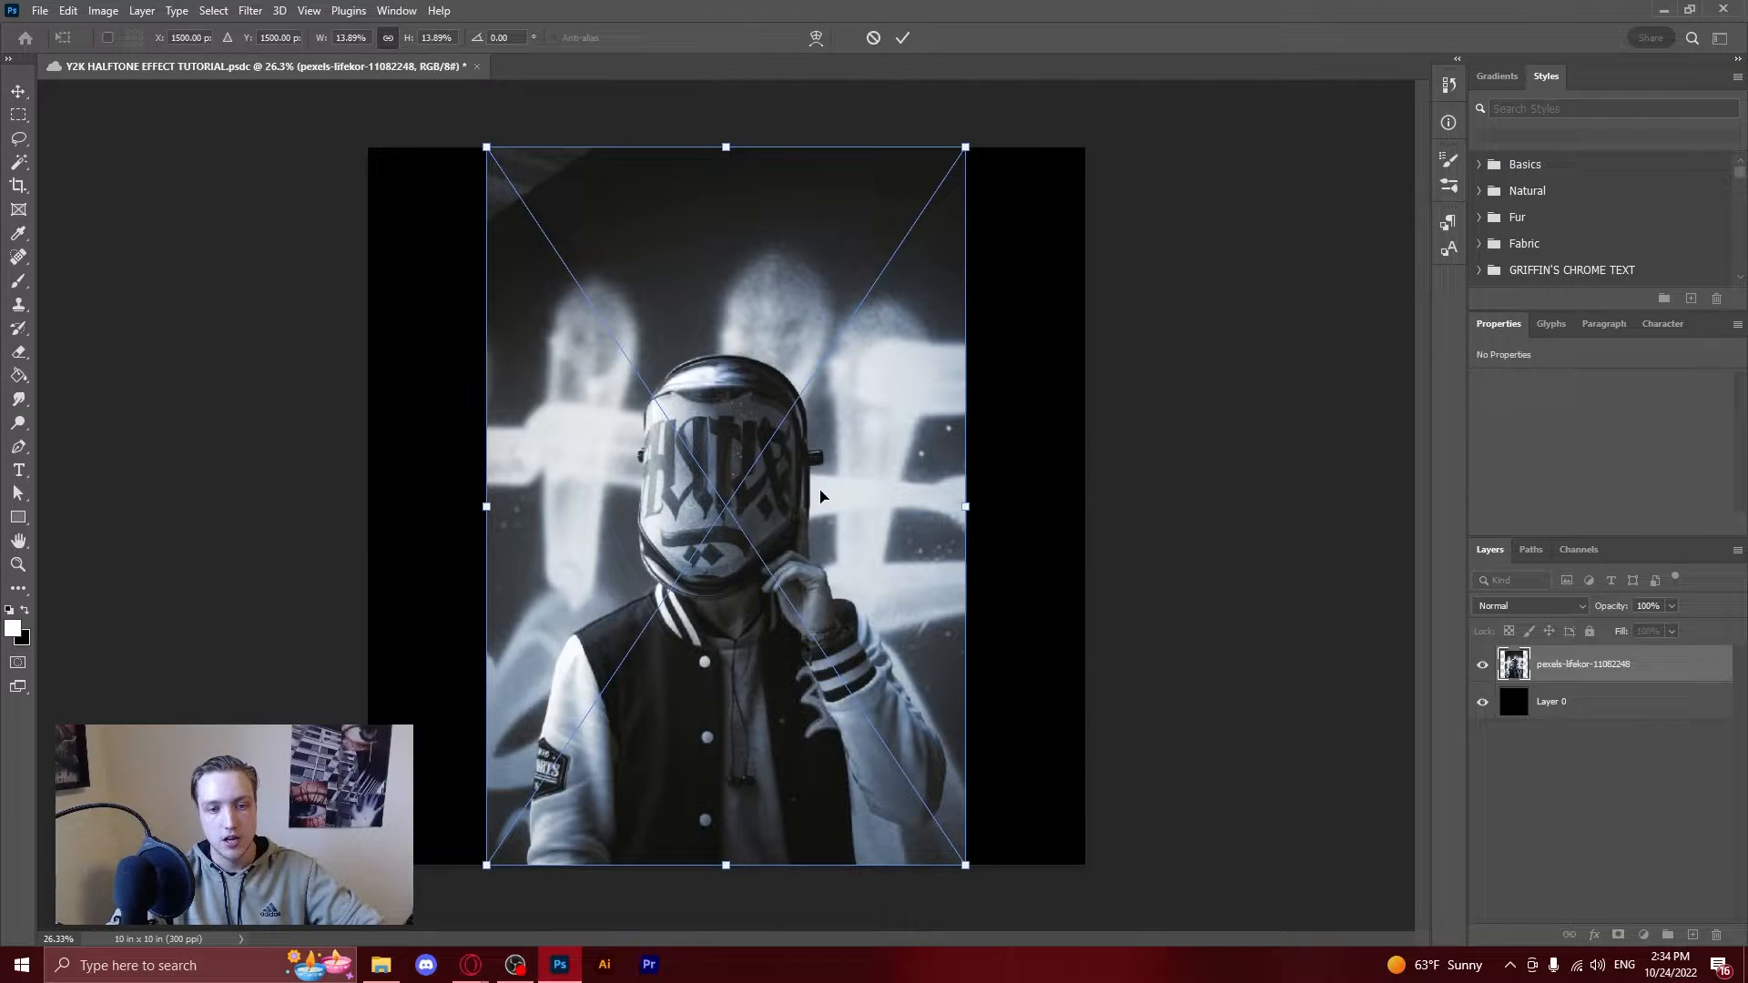
Scale the portrait photo to about 96% and centre it on the black canvas.
{"action": "right_click", "coordinate": [1582, 663]}
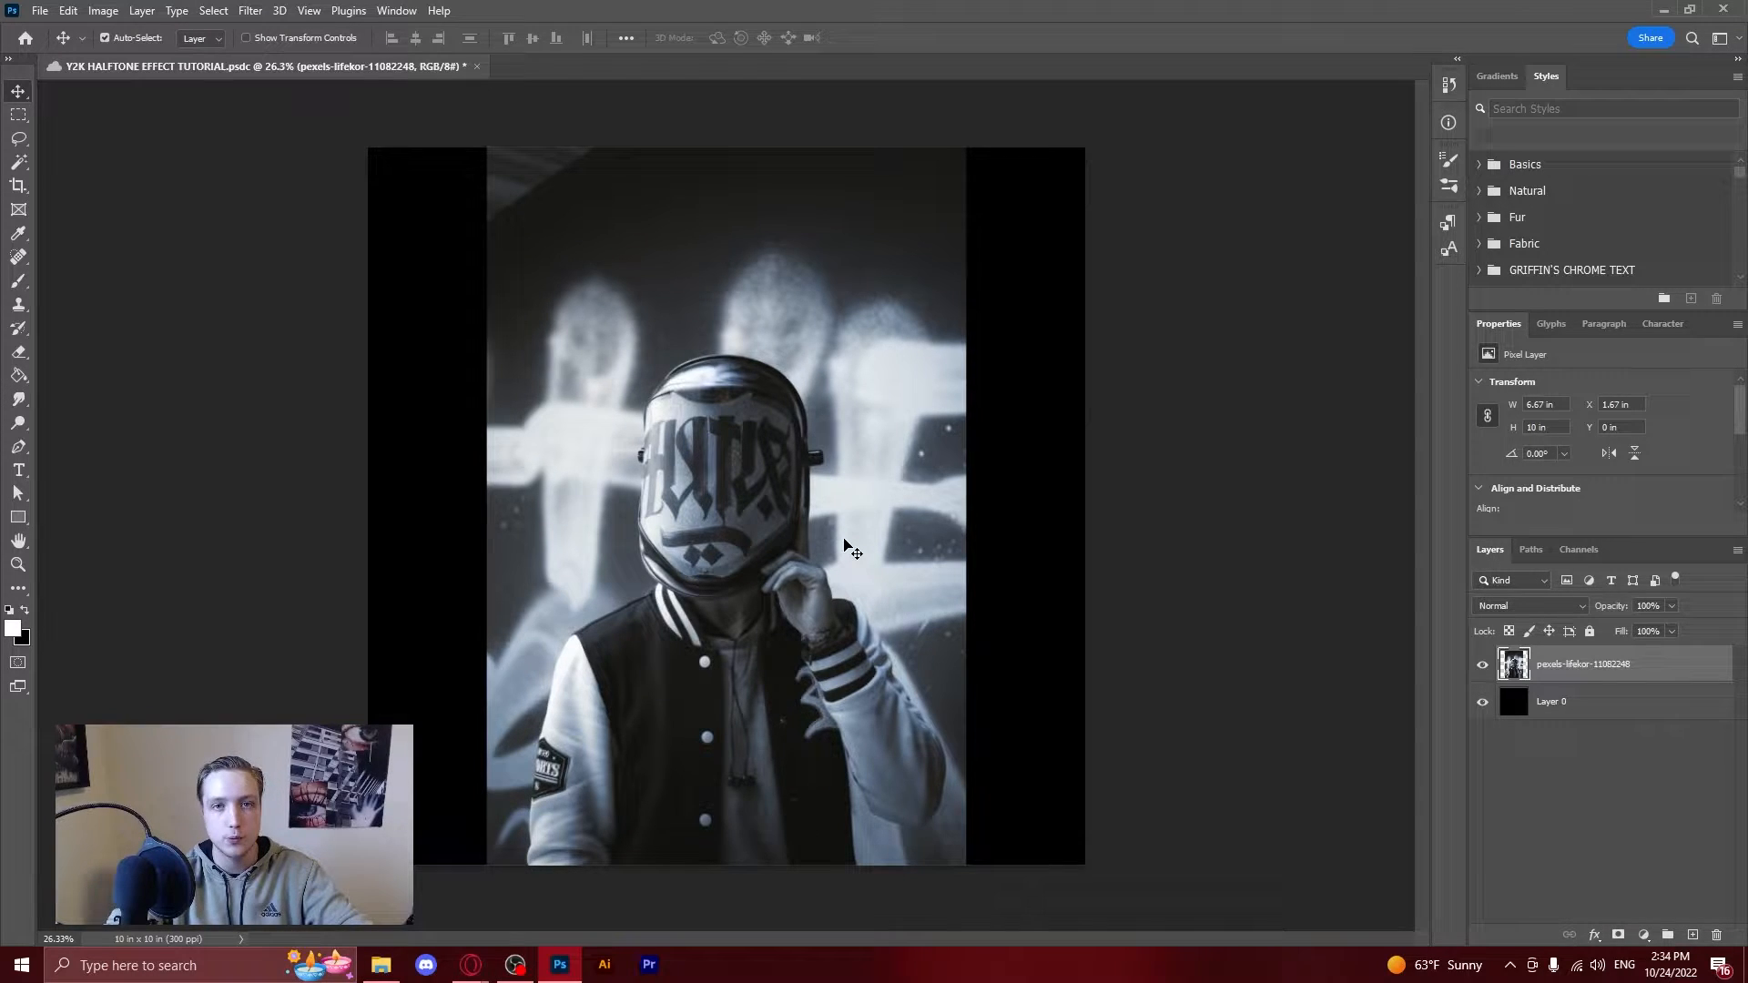
{"action": "mouse_move", "coordinate": [1056, 530]}
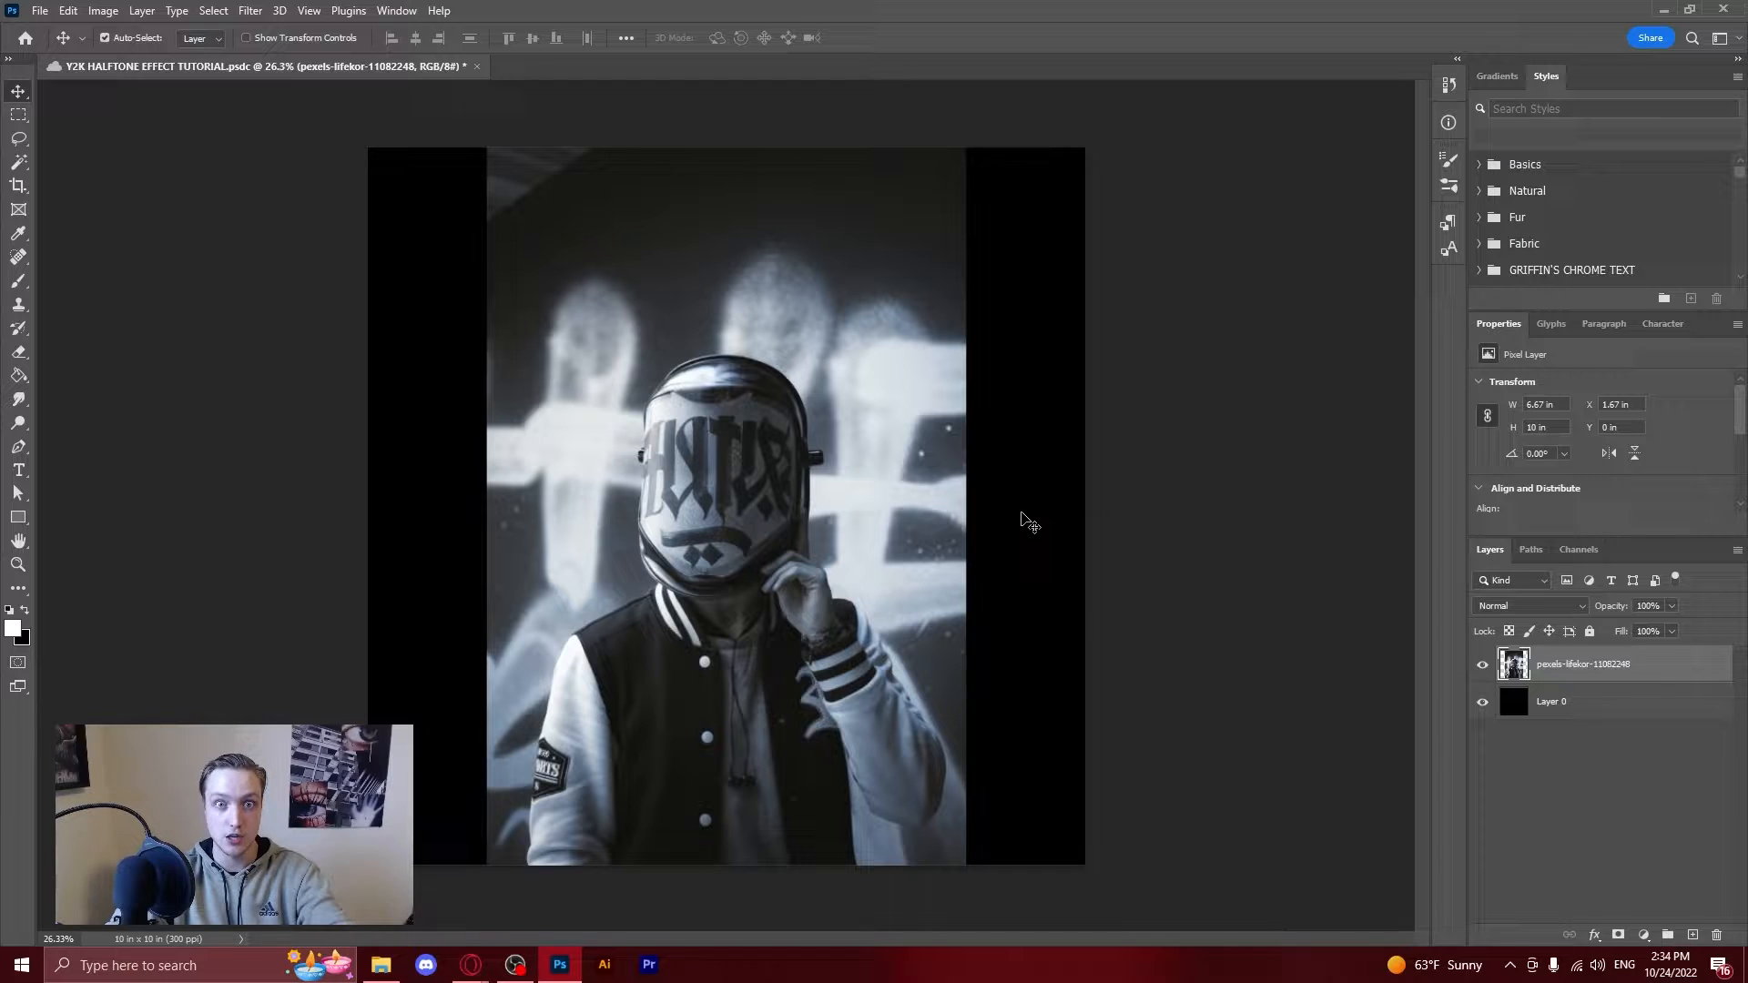
{"action": "mouse_move", "coordinate": [927, 525]}
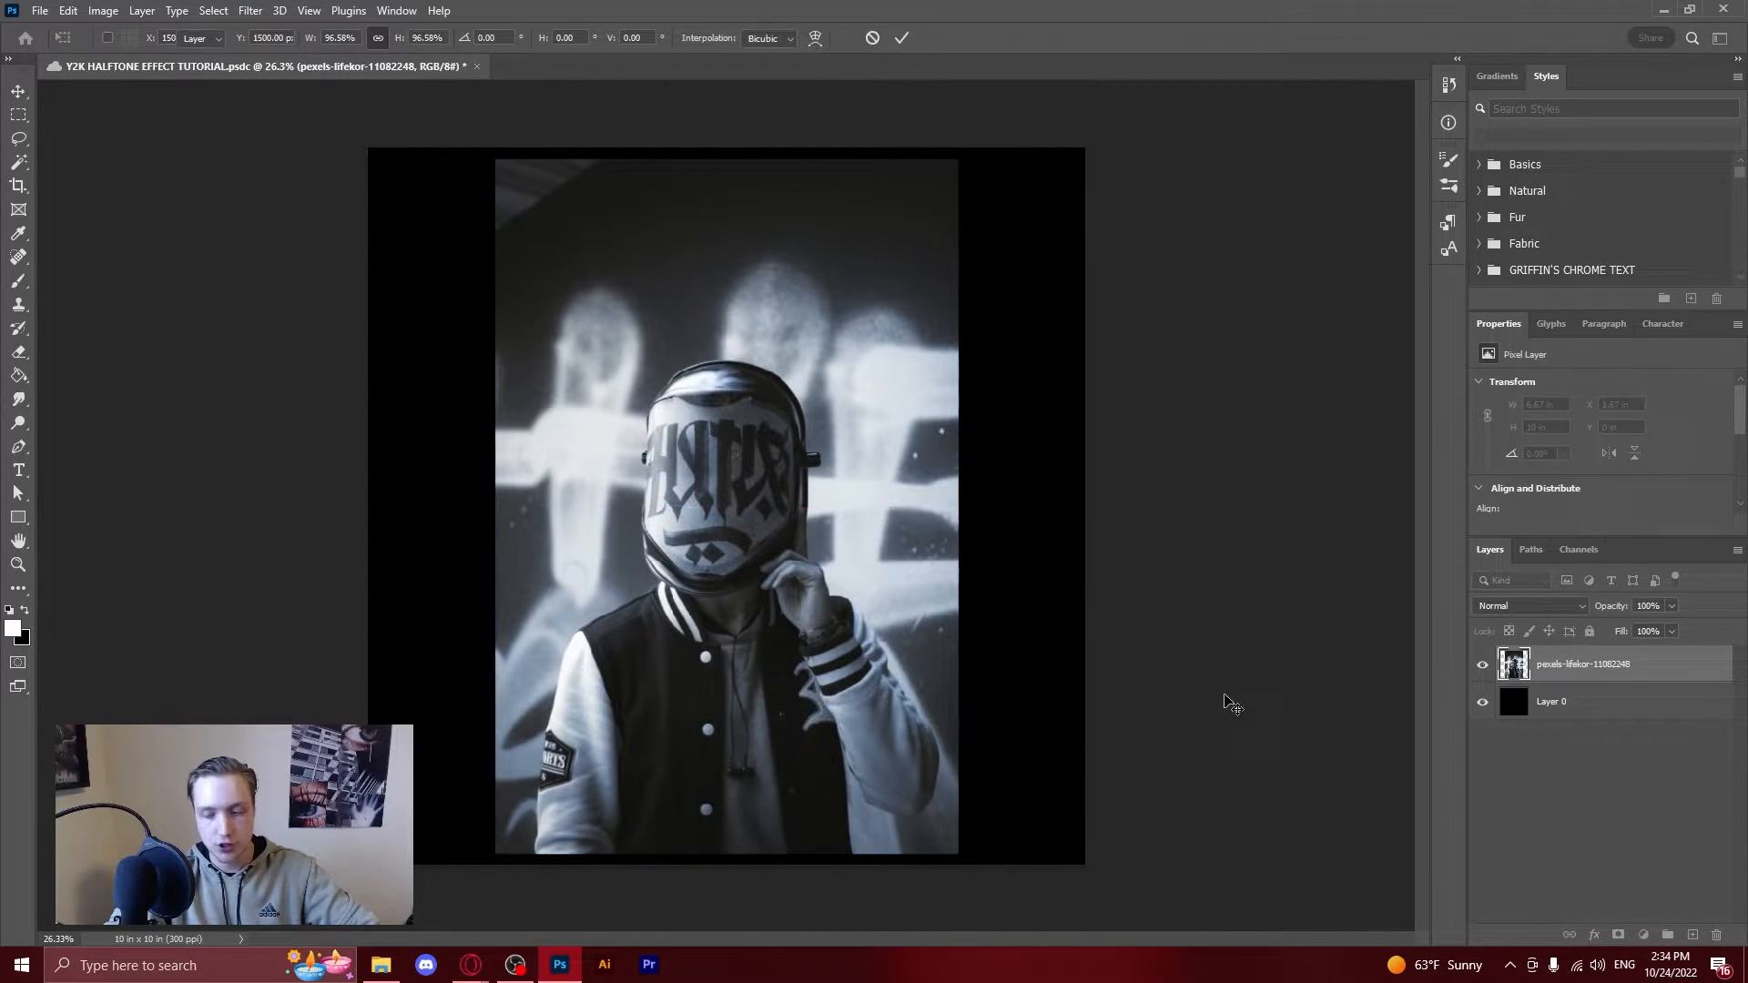
Remove the masked figure's background with the Remove Background quick action.
{"action": "right_click", "coordinate": [1583, 664]}
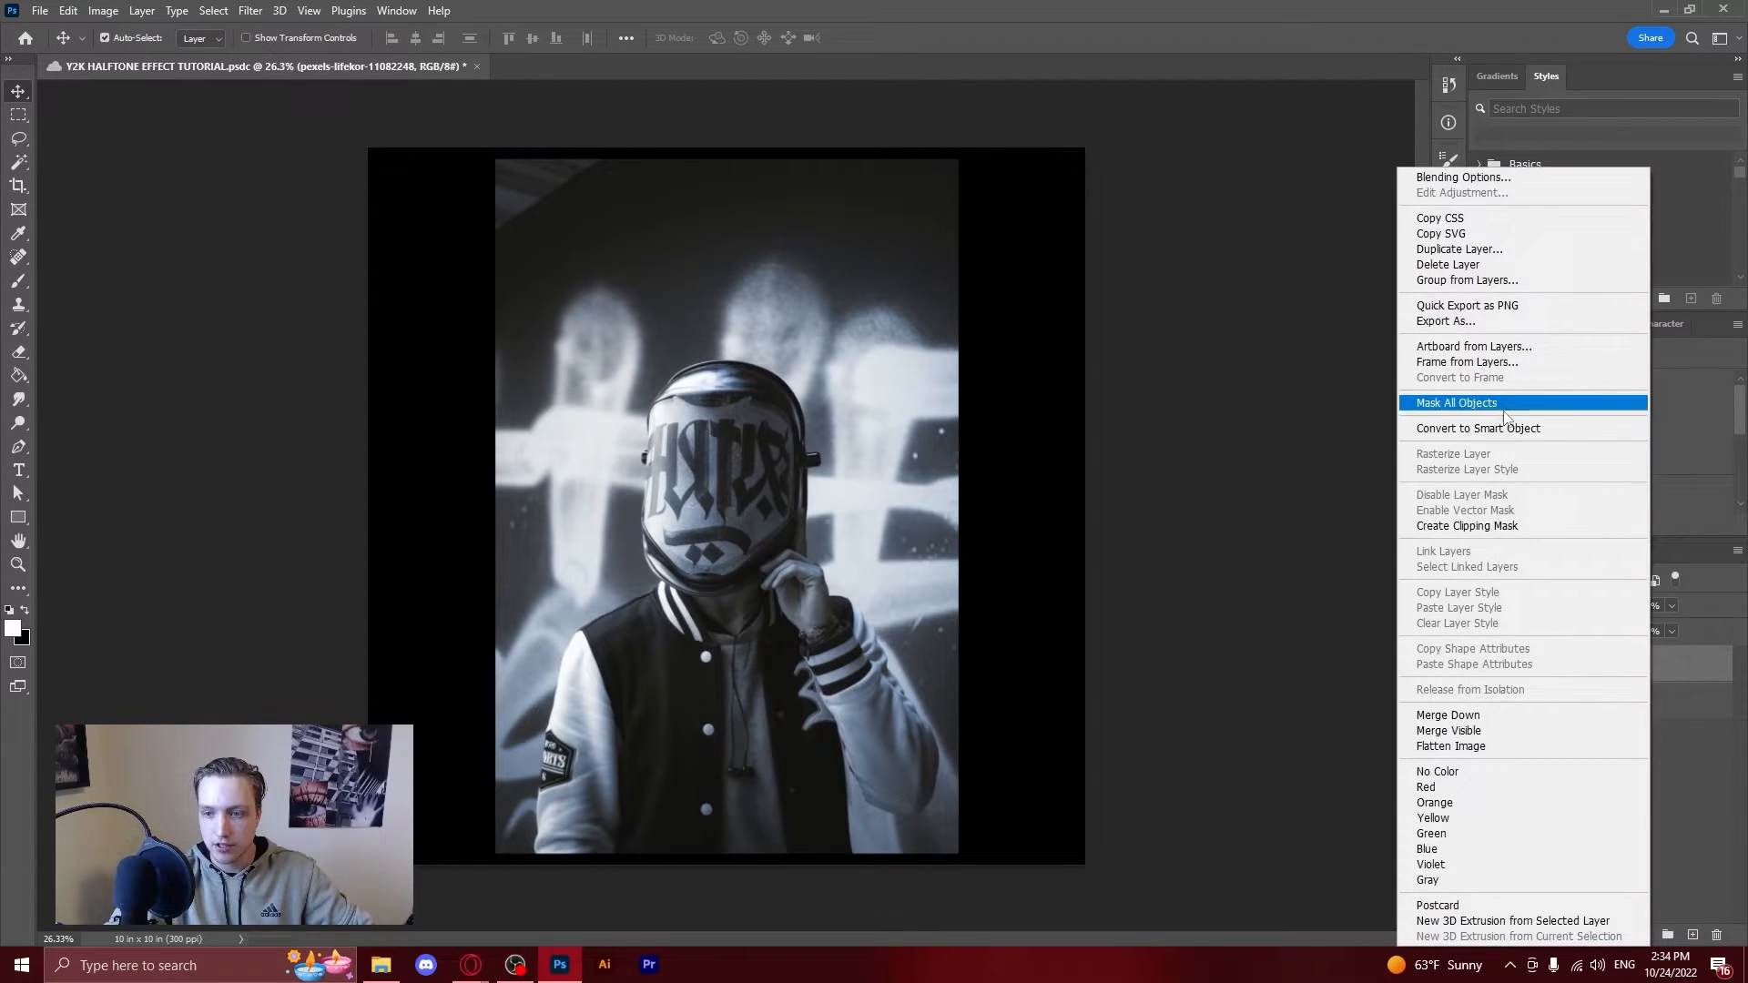
{"action": "mouse_move", "coordinate": [1488, 462]}
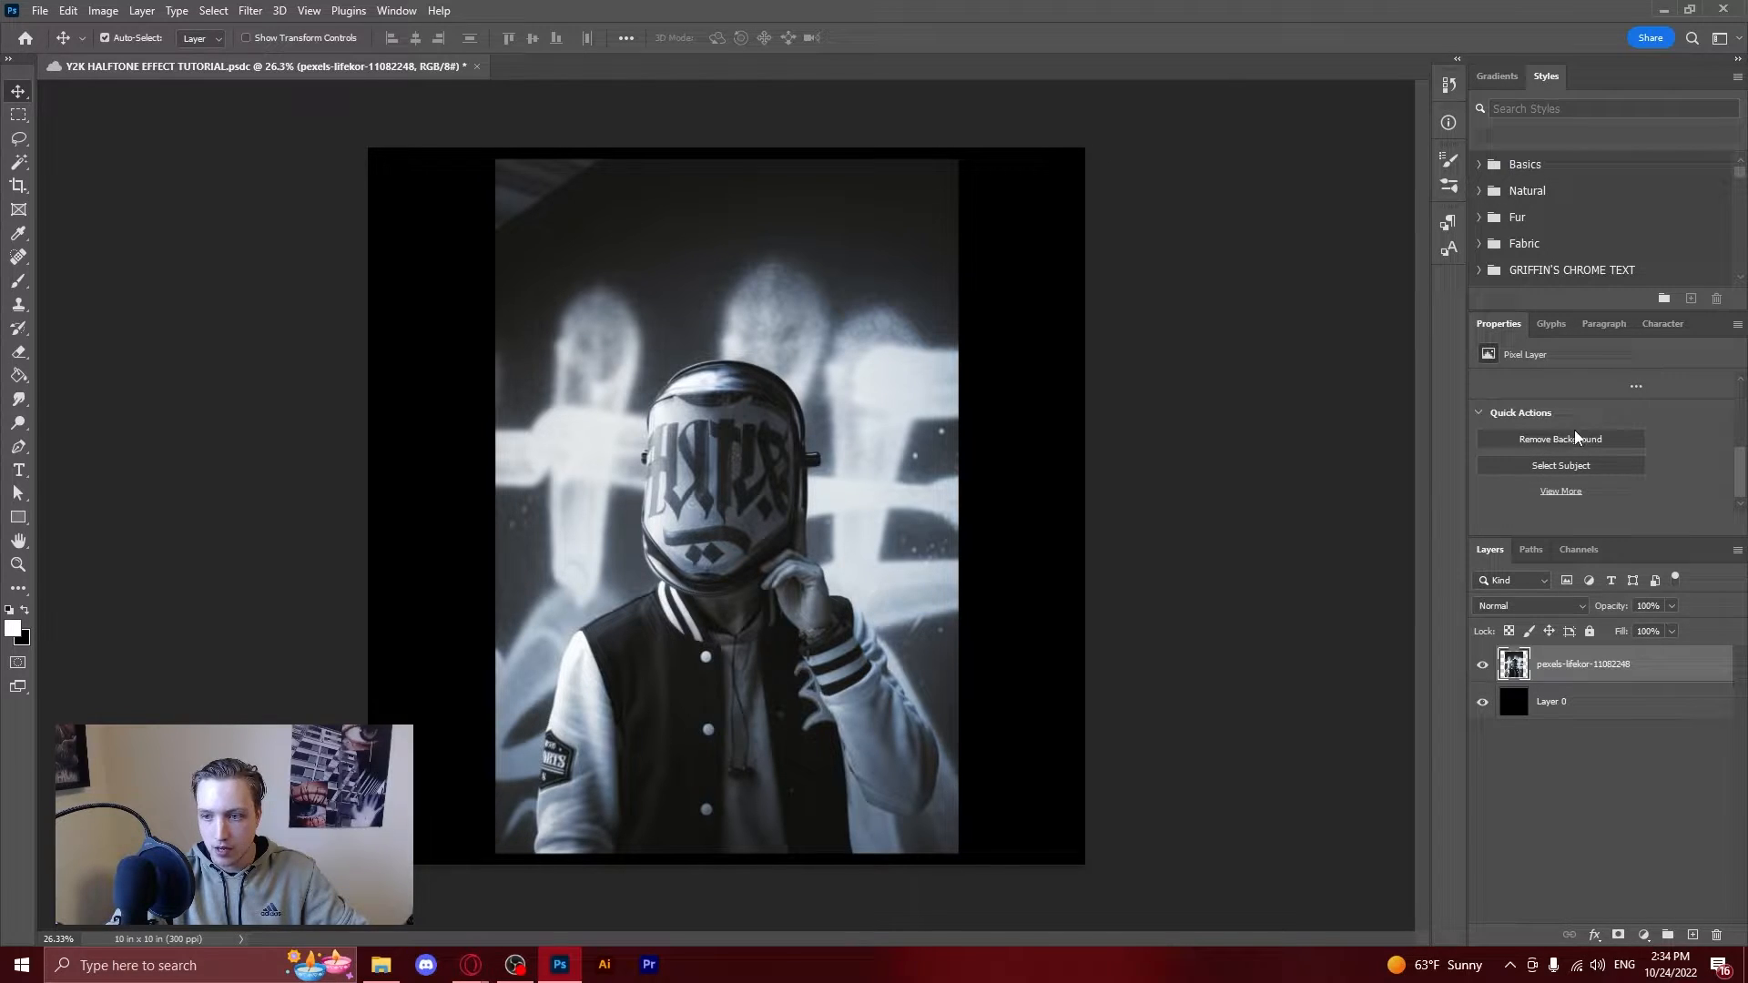
{"action": "mouse_move", "coordinate": [1559, 438]}
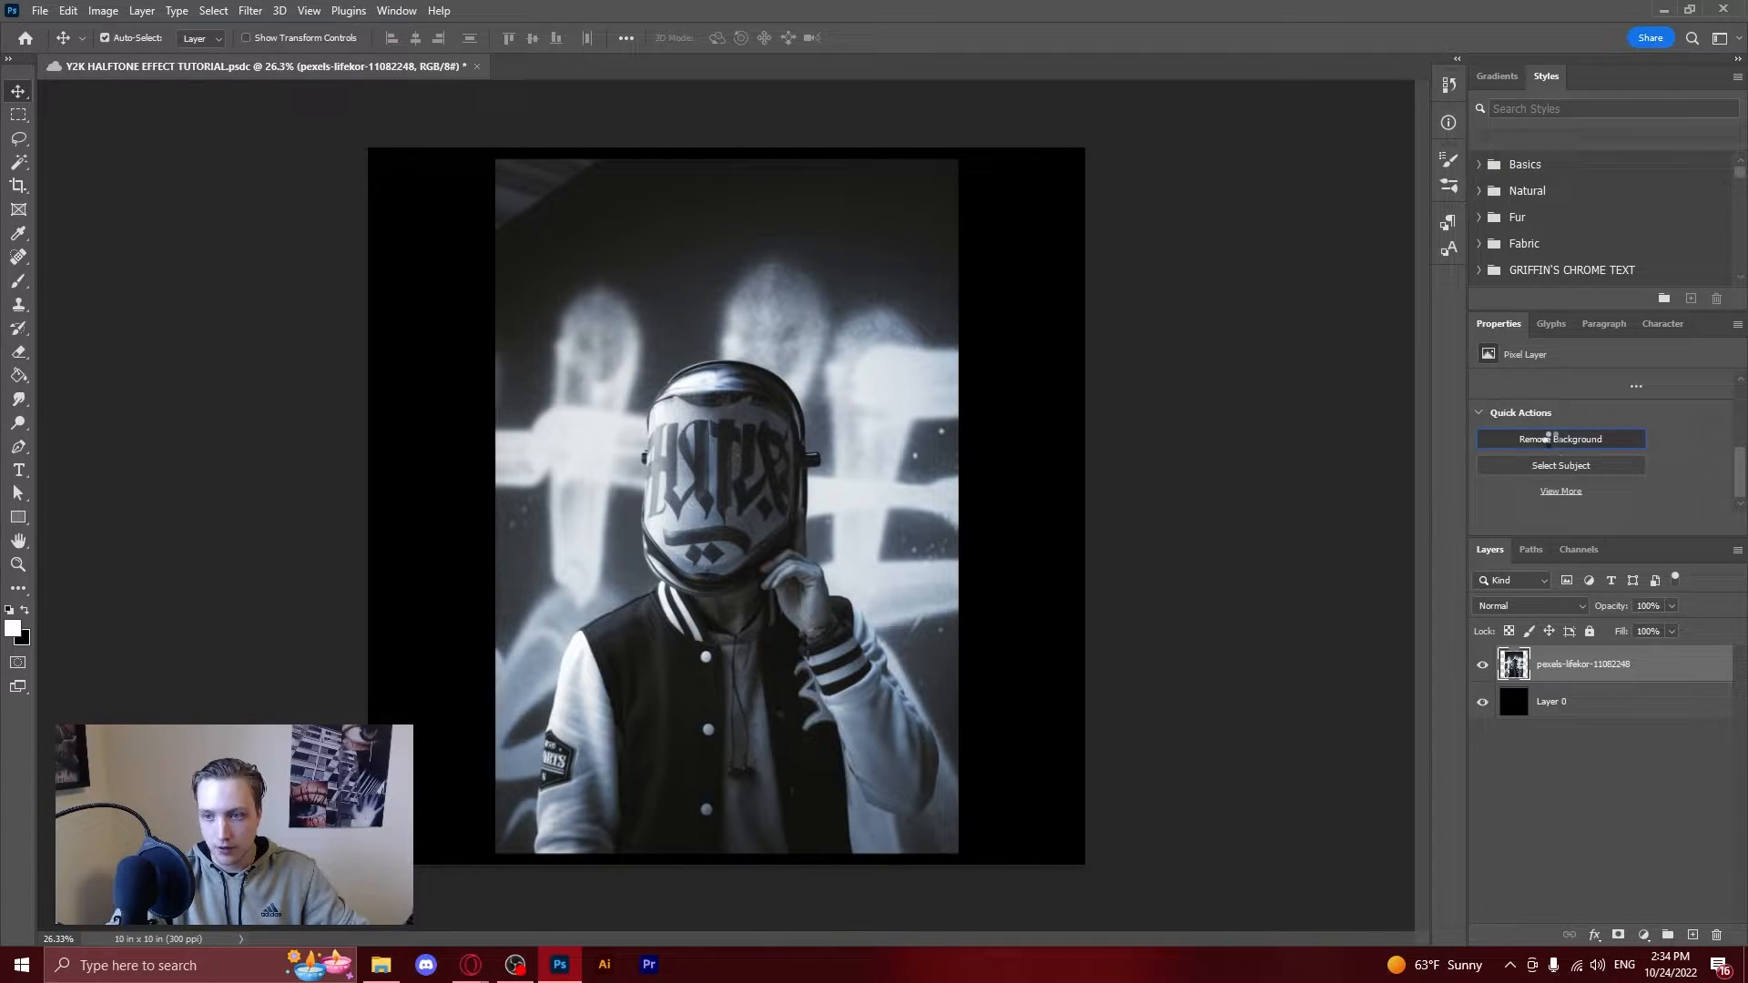
{"action": "left_click", "coordinate": [1559, 438]}
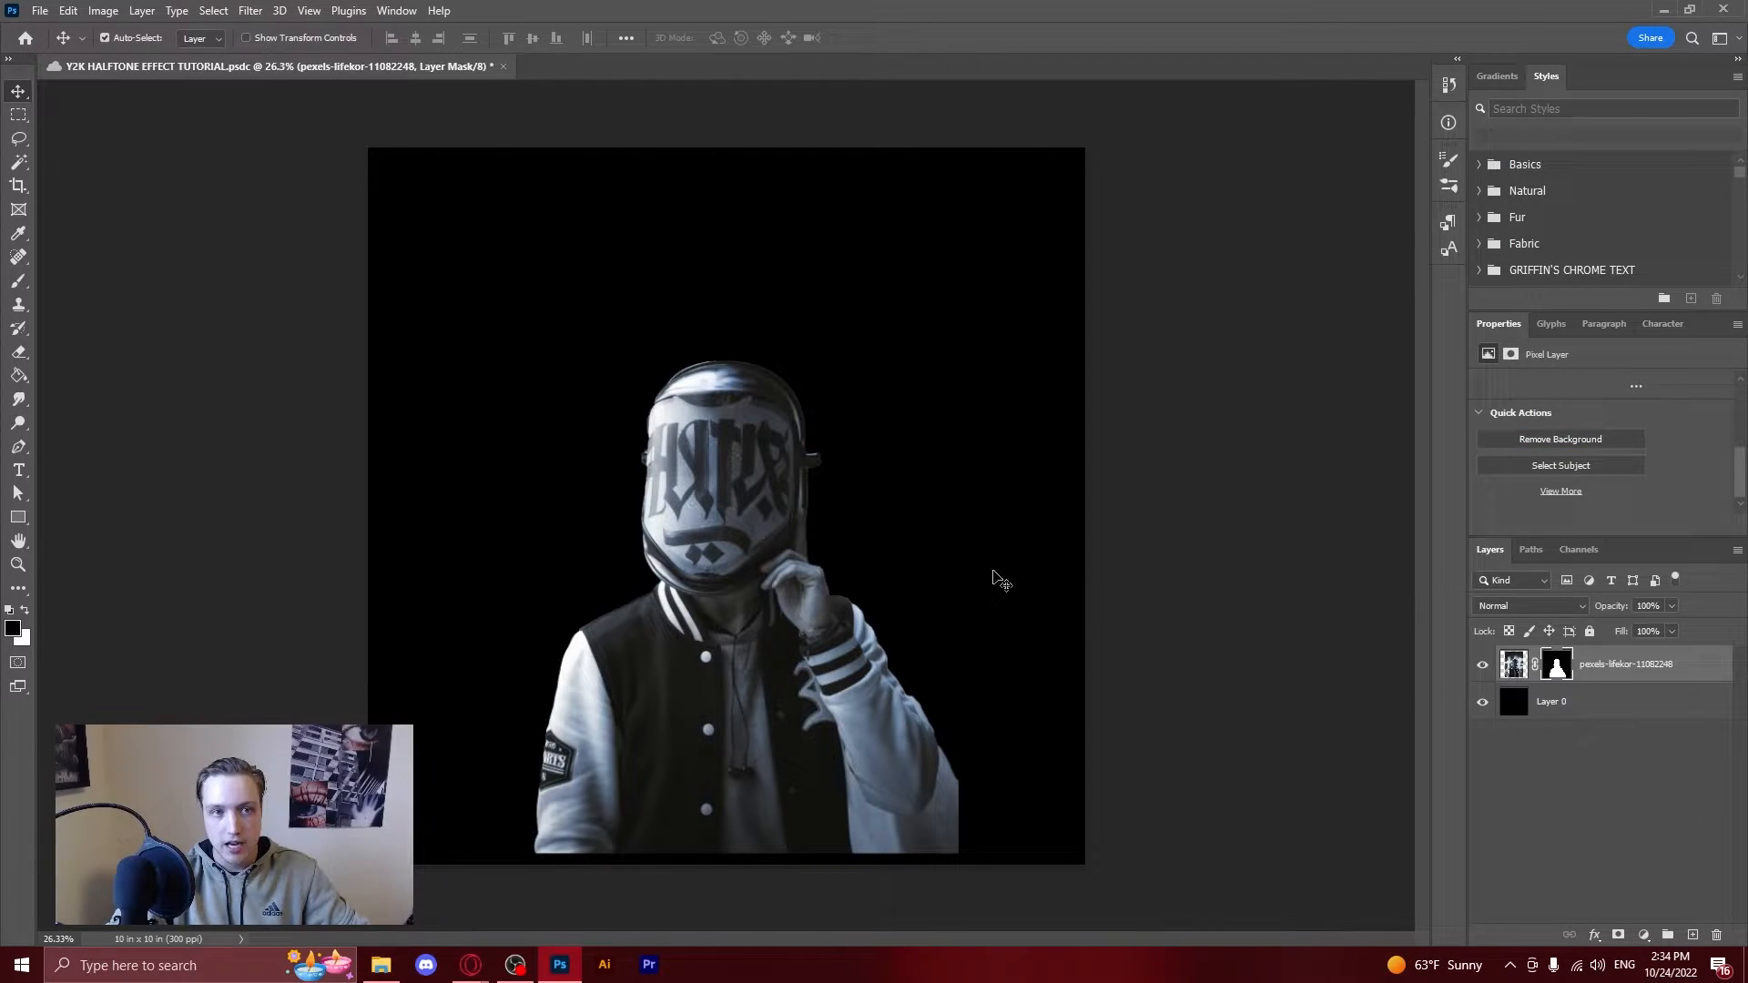
{"action": "left_click", "coordinate": [396, 10]}
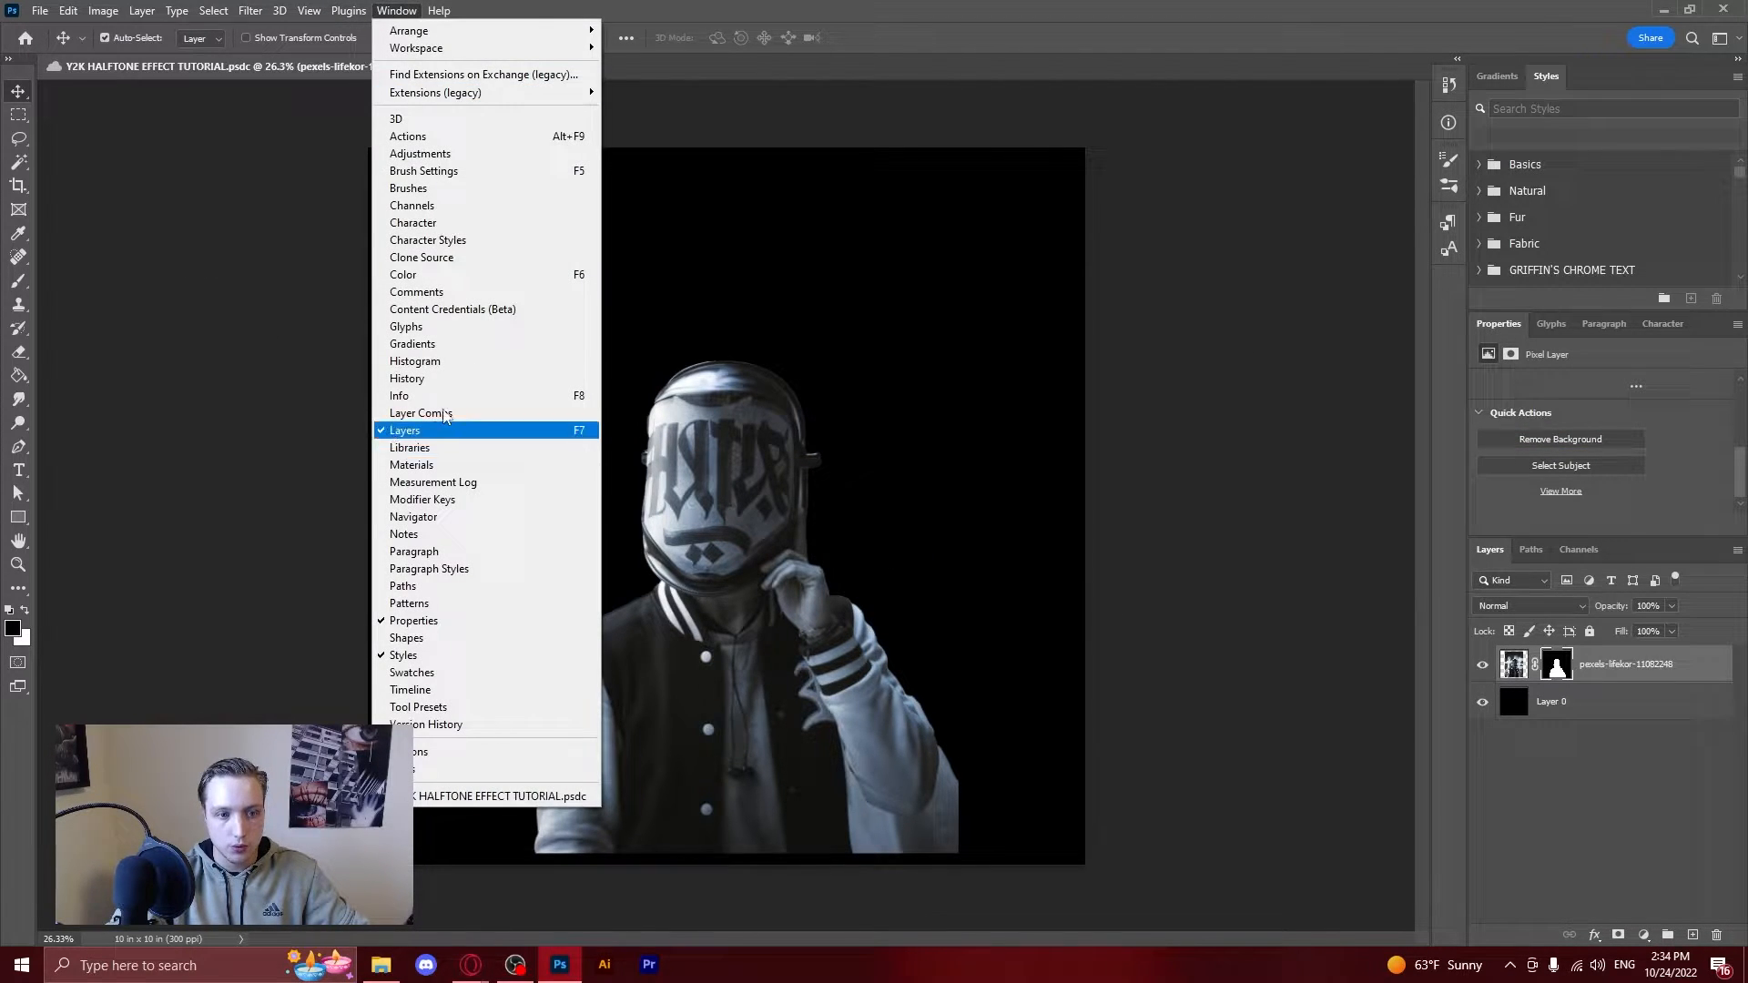
{"action": "mouse_move", "coordinate": [467, 621]}
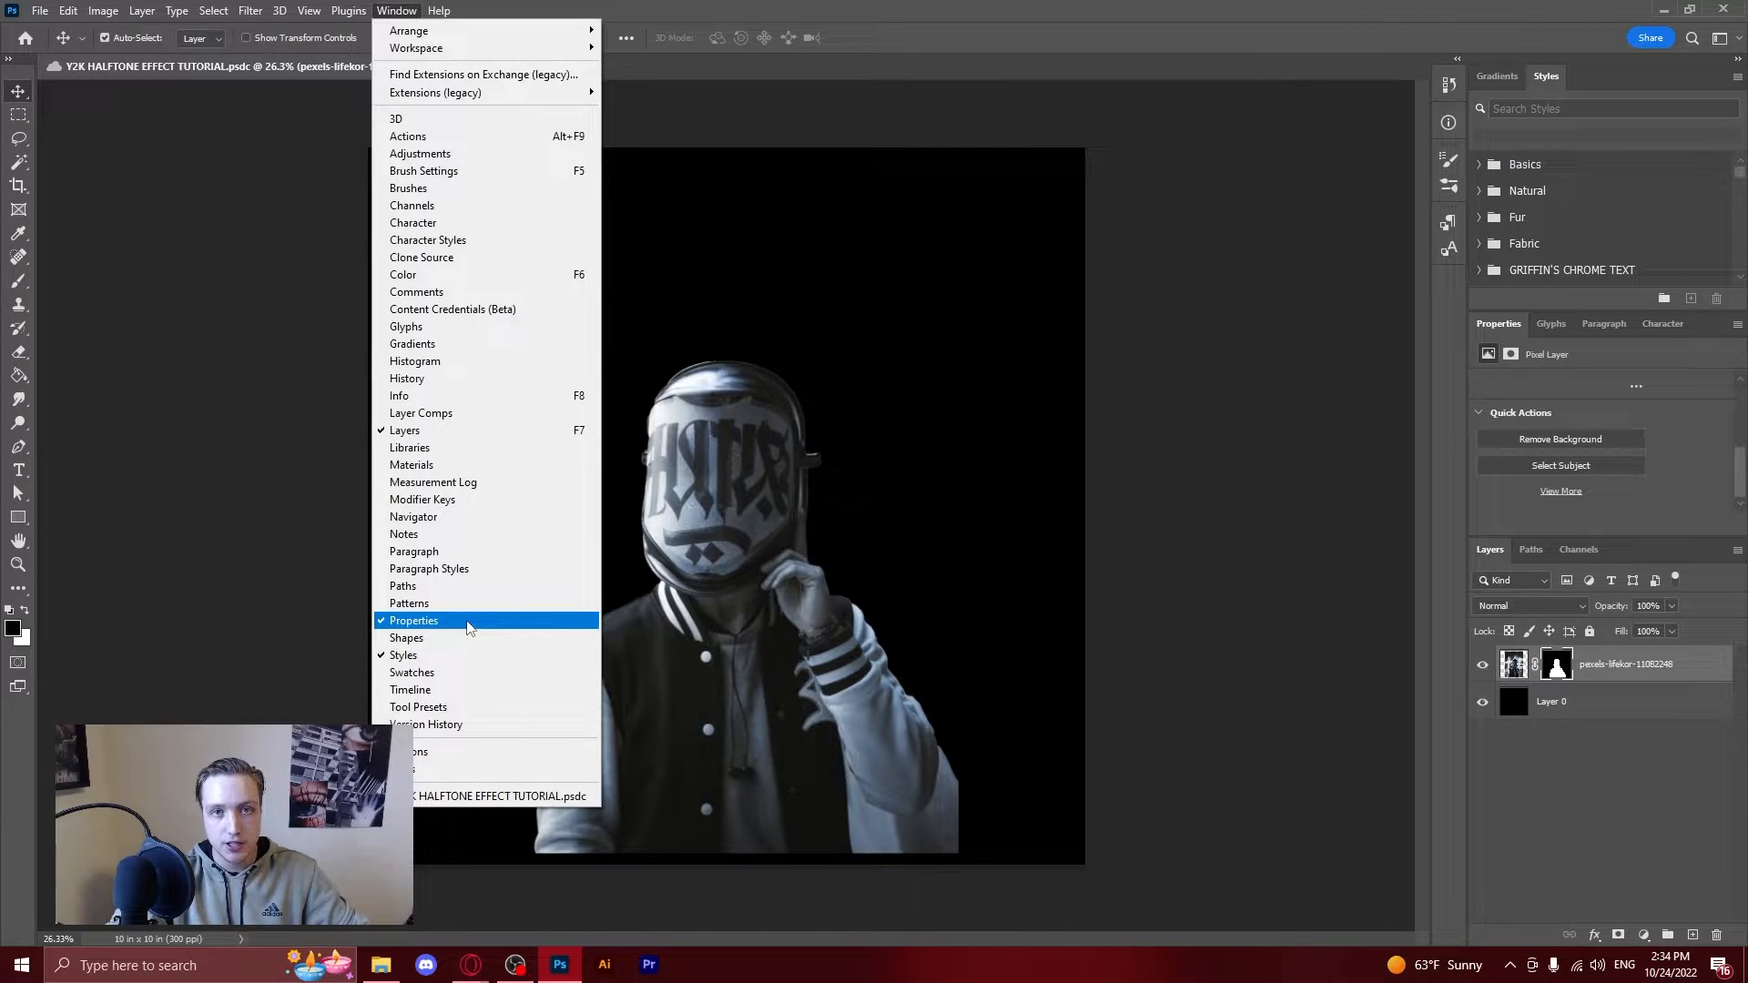
{"action": "mouse_move", "coordinate": [1123, 485]}
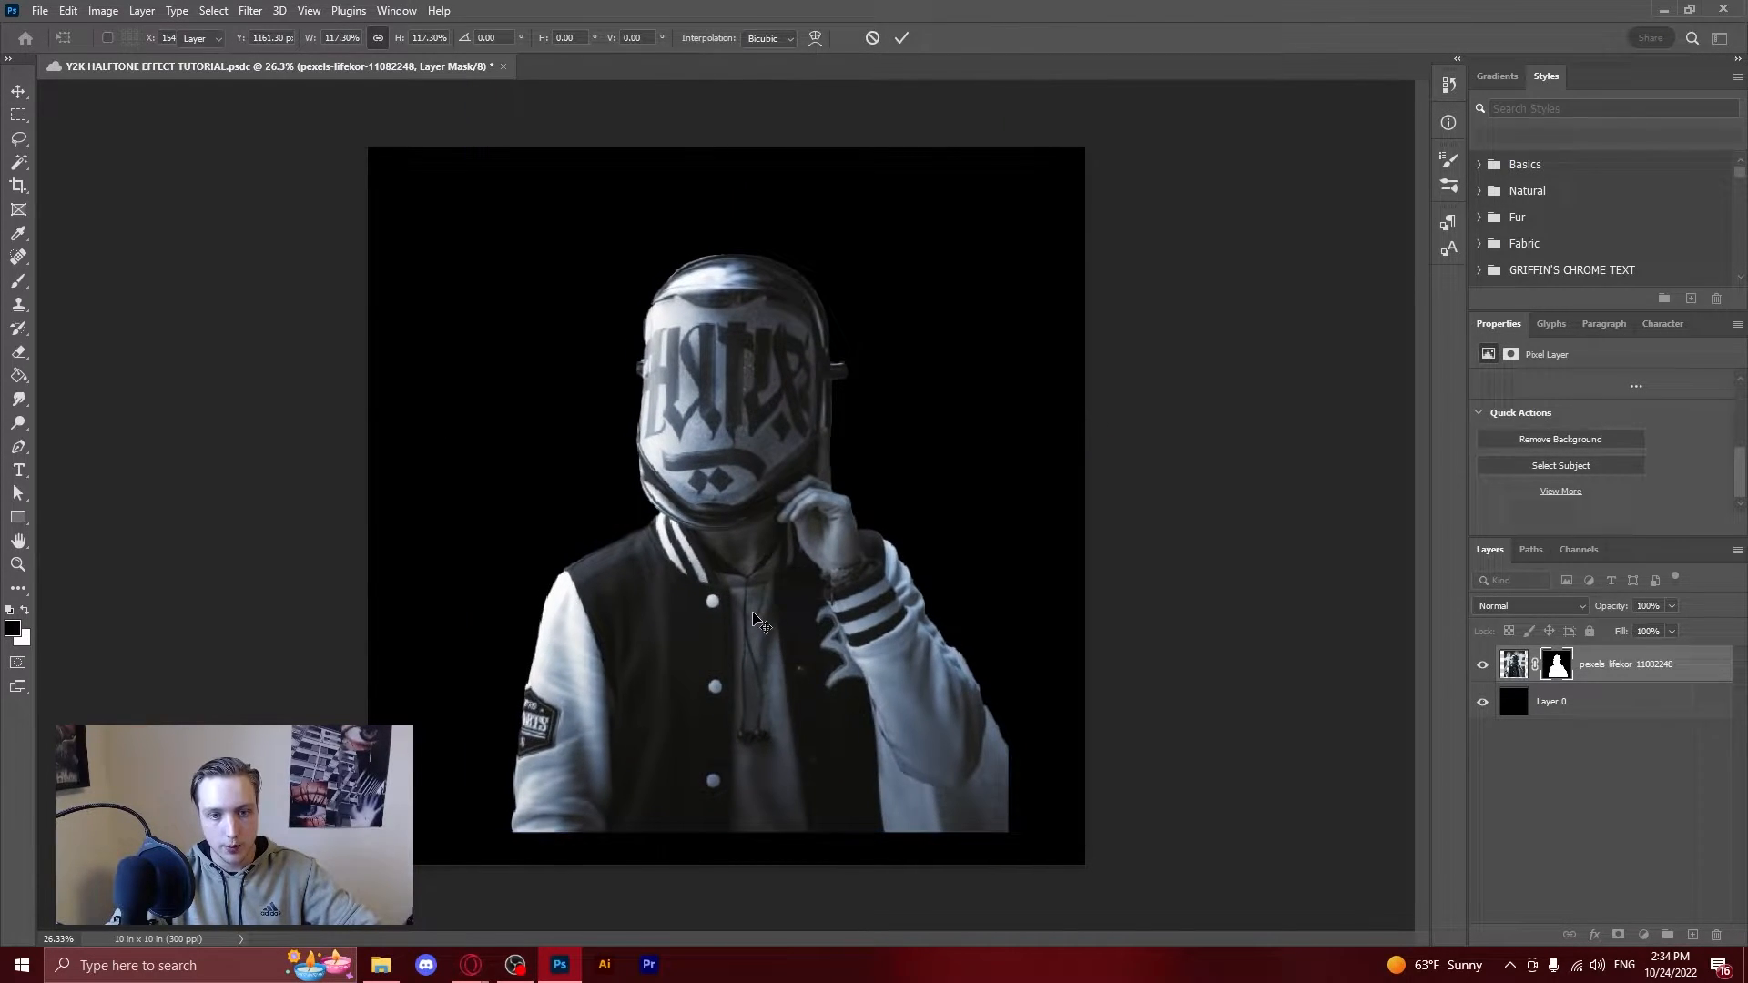
Commit the enlarged figure and add a black-pink-white Gradient Map with middle stop #ff00f0.
{"action": "left_click", "coordinate": [901, 37]}
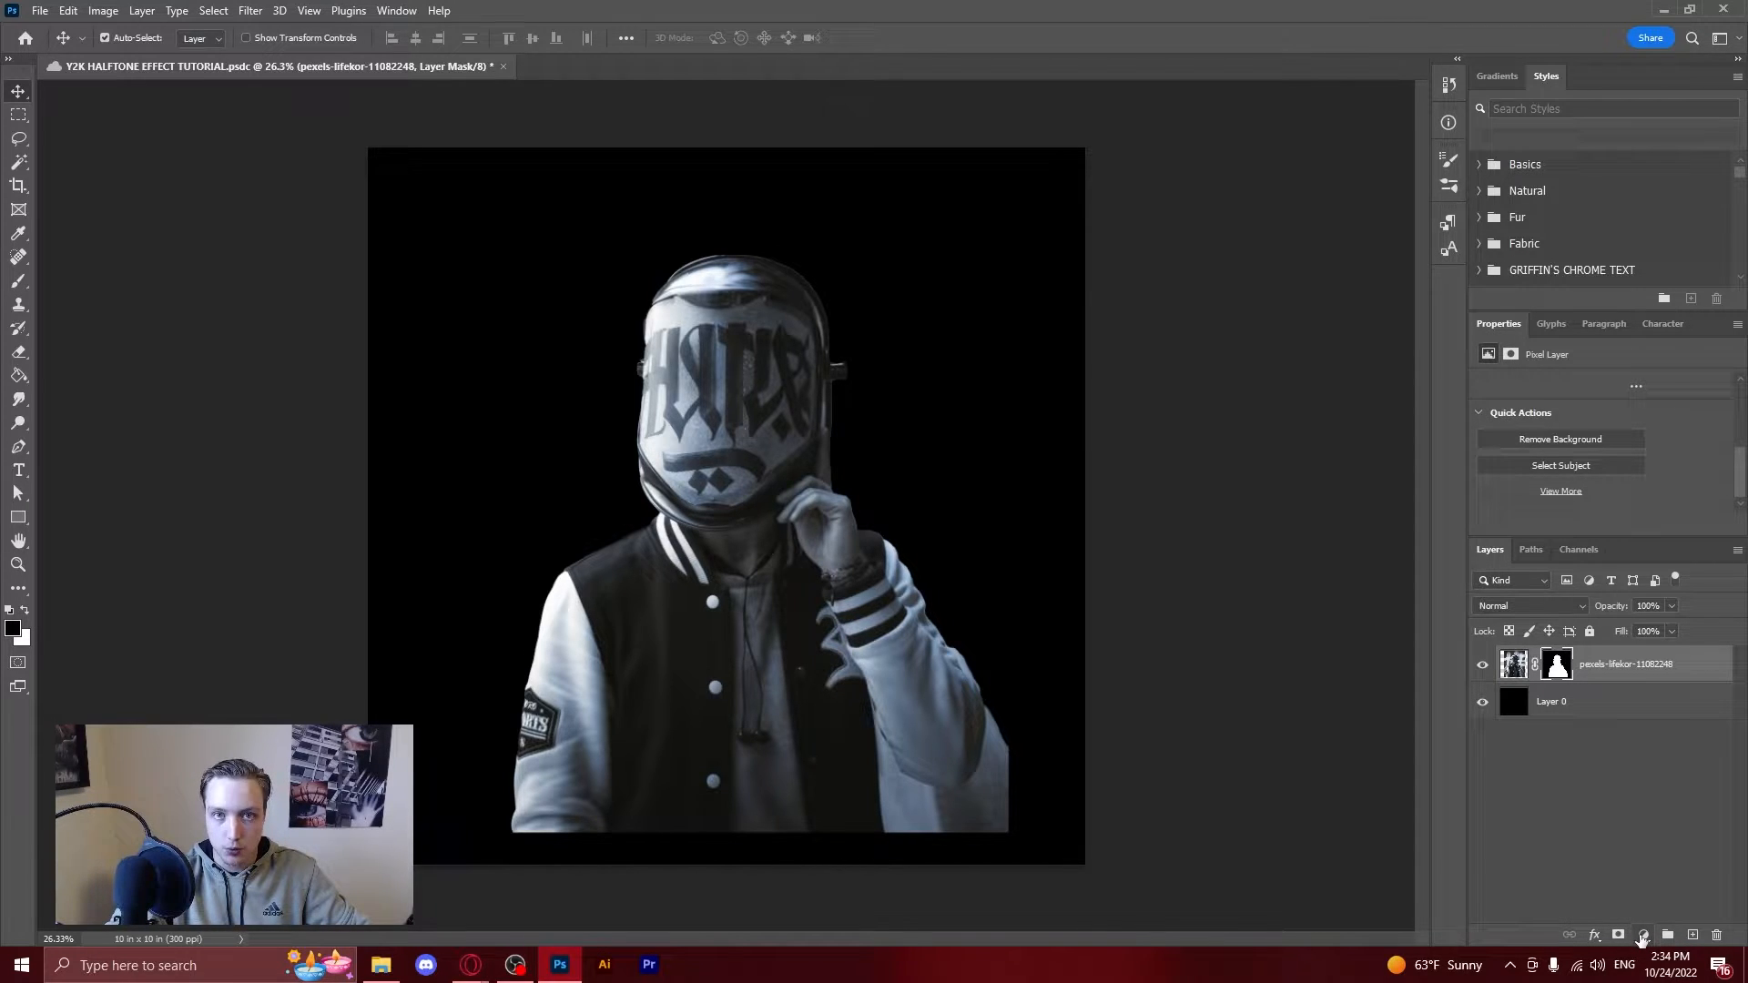
{"action": "left_click", "coordinate": [1618, 935]}
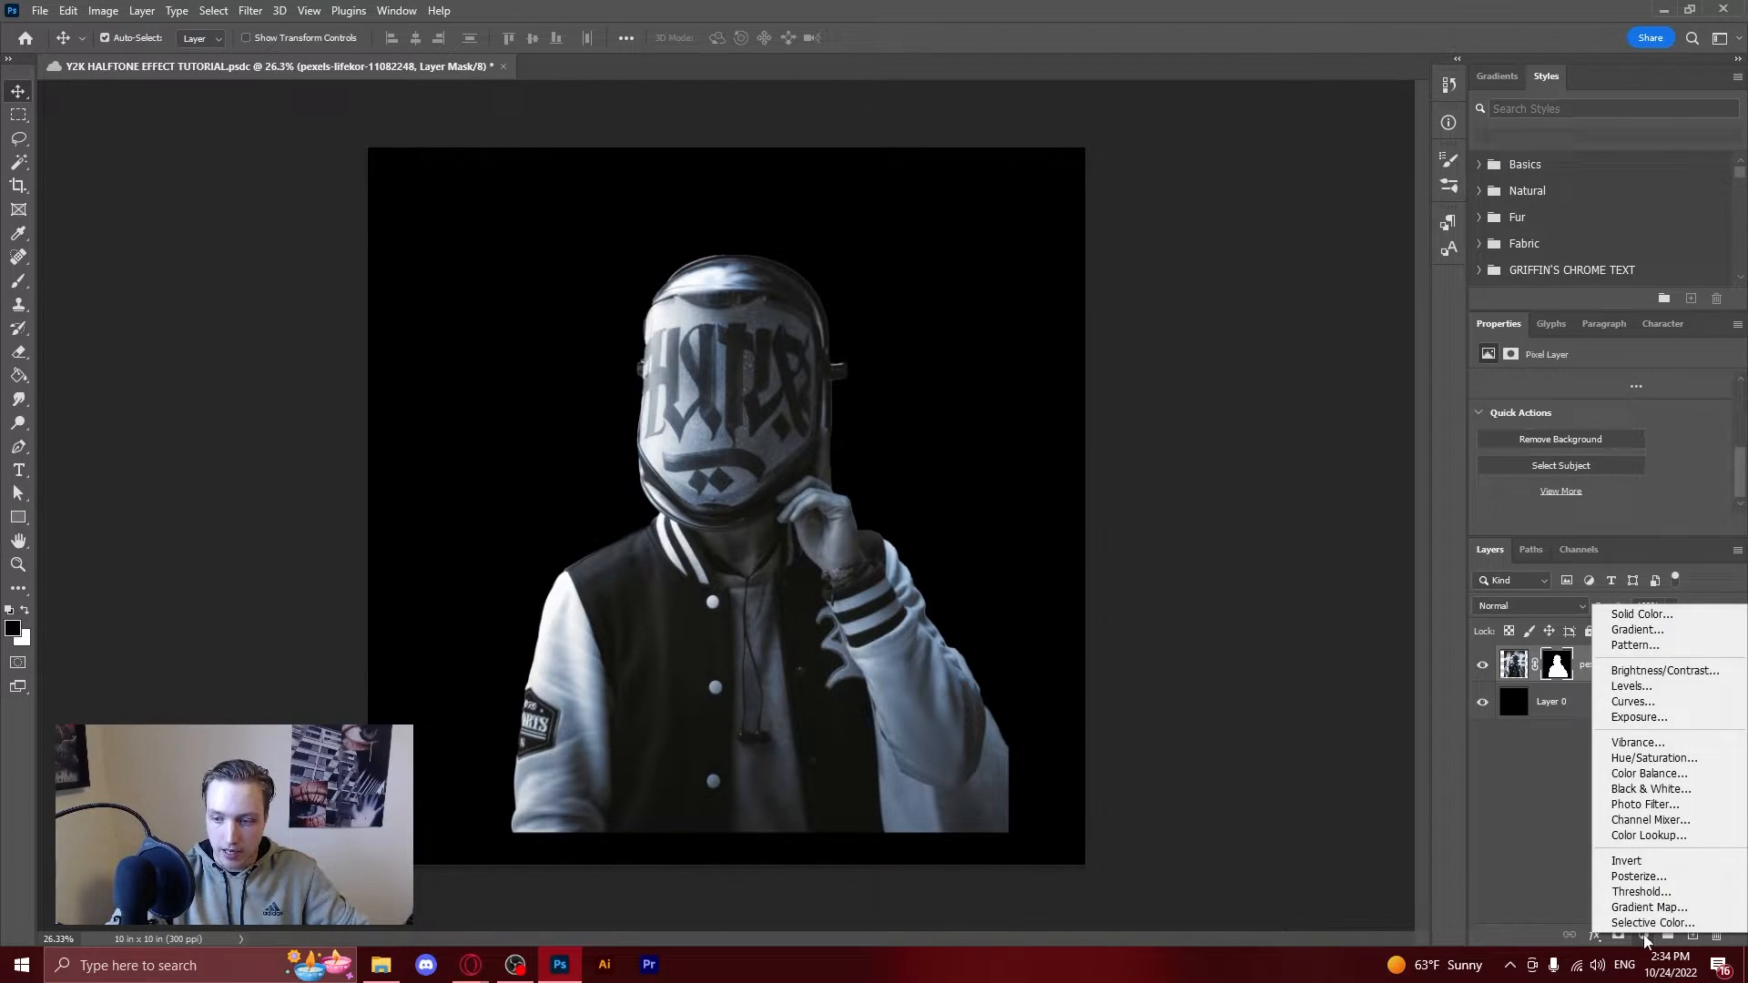
{"action": "mouse_move", "coordinate": [1649, 908]}
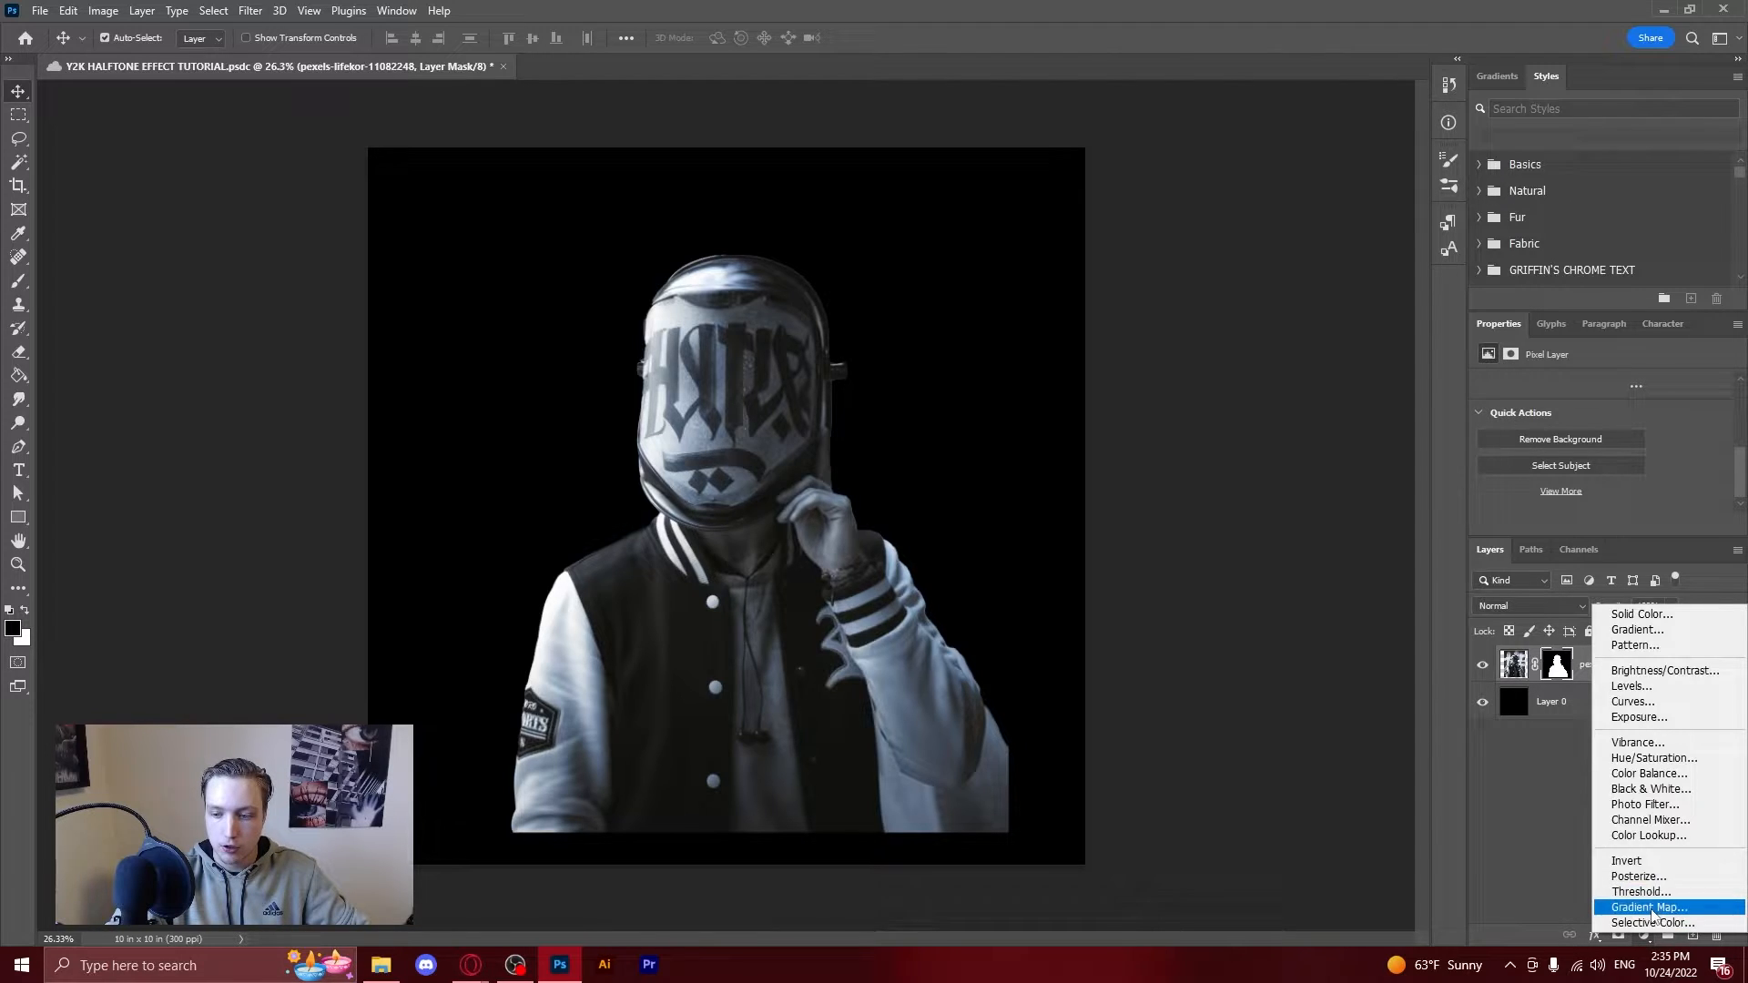
{"action": "left_click", "coordinate": [1648, 907]}
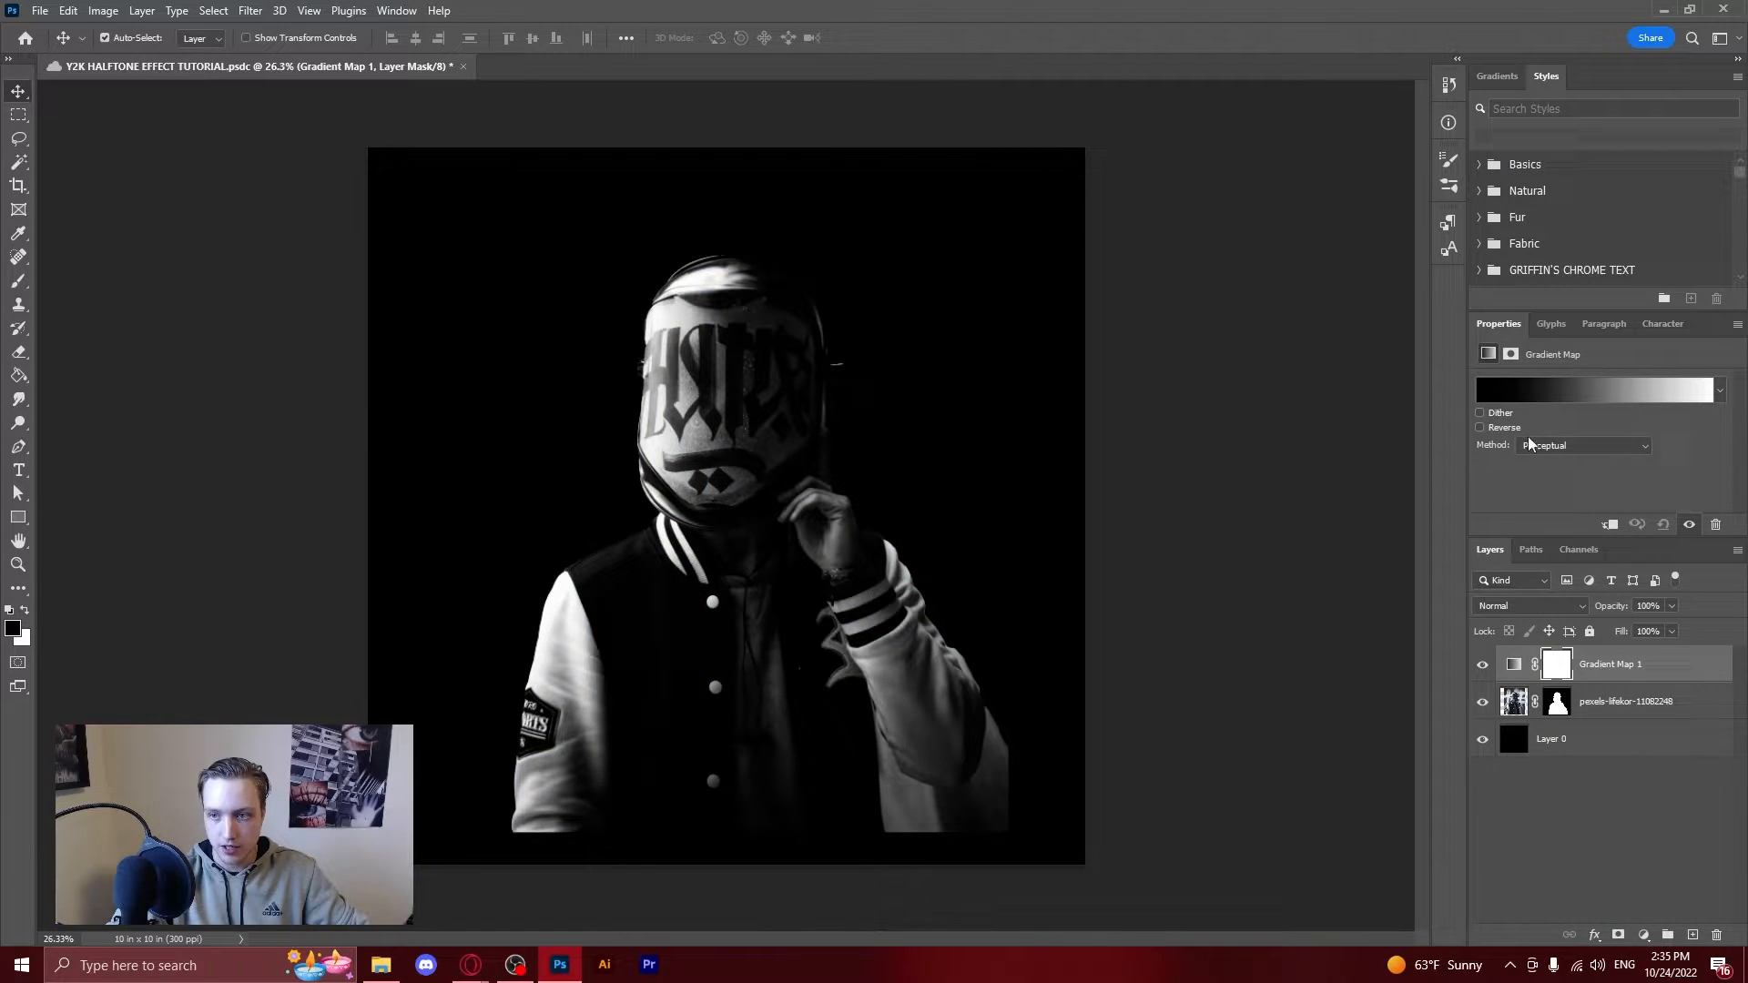
{"action": "mouse_move", "coordinate": [1590, 397]}
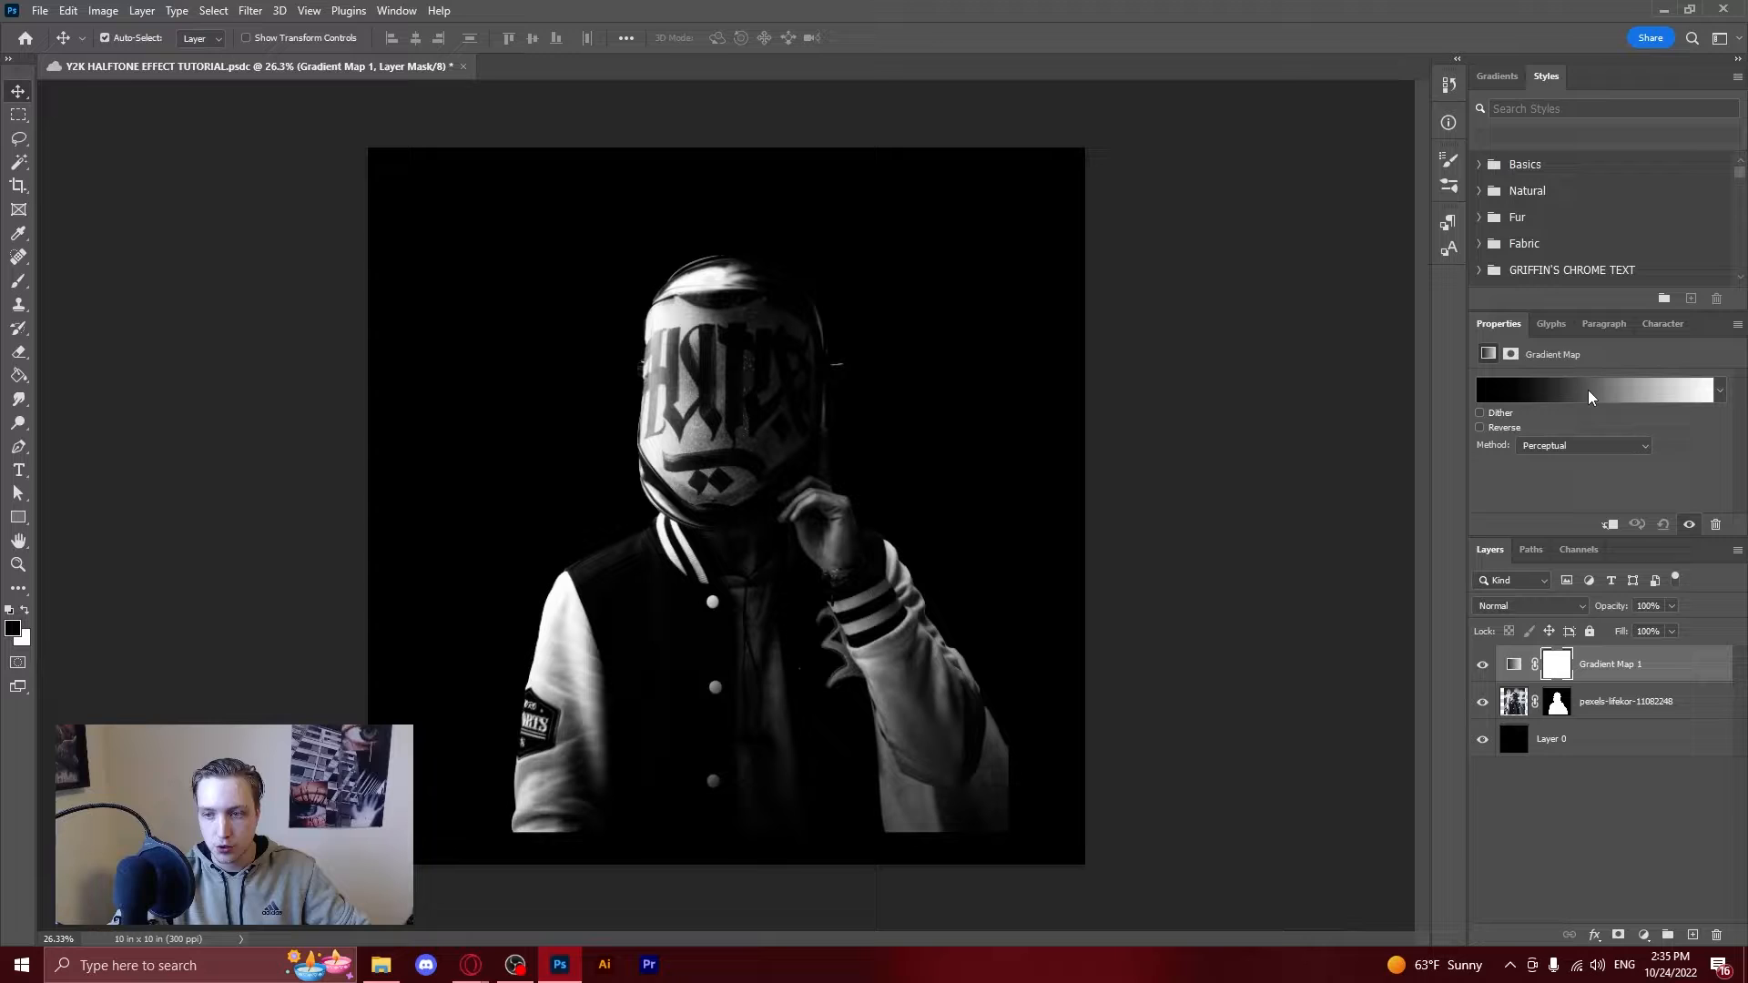
{"action": "left_click", "coordinate": [1596, 391]}
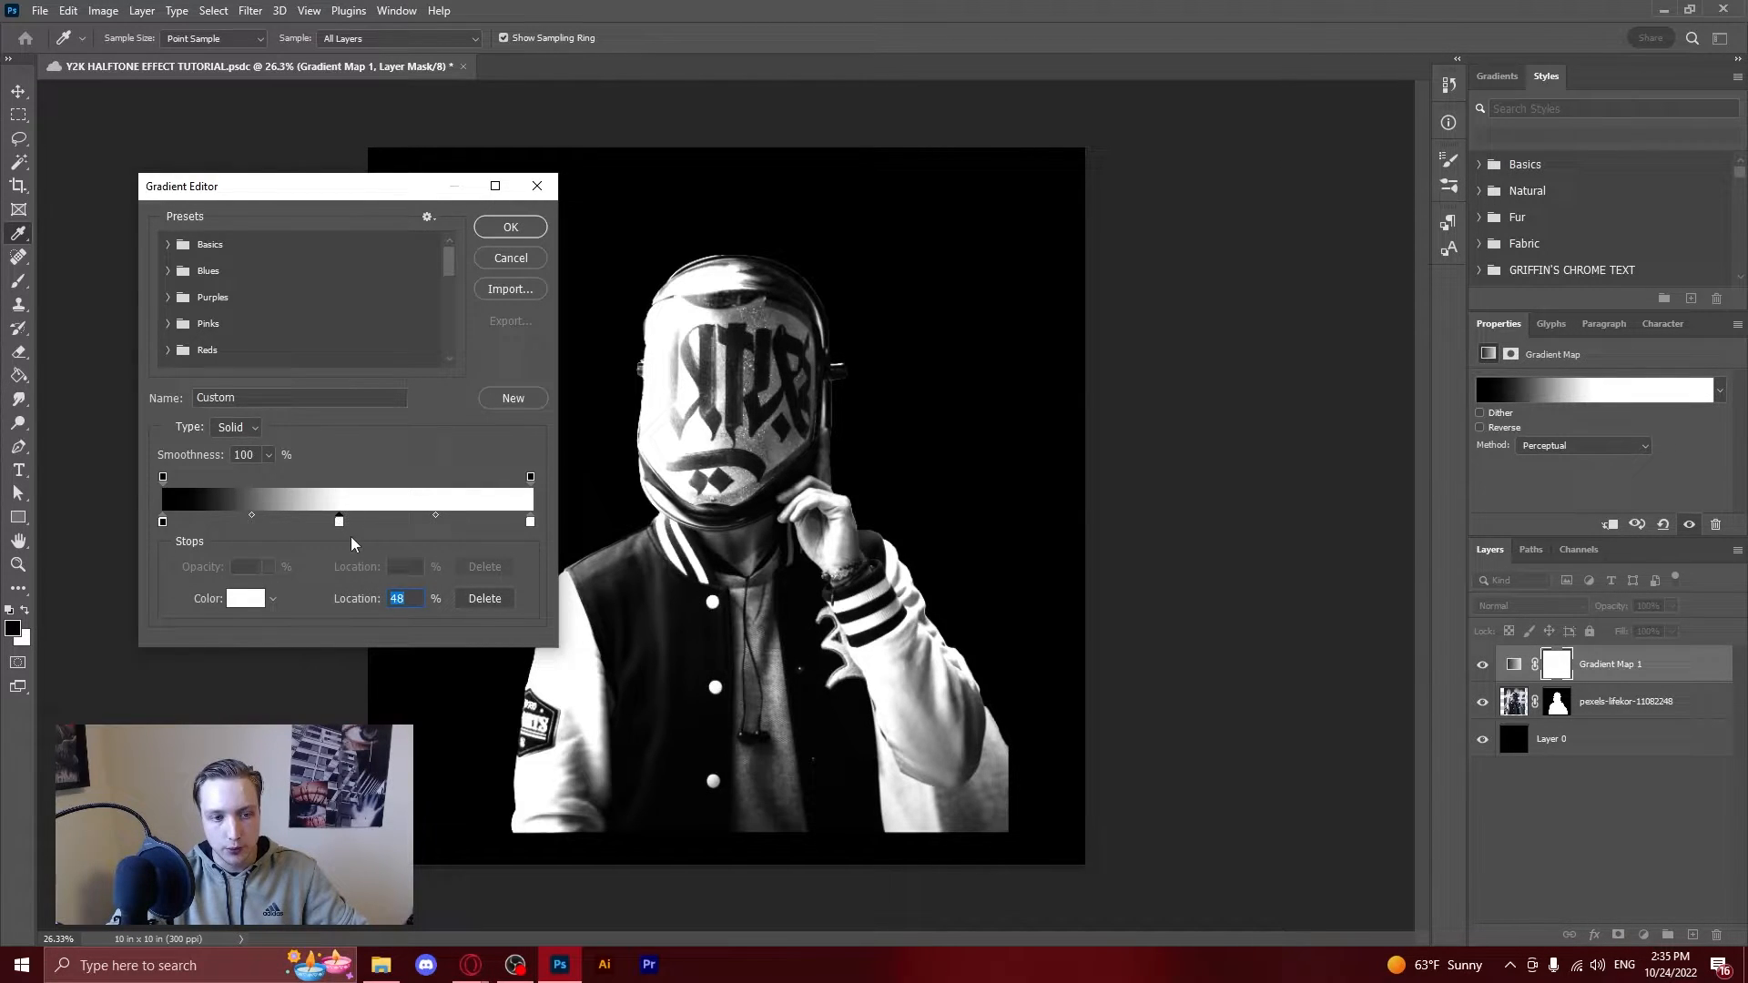
{"action": "left_click", "coordinate": [244, 597]}
{"action": "type", "text": "ff00f0"}
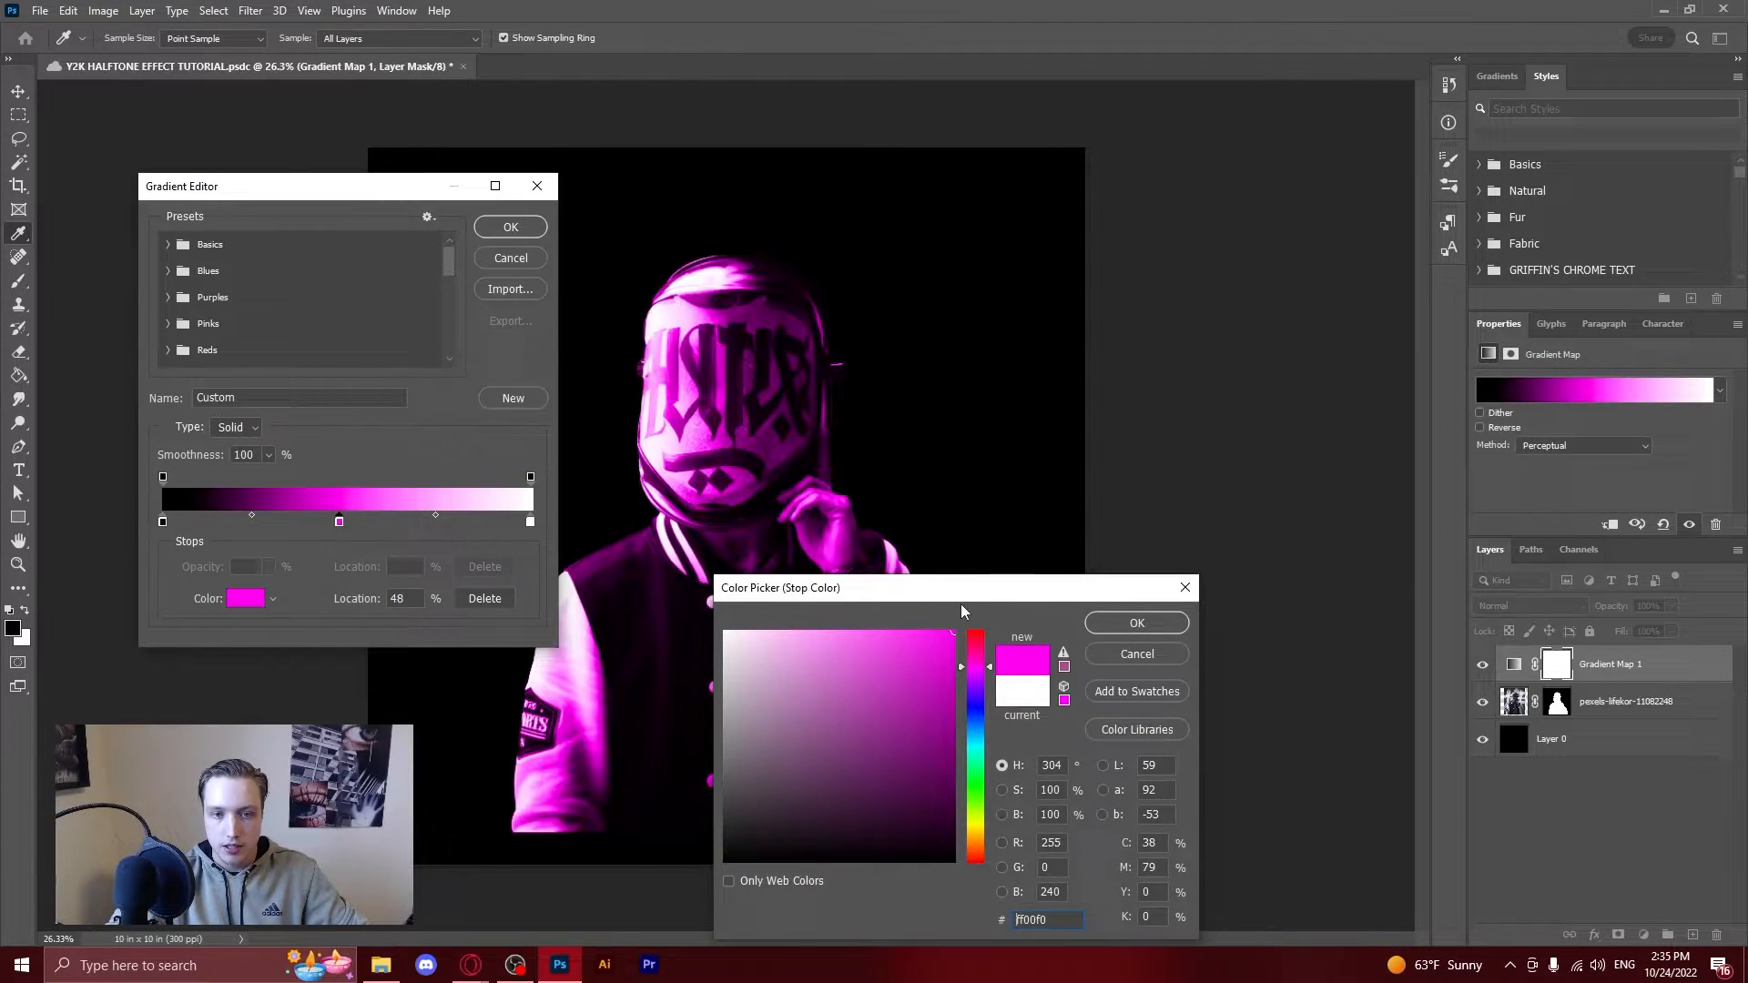
{"action": "left_click", "coordinate": [1135, 622]}
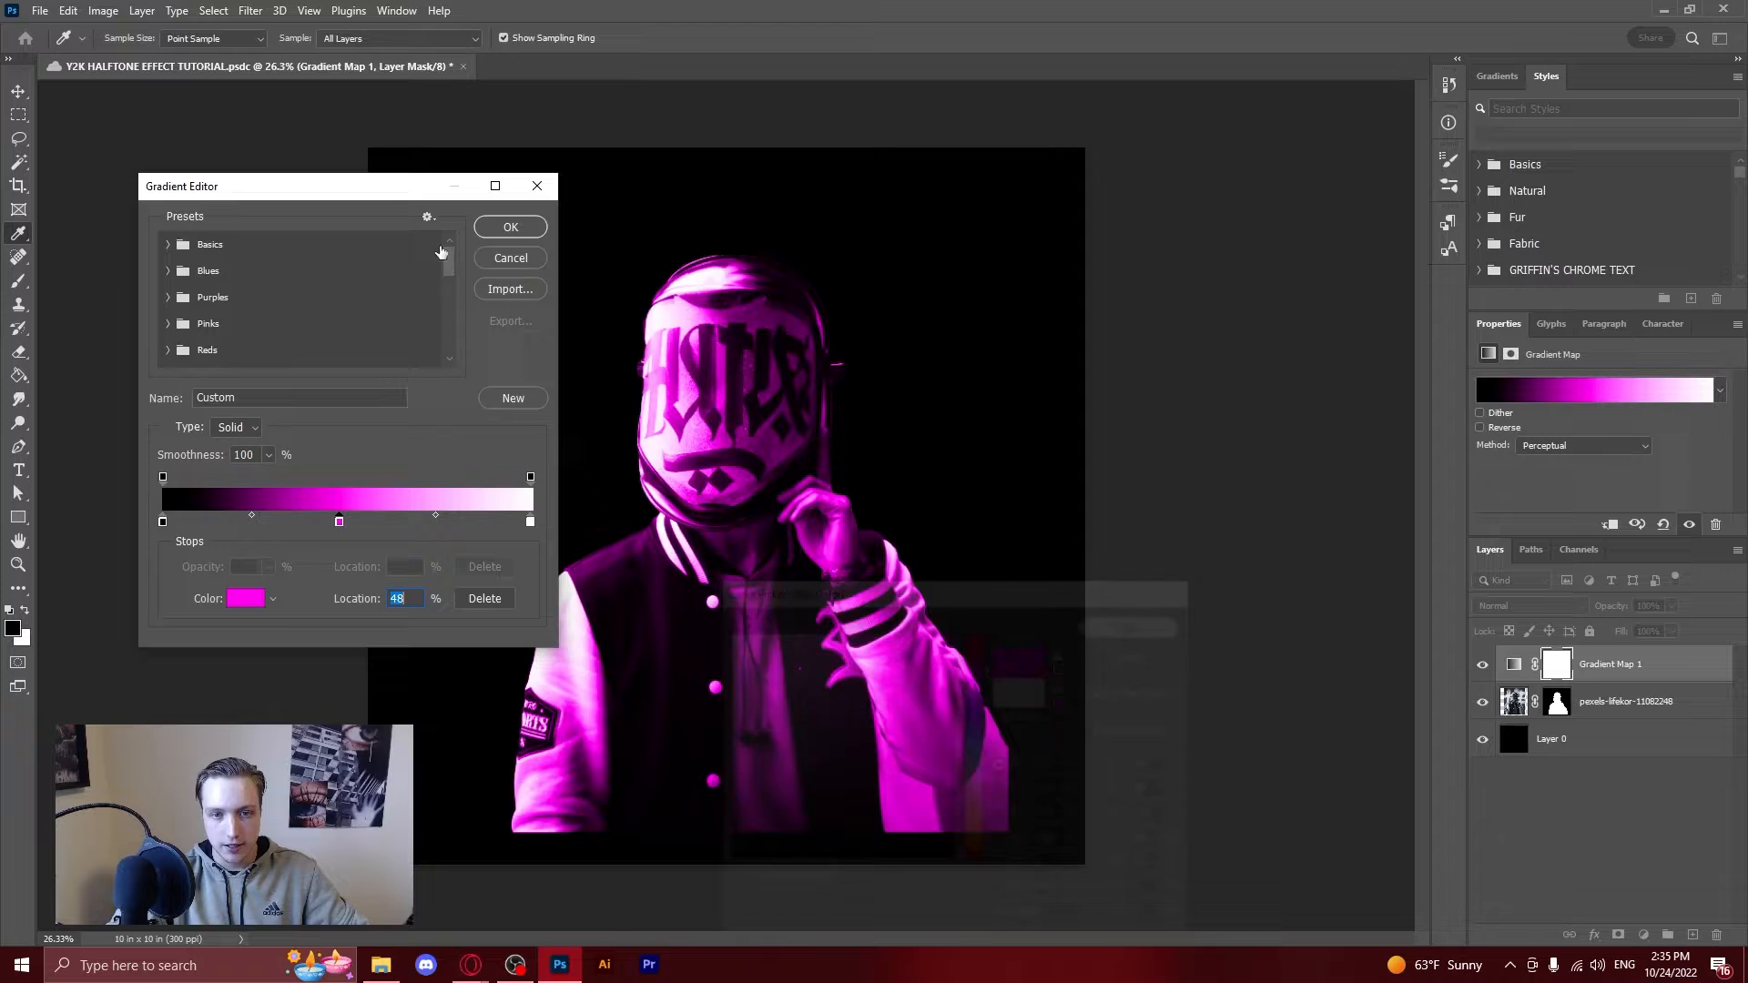
{"action": "left_click", "coordinate": [509, 228]}
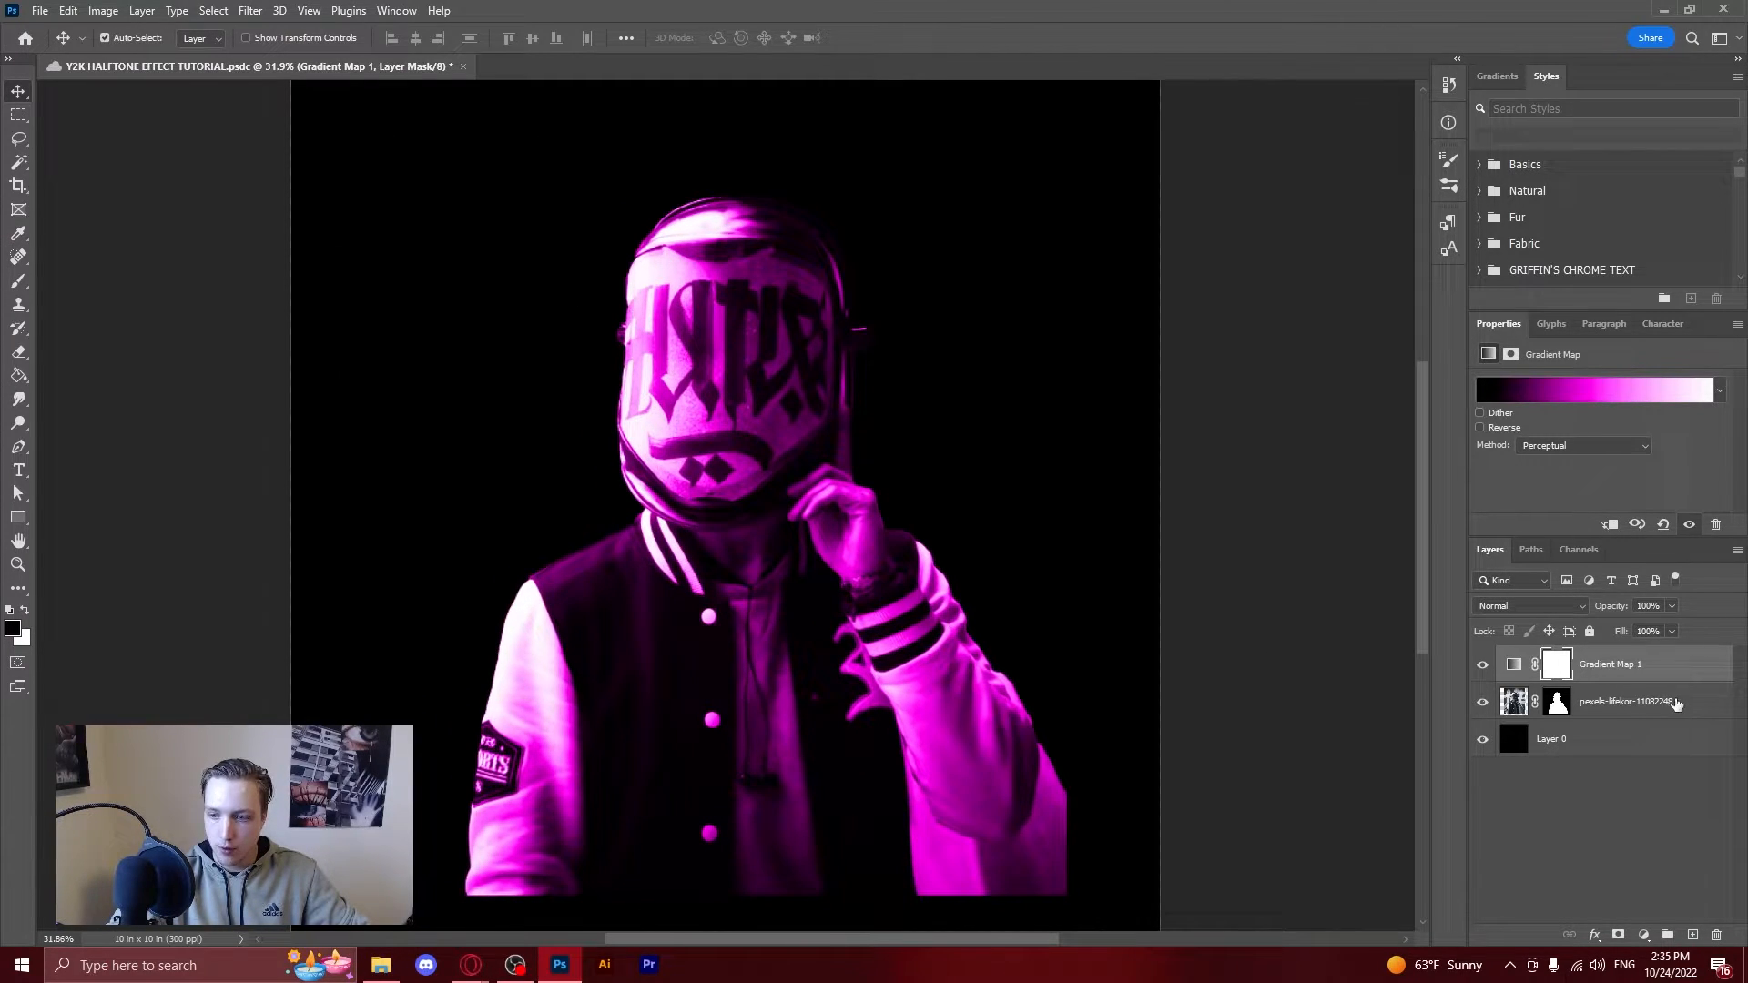
Merge Gradient Map with the photo layer using Ctrl+E, then duplicate the result.
{"action": "left_click", "coordinate": [1622, 701]}
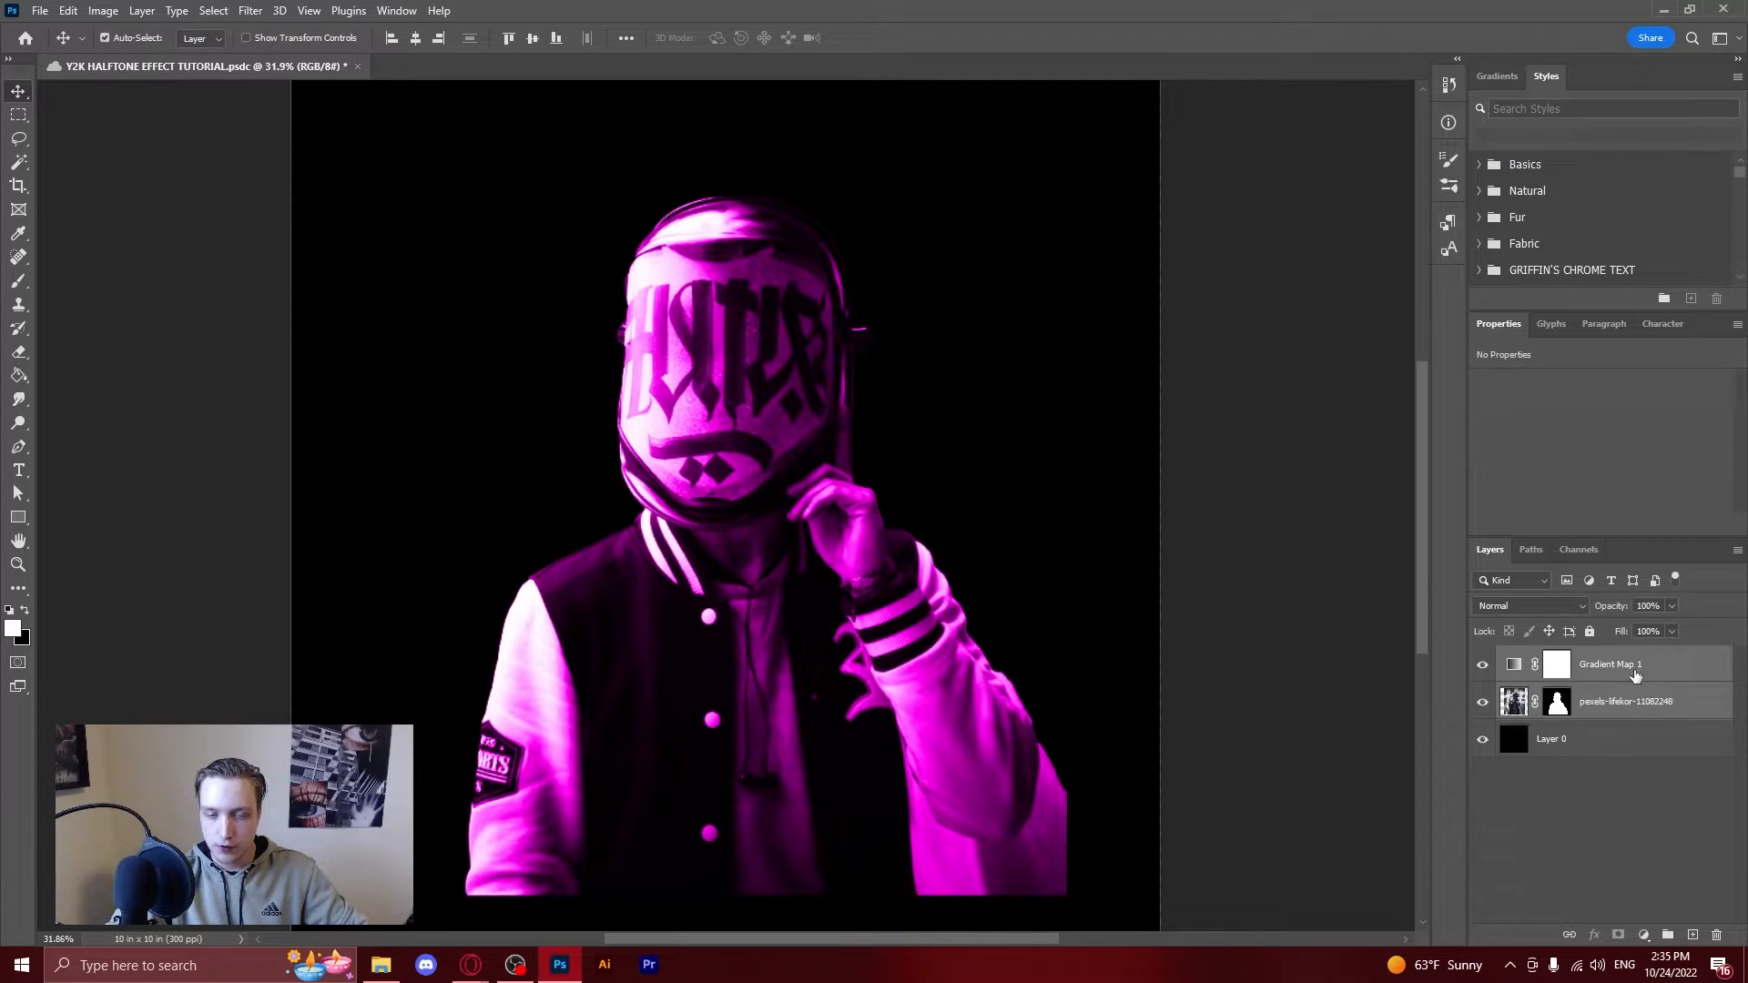
{"action": "key", "text": "ctrl+e"}
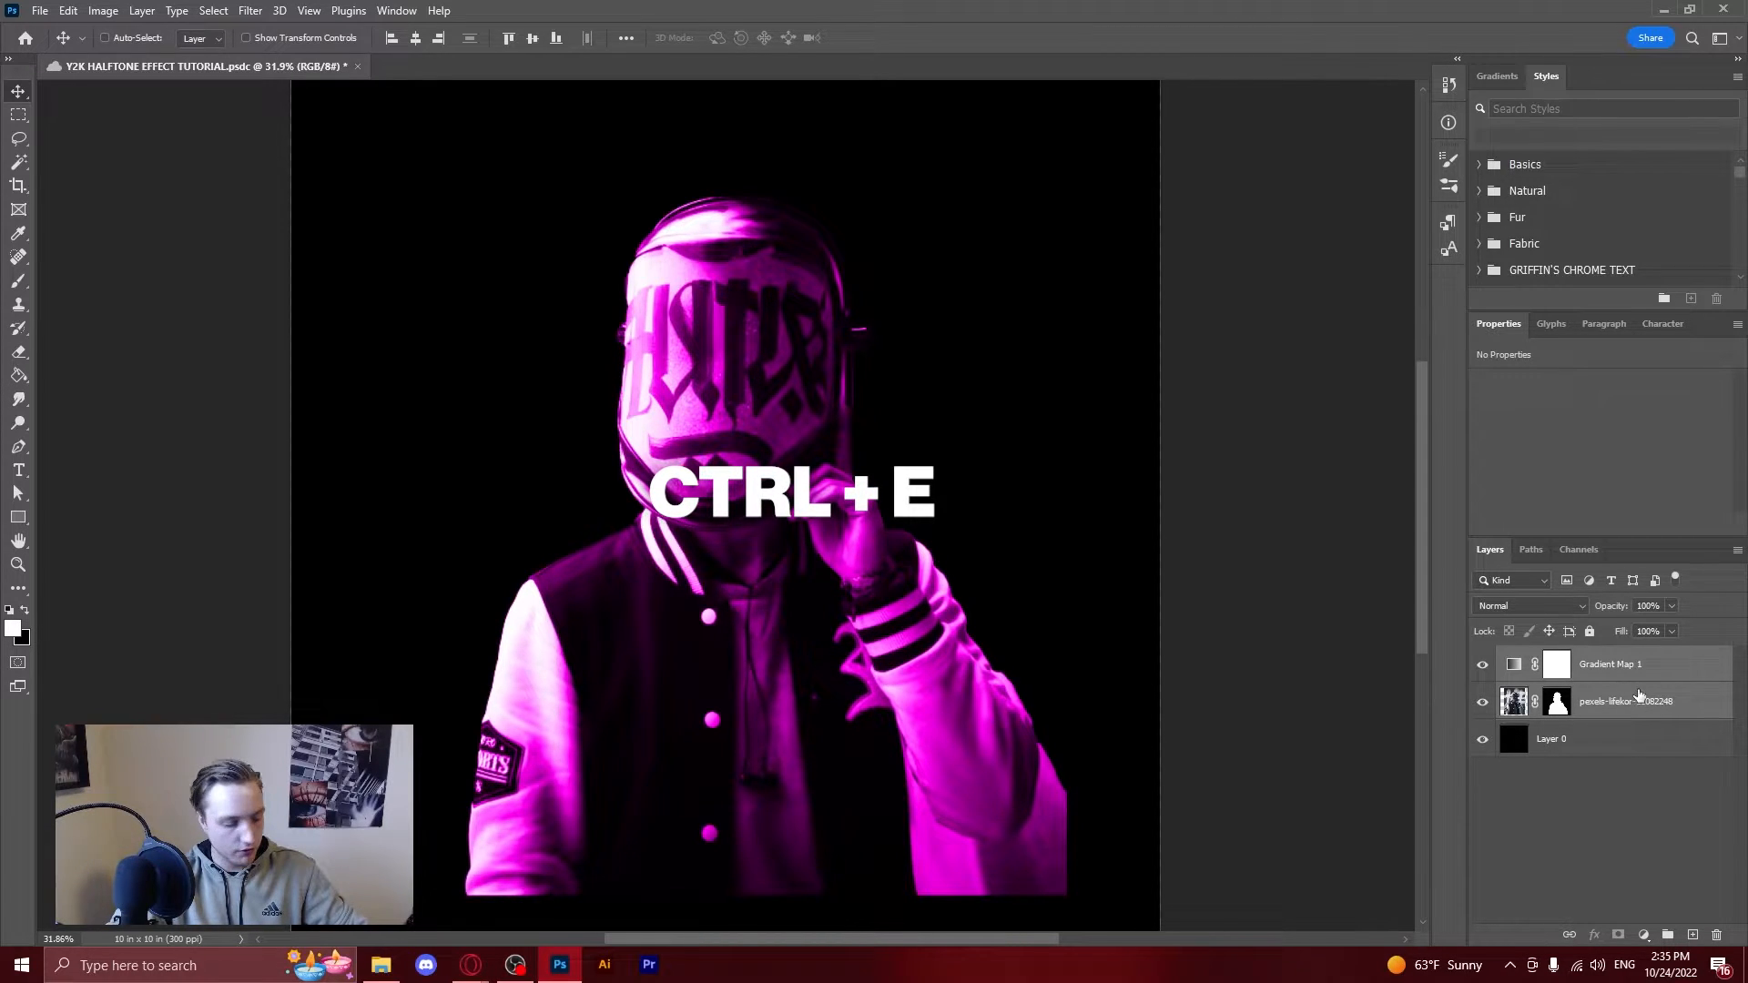
{"action": "key", "text": "ctrl+e"}
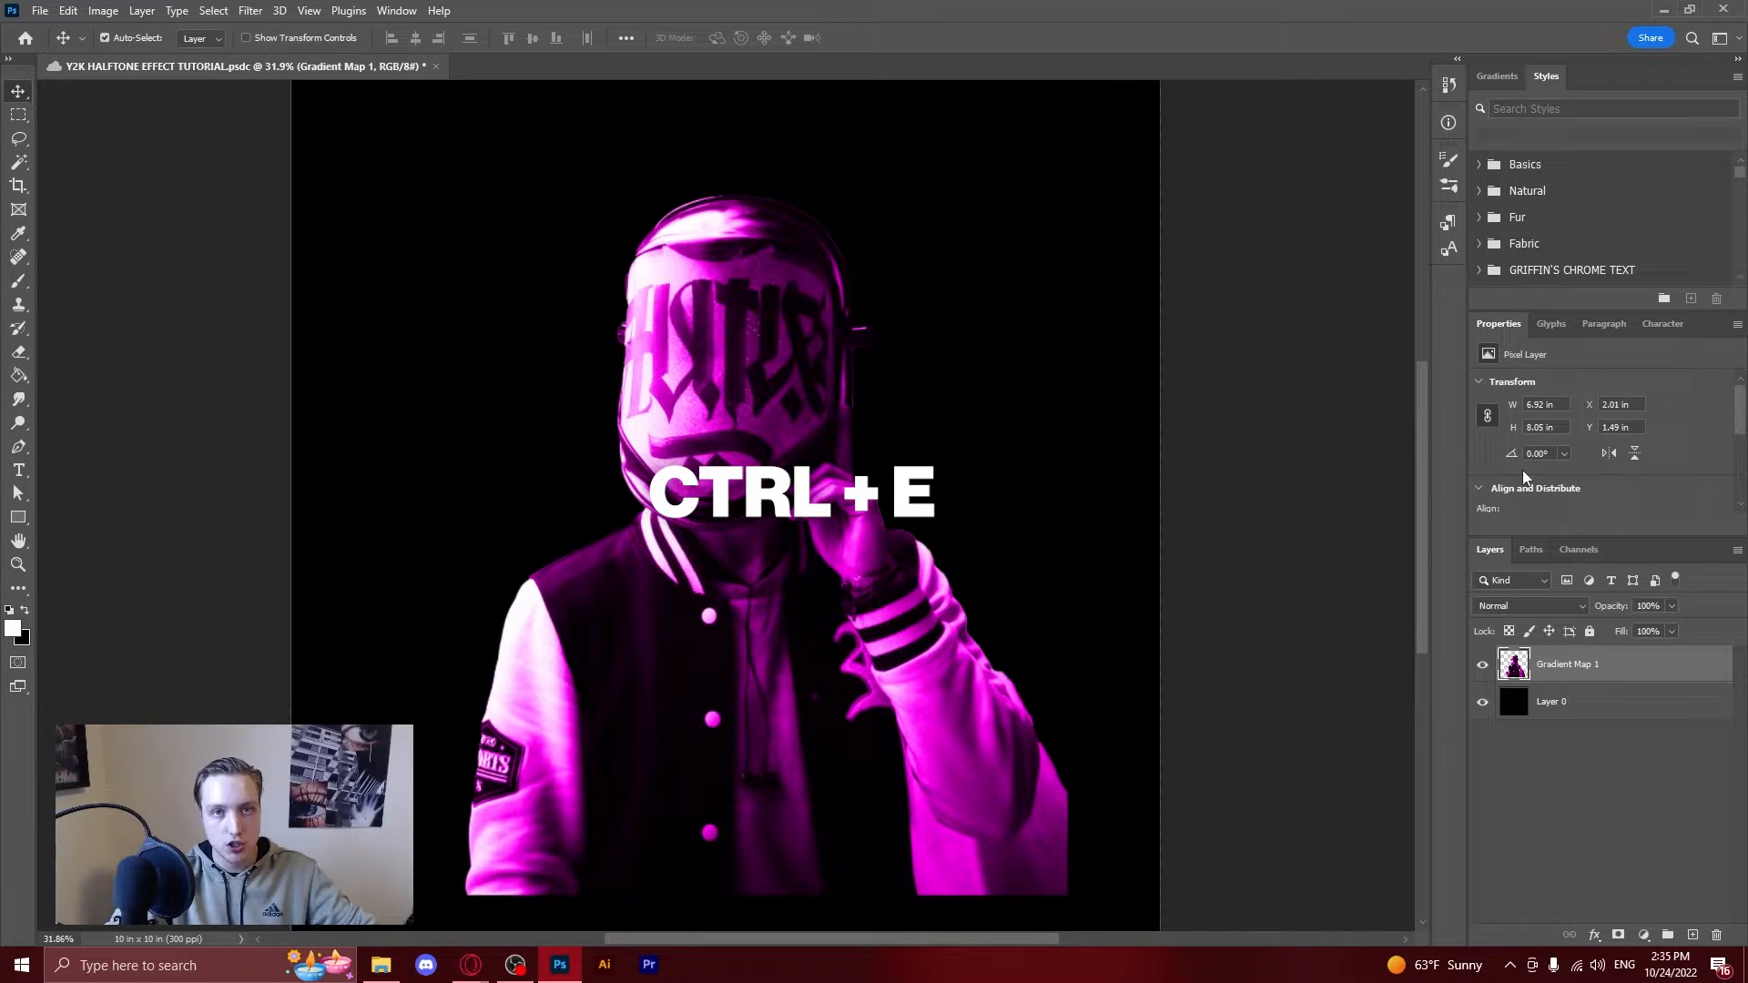
{"action": "key", "text": "ctrl+j"}
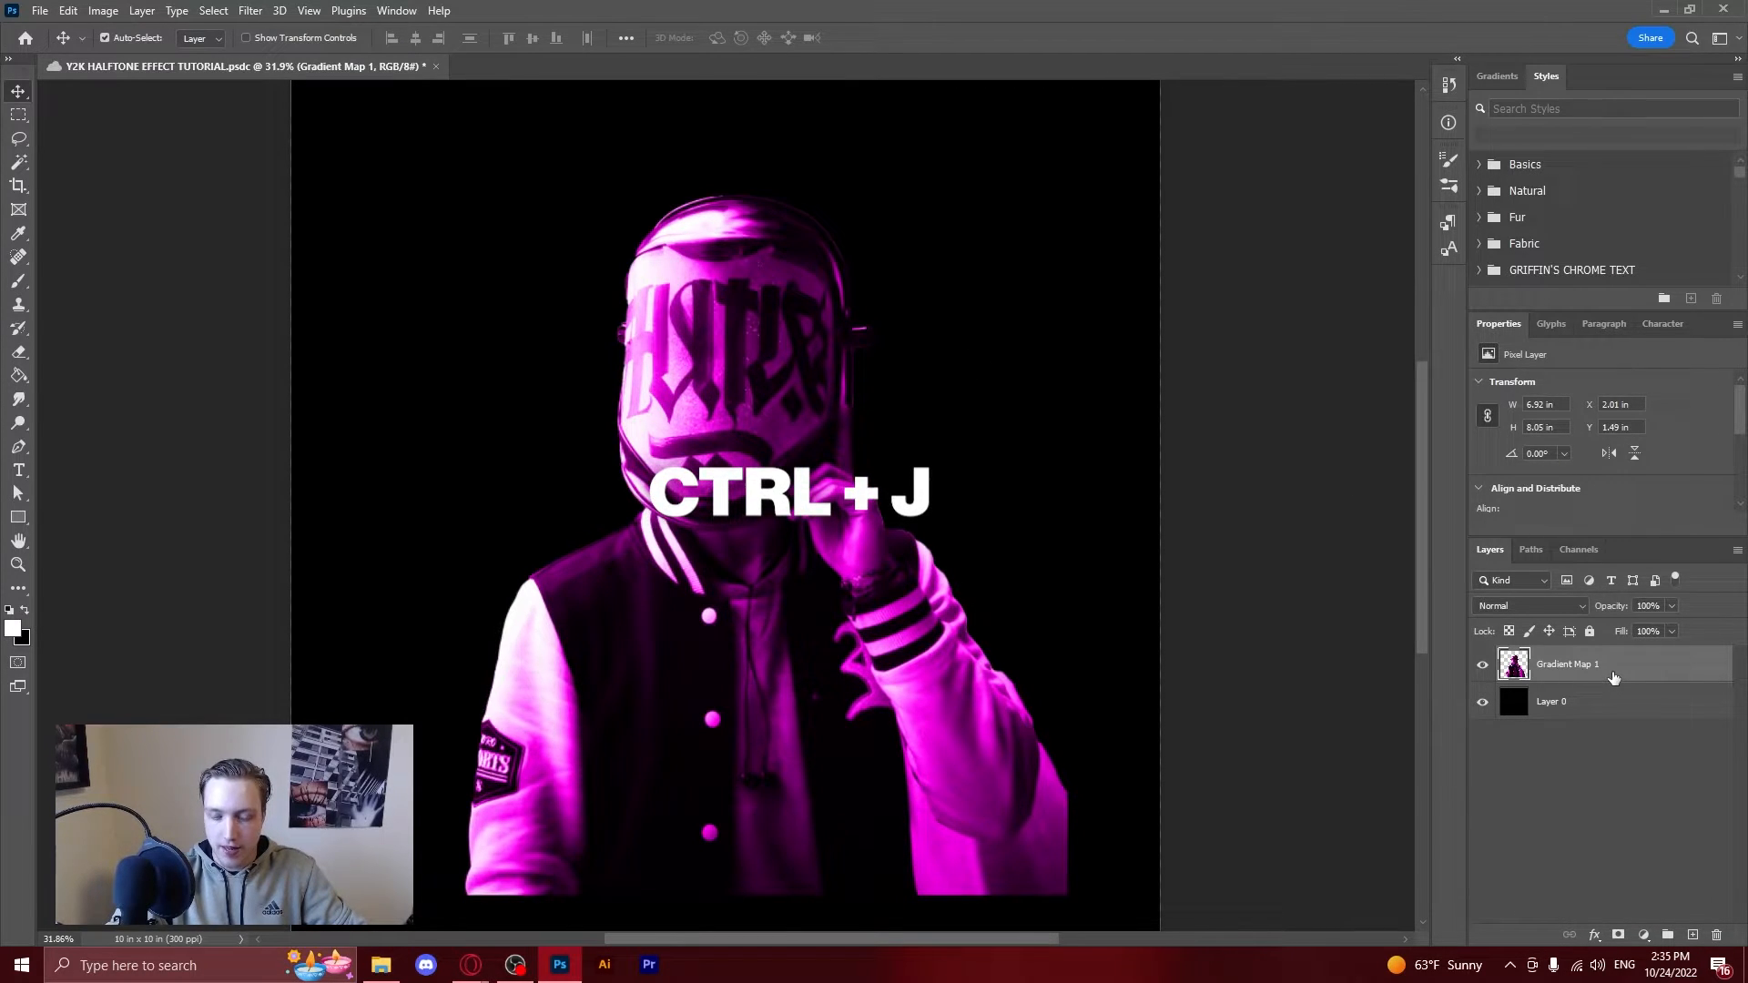
{"action": "key", "text": "ctrl+j"}
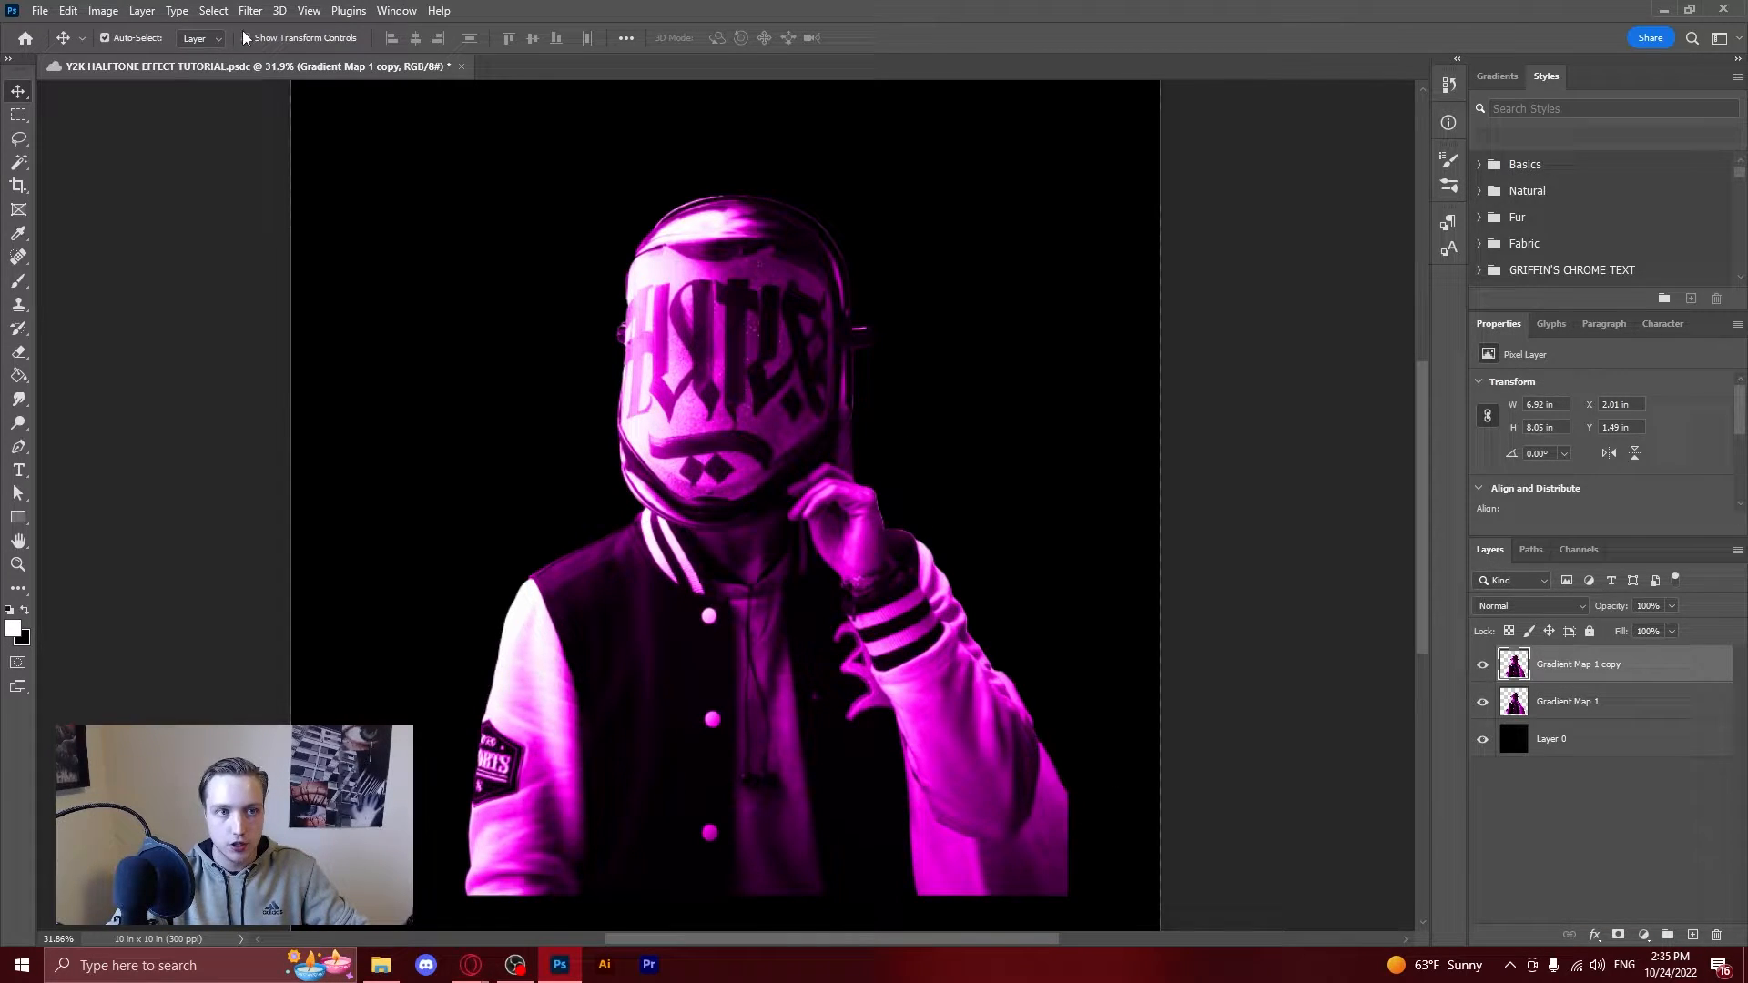
Apply Color Halftone to the copied layer with Max. Radius 9 pixels.
{"action": "left_click", "coordinate": [250, 10]}
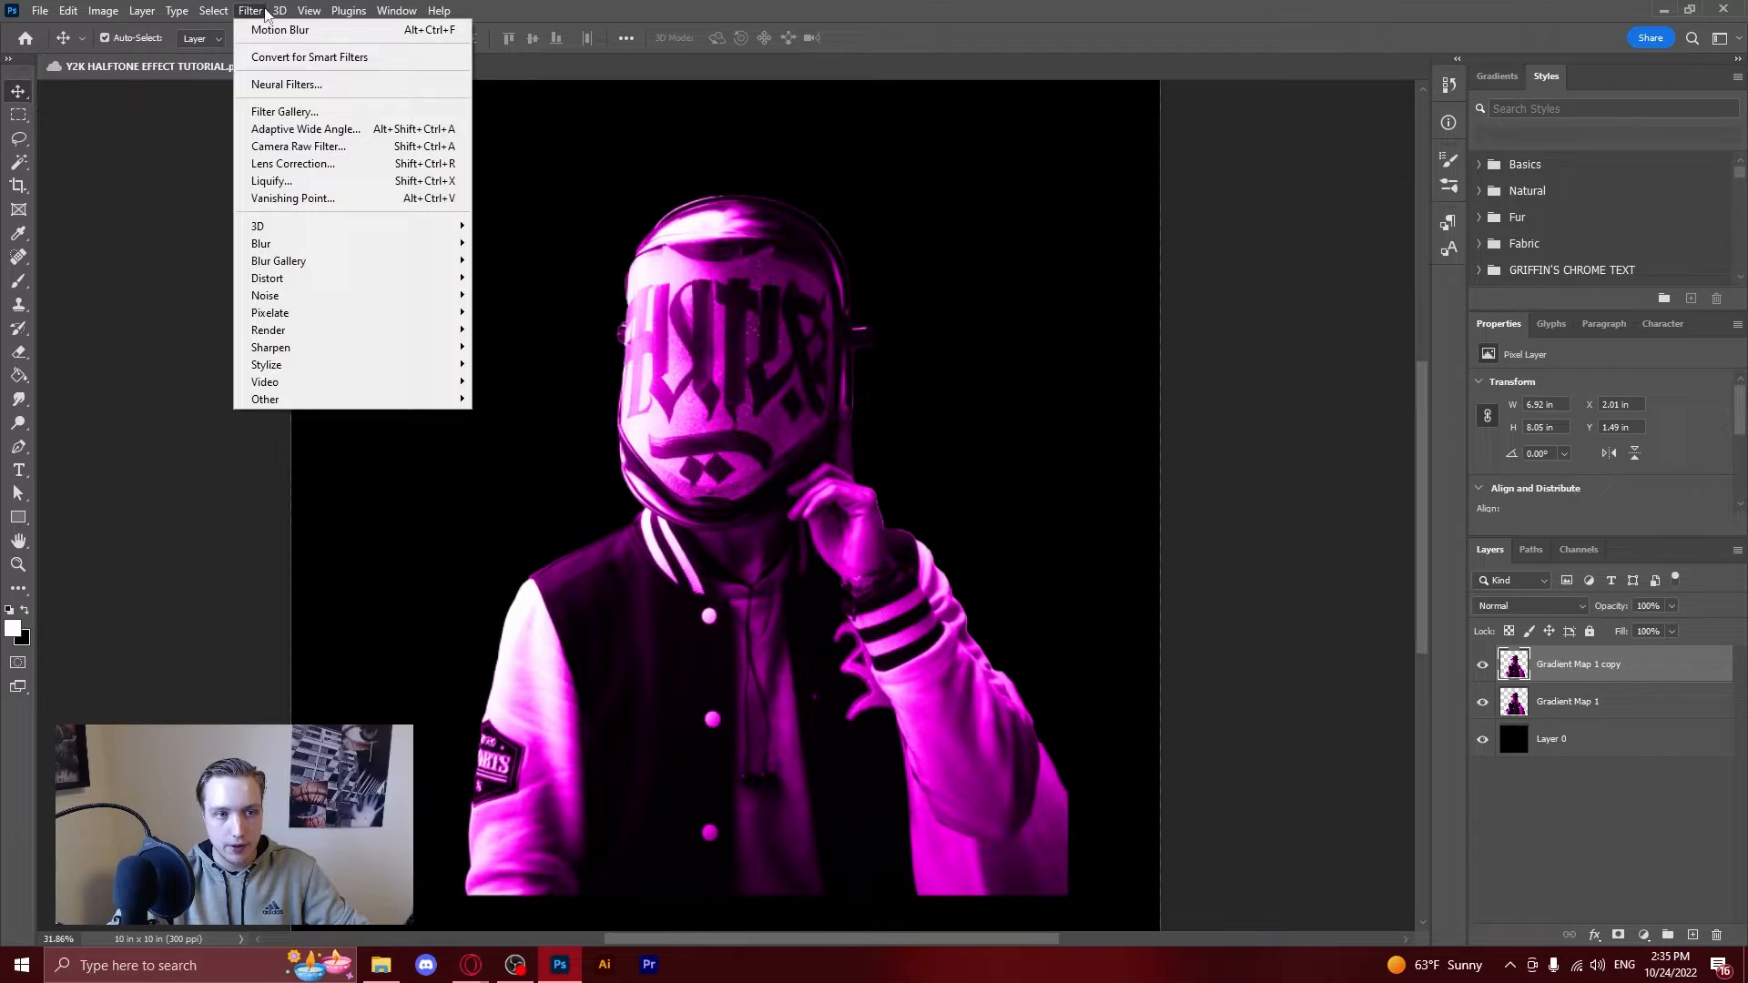
{"action": "mouse_move", "coordinate": [269, 312]}
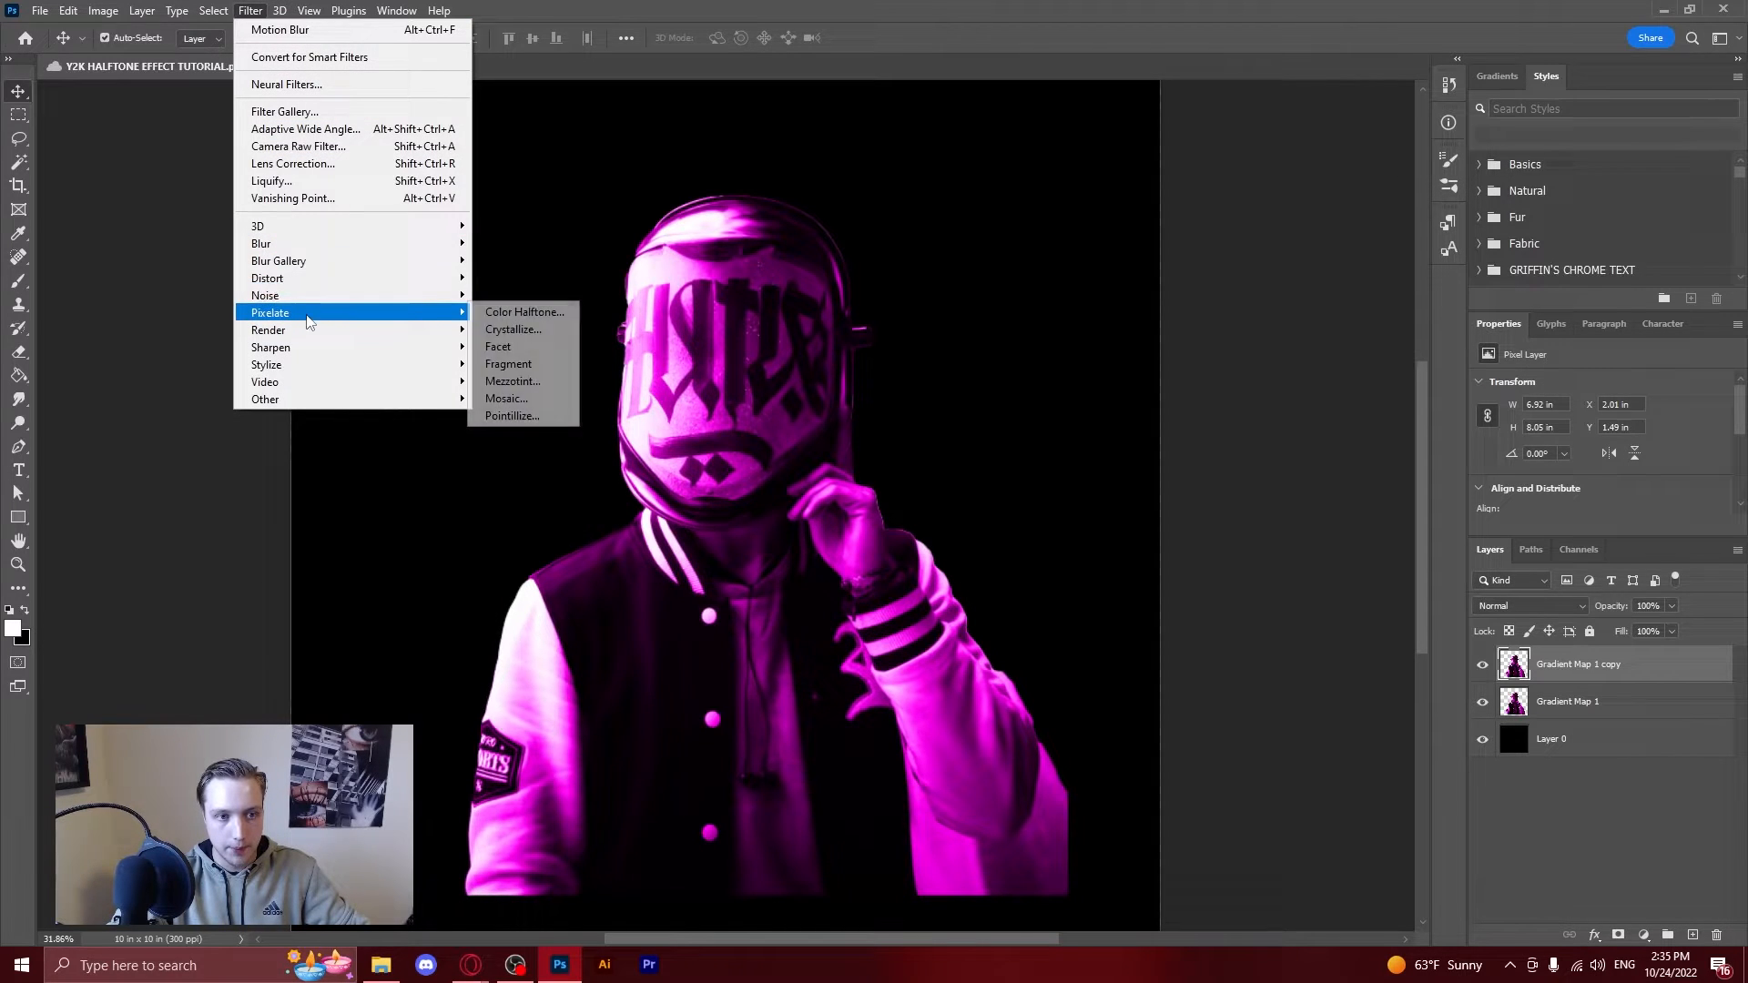
{"action": "left_click", "coordinate": [524, 312]}
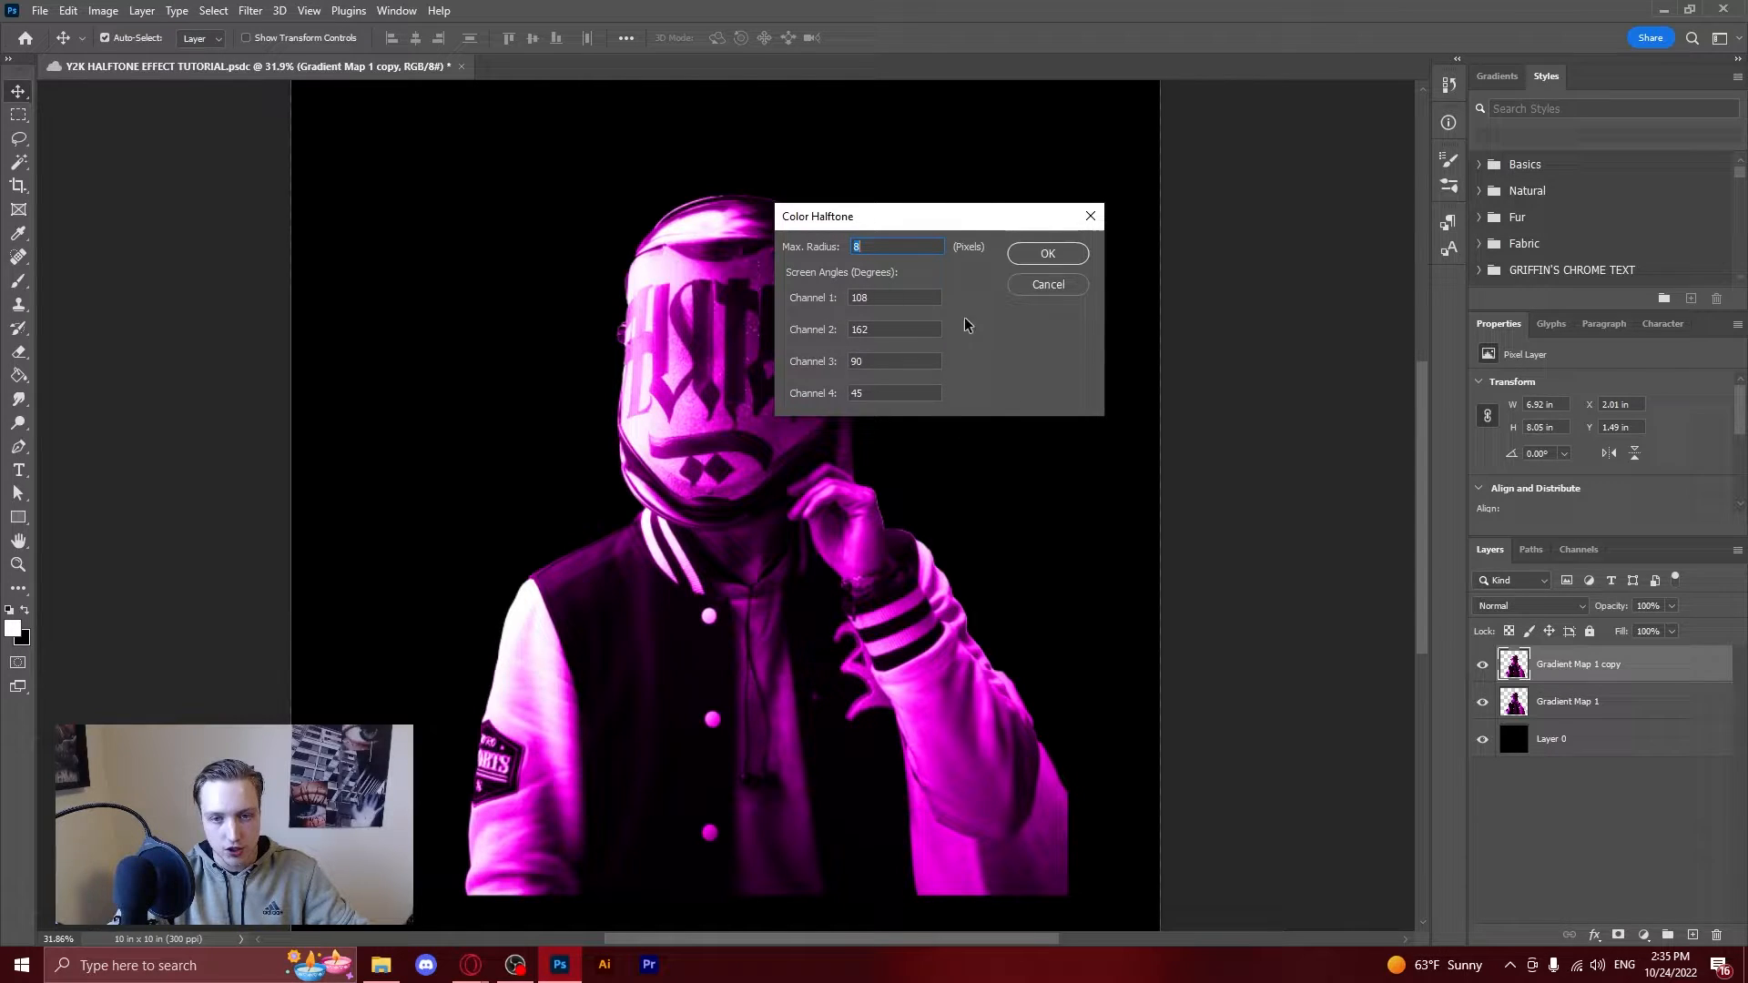
{"action": "mouse_move", "coordinate": [965, 378]}
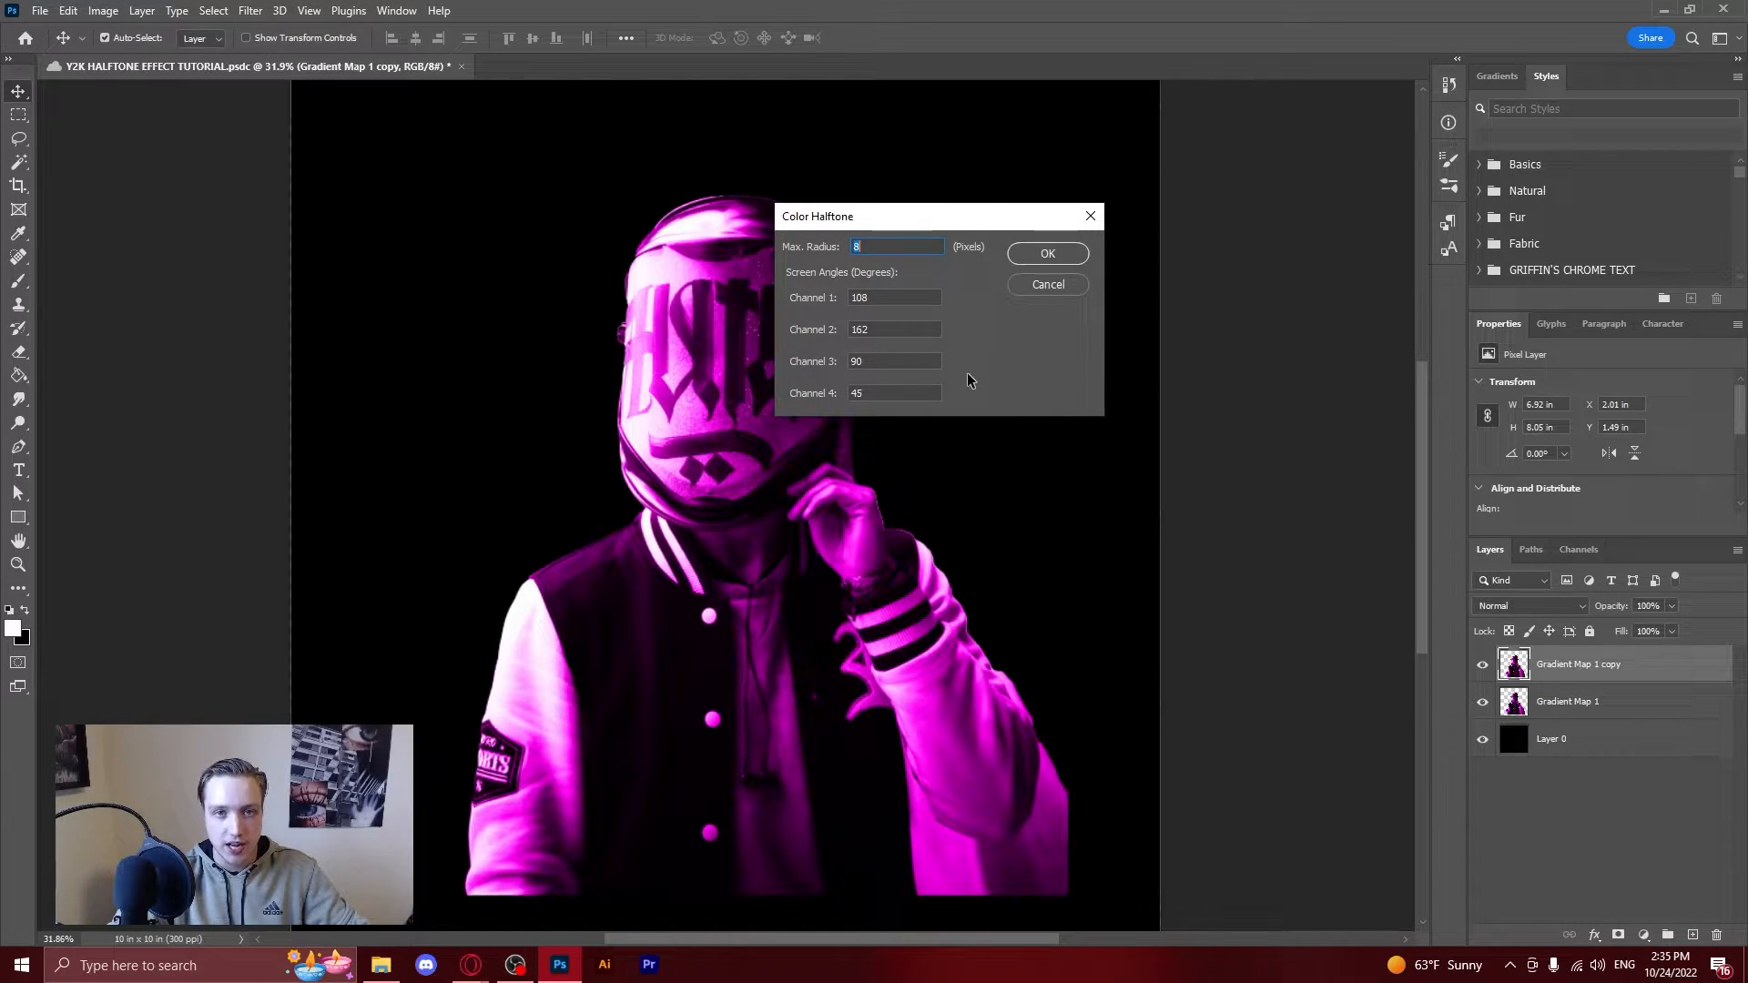
{"action": "mouse_move", "coordinate": [880, 234]}
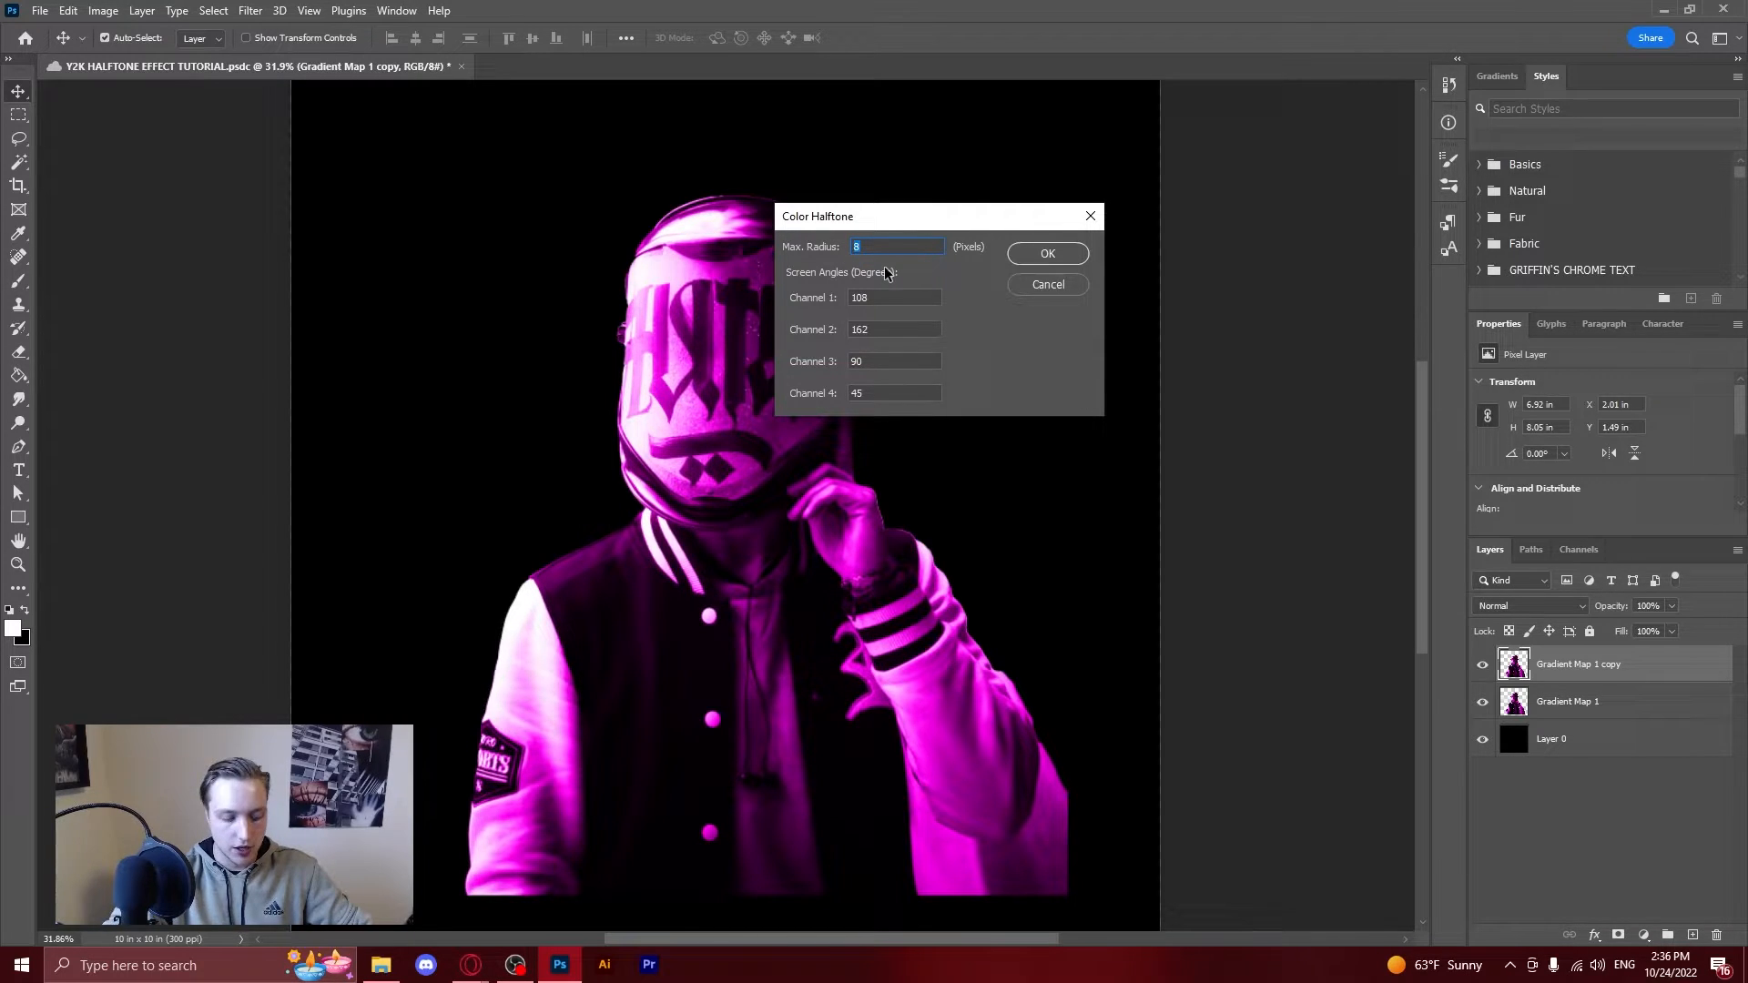
{"action": "type", "text": "9"}
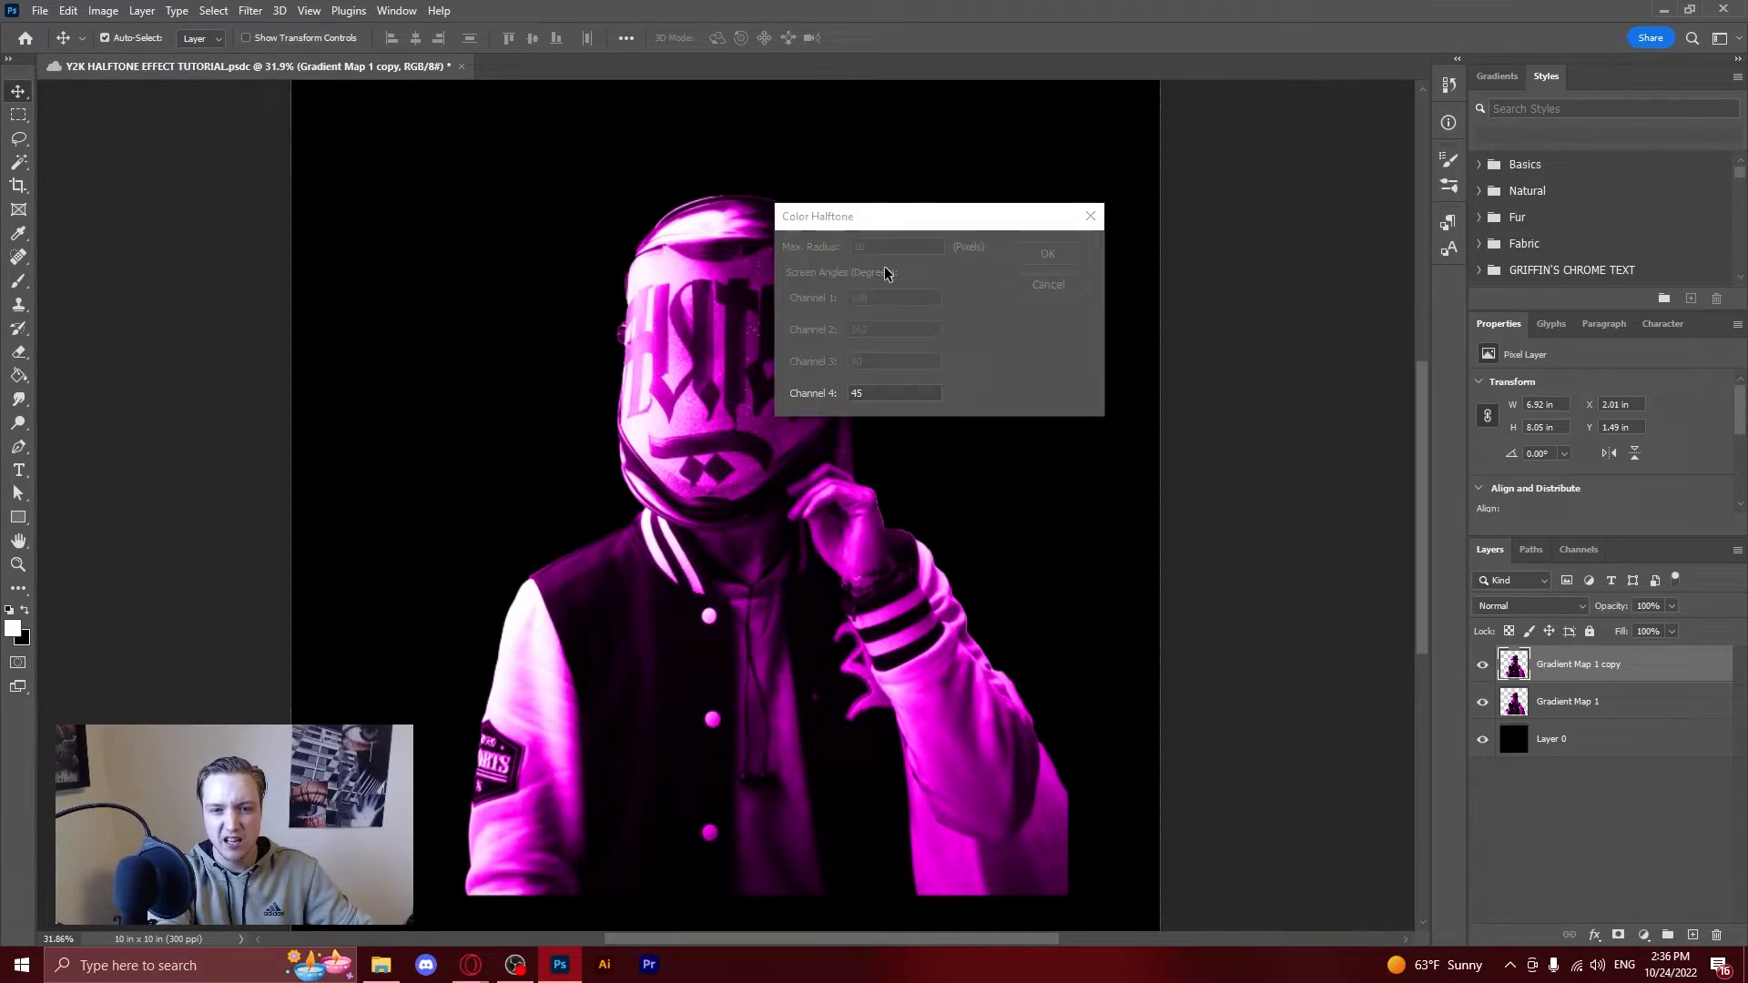
{"action": "left_click", "coordinate": [1046, 253]}
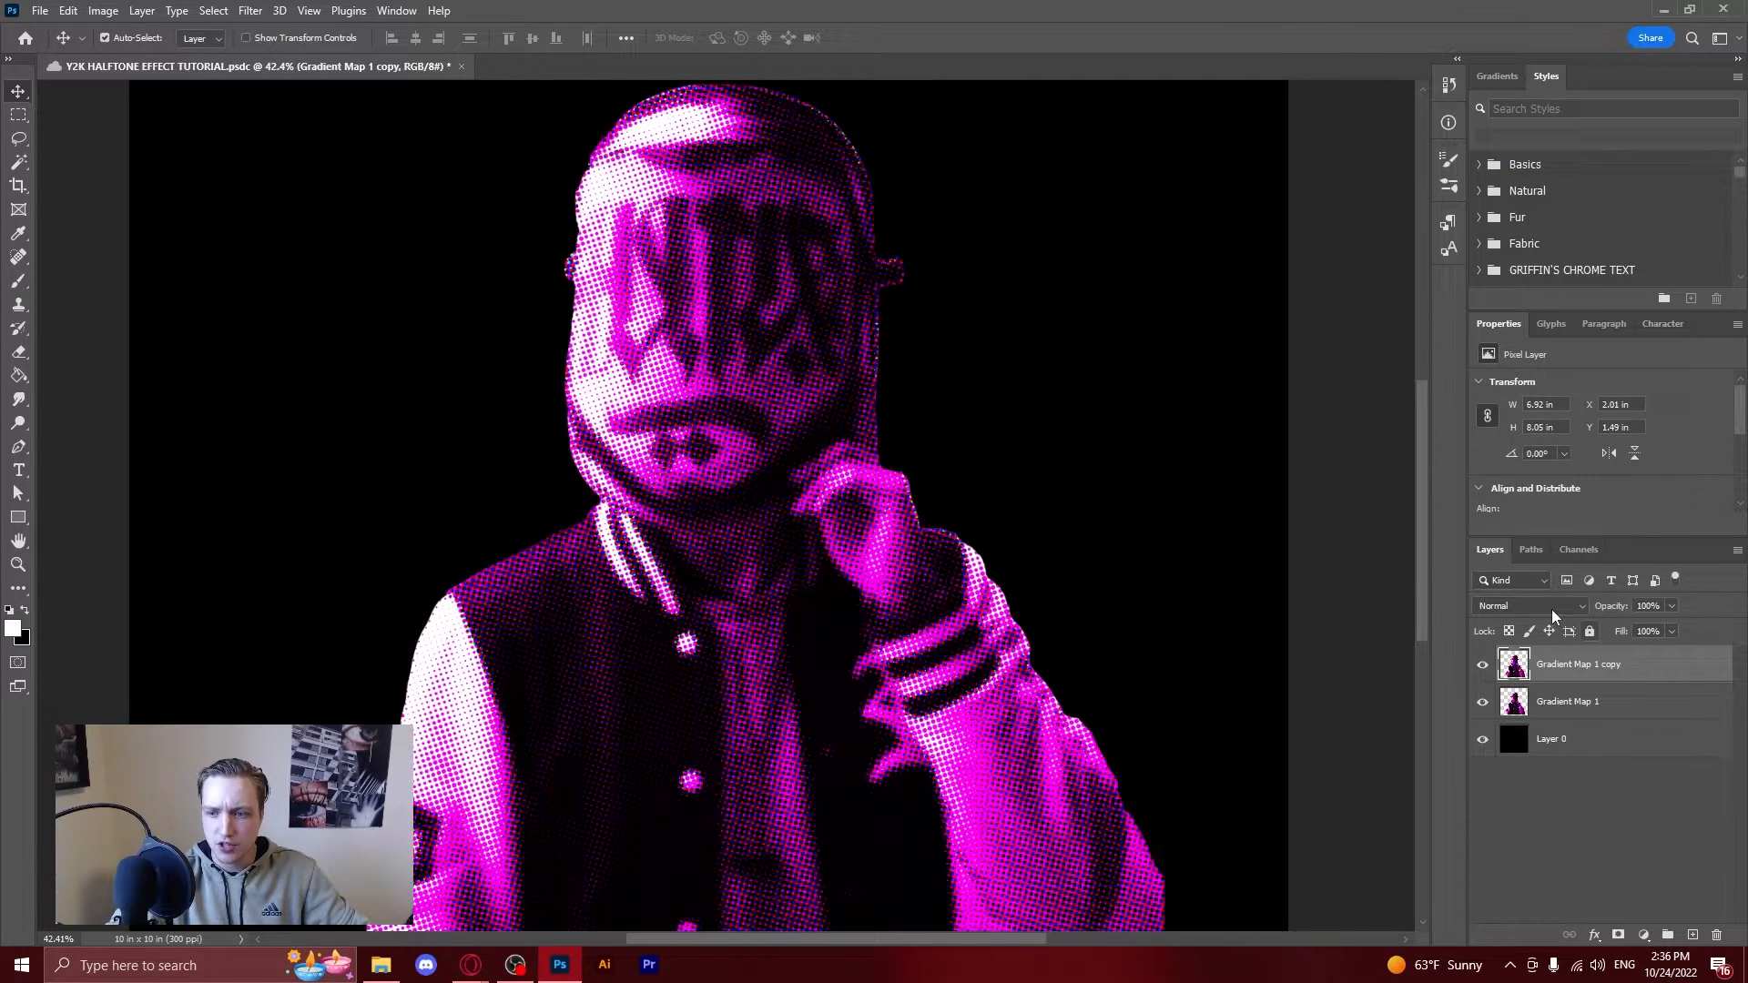
Preview blend modes such as Difference, then set the halftone copy to Overlay.
{"action": "left_click", "coordinate": [1530, 605]}
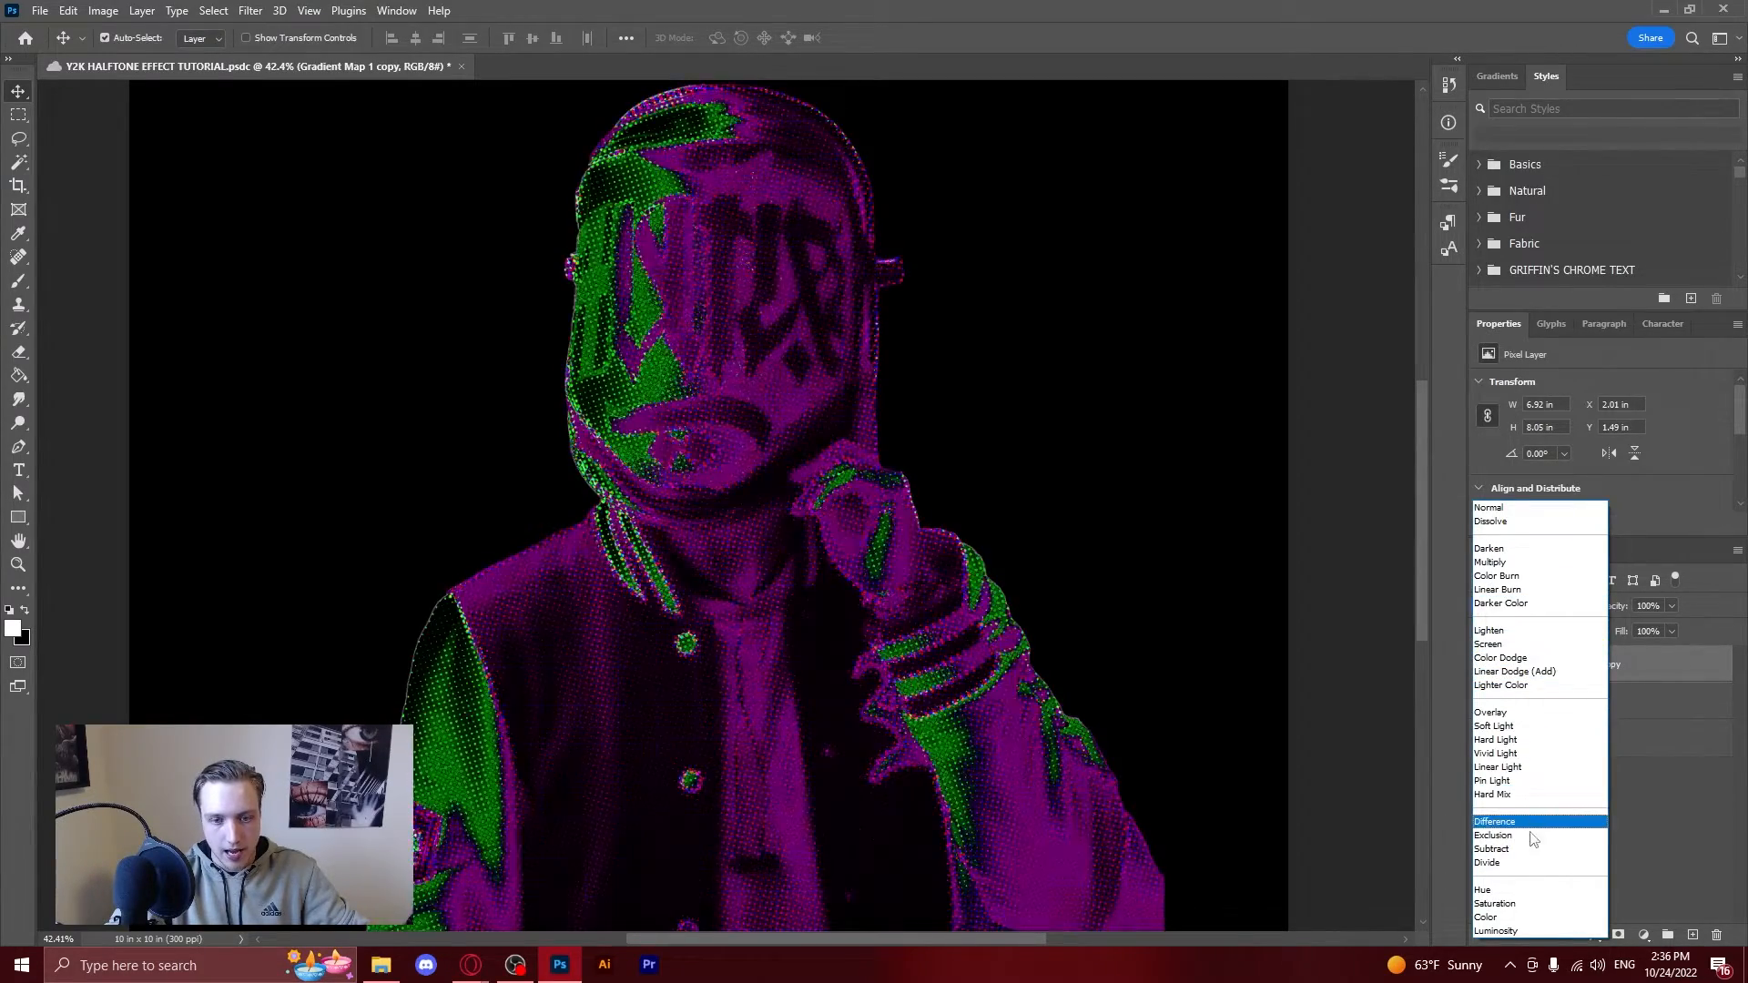
{"action": "left_click", "coordinate": [1490, 711]}
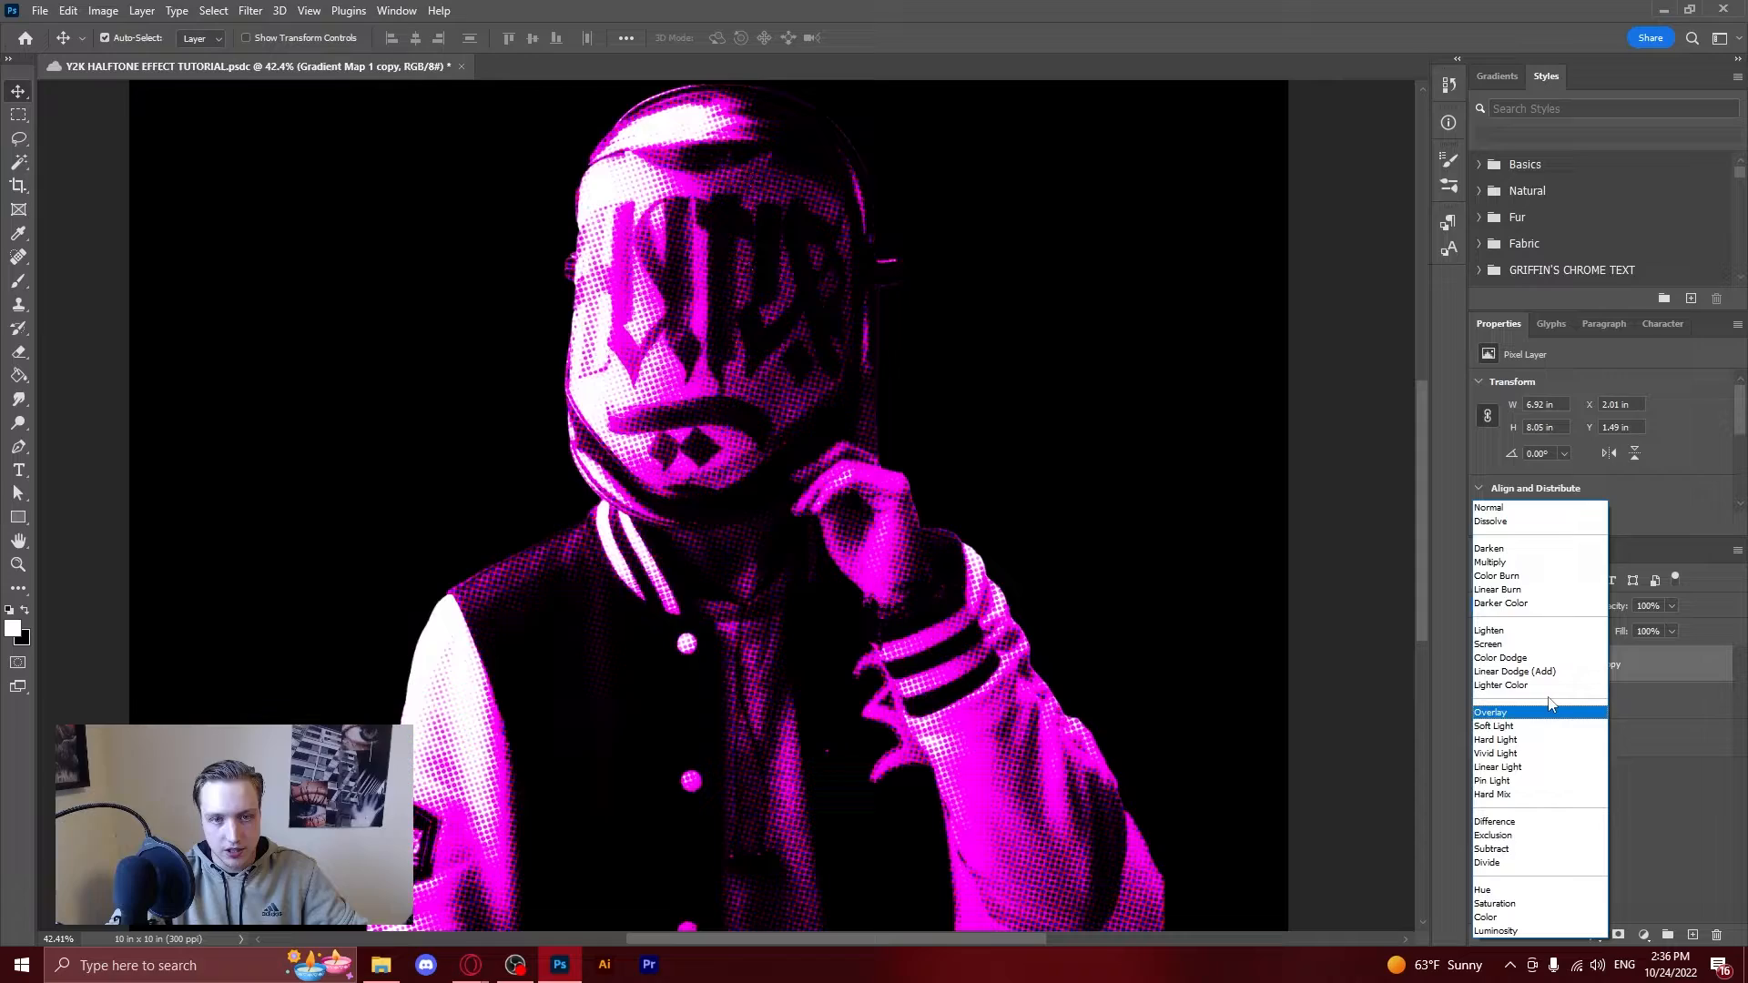
{"action": "left_click", "coordinate": [1494, 821]}
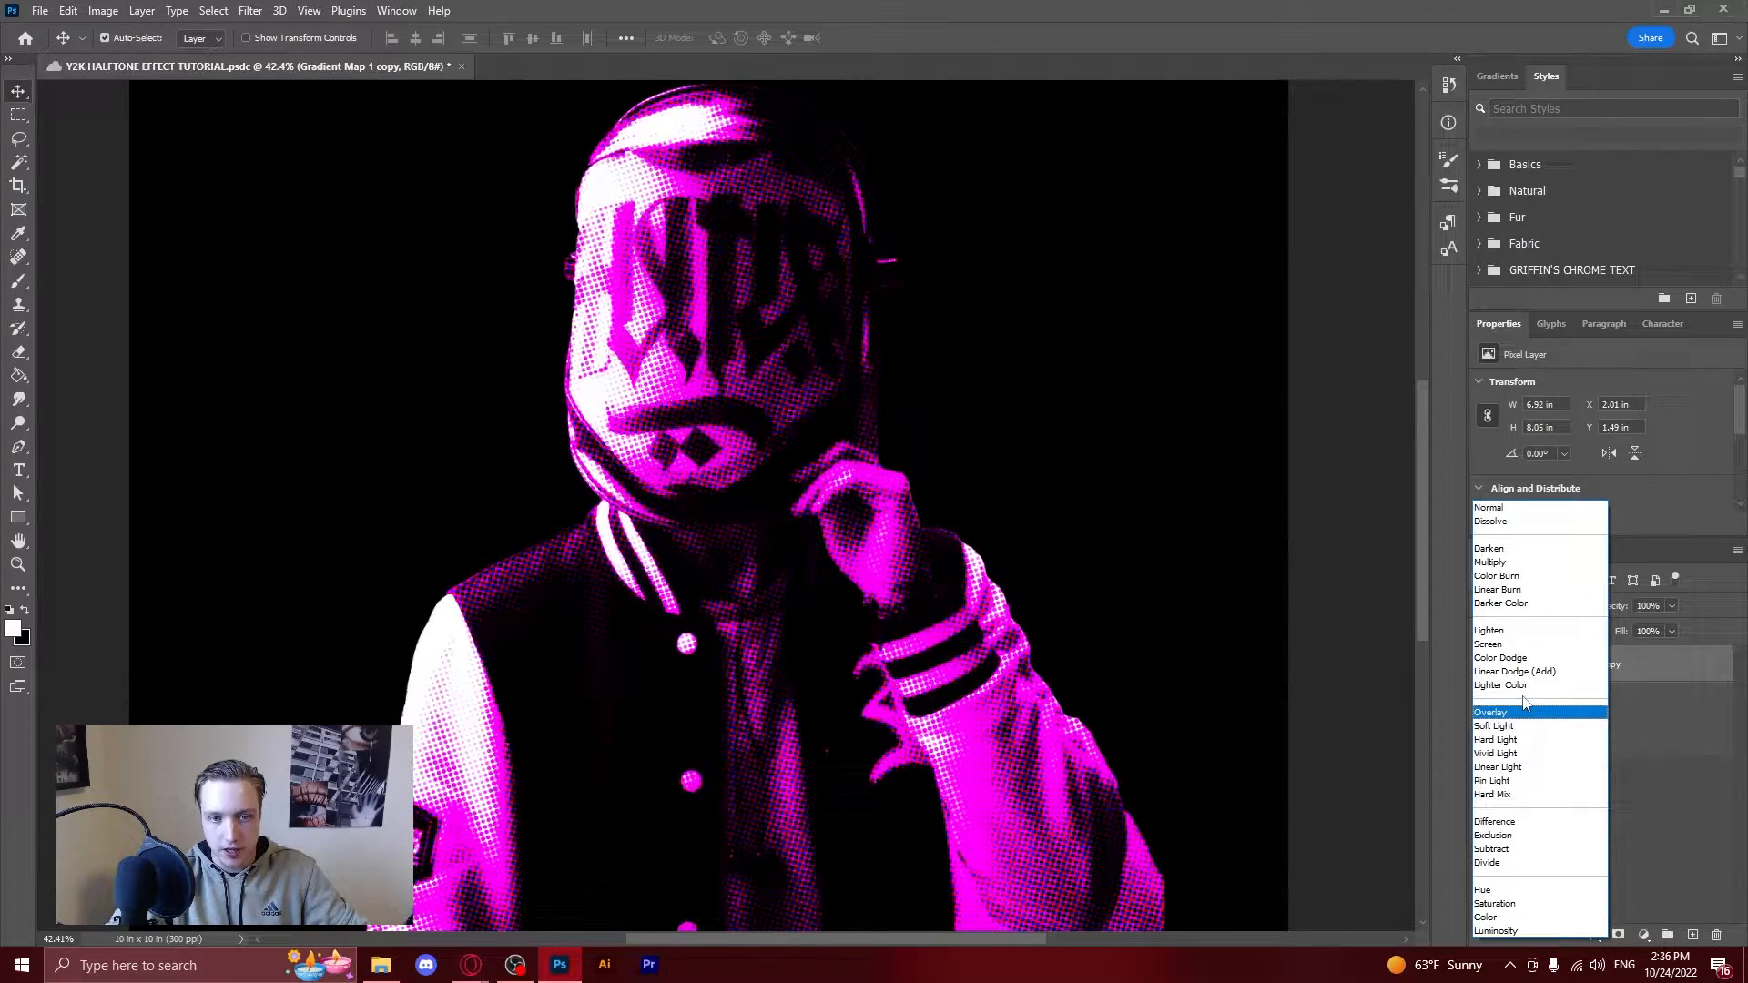
{"action": "mouse_move", "coordinate": [1519, 722]}
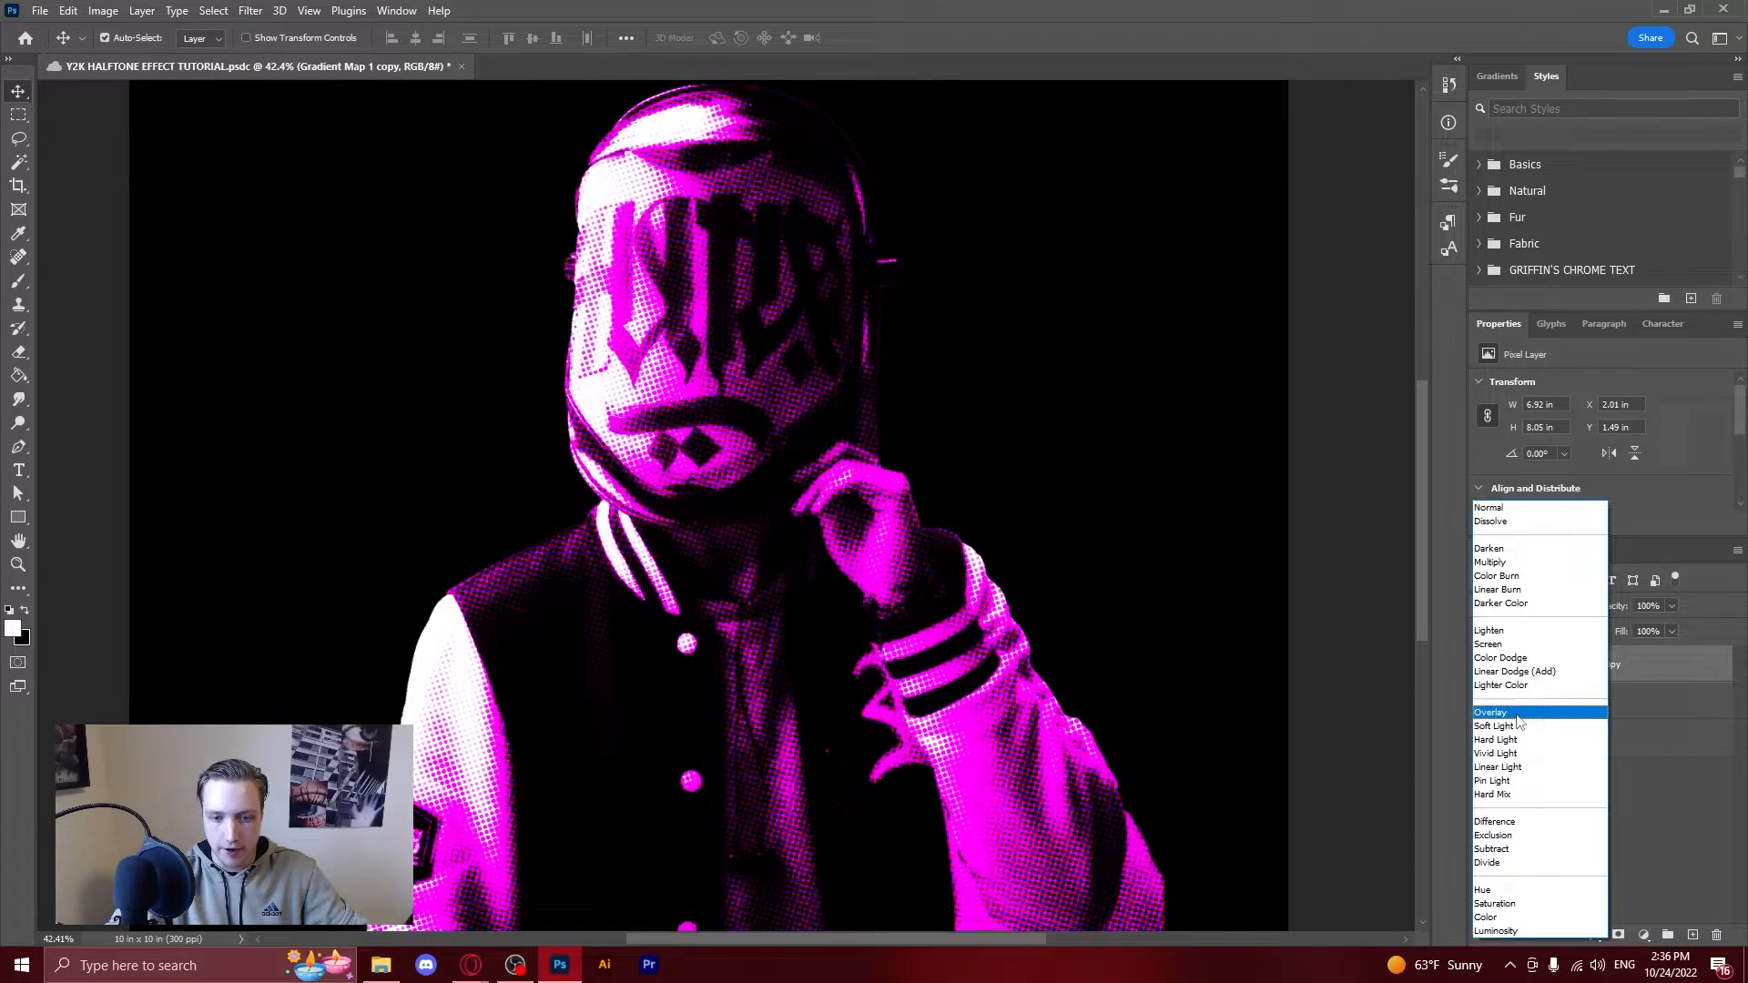
{"action": "left_click", "coordinate": [1490, 712]}
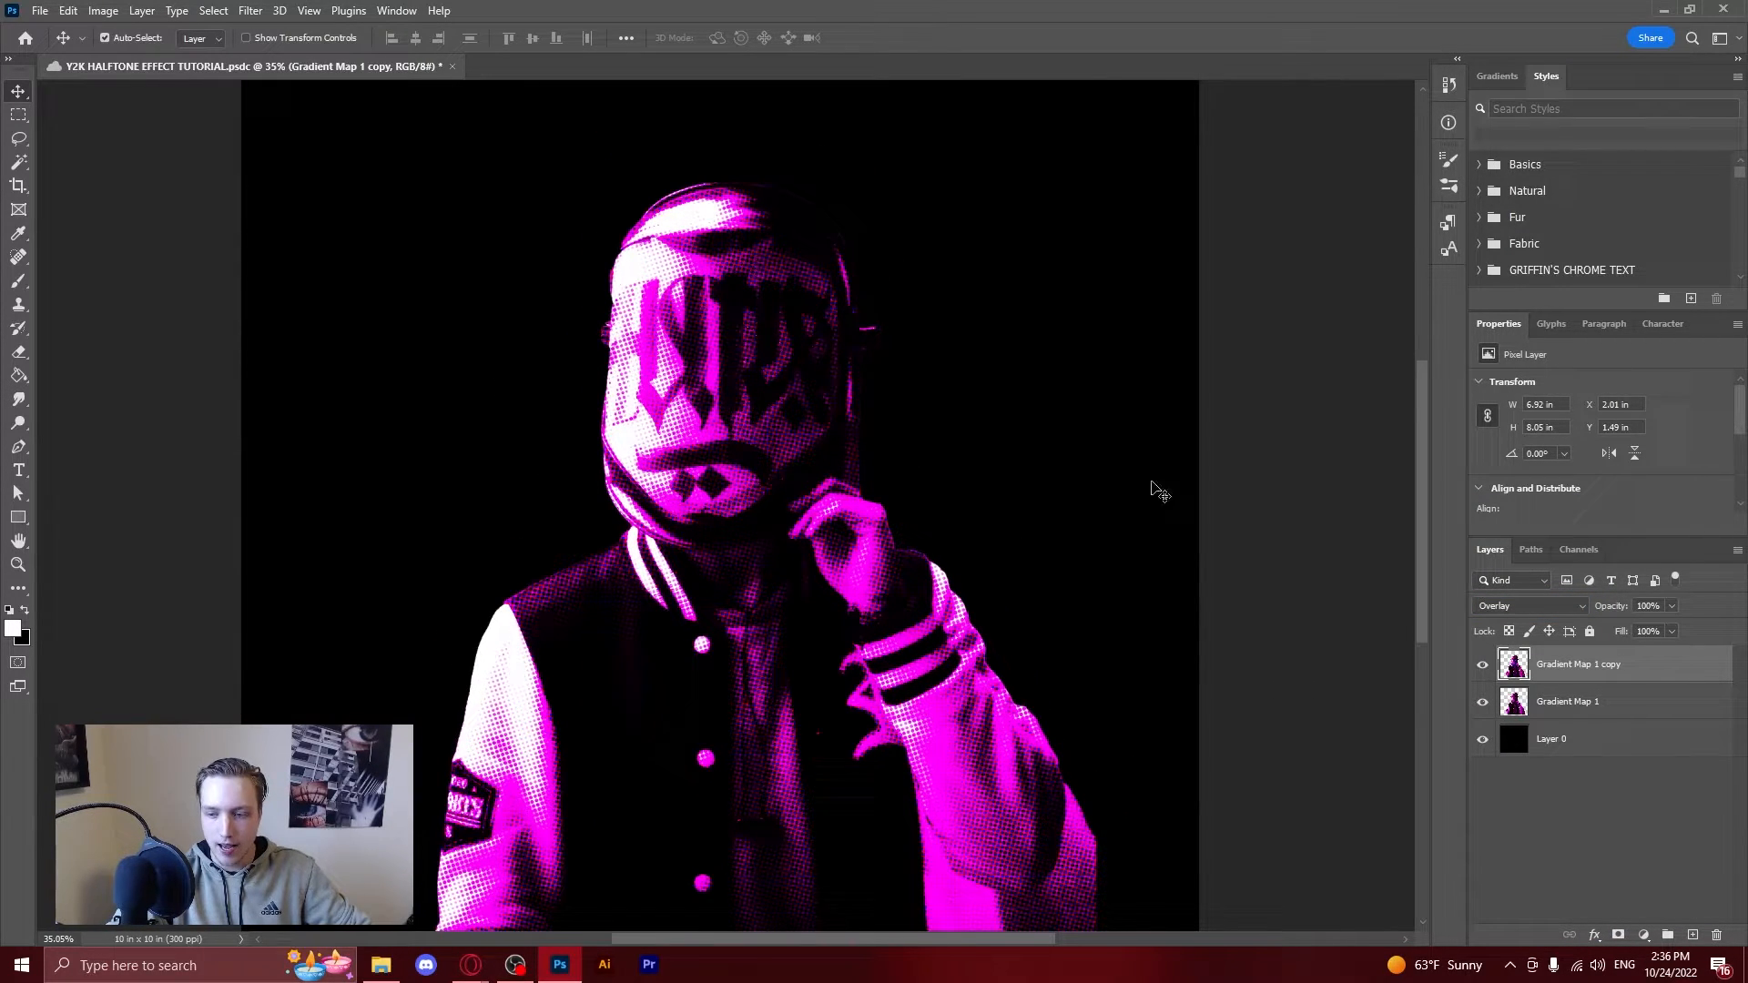
{"action": "mouse_move", "coordinate": [691, 295]}
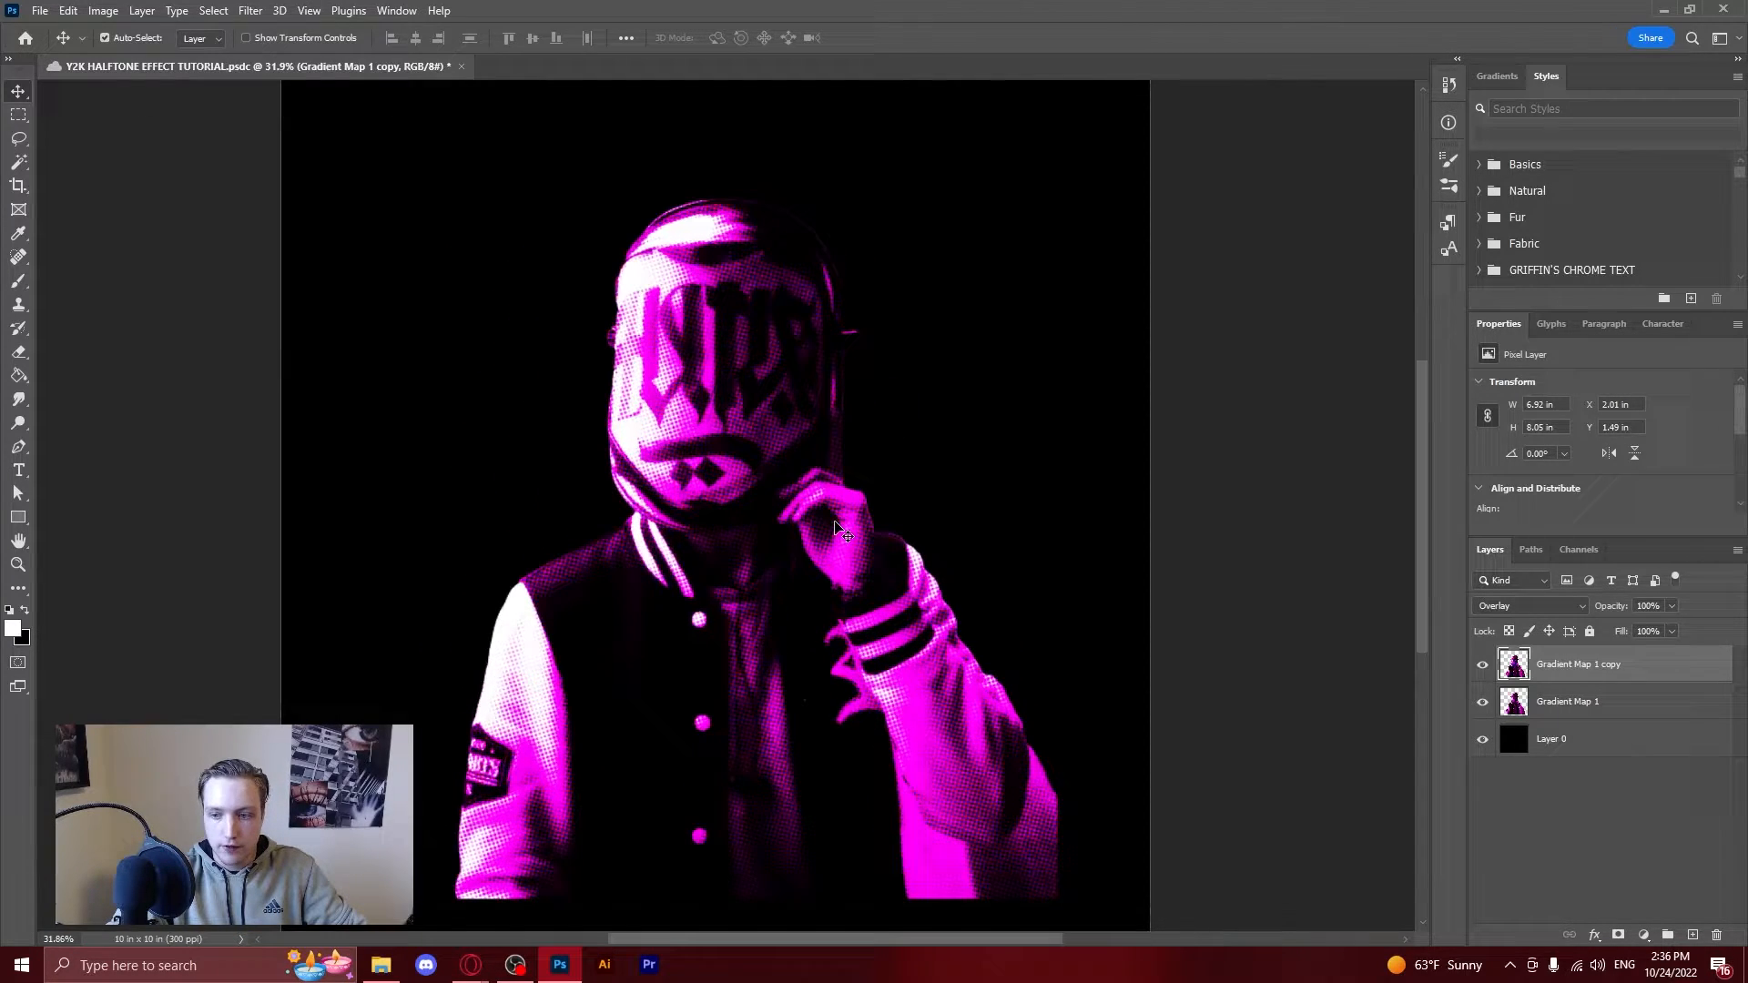
Duplicate Gradient Map 1 and bring up Gaussian Blur settings for the copy.
{"action": "left_click", "coordinate": [1566, 701]}
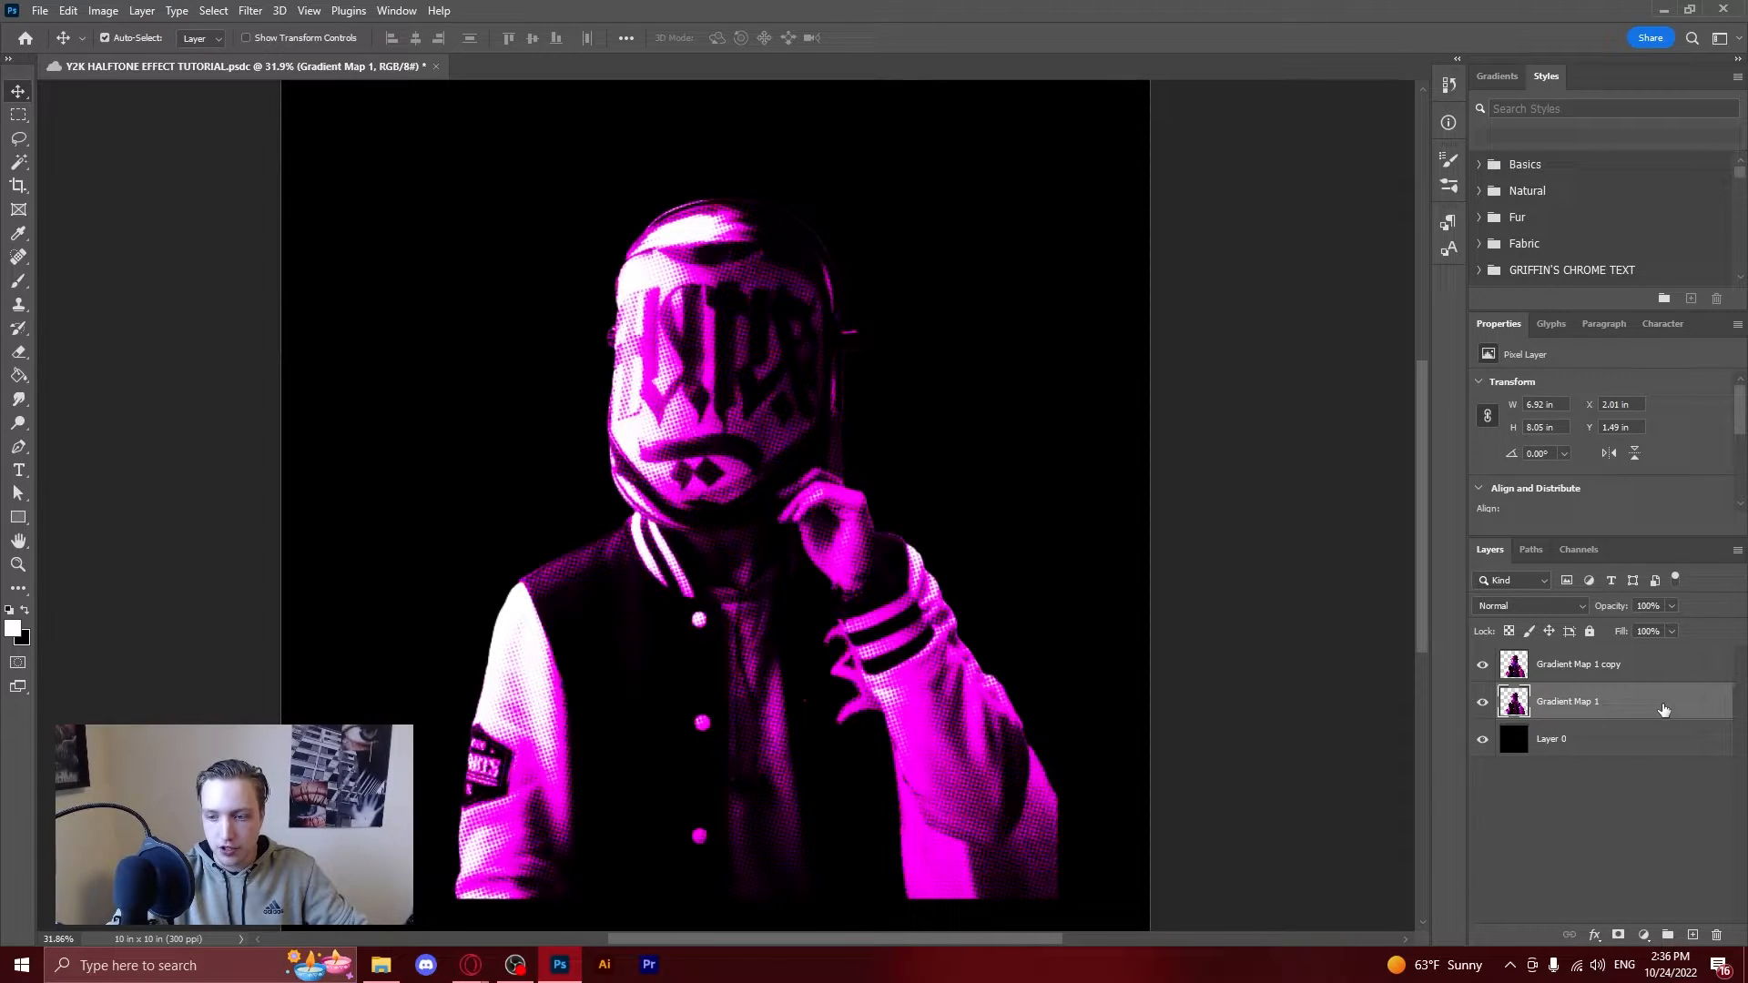
{"action": "key", "text": "ctrl+j"}
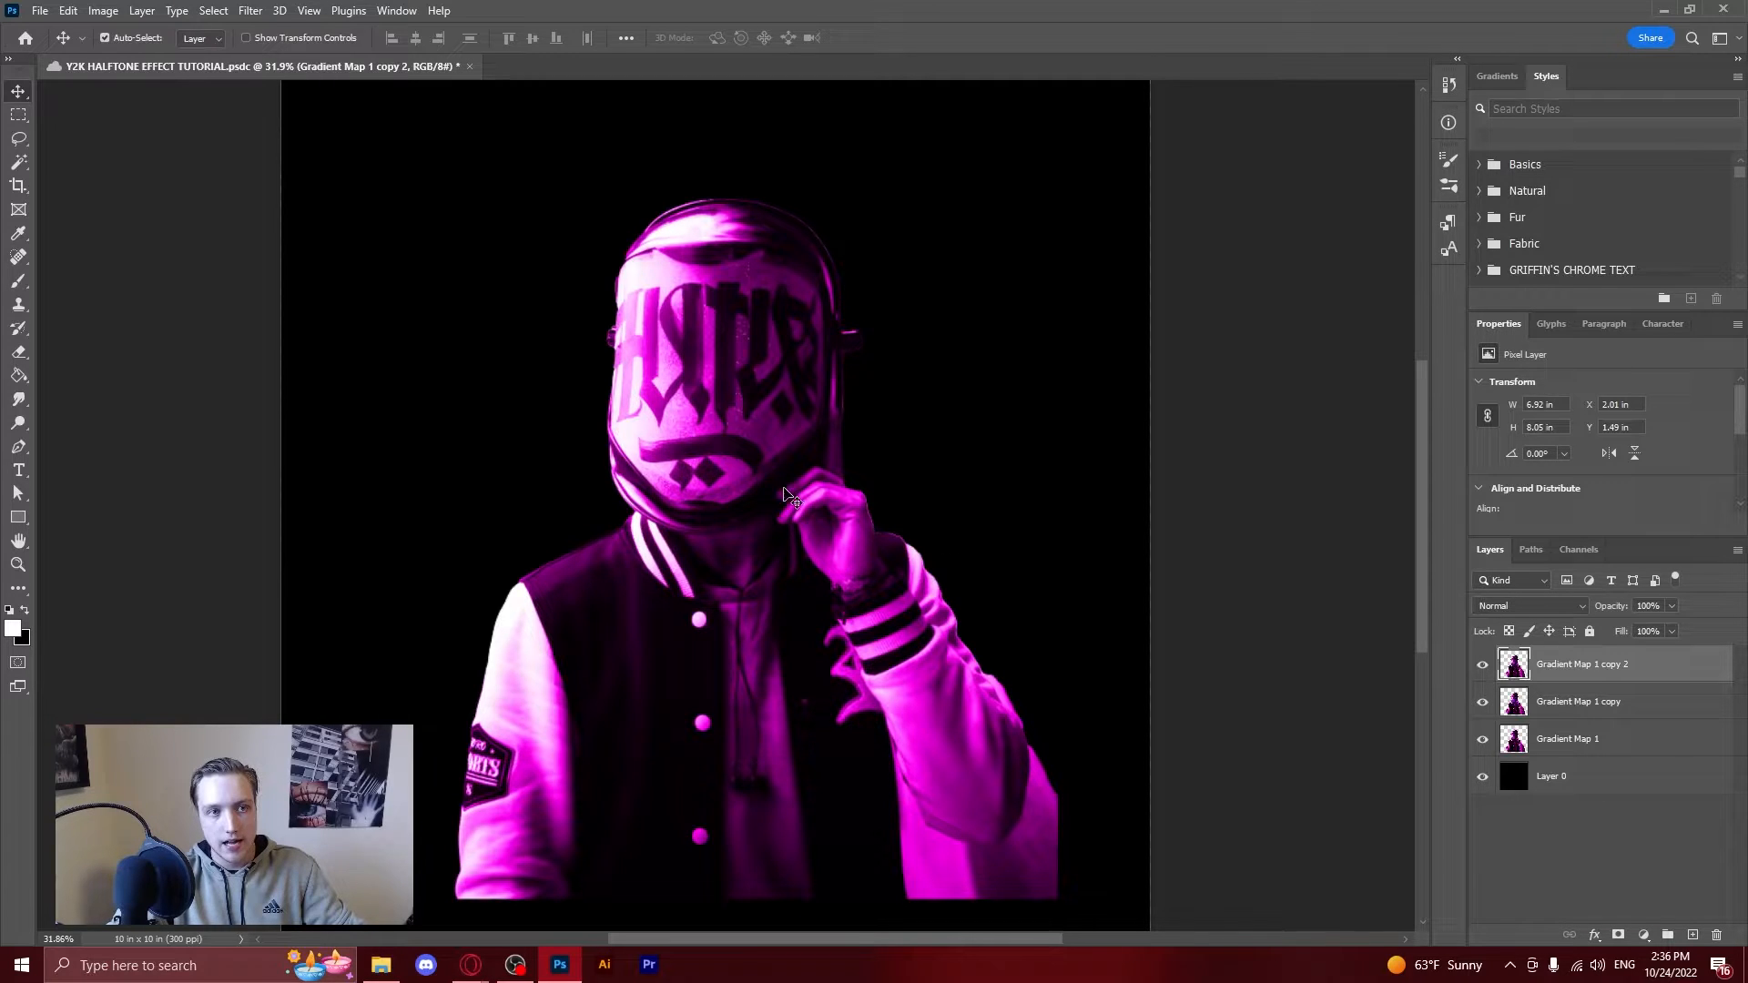
{"action": "left_click", "coordinate": [250, 10]}
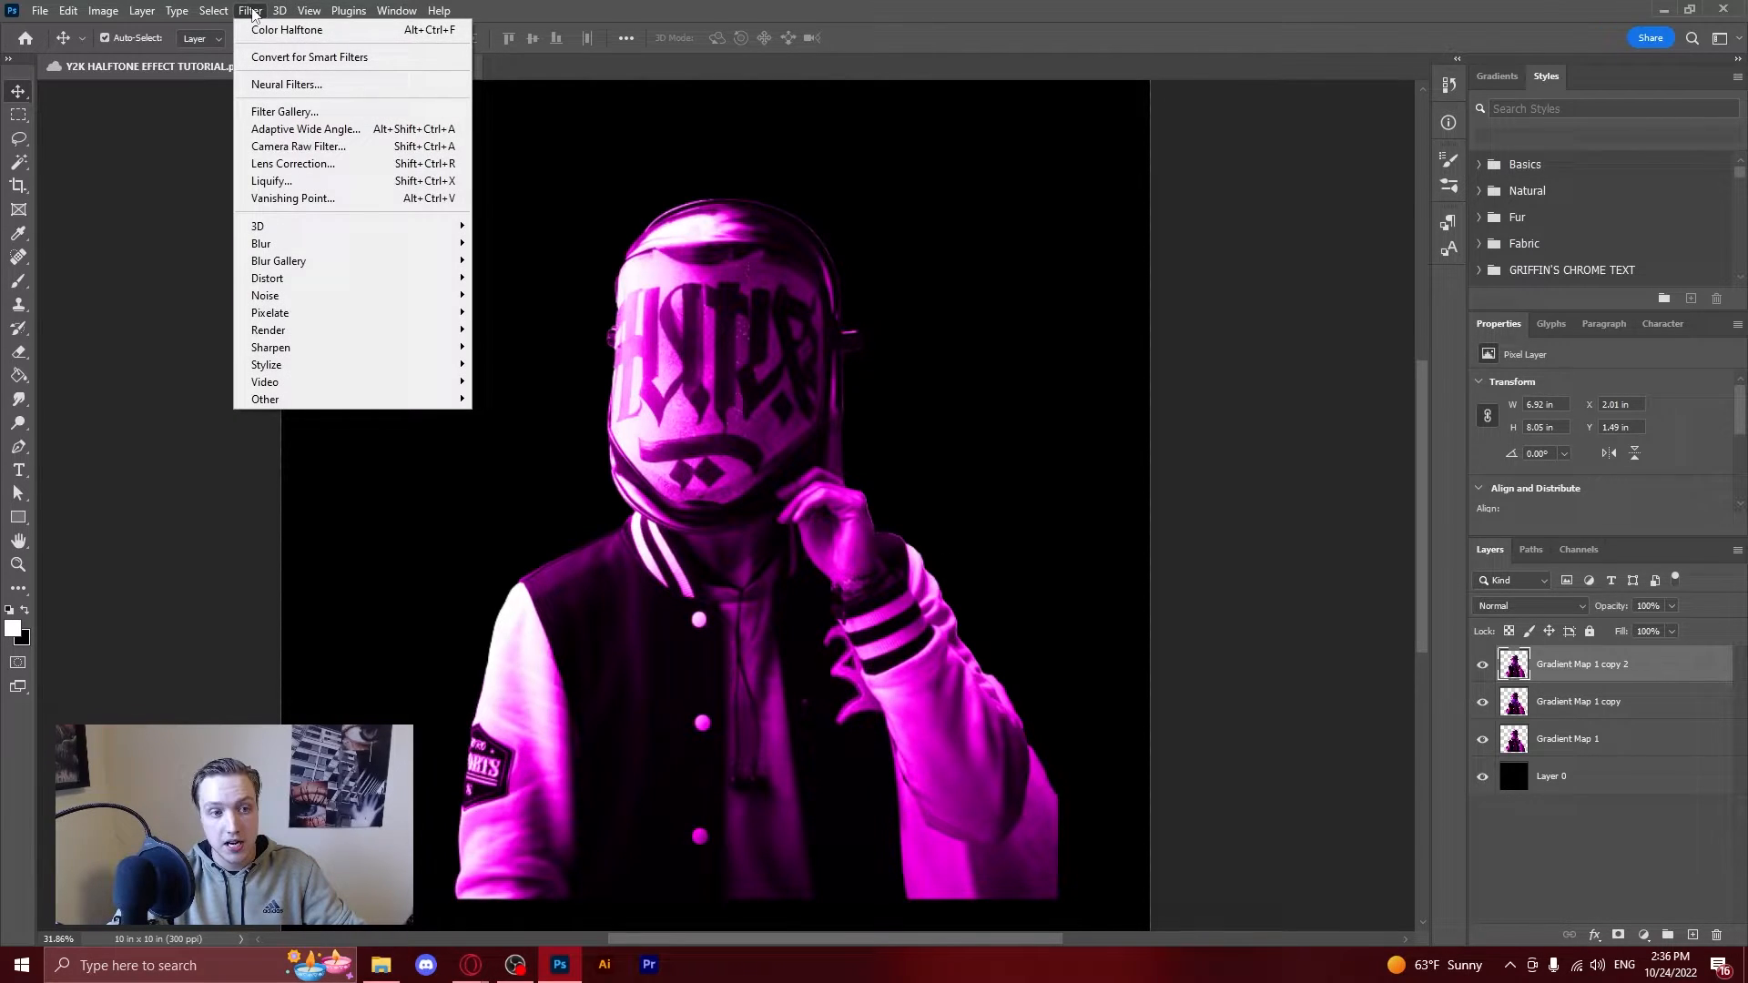
{"action": "mouse_move", "coordinate": [261, 243]}
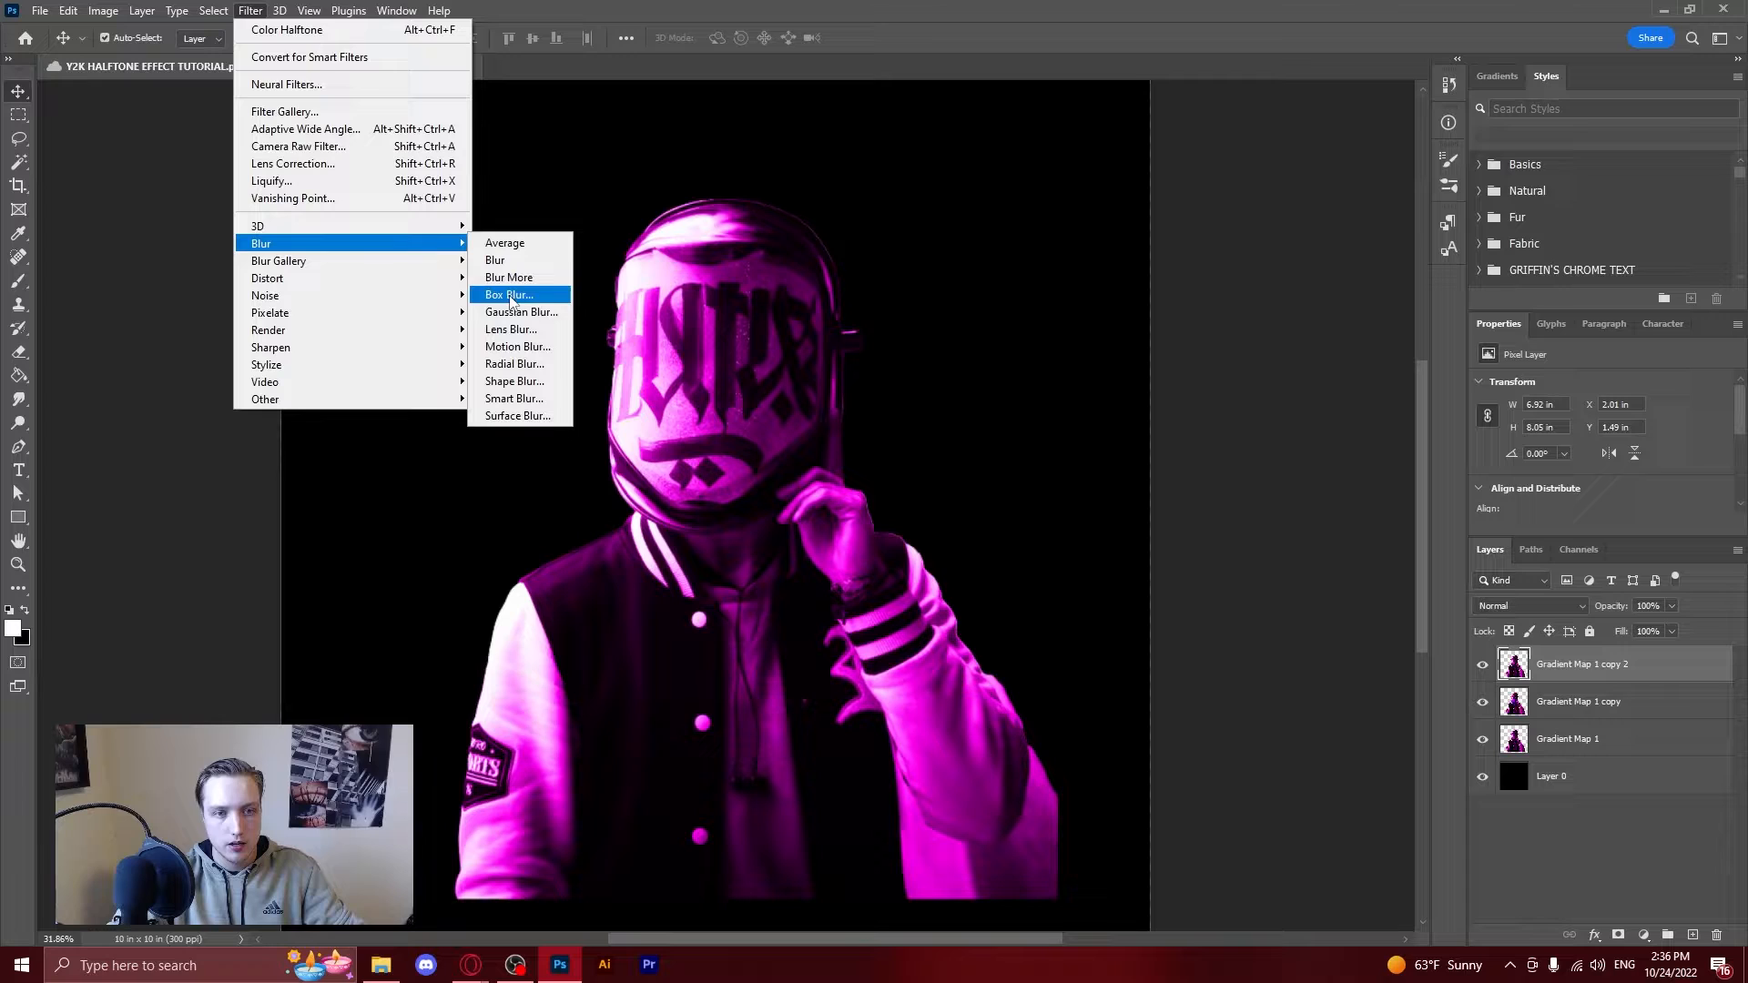
{"action": "left_click", "coordinate": [520, 312]}
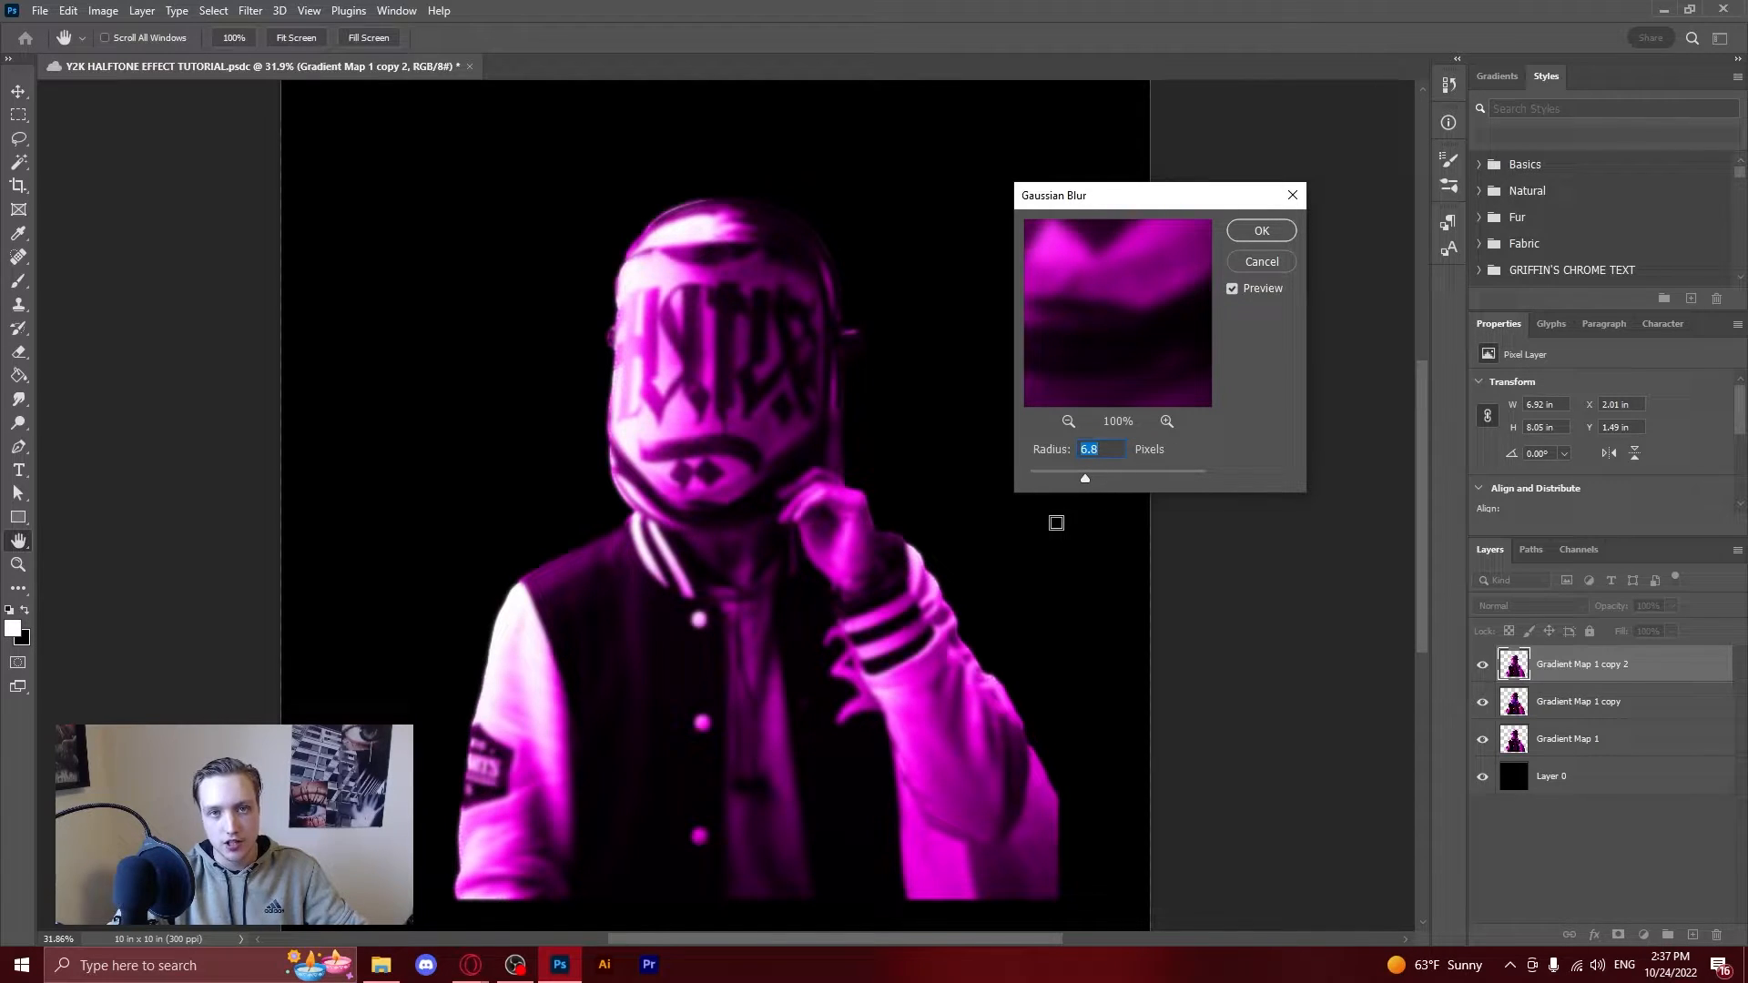
{"action": "mouse_move", "coordinate": [1098, 399]}
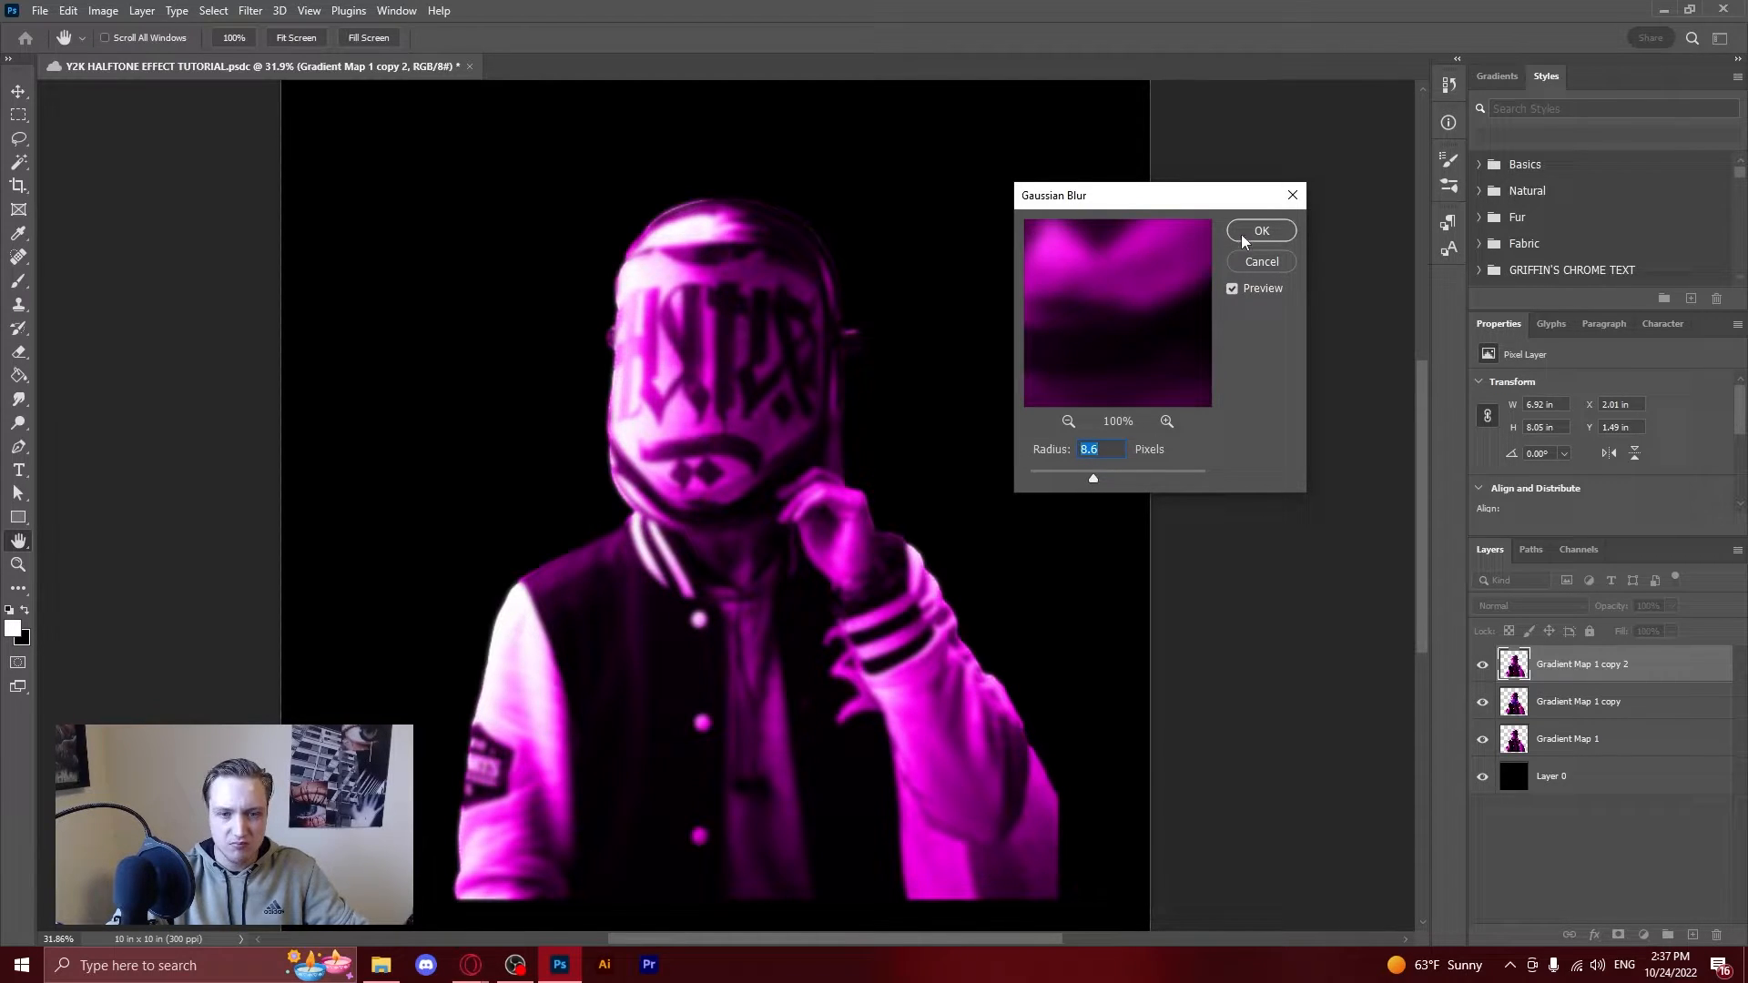
Apply the Gaussian blur and set the blurred copy's blend mode to Lighten.
{"action": "left_click", "coordinate": [1261, 230]}
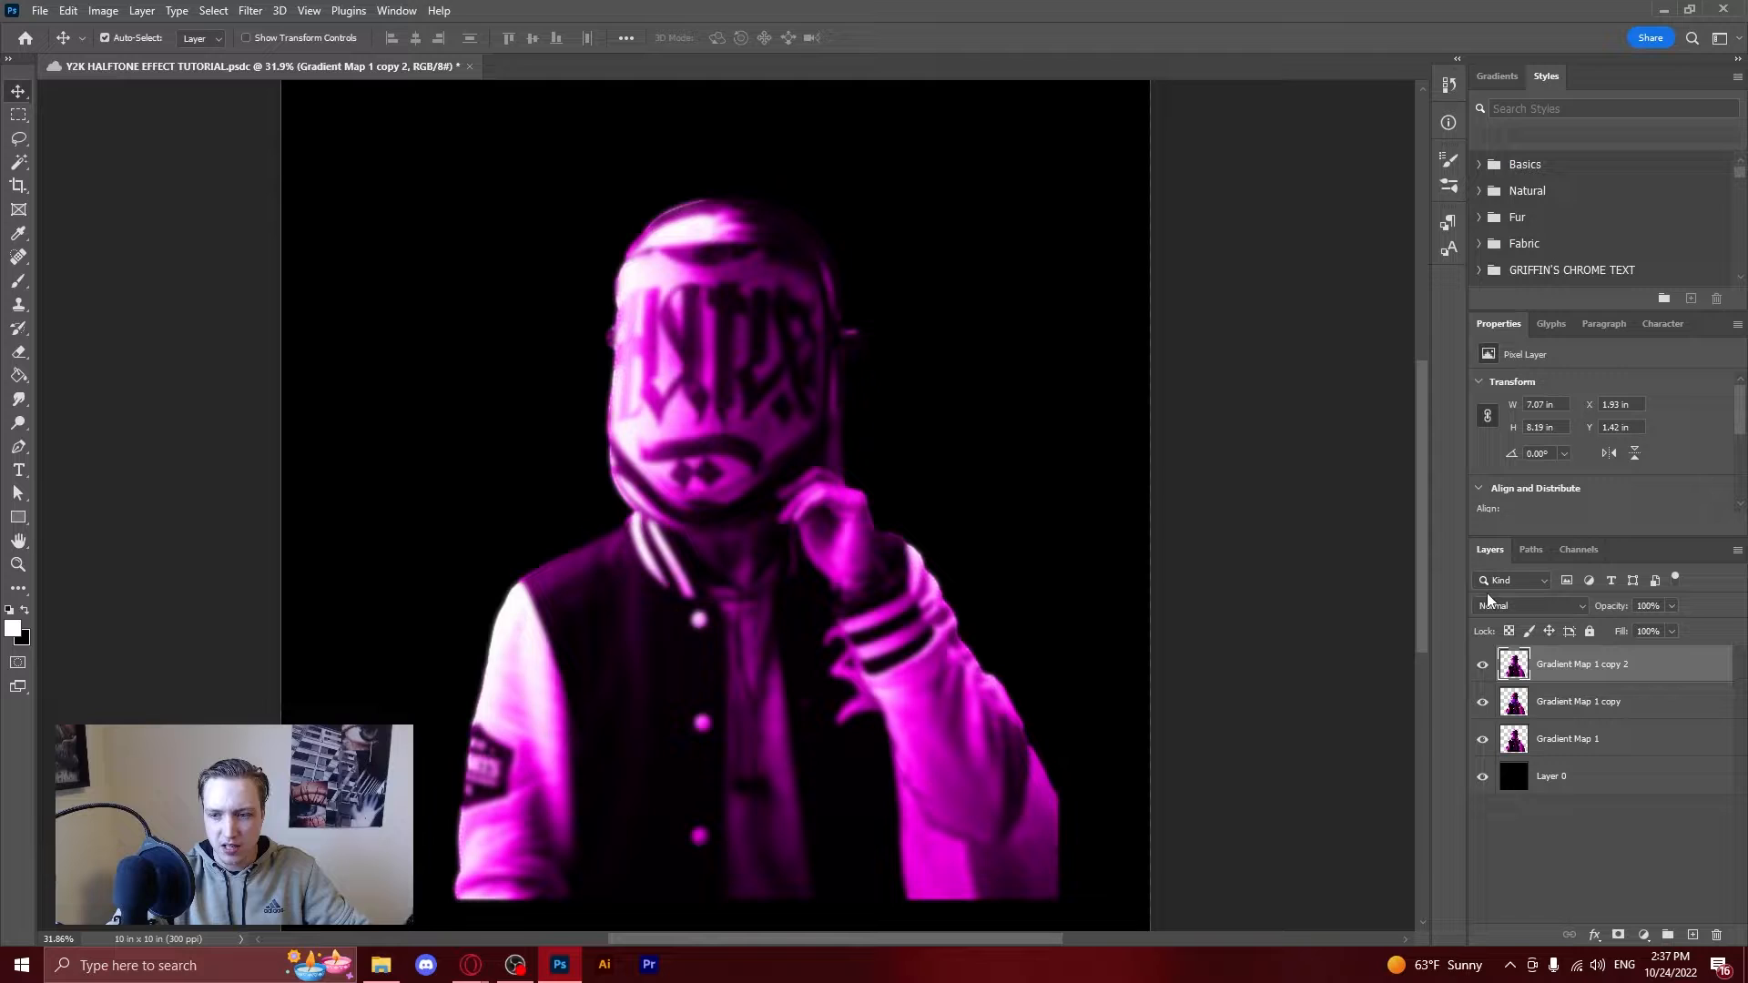
{"action": "mouse_move", "coordinate": [969, 468]}
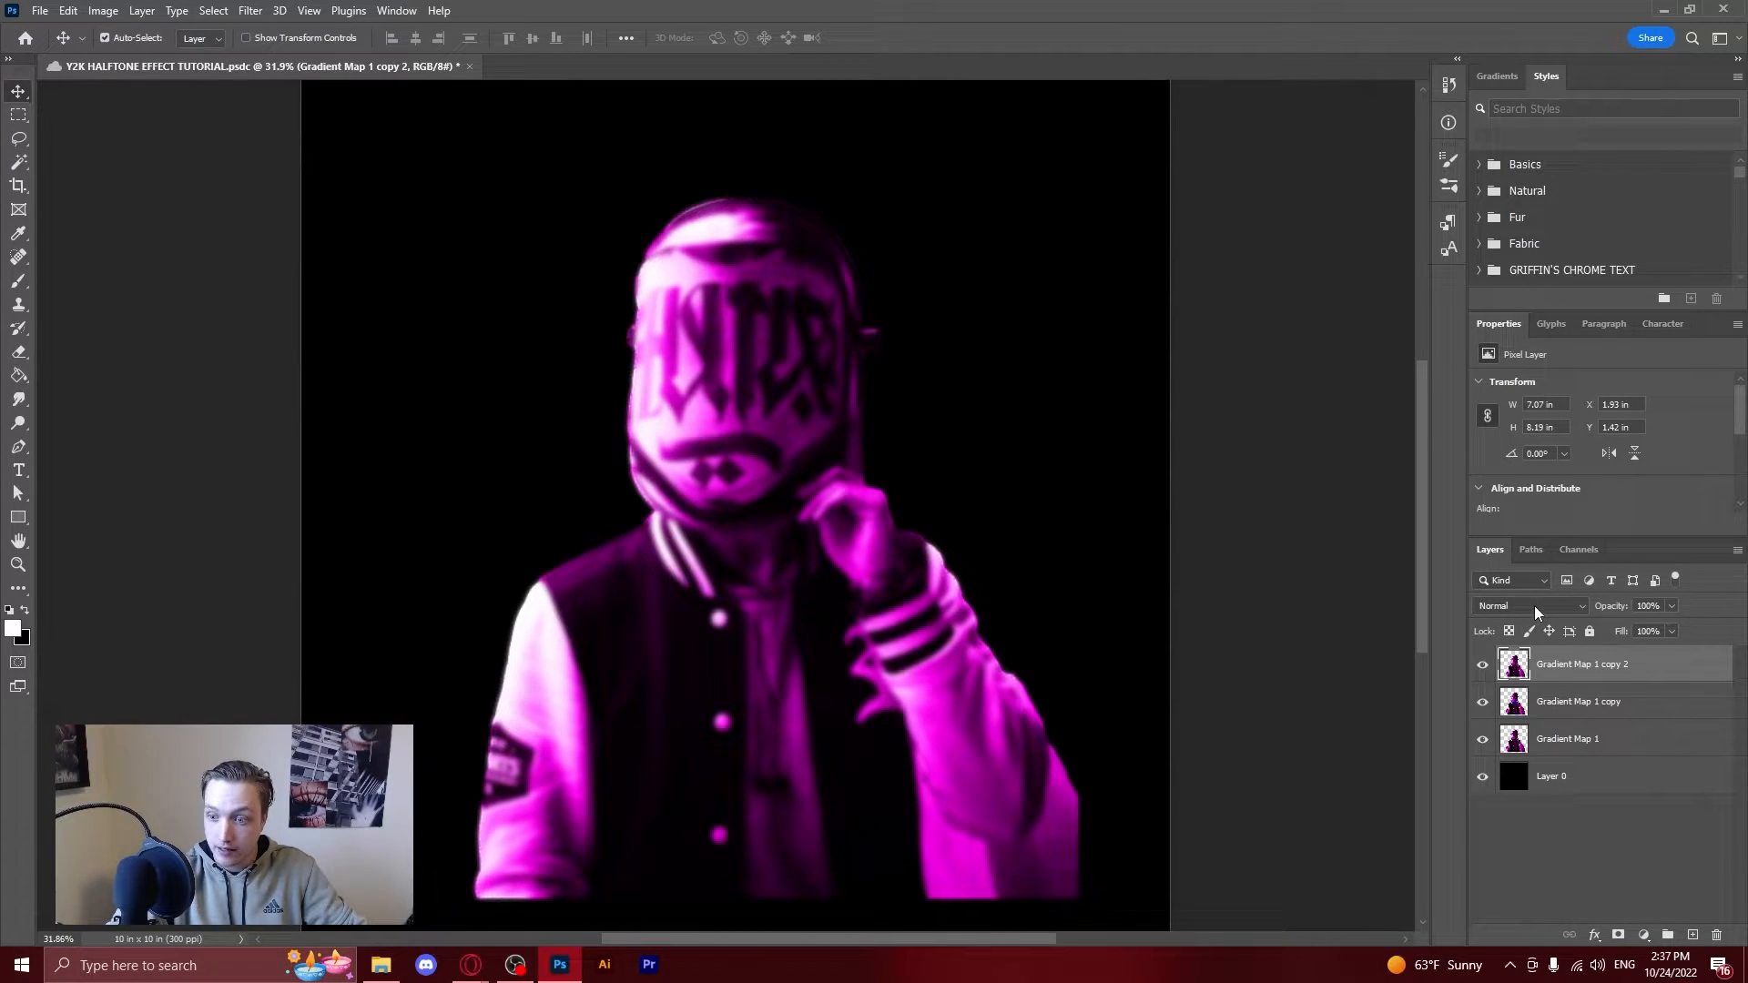
{"action": "mouse_move", "coordinate": [1524, 615]}
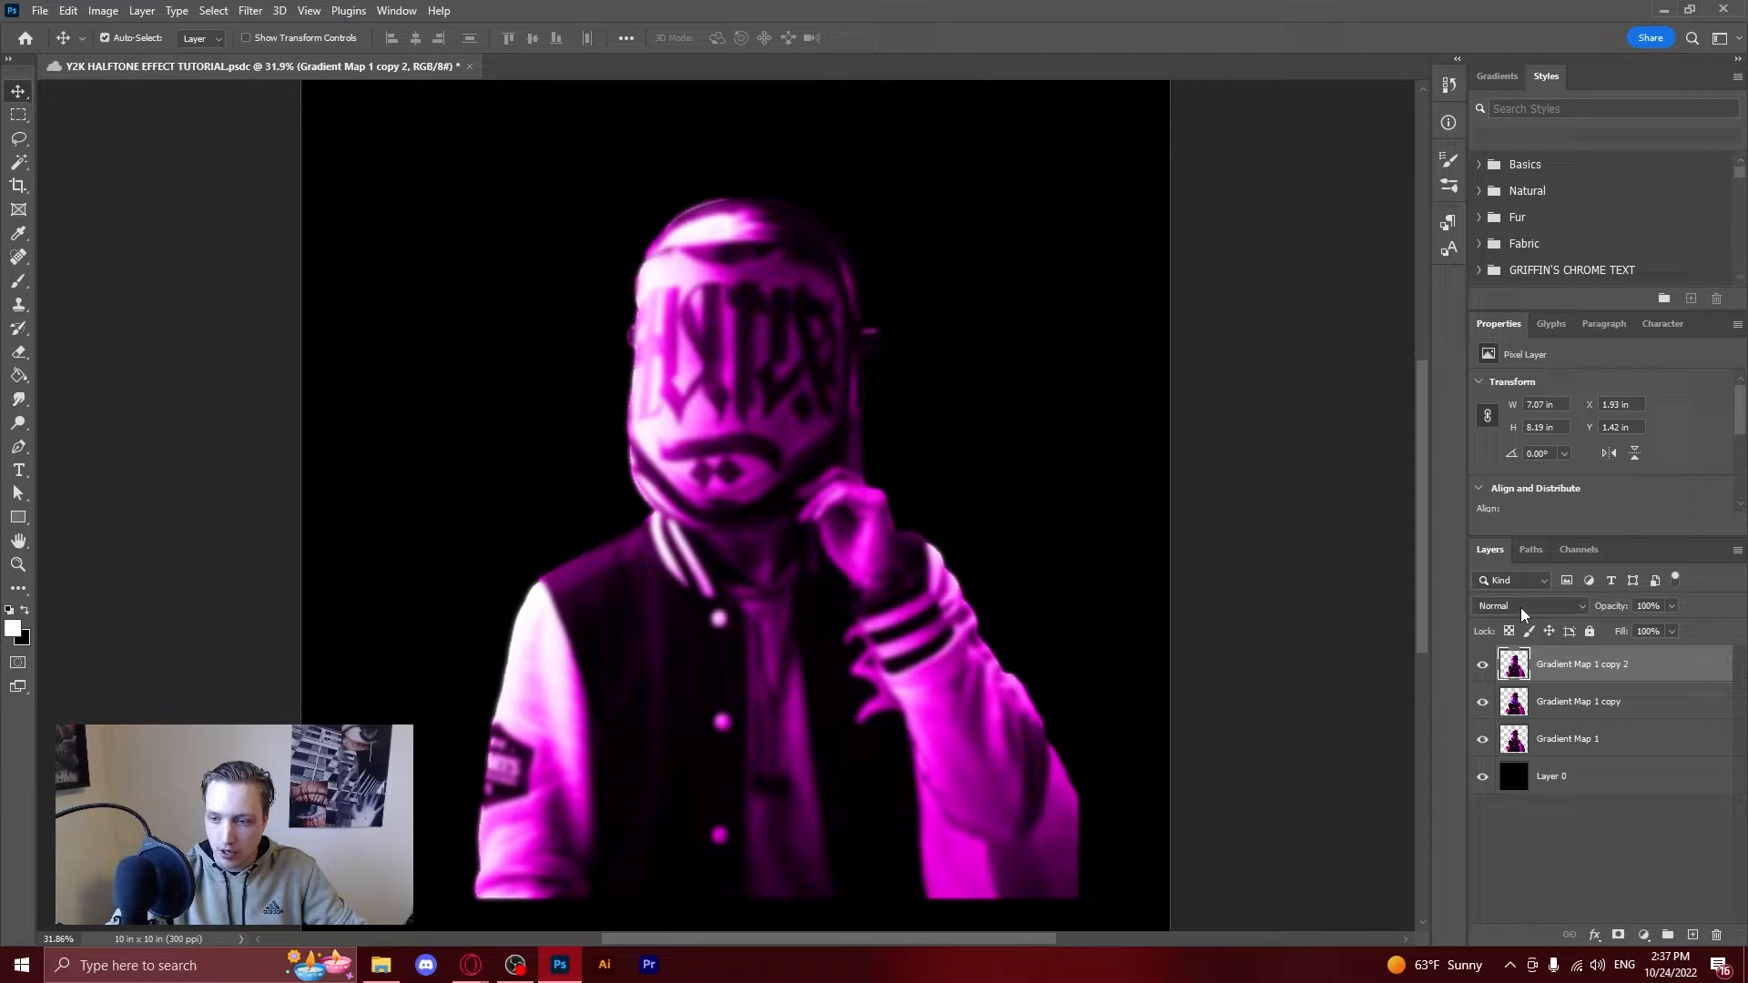
{"action": "left_click", "coordinate": [1515, 606]}
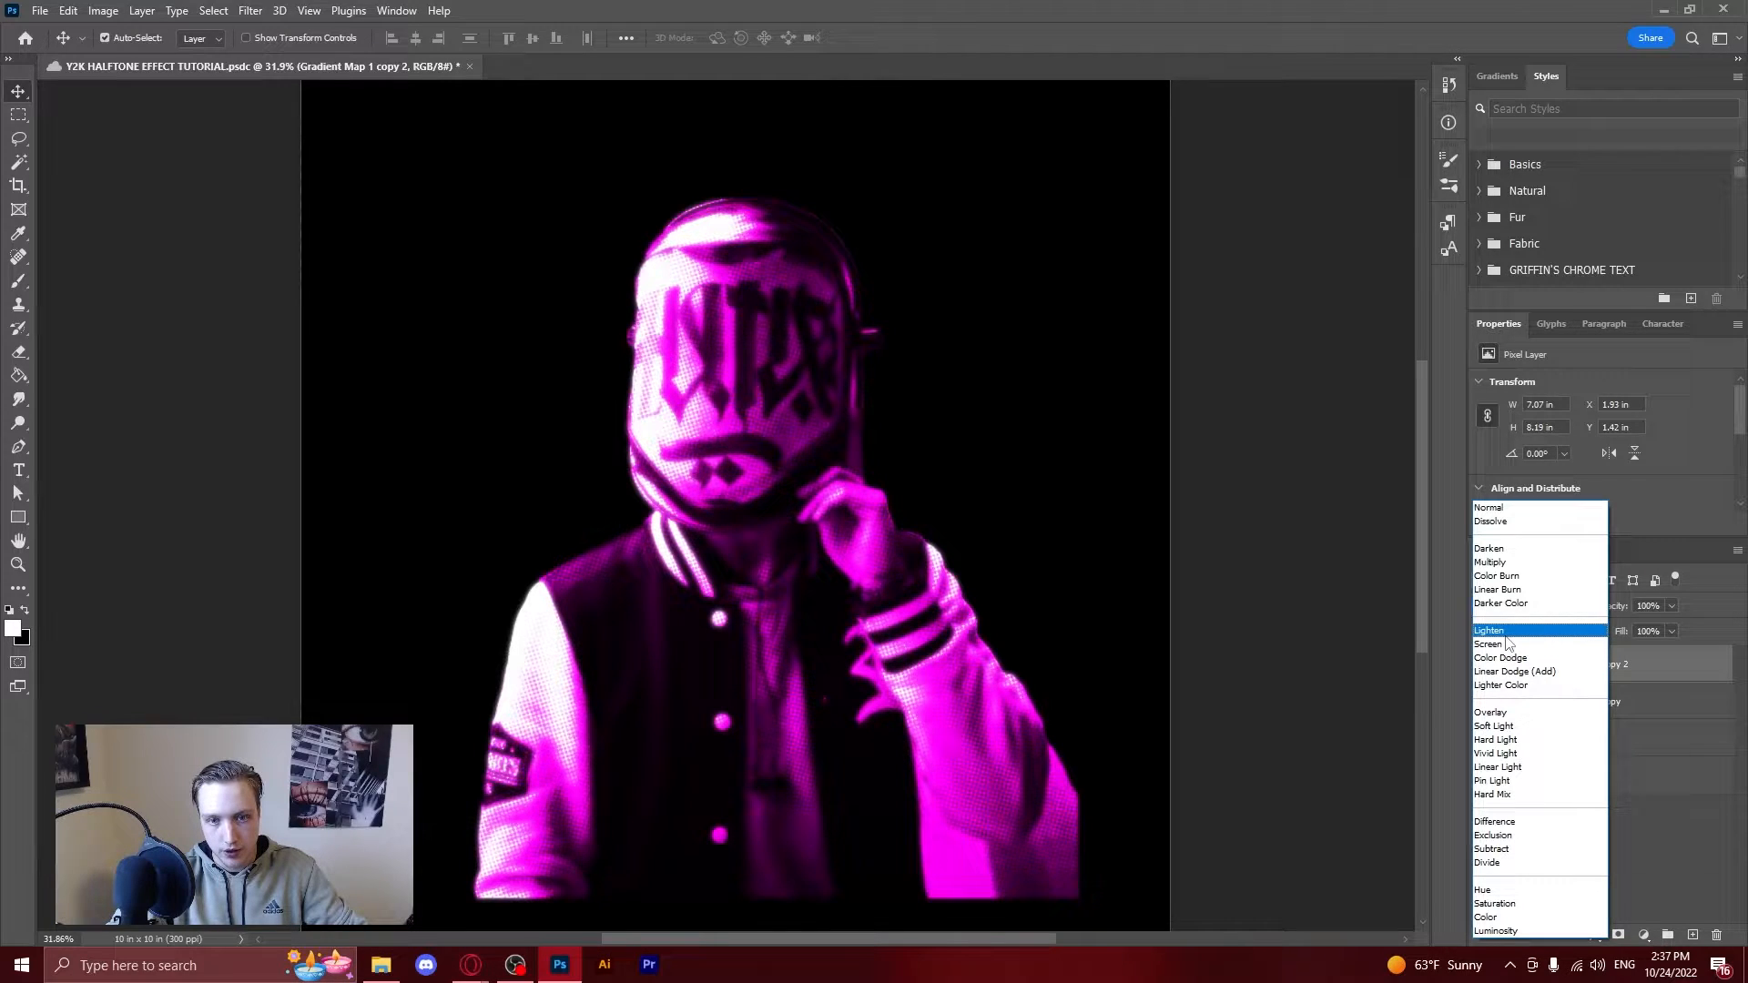
{"action": "left_click", "coordinate": [1490, 630]}
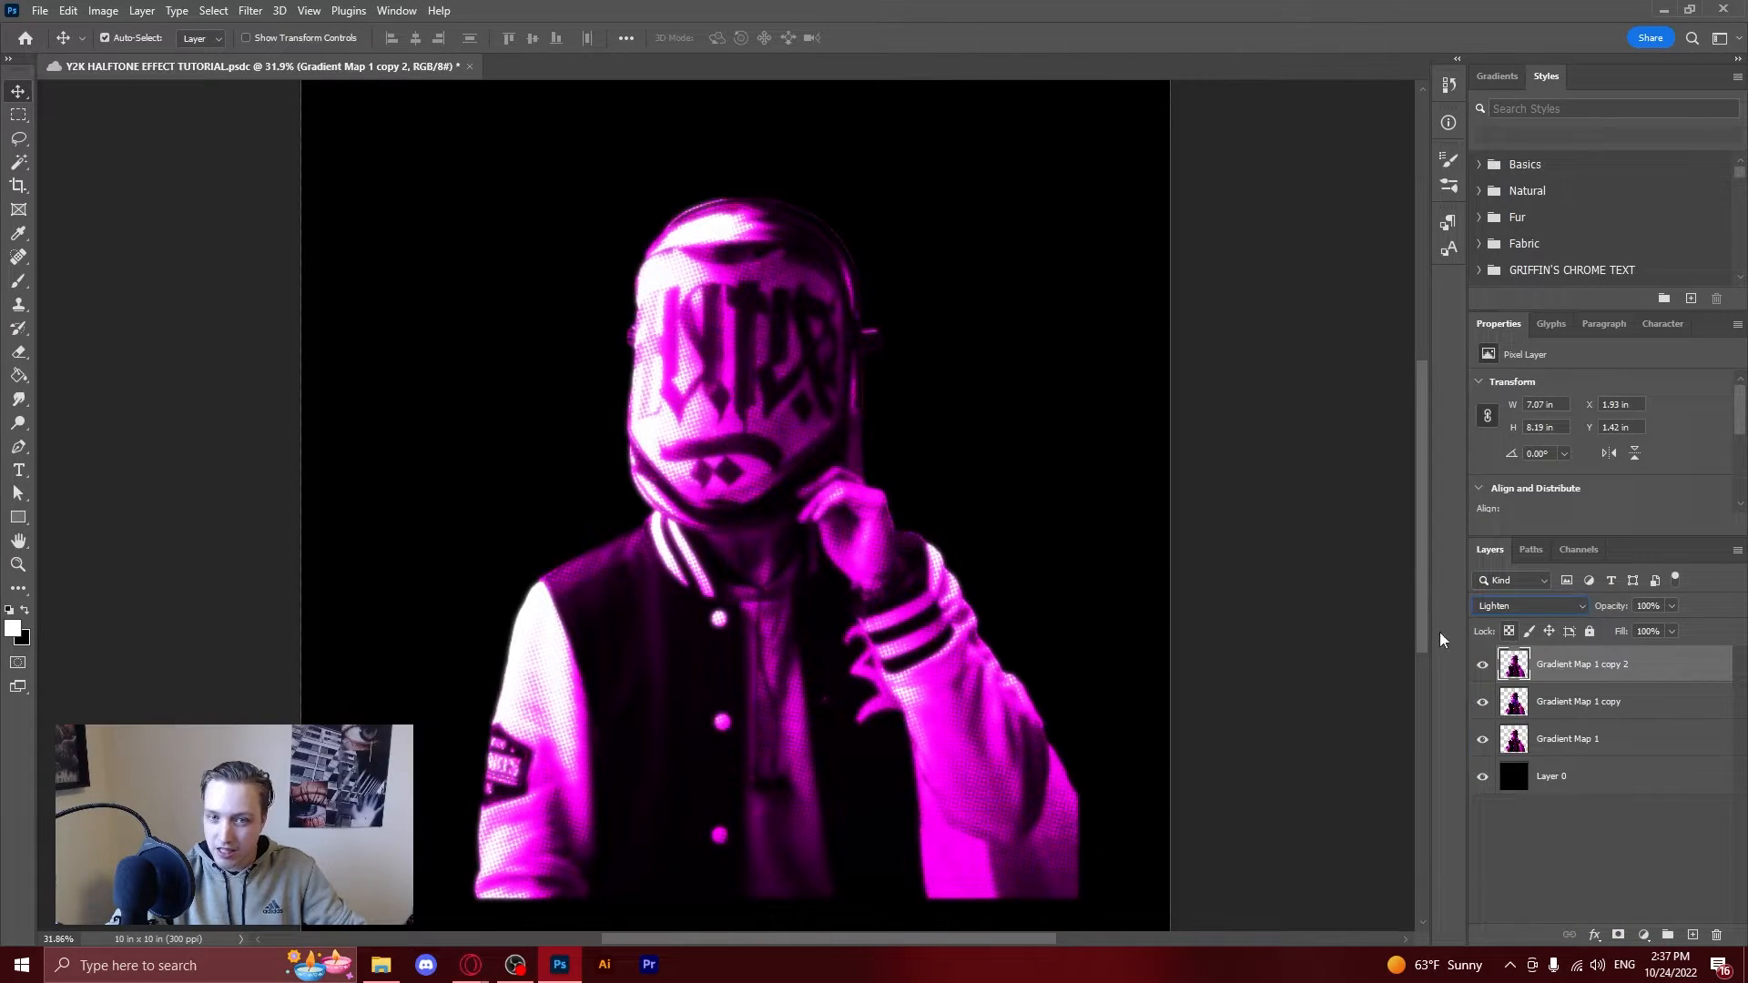
{"action": "mouse_move", "coordinate": [780, 418]}
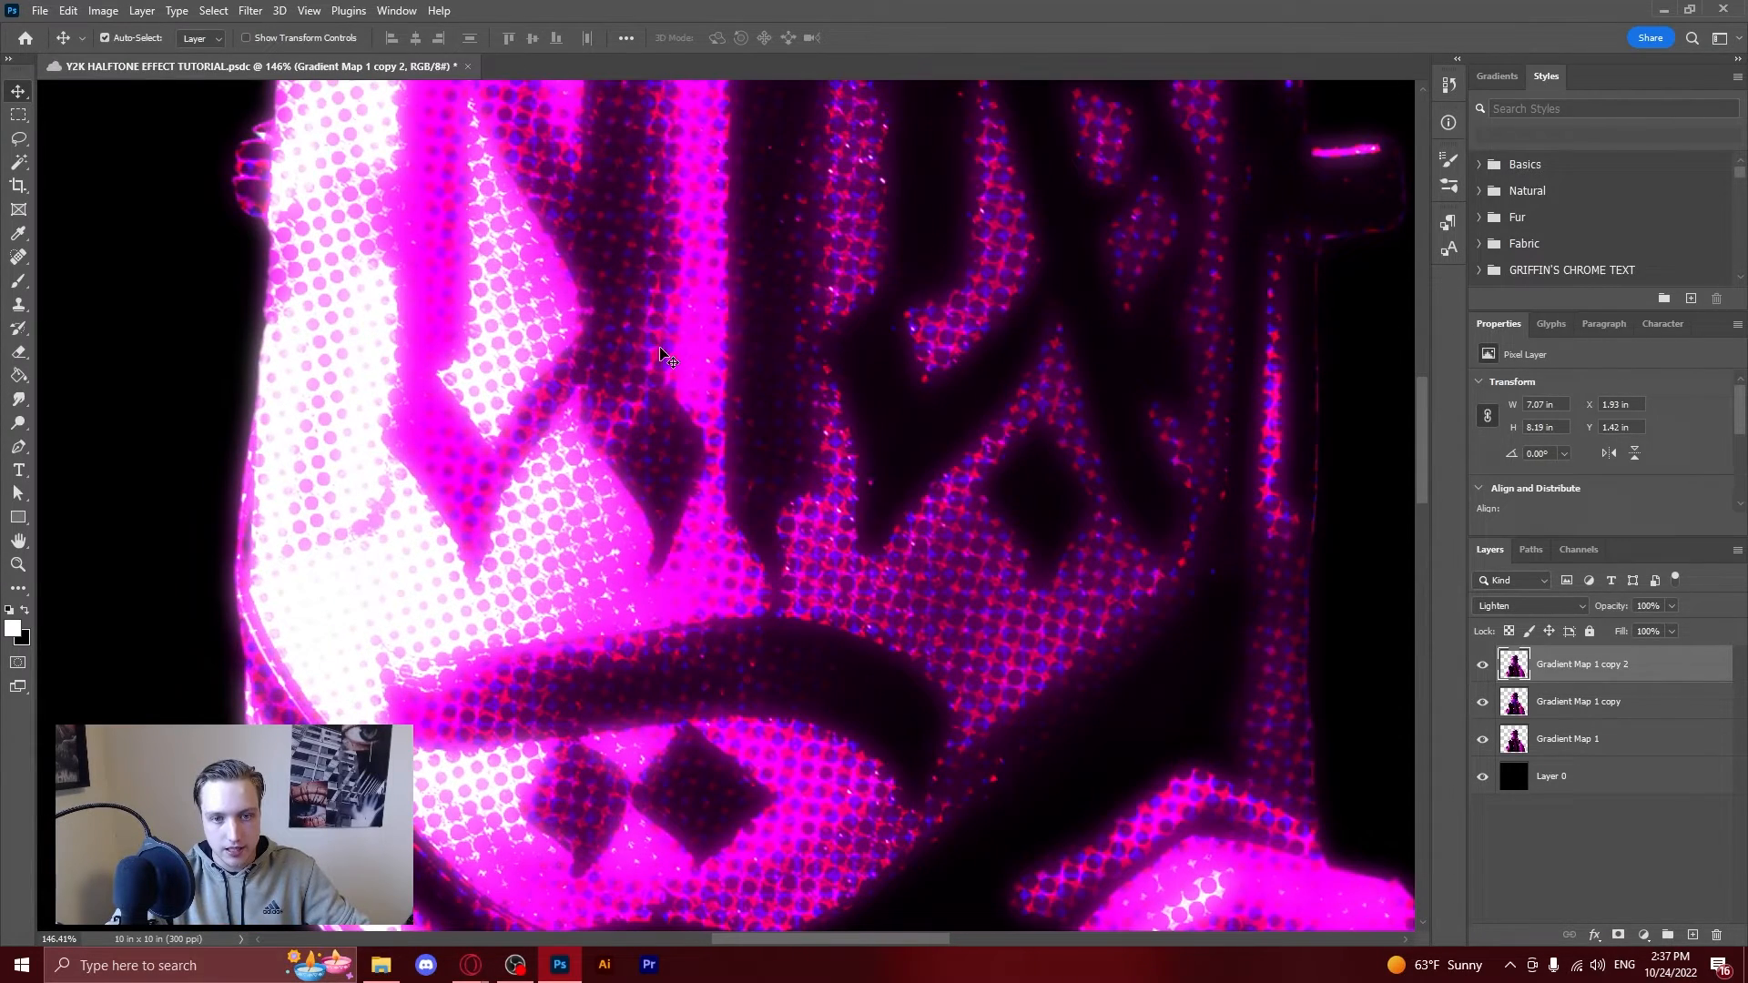
{"action": "scroll", "scroll_direction": "down", "scroll_amount": 3}
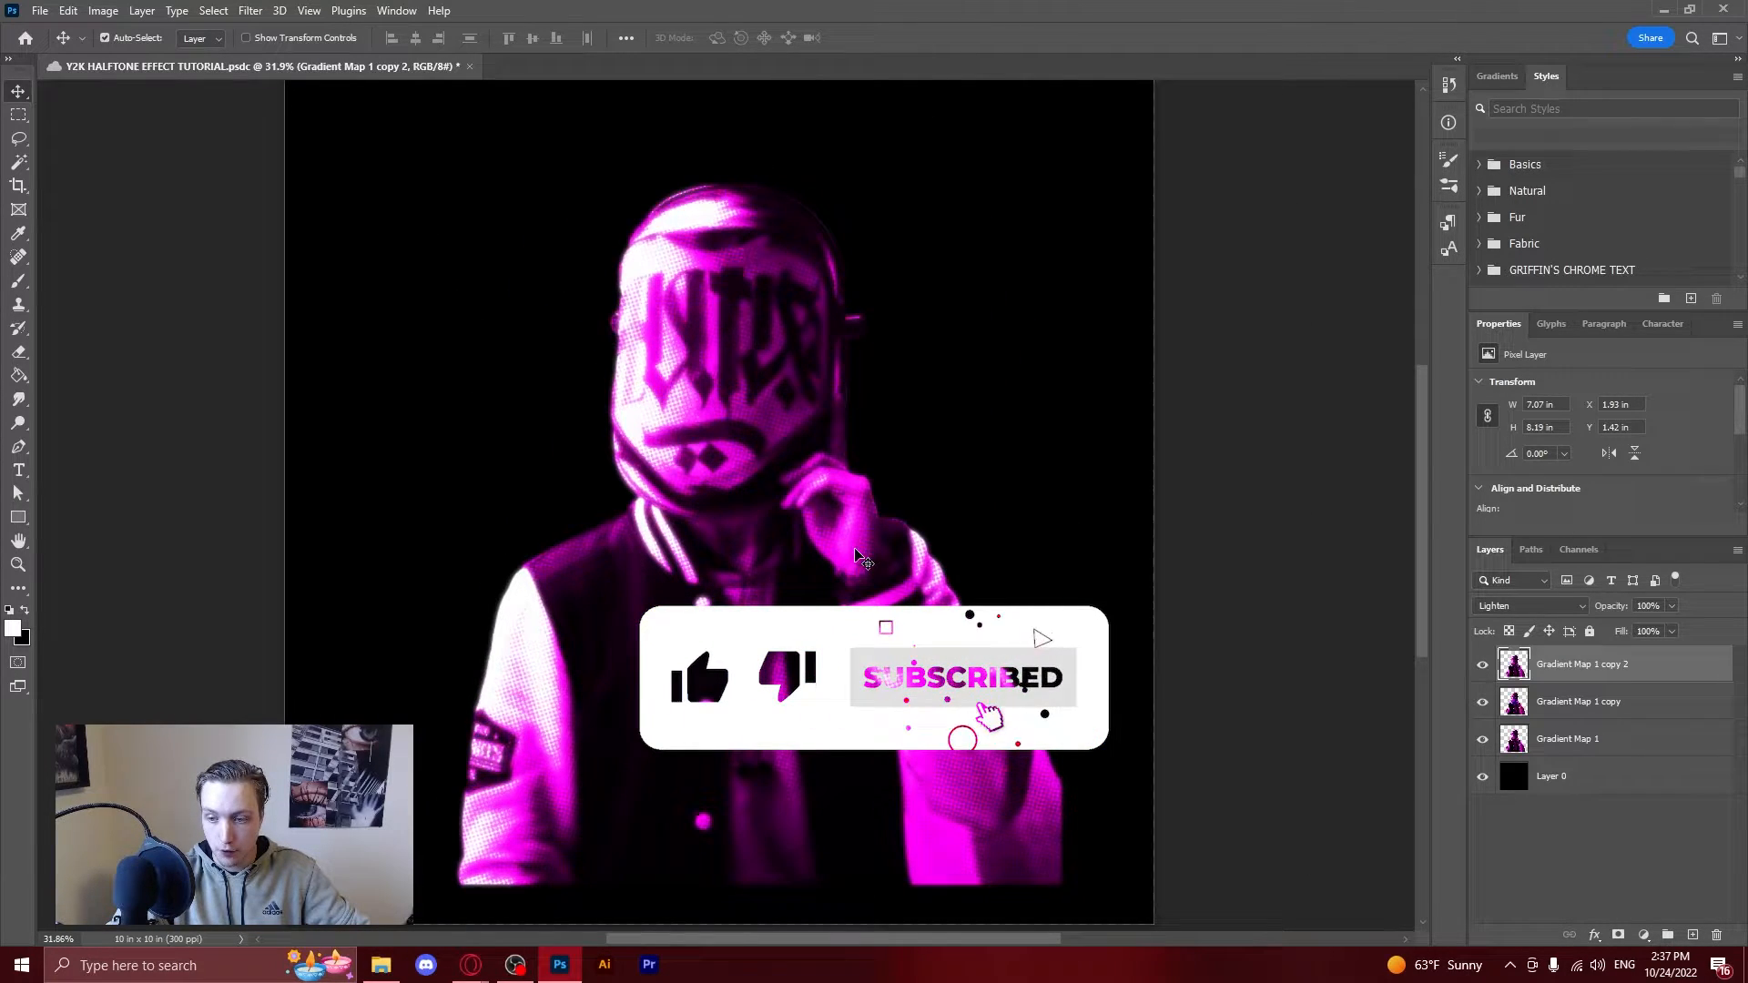
Apply a Motion Blur with Angle 0 and Distance 22 pixels to the top copy.
{"action": "left_click", "coordinate": [1566, 738]}
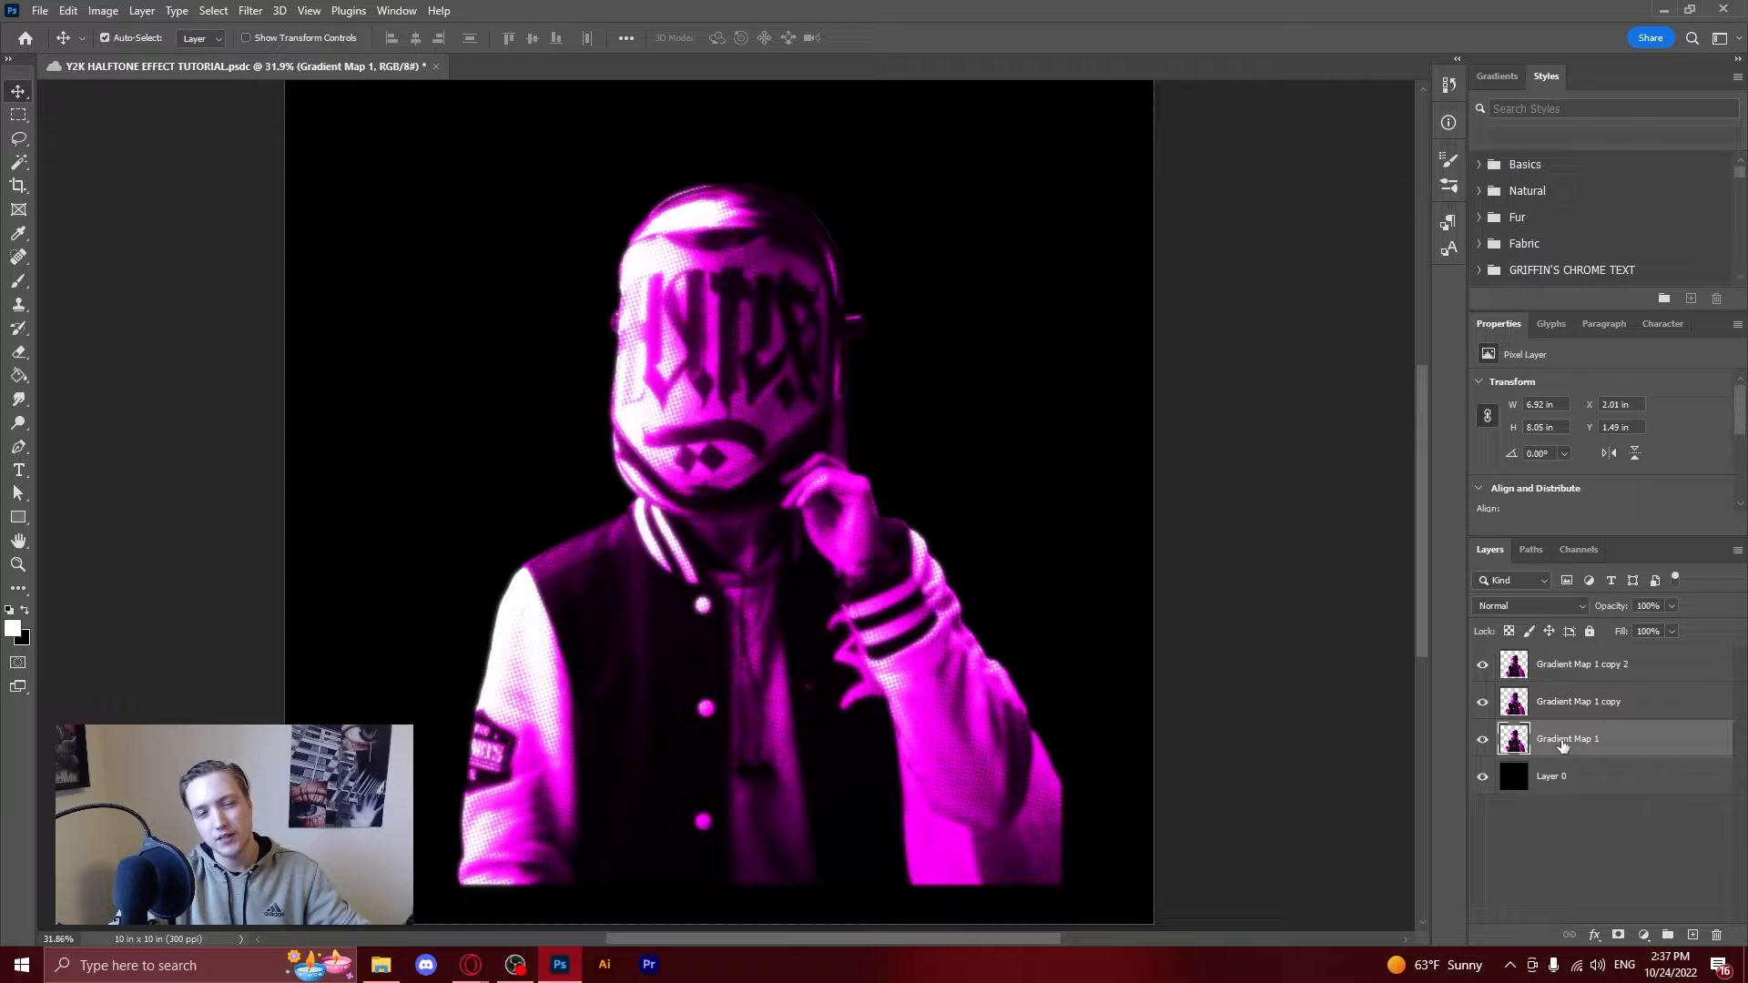
{"action": "mouse_move", "coordinate": [1565, 738]}
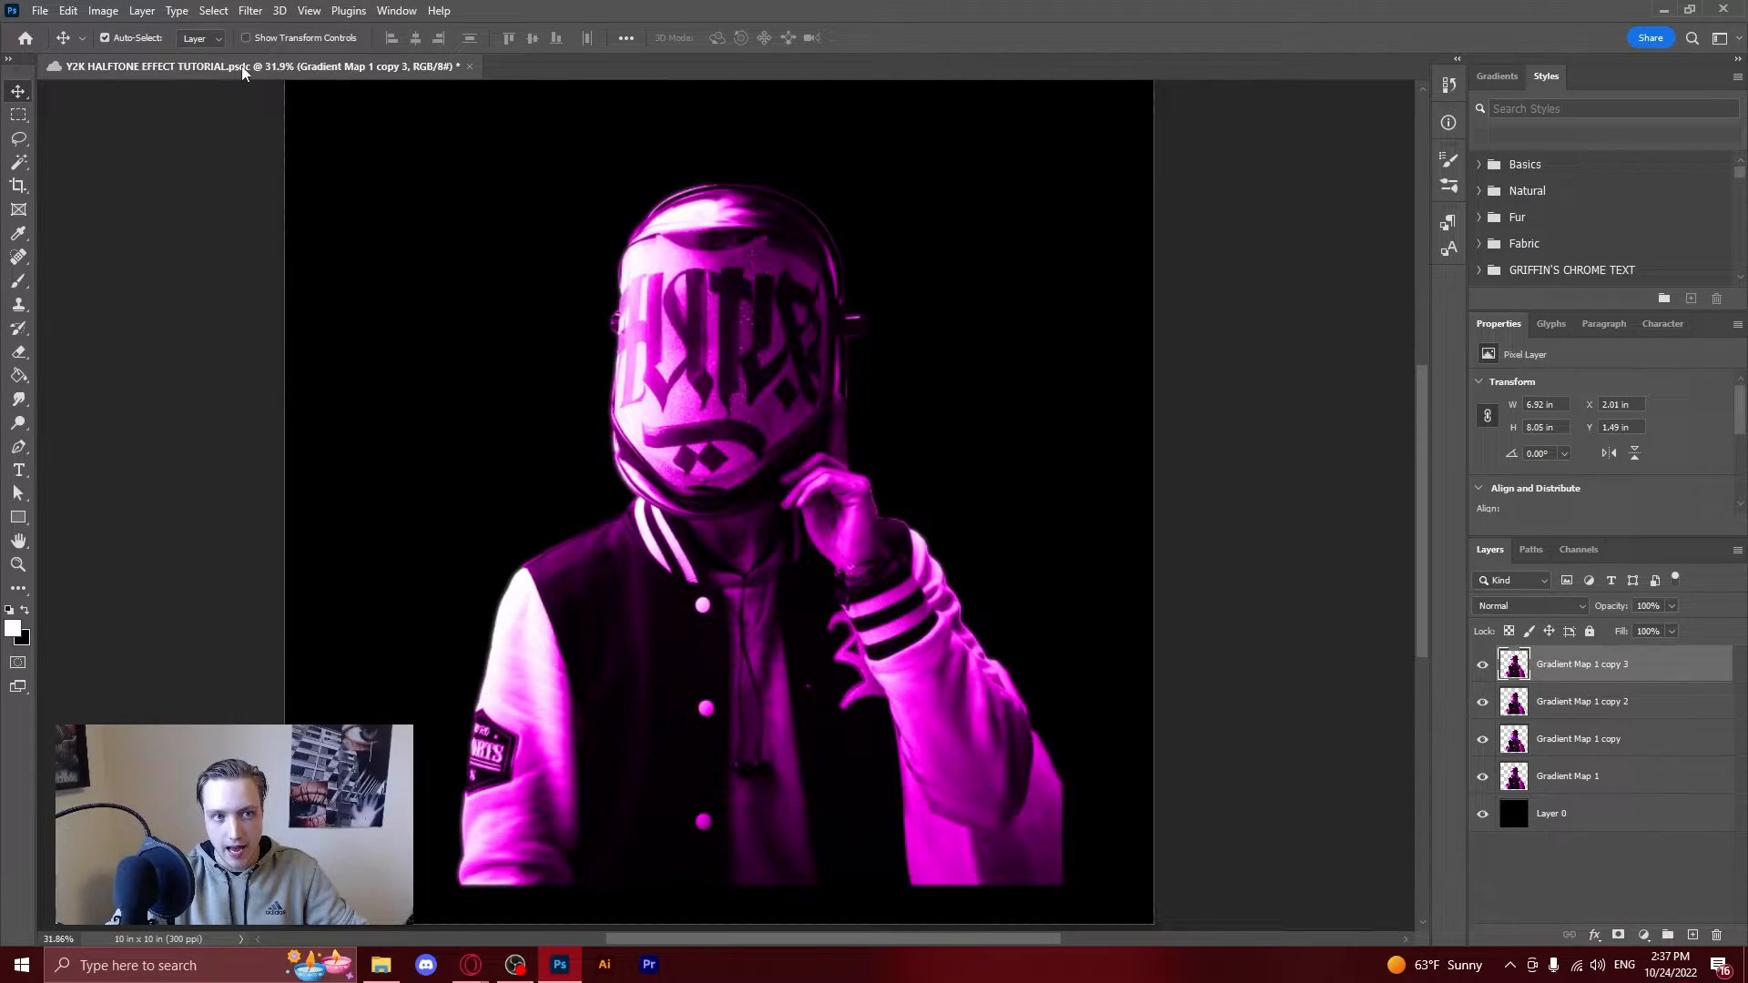
{"action": "left_click", "coordinate": [249, 10]}
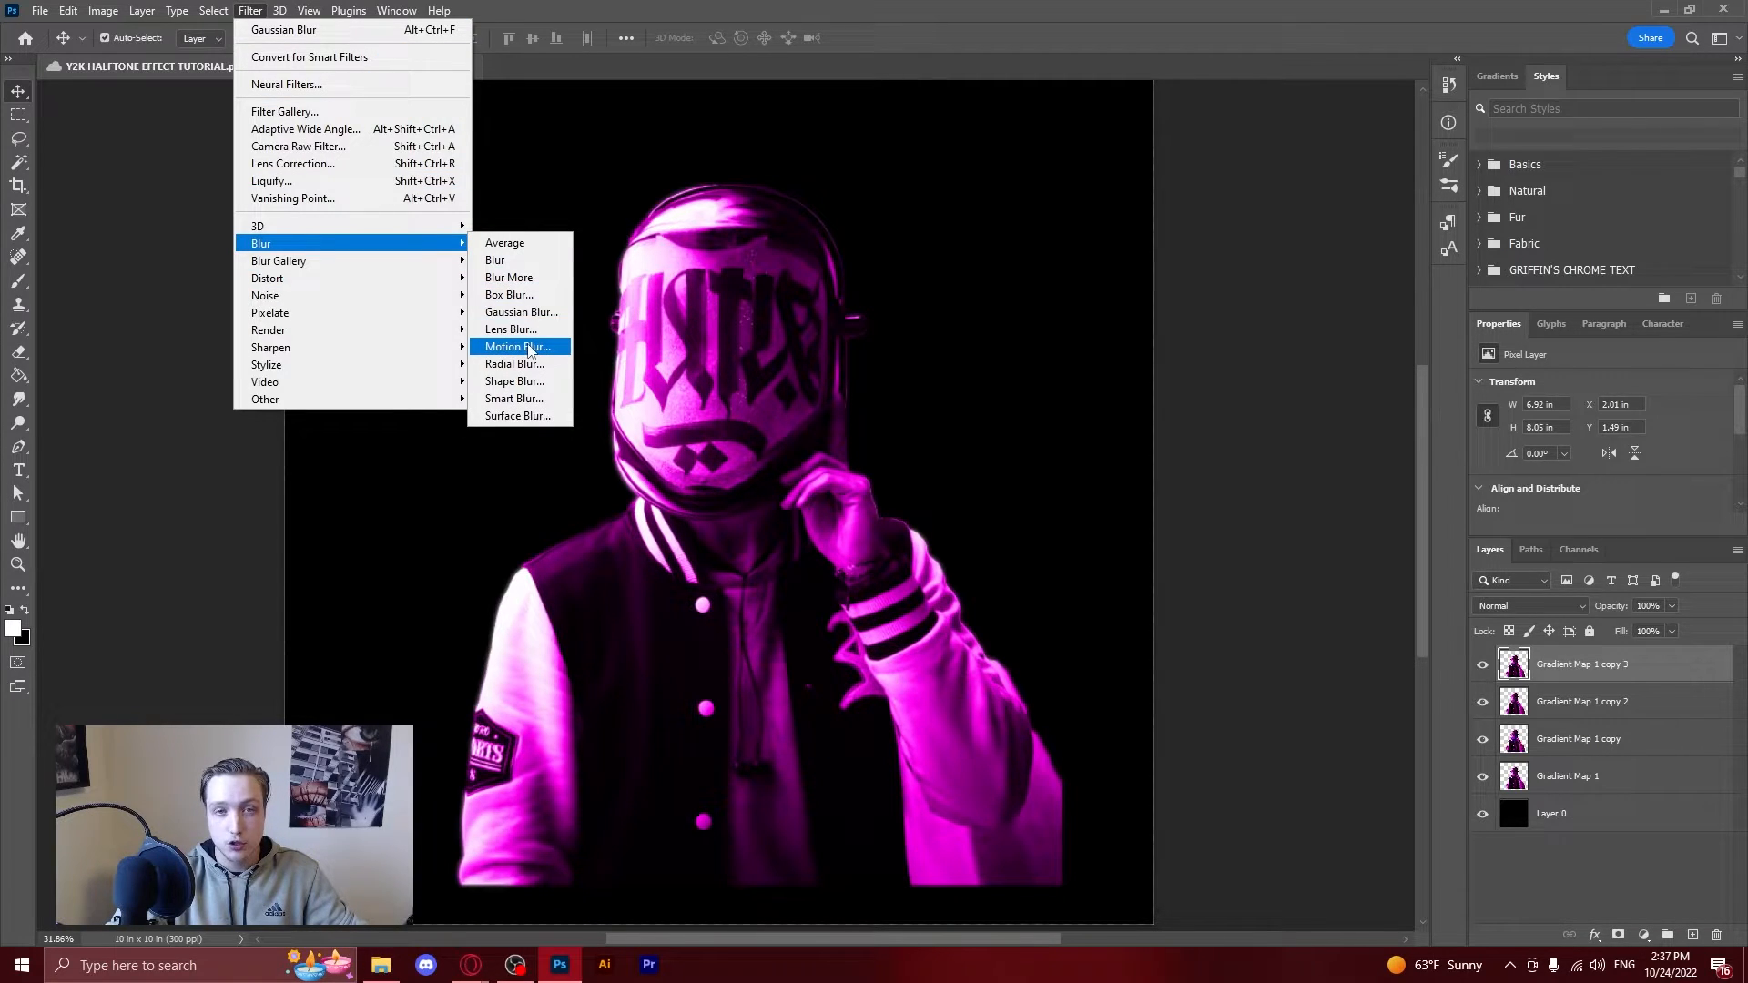
{"action": "left_click", "coordinate": [516, 347]}
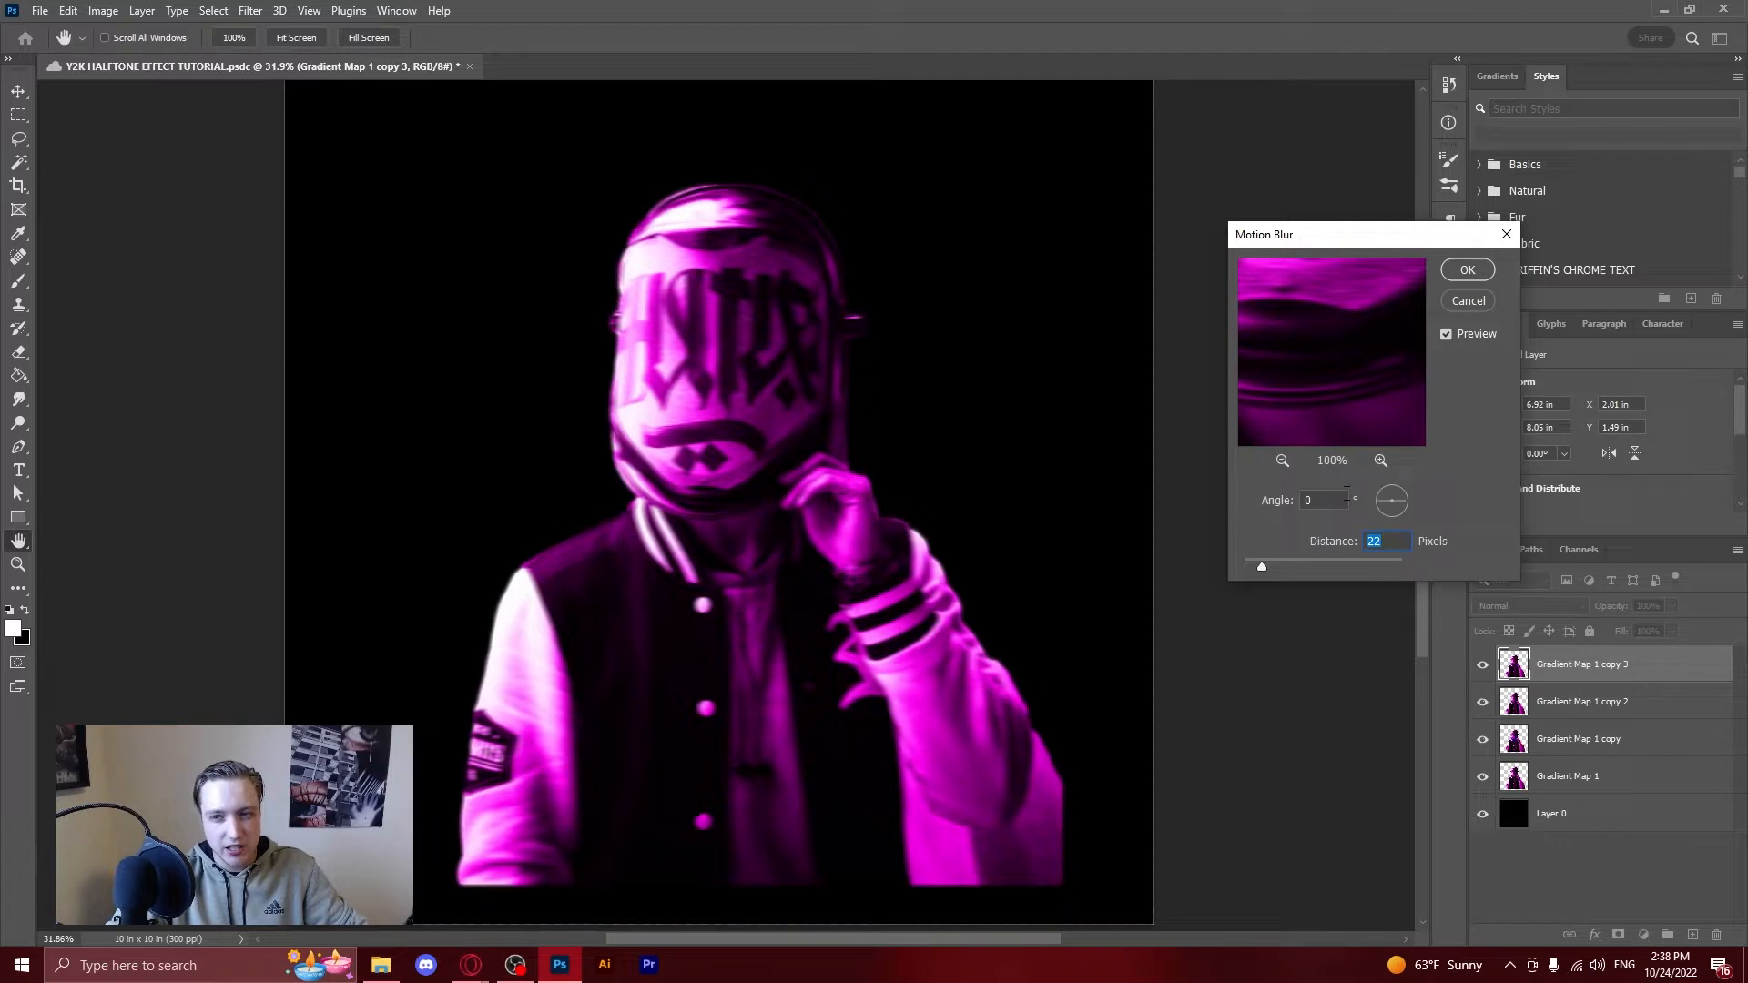
{"action": "left_click", "coordinate": [1466, 268]}
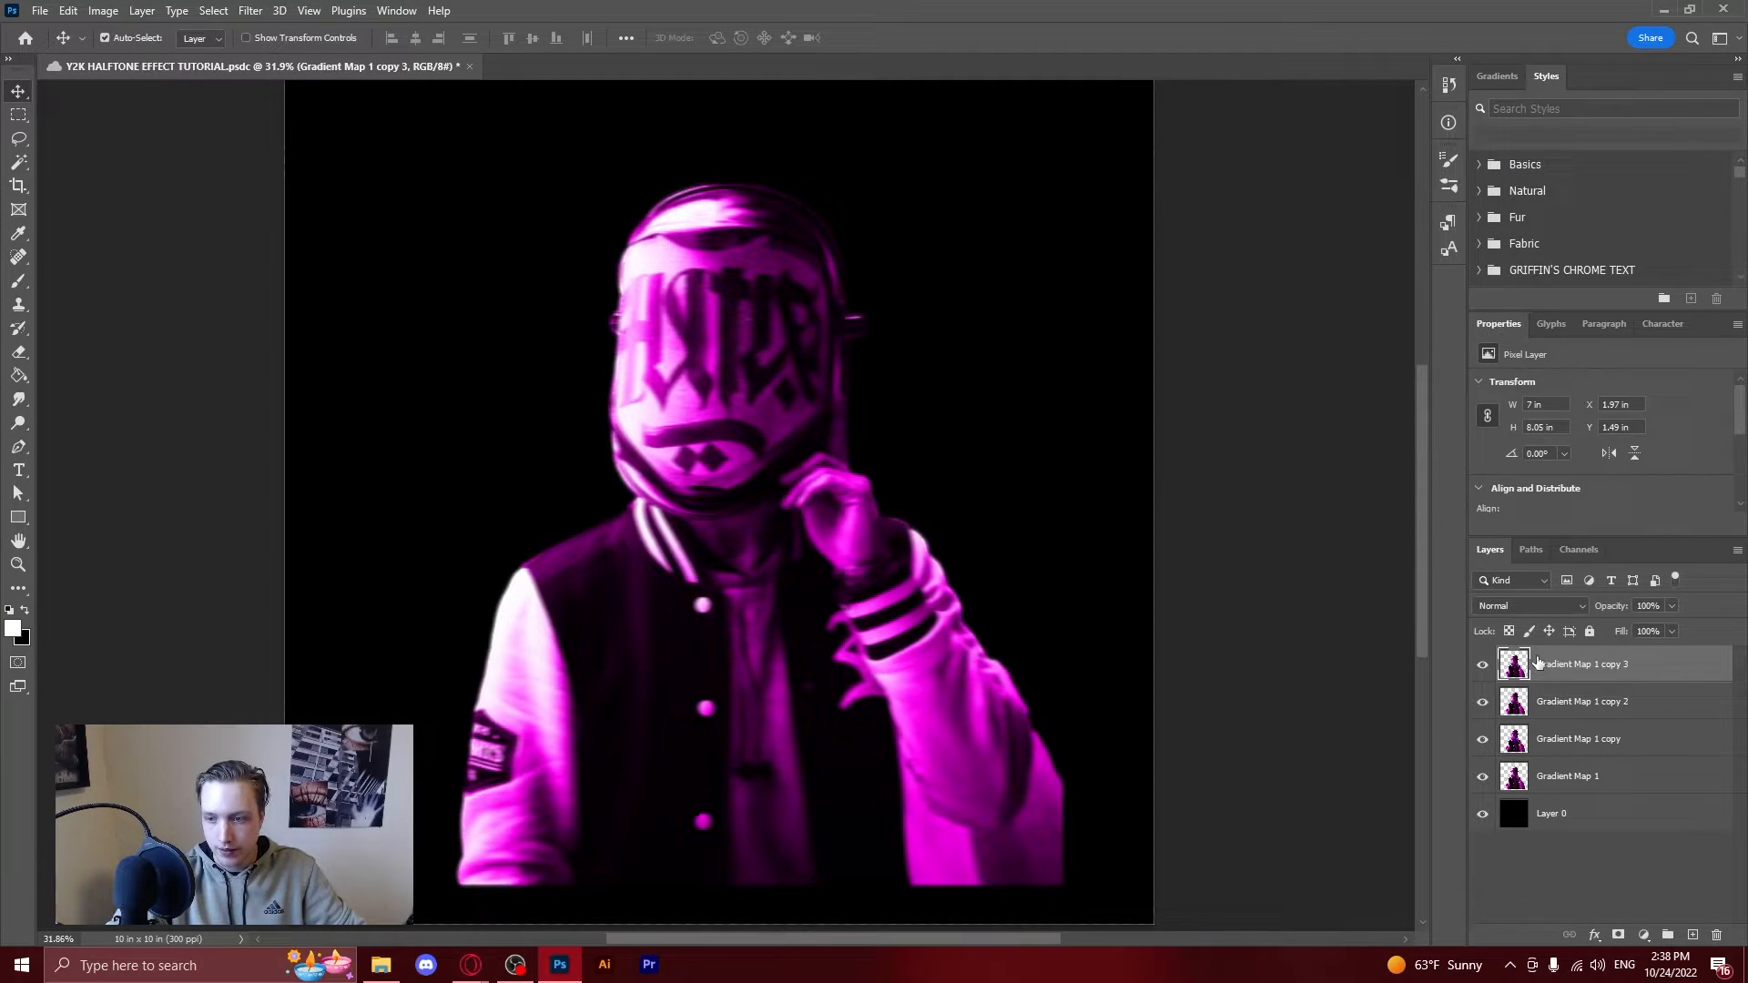
{"action": "left_click", "coordinate": [1528, 605]}
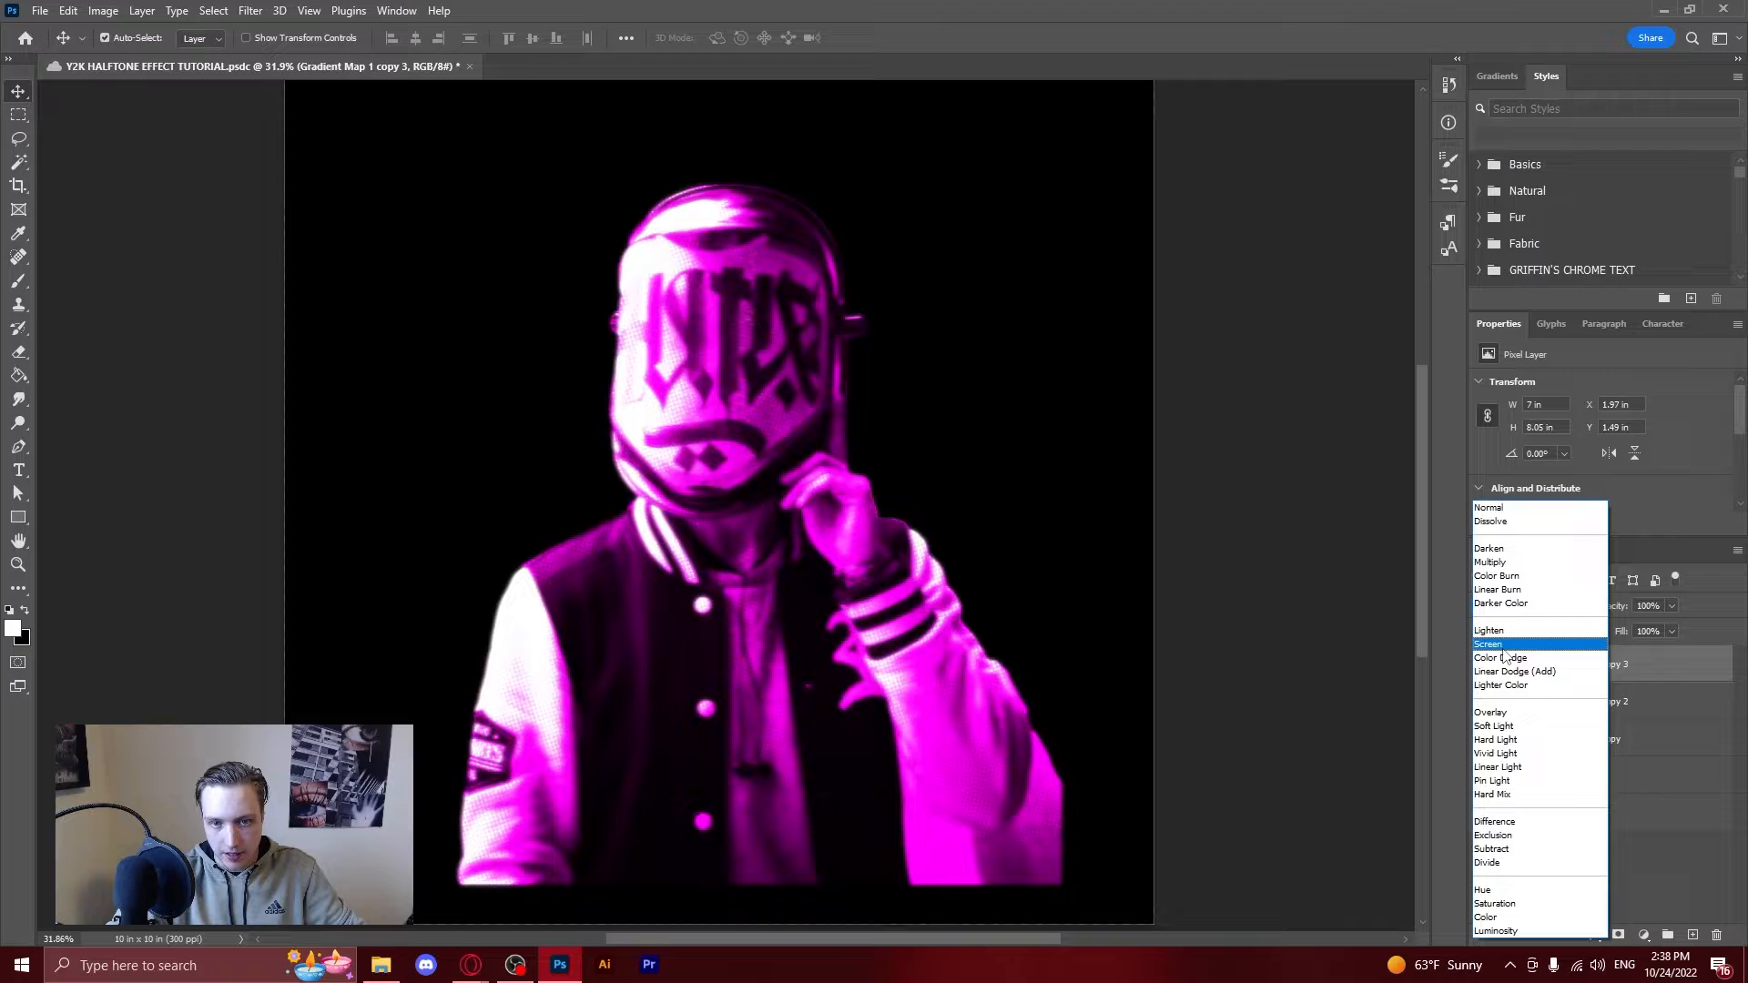
Set the motion-blurred top copy's blend mode to Screen.
{"action": "left_click", "coordinate": [1490, 644]}
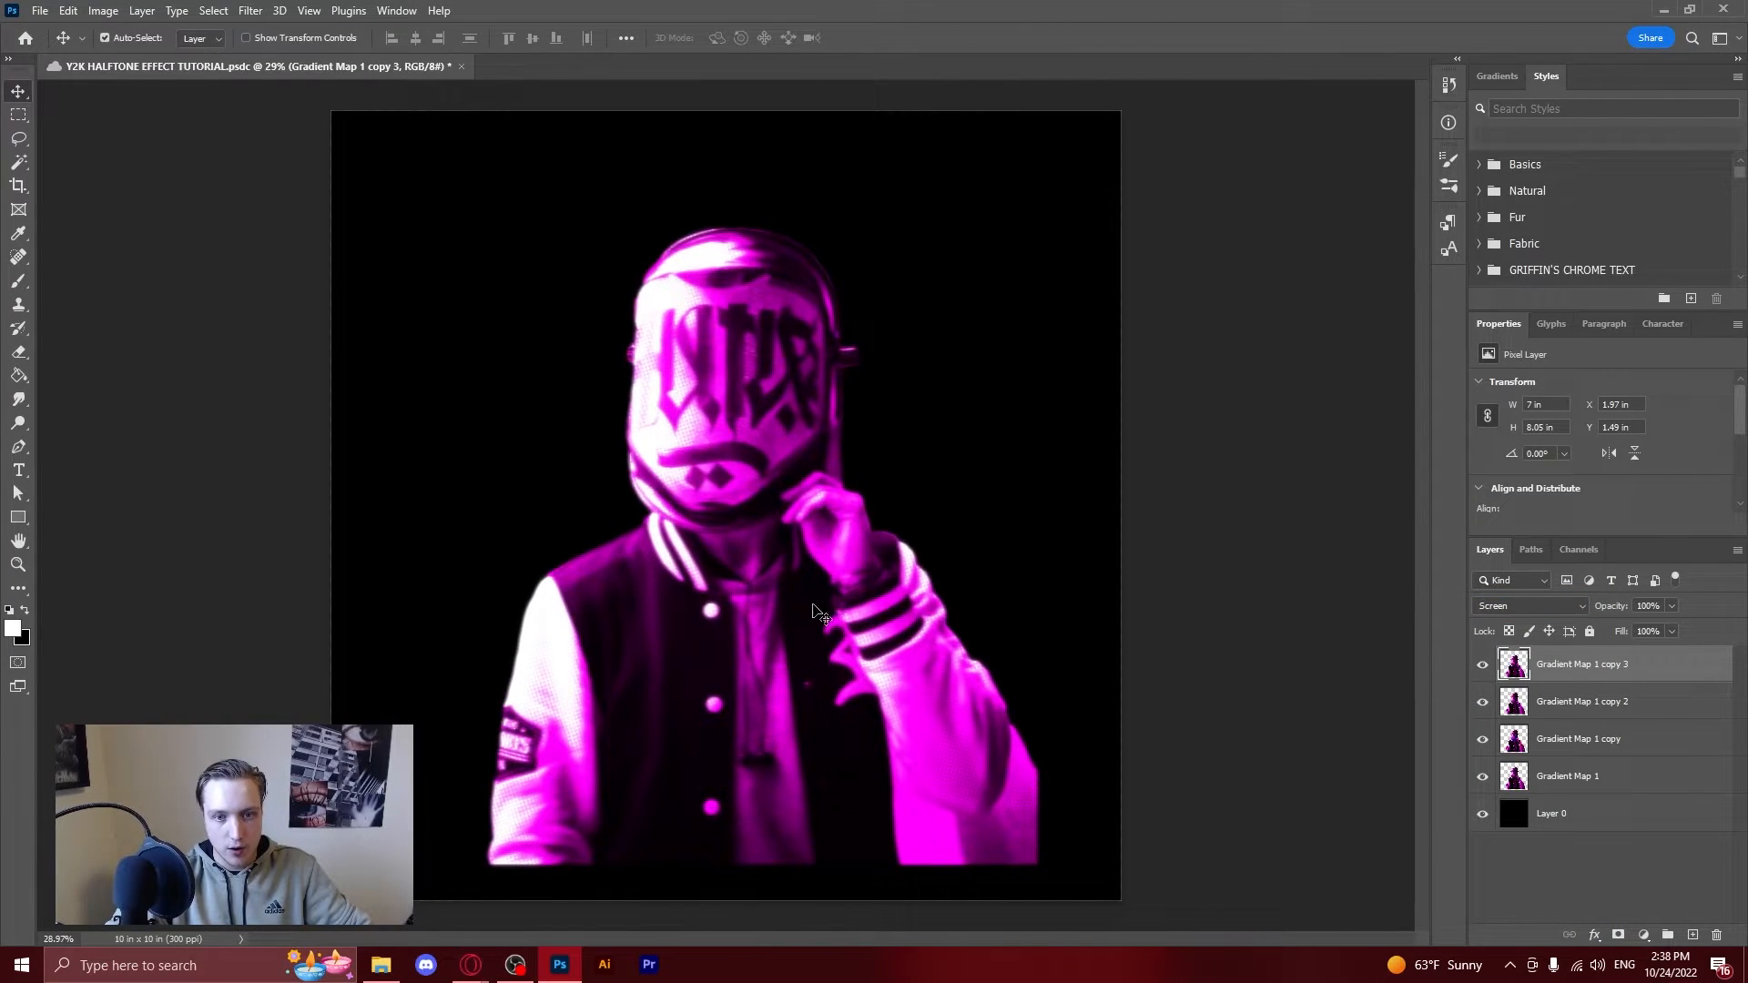
{"action": "mouse_move", "coordinate": [502, 800]}
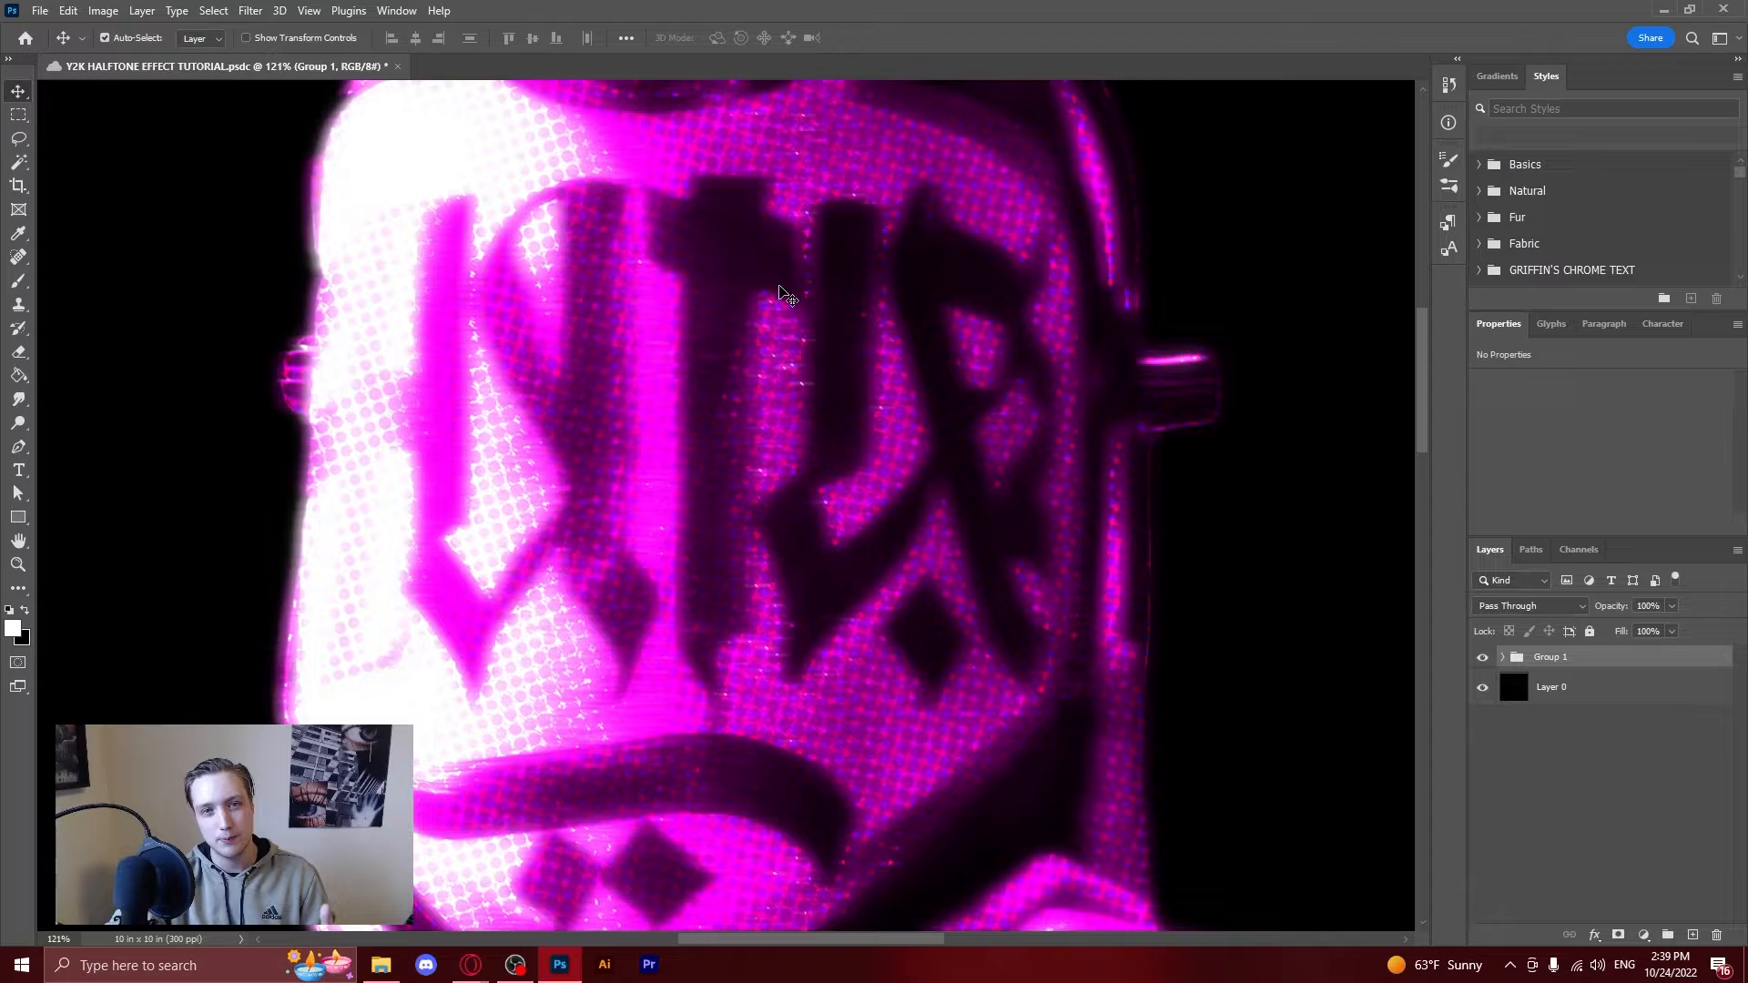
{"action": "mouse_move", "coordinate": [735, 309]}
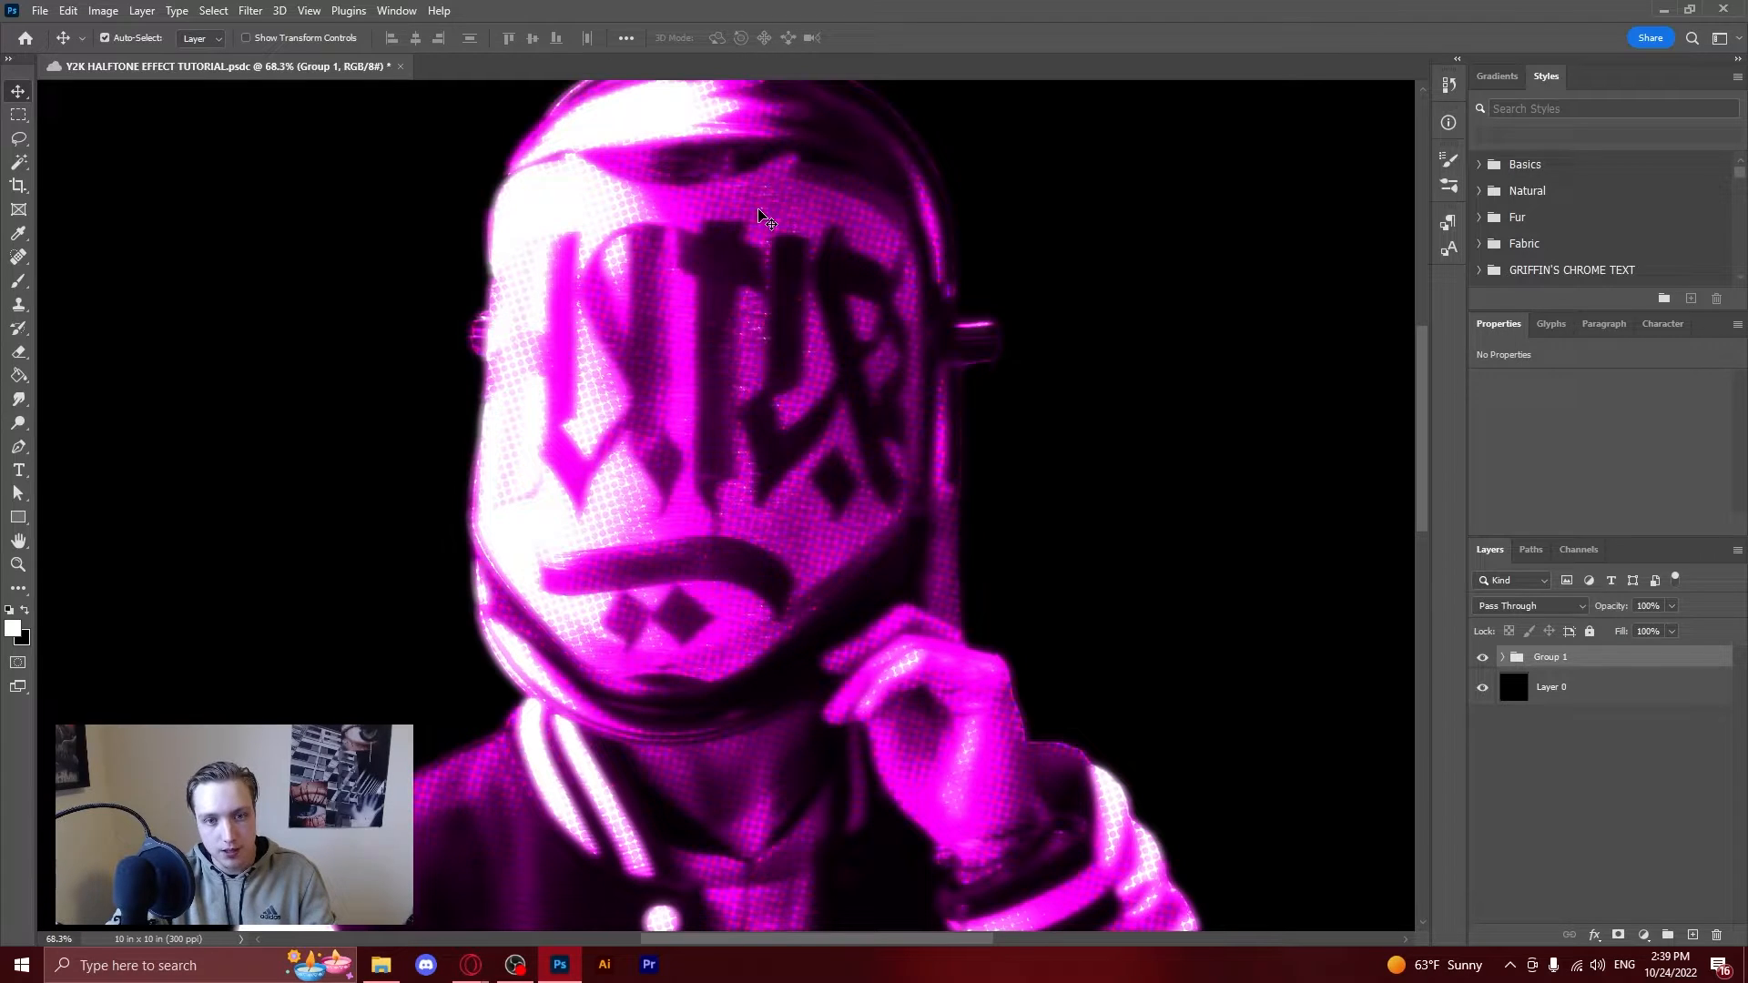
{"action": "mouse_move", "coordinate": [844, 214]}
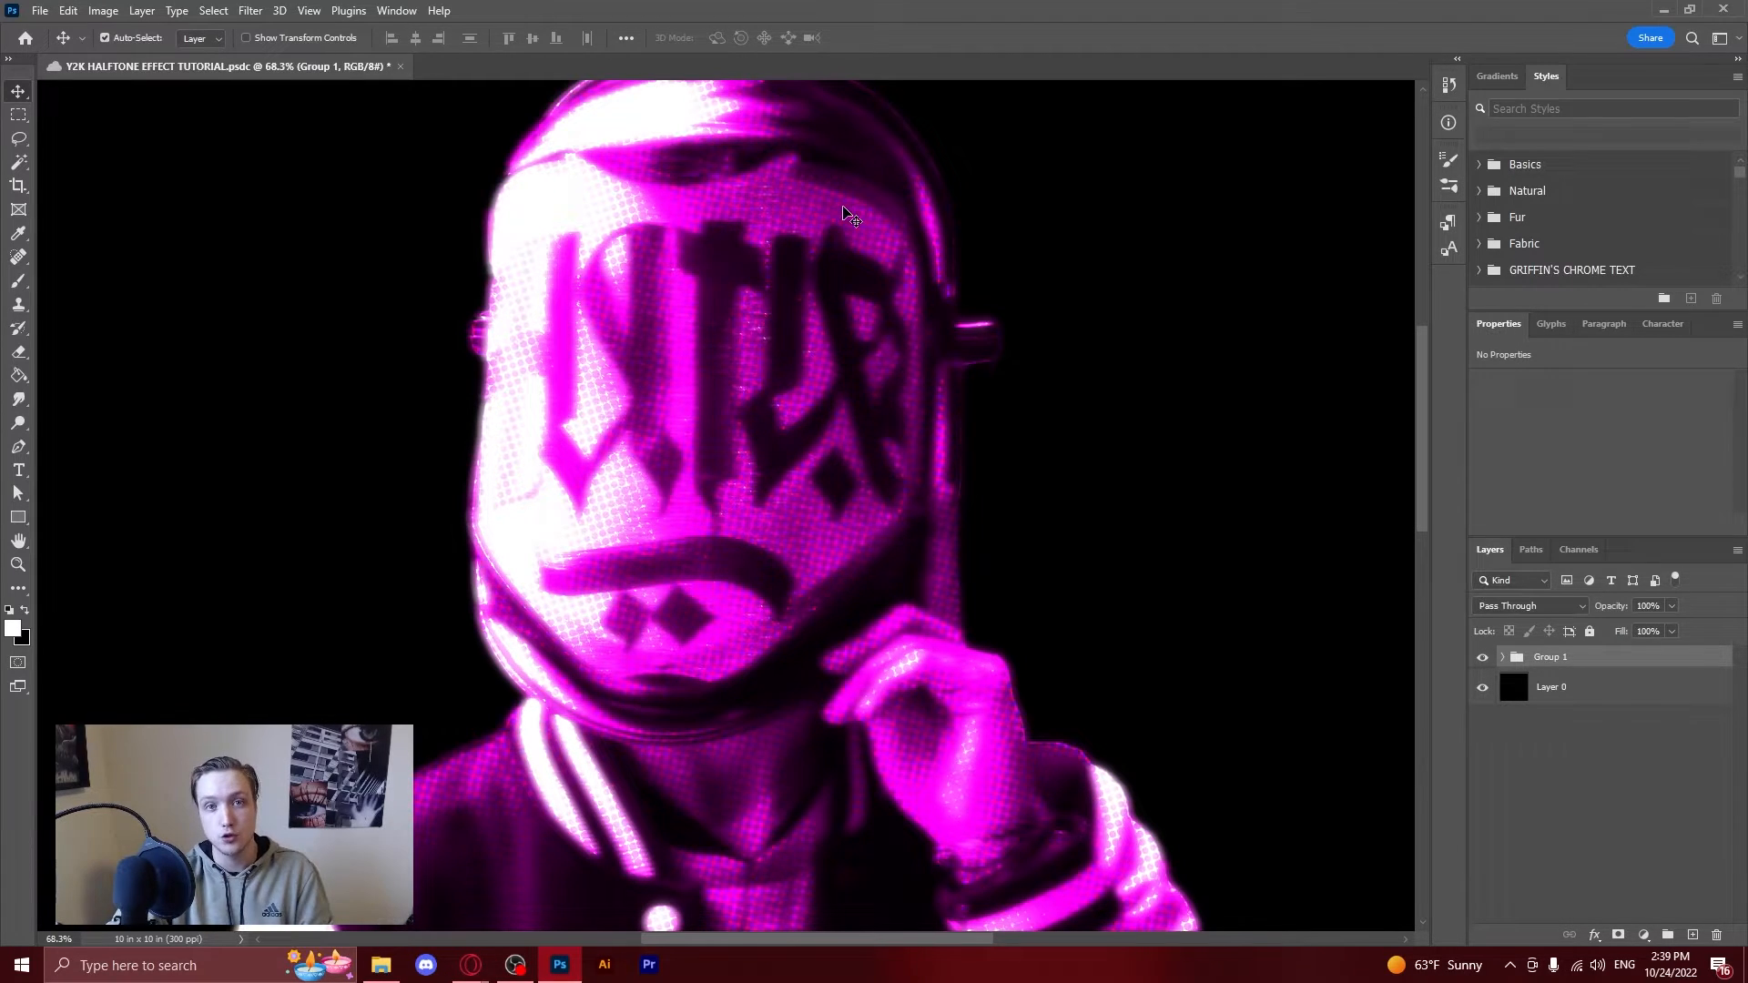
{"action": "mouse_move", "coordinate": [805, 219]}
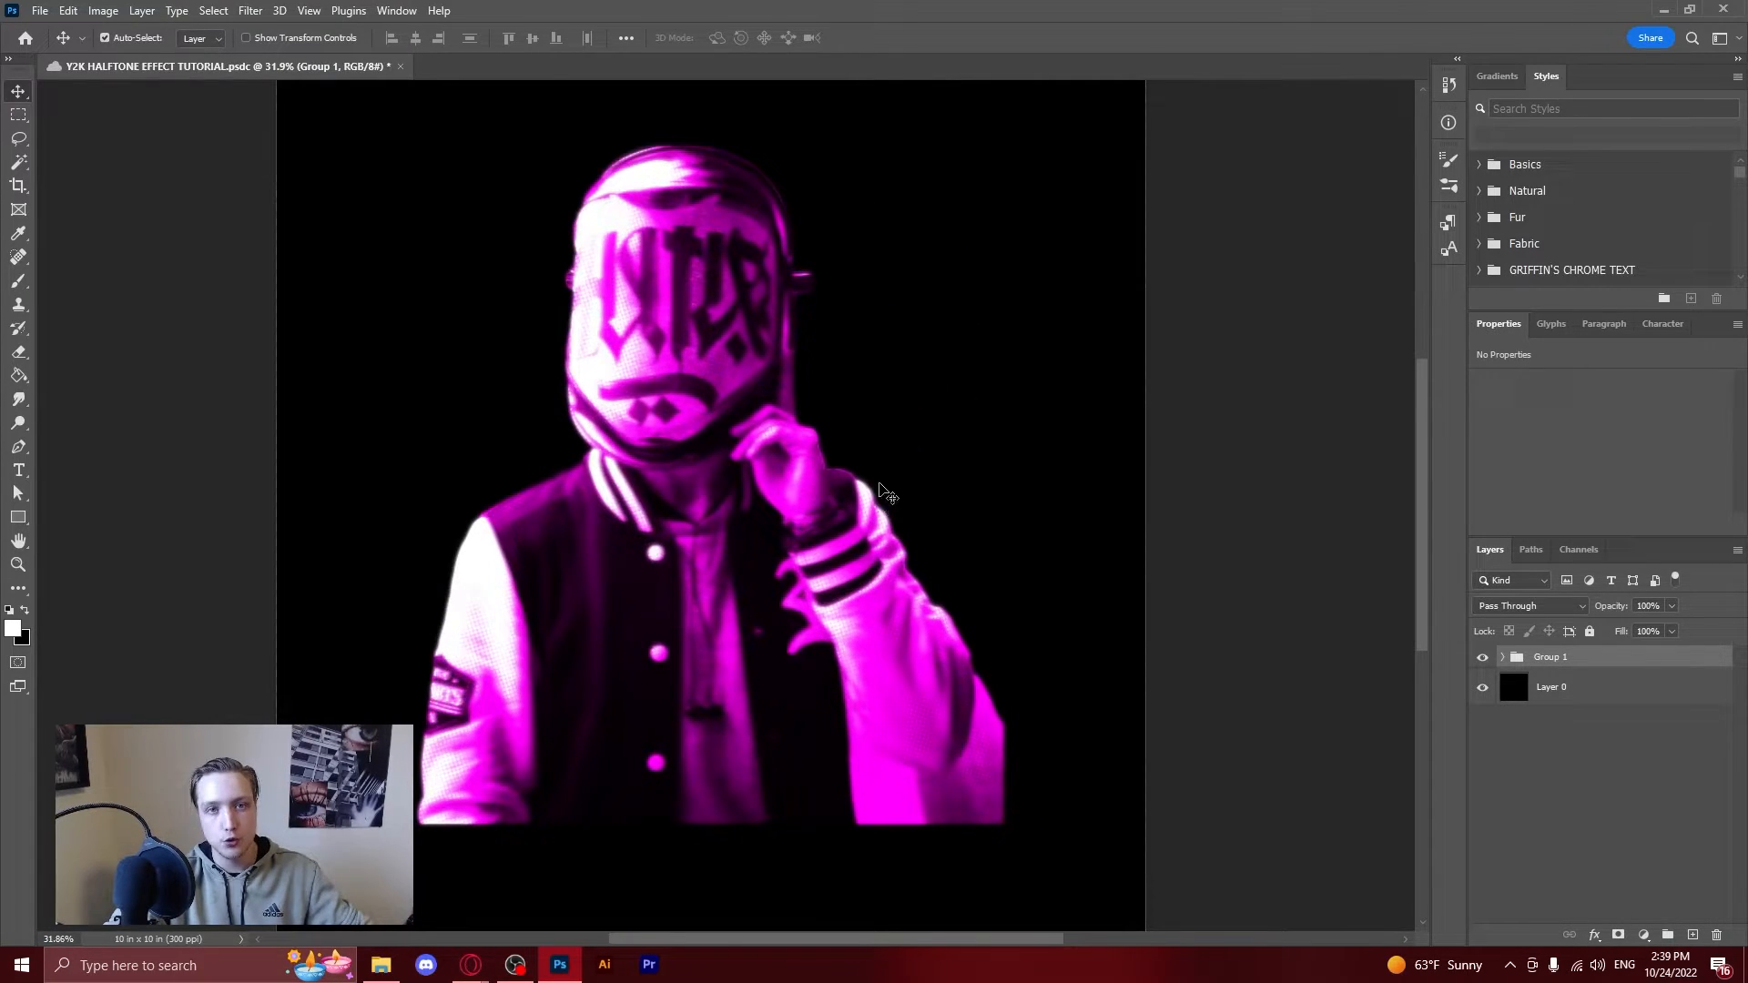
{"action": "mouse_move", "coordinate": [875, 535]}
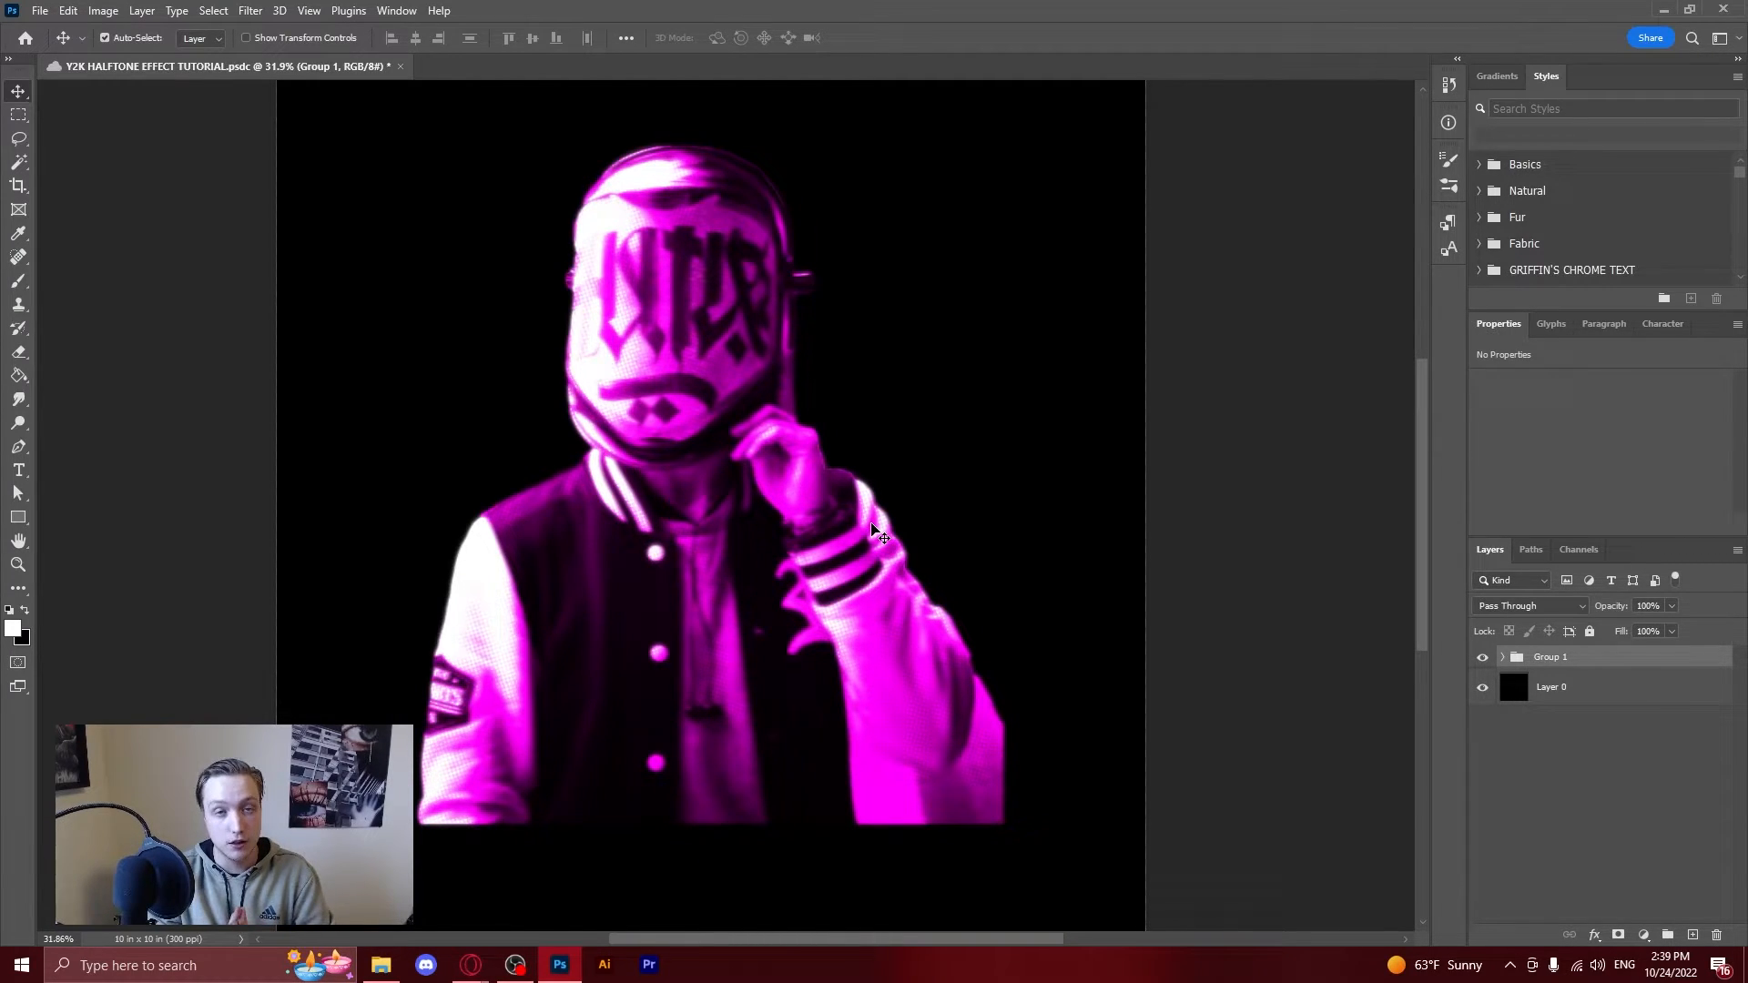
{"action": "mouse_move", "coordinate": [1544, 744]}
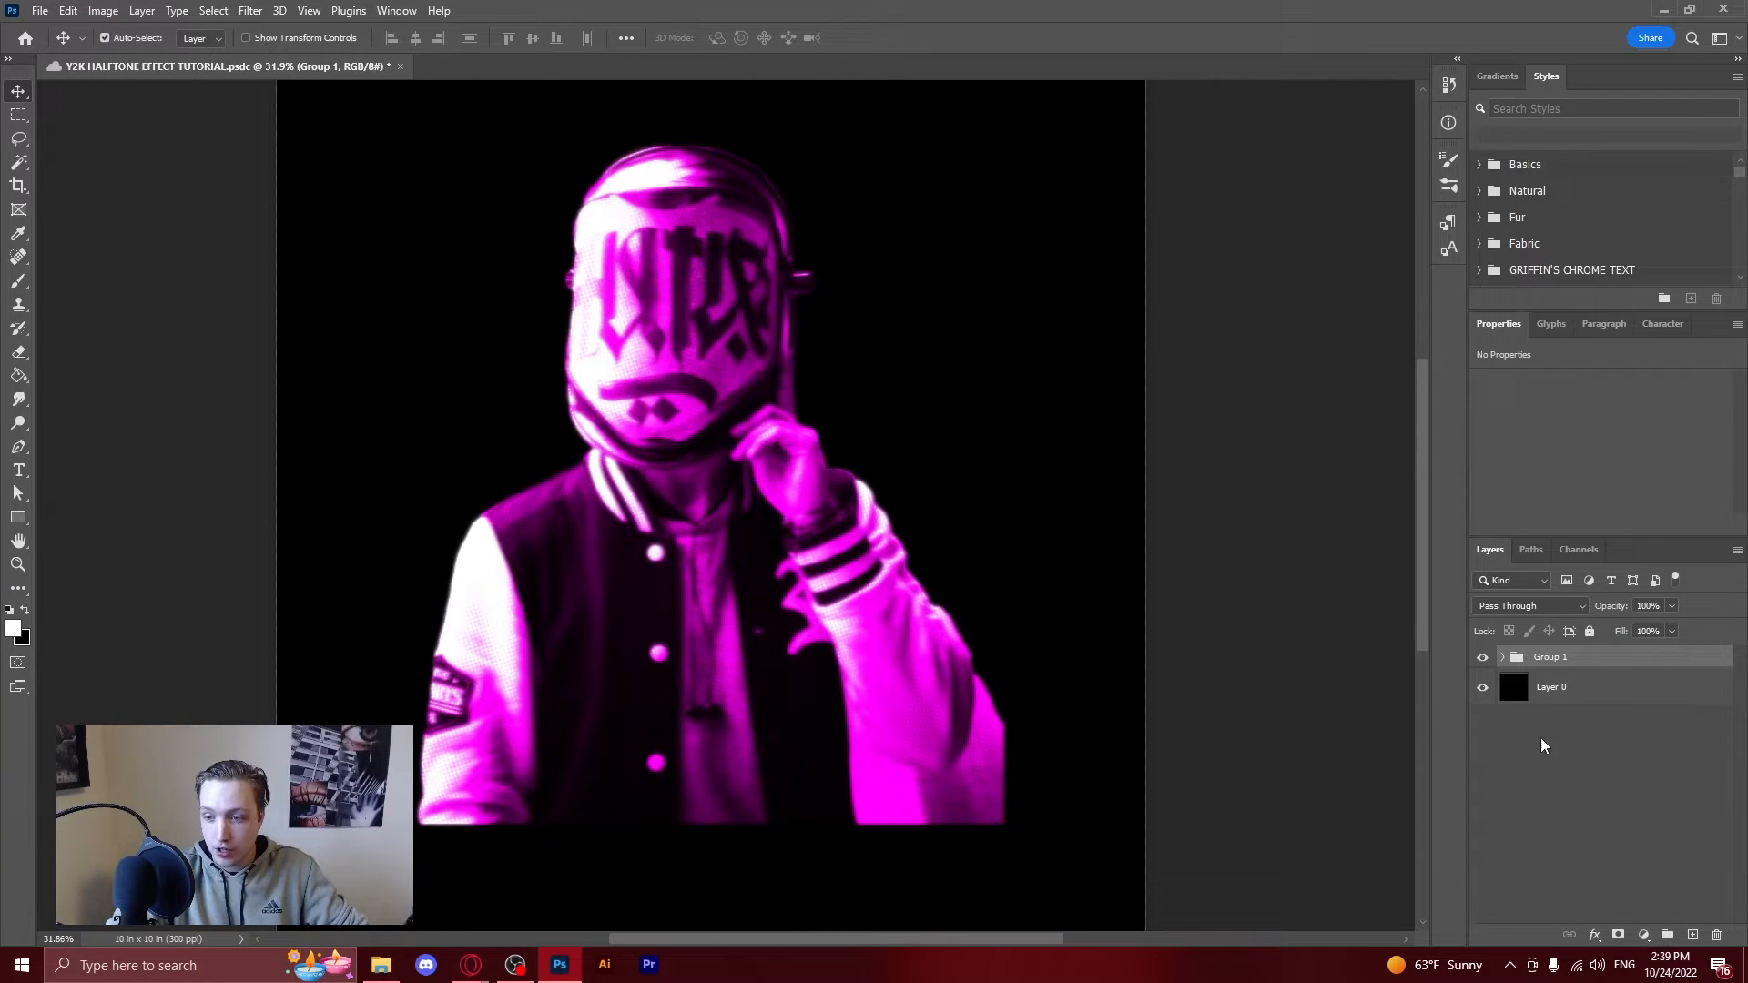
Merge Group 1 into one layer and scale it larger toward the lower left.
{"action": "left_click", "coordinate": [1482, 656]}
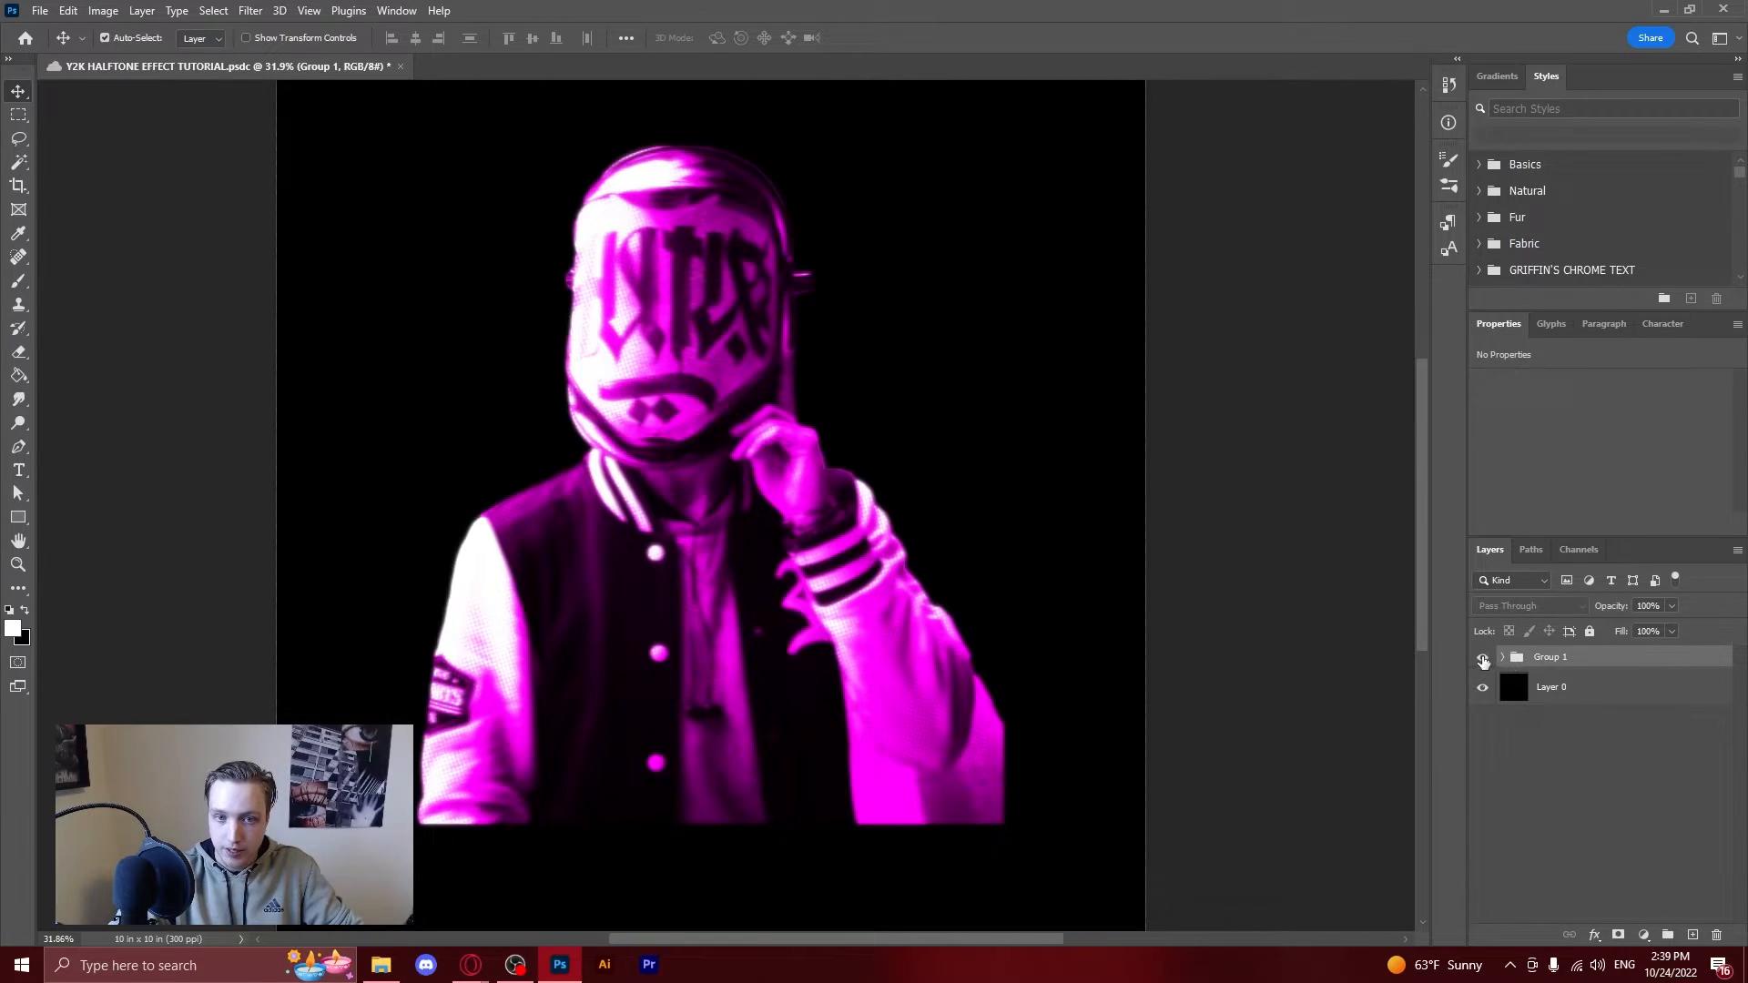
{"action": "left_click", "coordinate": [1551, 657]}
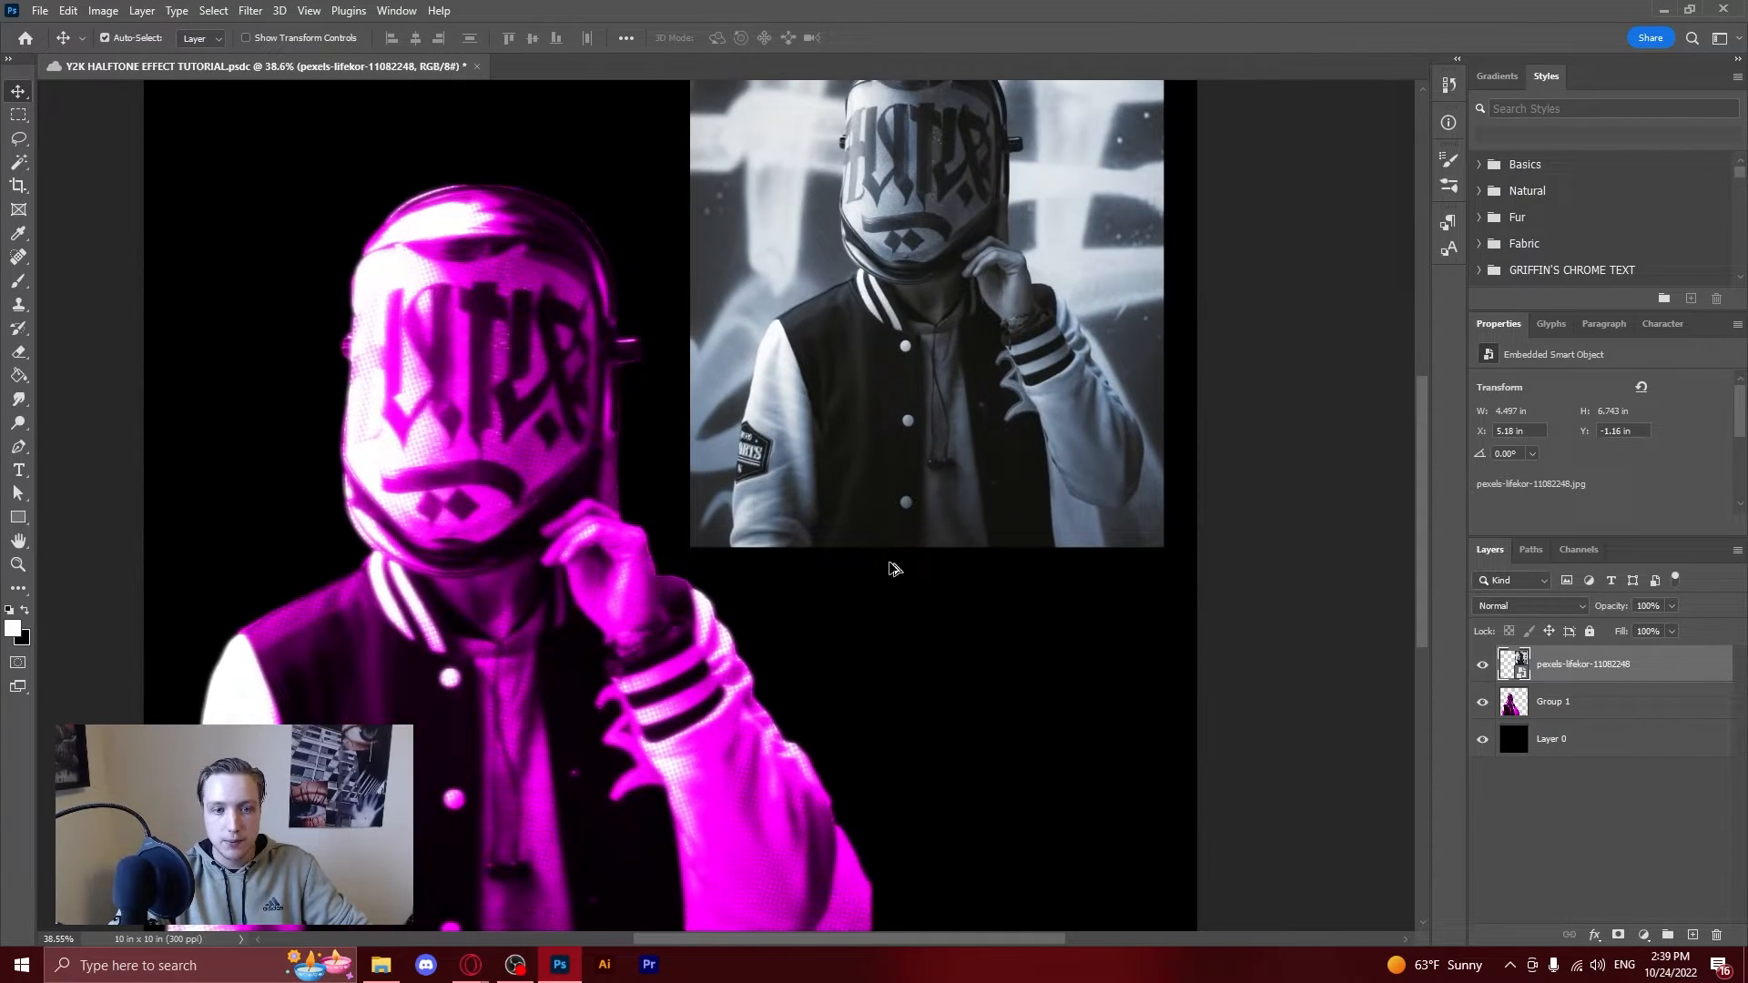
{"action": "scroll", "scroll_direction": "down", "scroll_amount": 3}
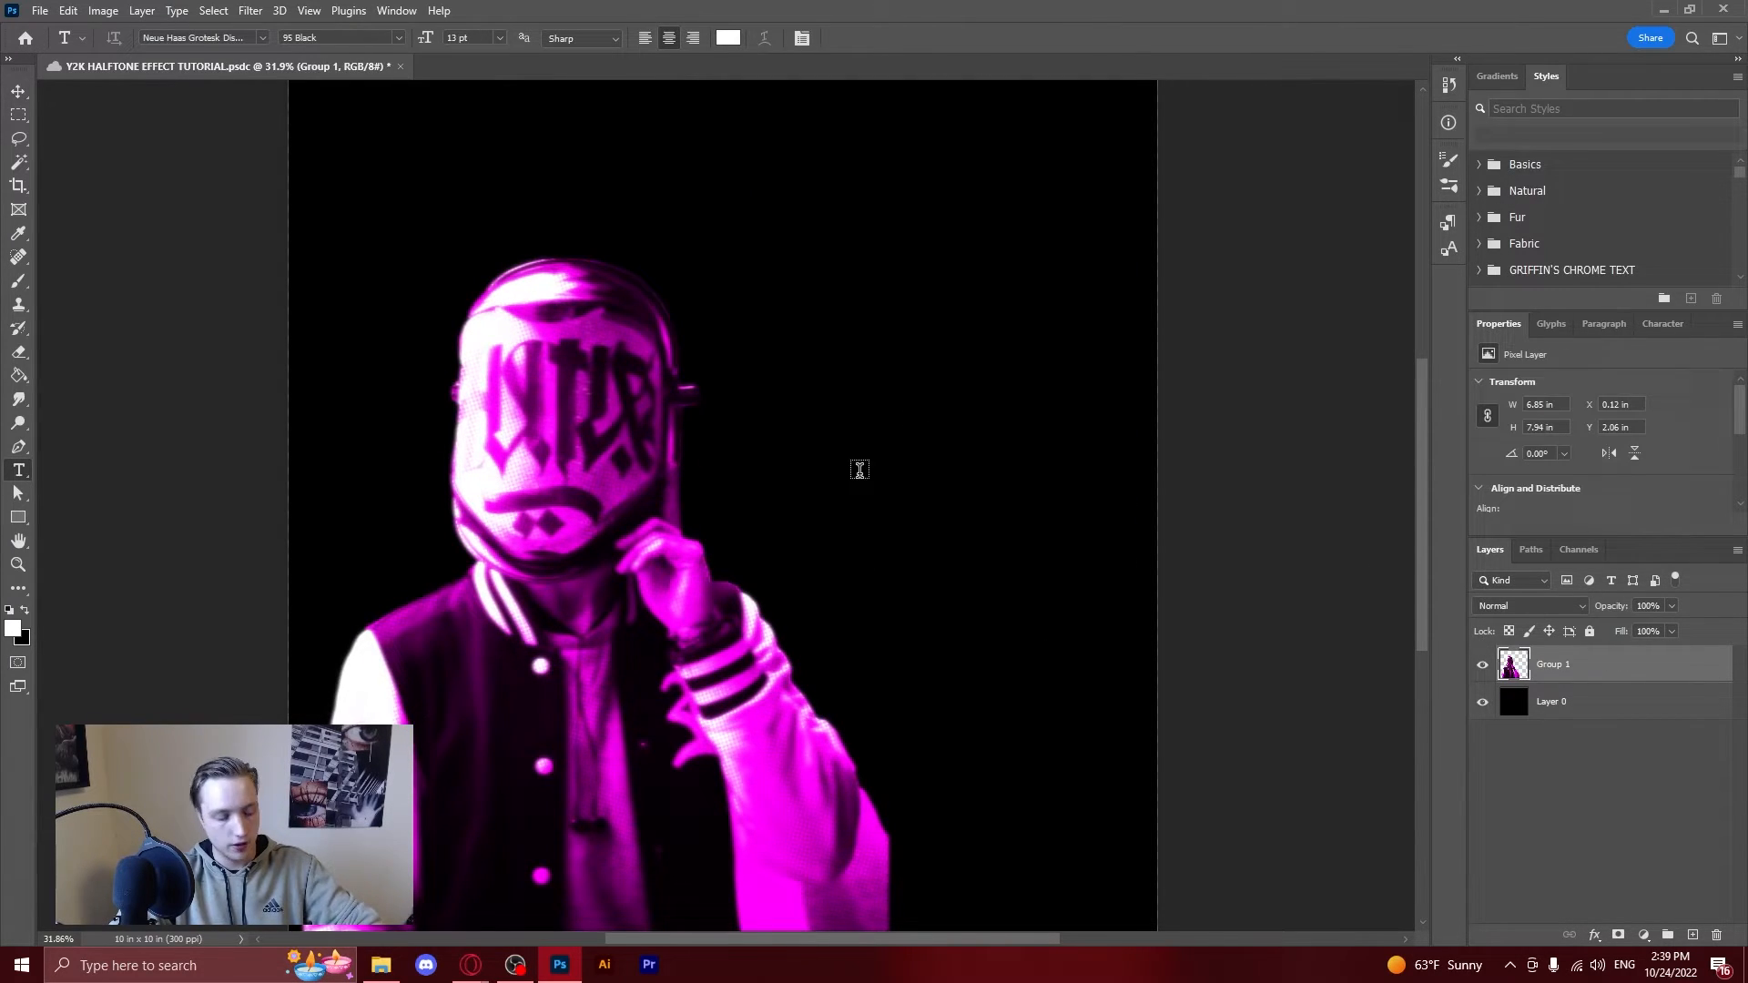
Type a large white 'Y2K' title and warp it as a Flag with Bend +9 and Vertical +12.
{"action": "left_click", "coordinate": [858, 467]}
{"action": "type", "text": "y2k"}
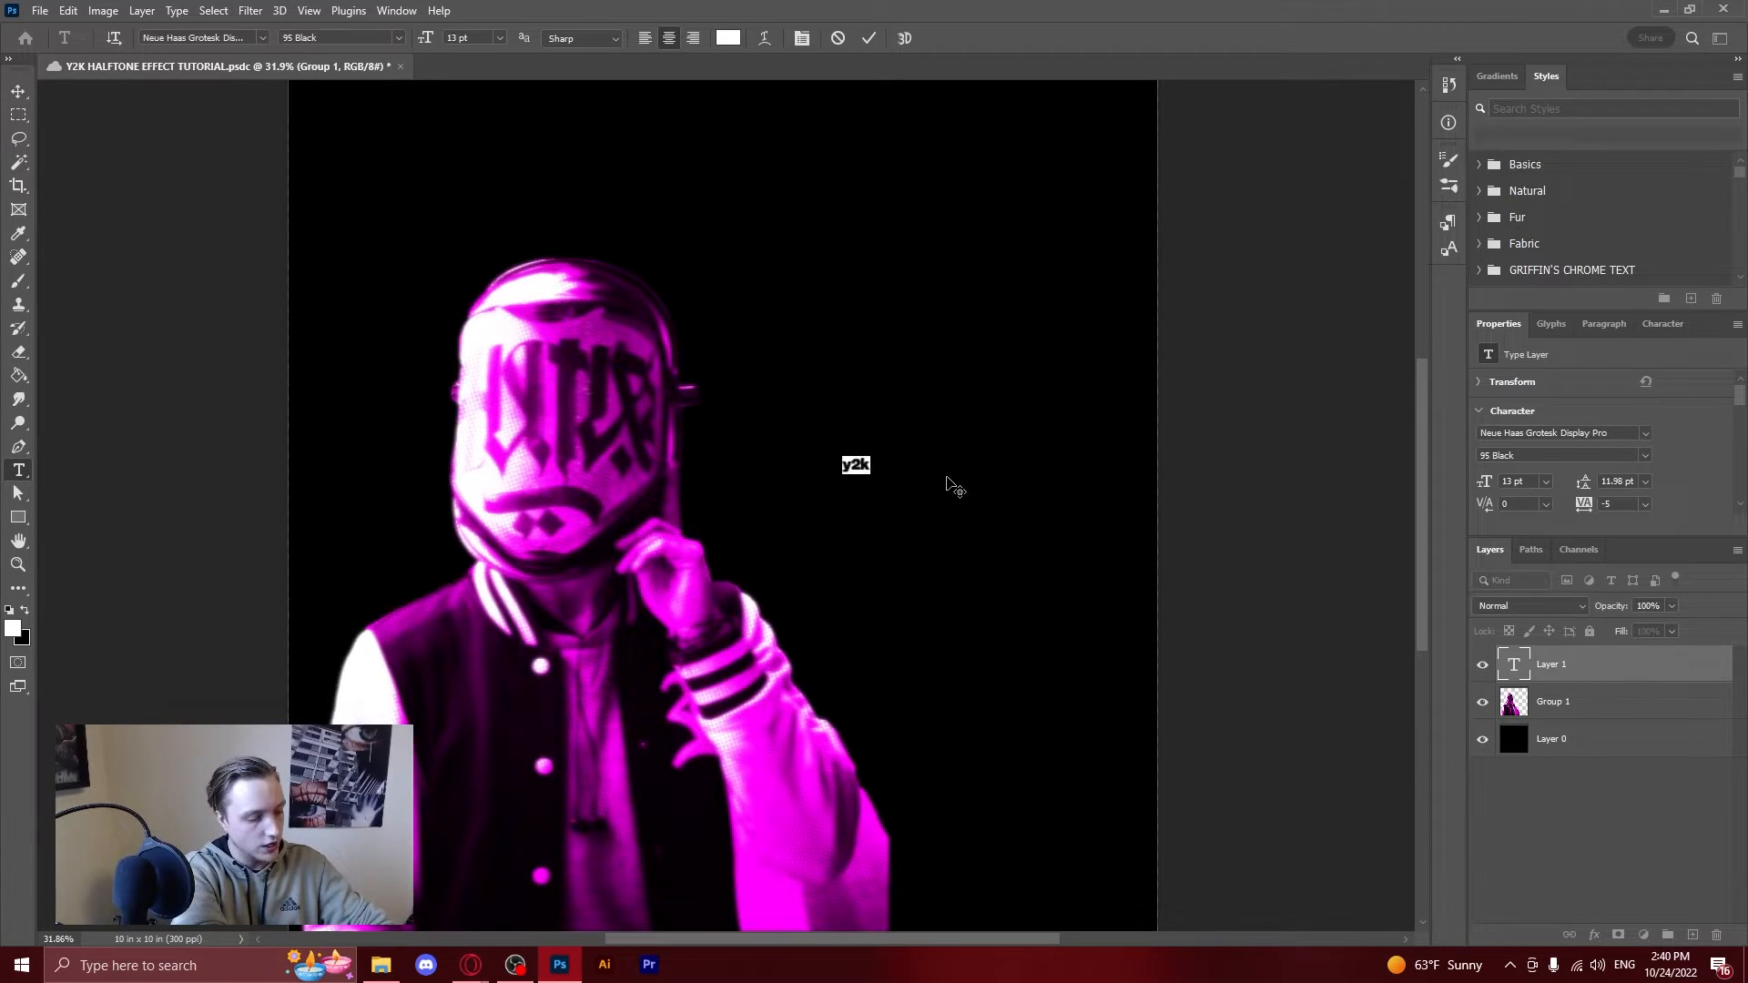
{"action": "mouse_move", "coordinate": [658, 500]}
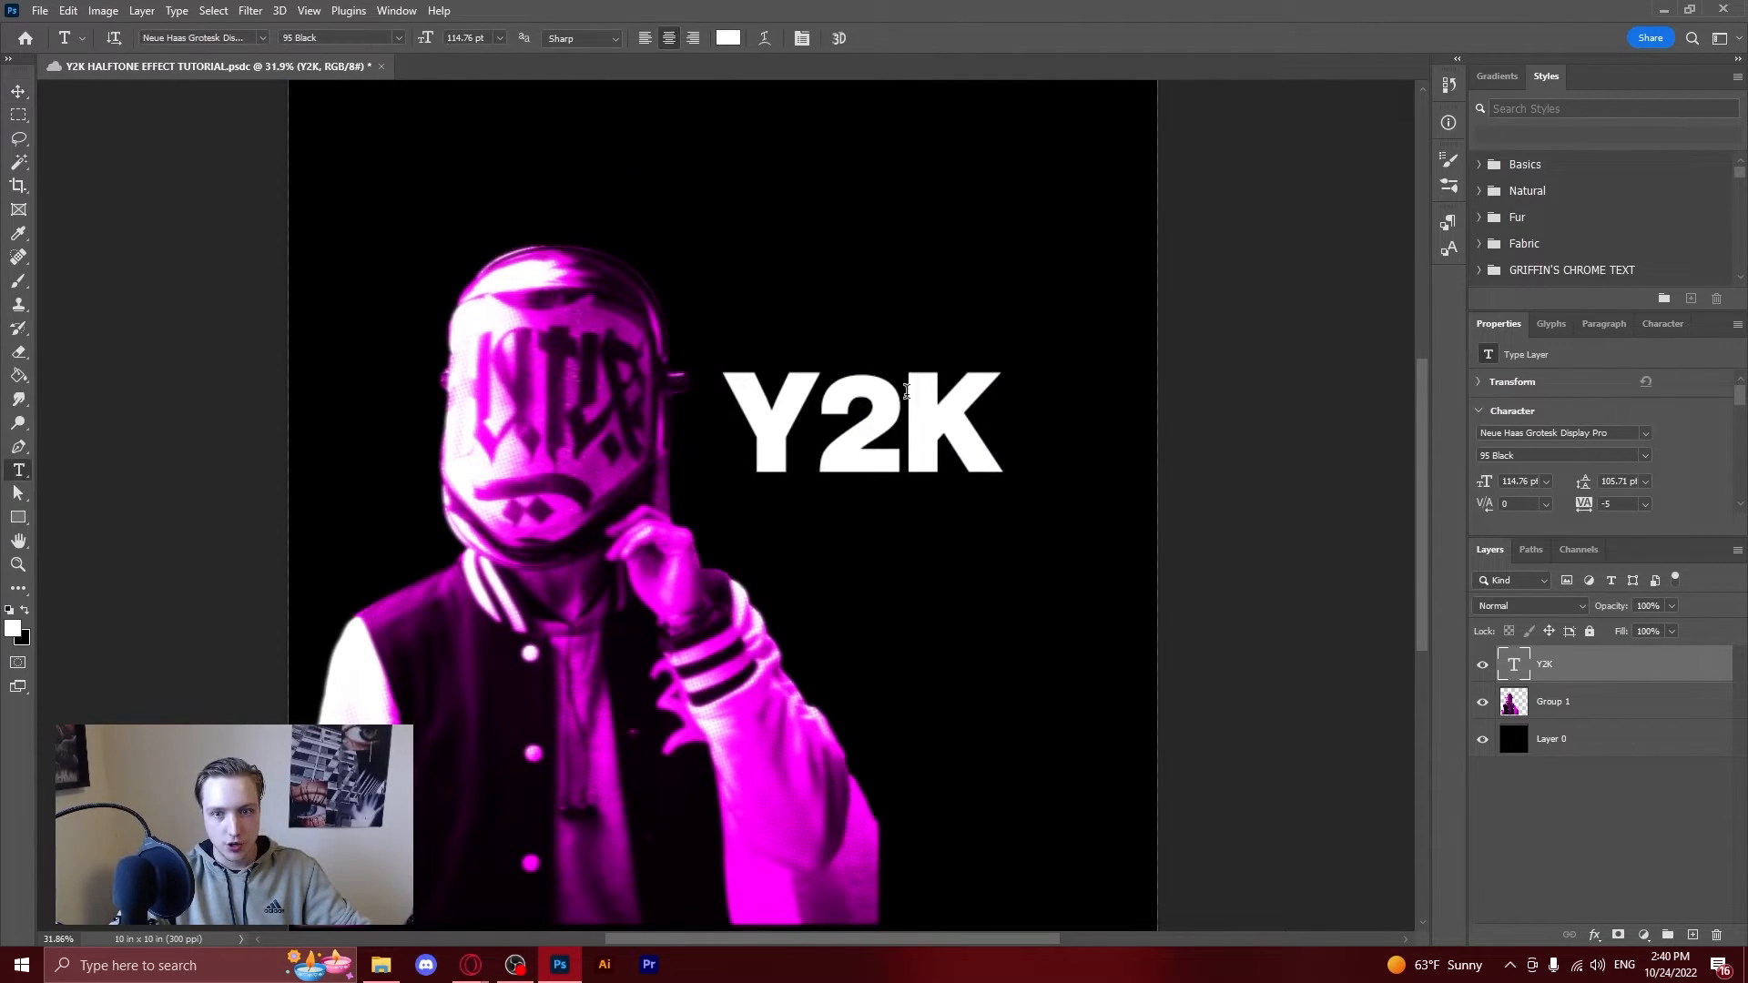
{"action": "left_click", "coordinate": [800, 38]}
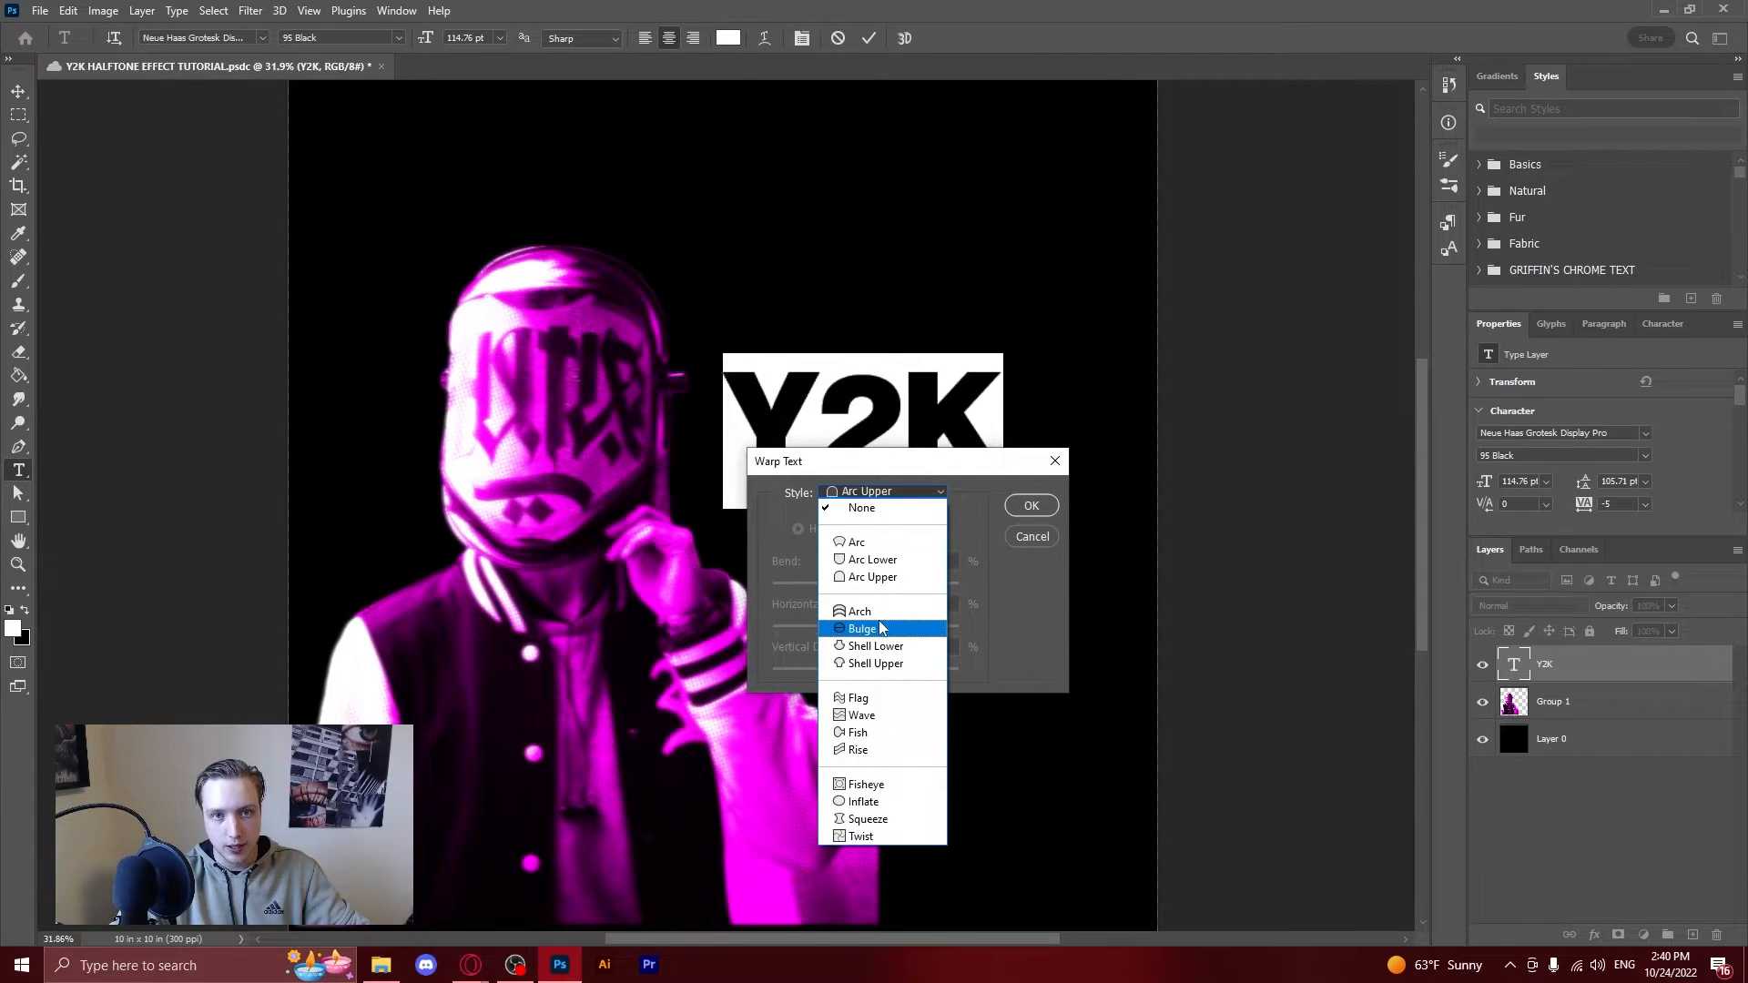
{"action": "mouse_move", "coordinate": [869, 652]}
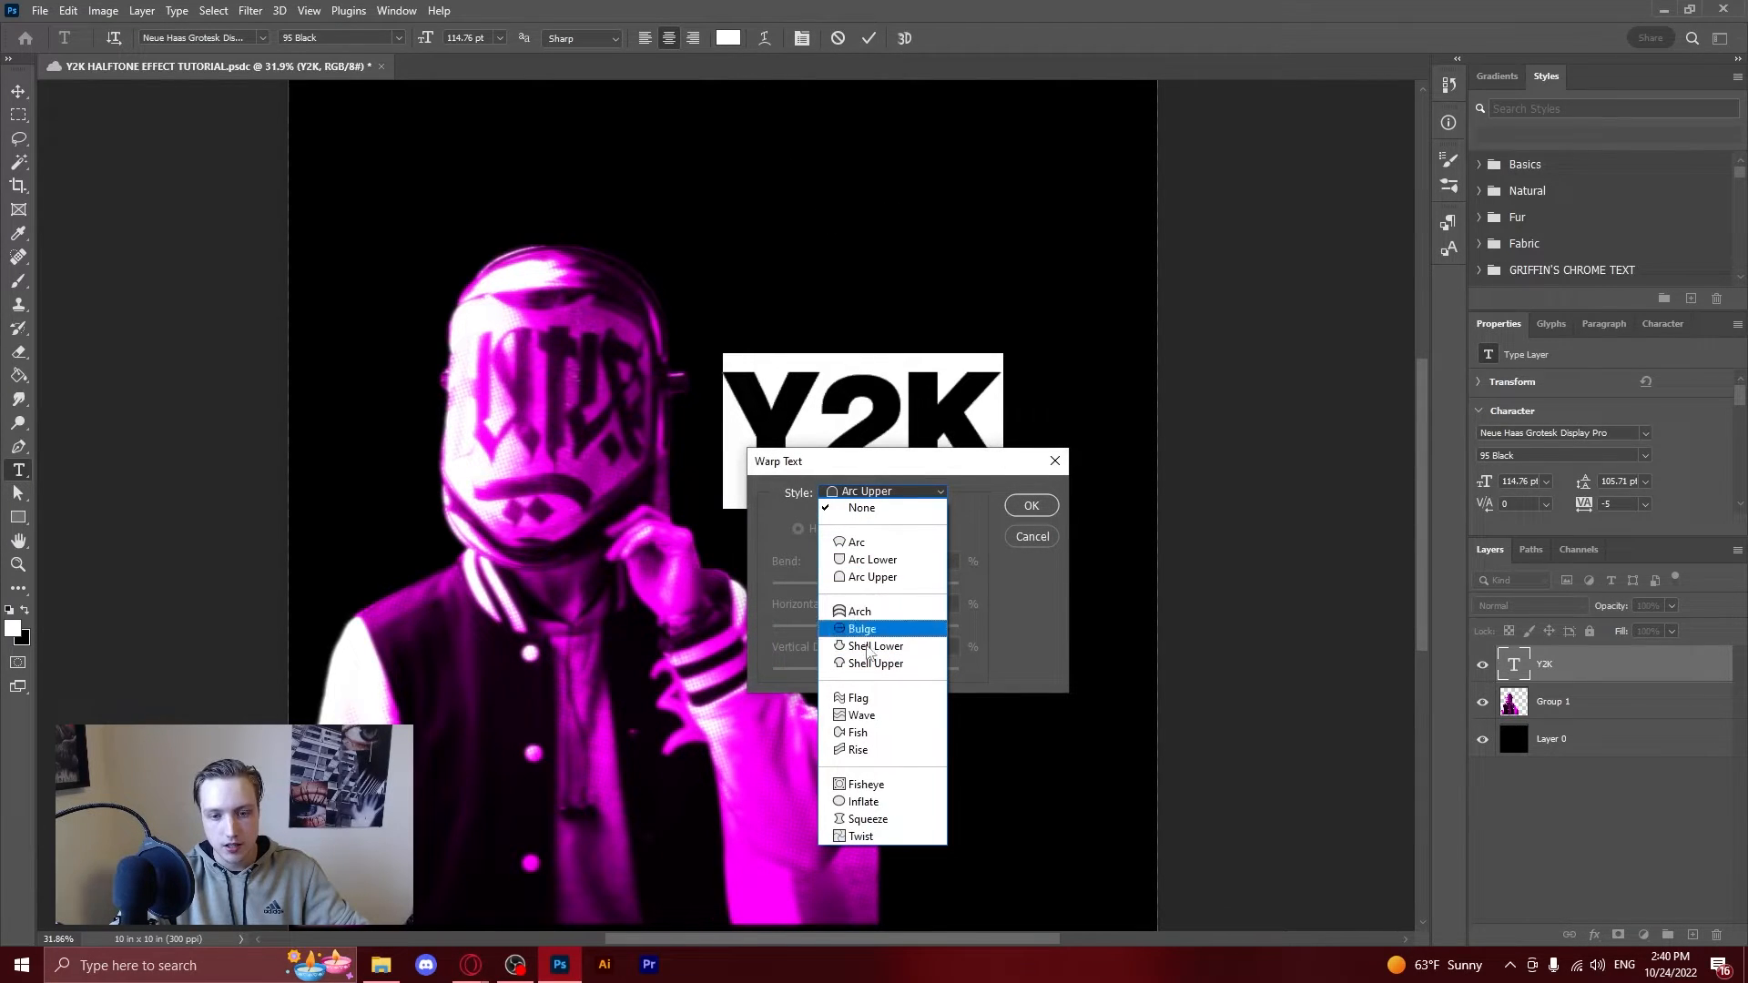
{"action": "left_click", "coordinate": [856, 696]}
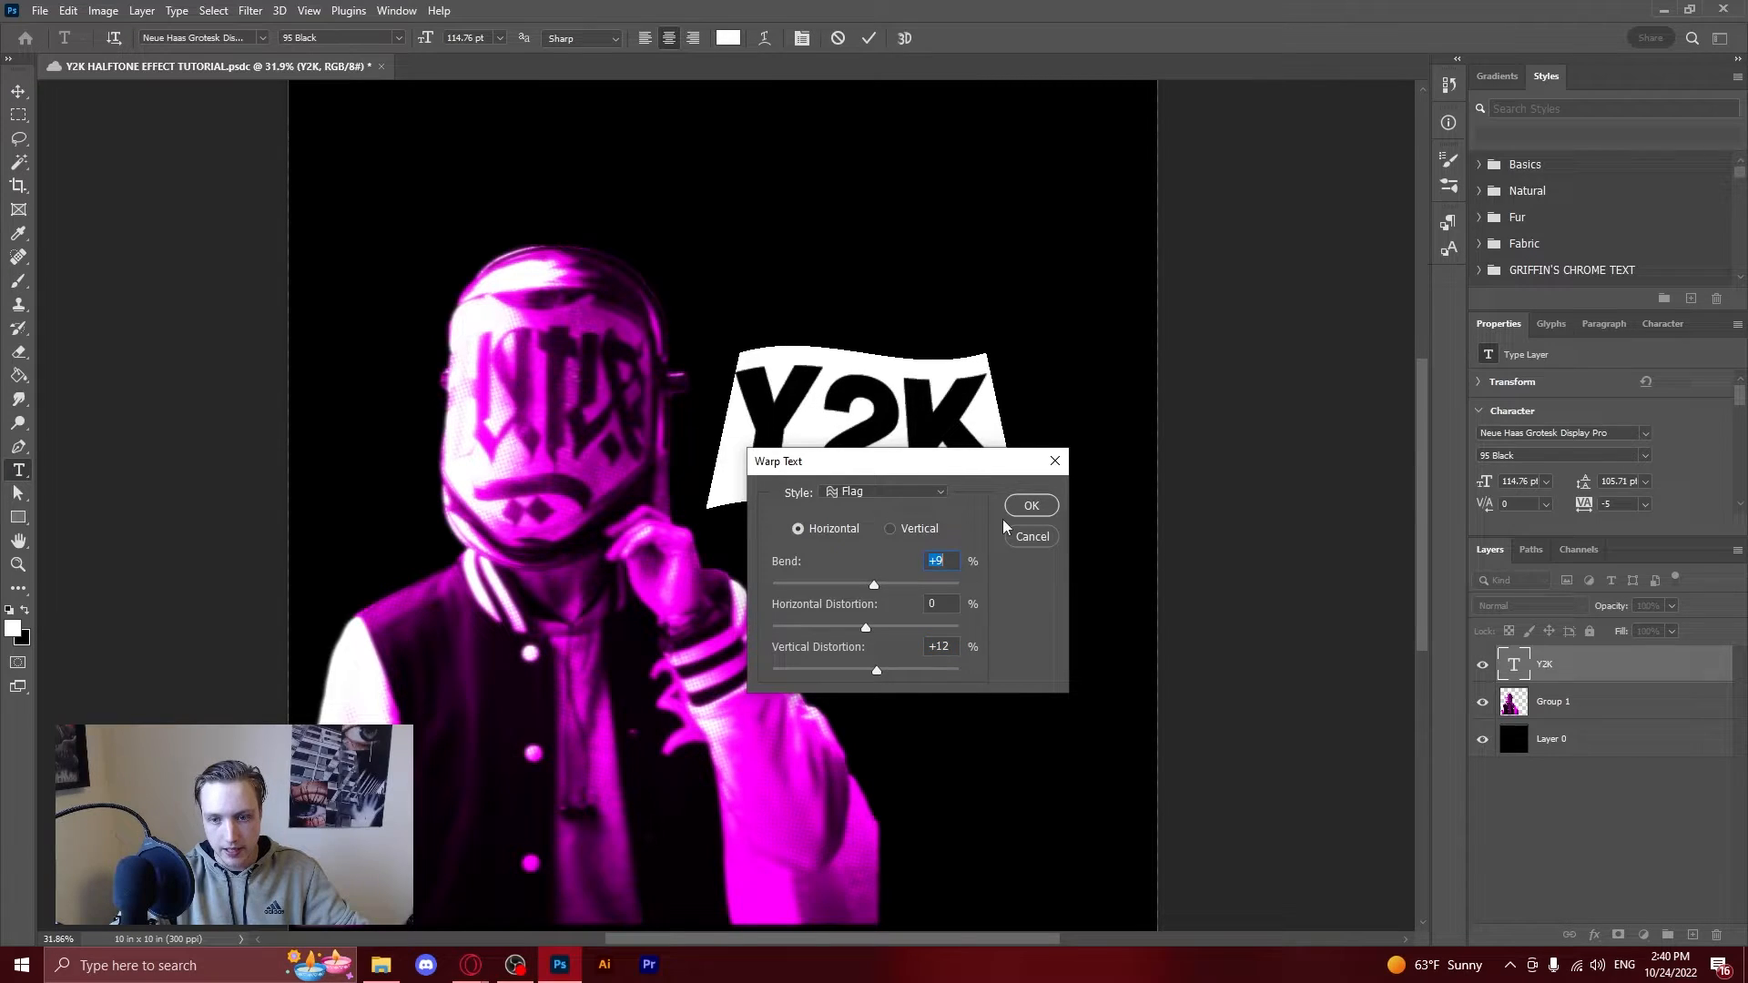
{"action": "left_click", "coordinate": [1028, 506]}
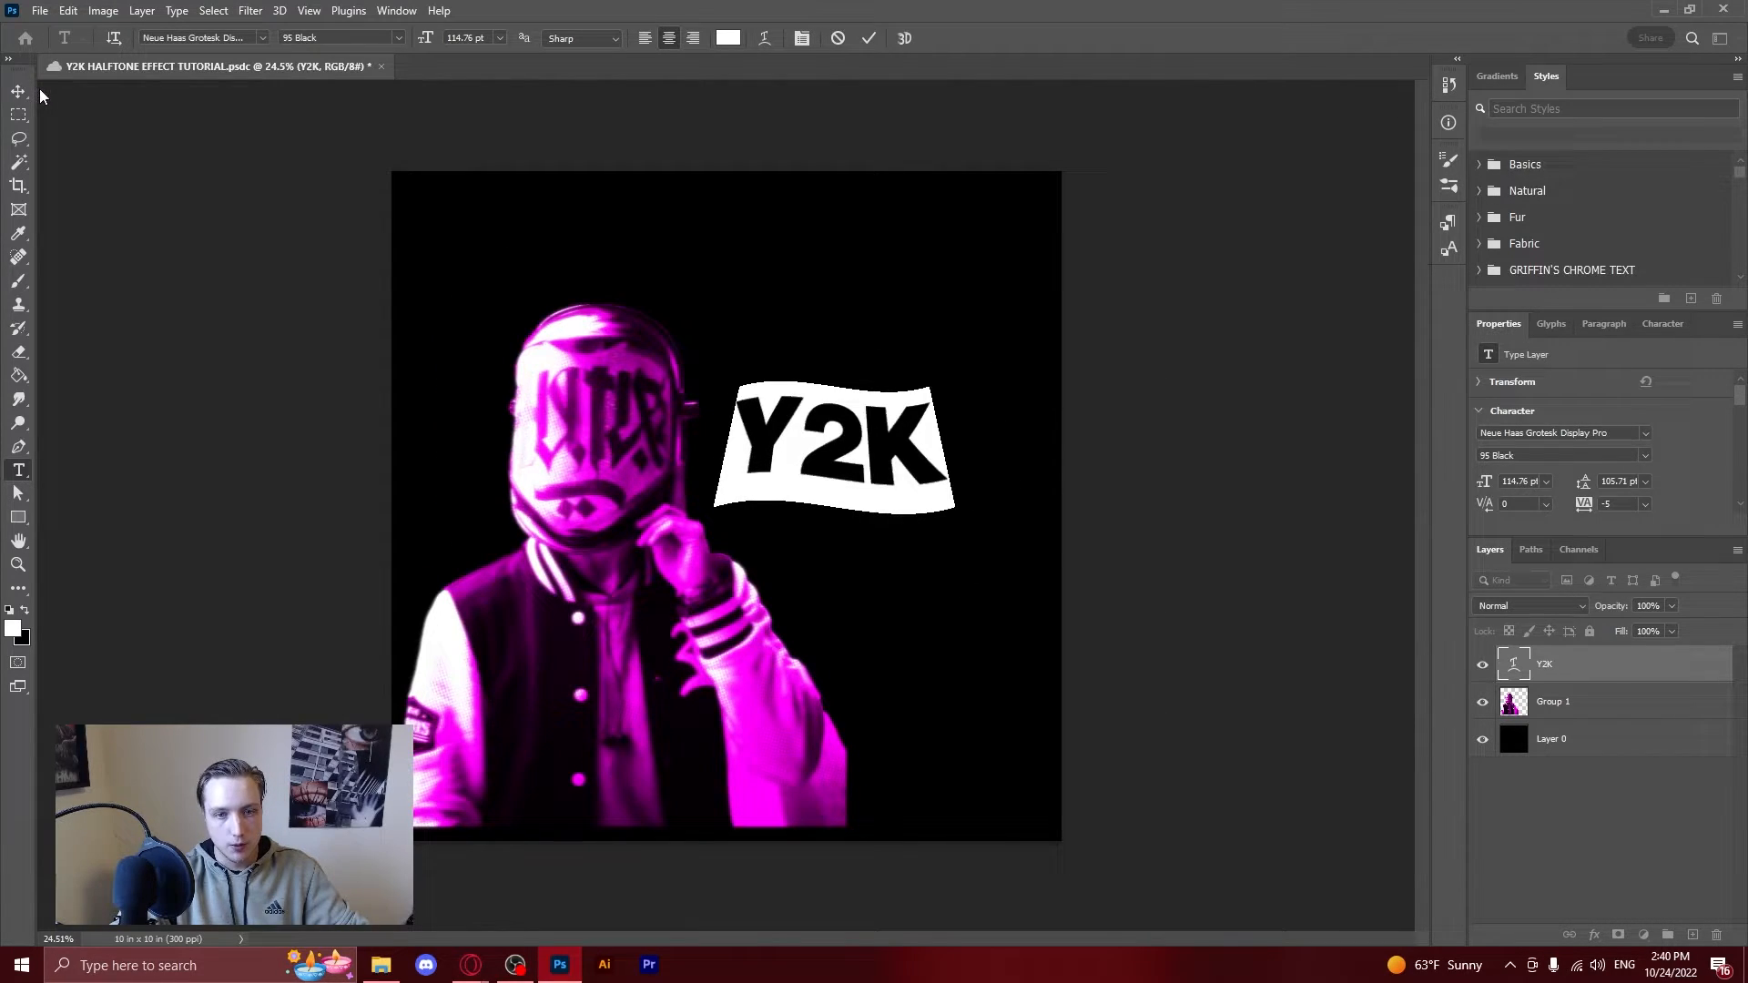
Set the Y2K title's tracking to -80 and commit the text.
{"action": "left_click", "coordinate": [18, 91]}
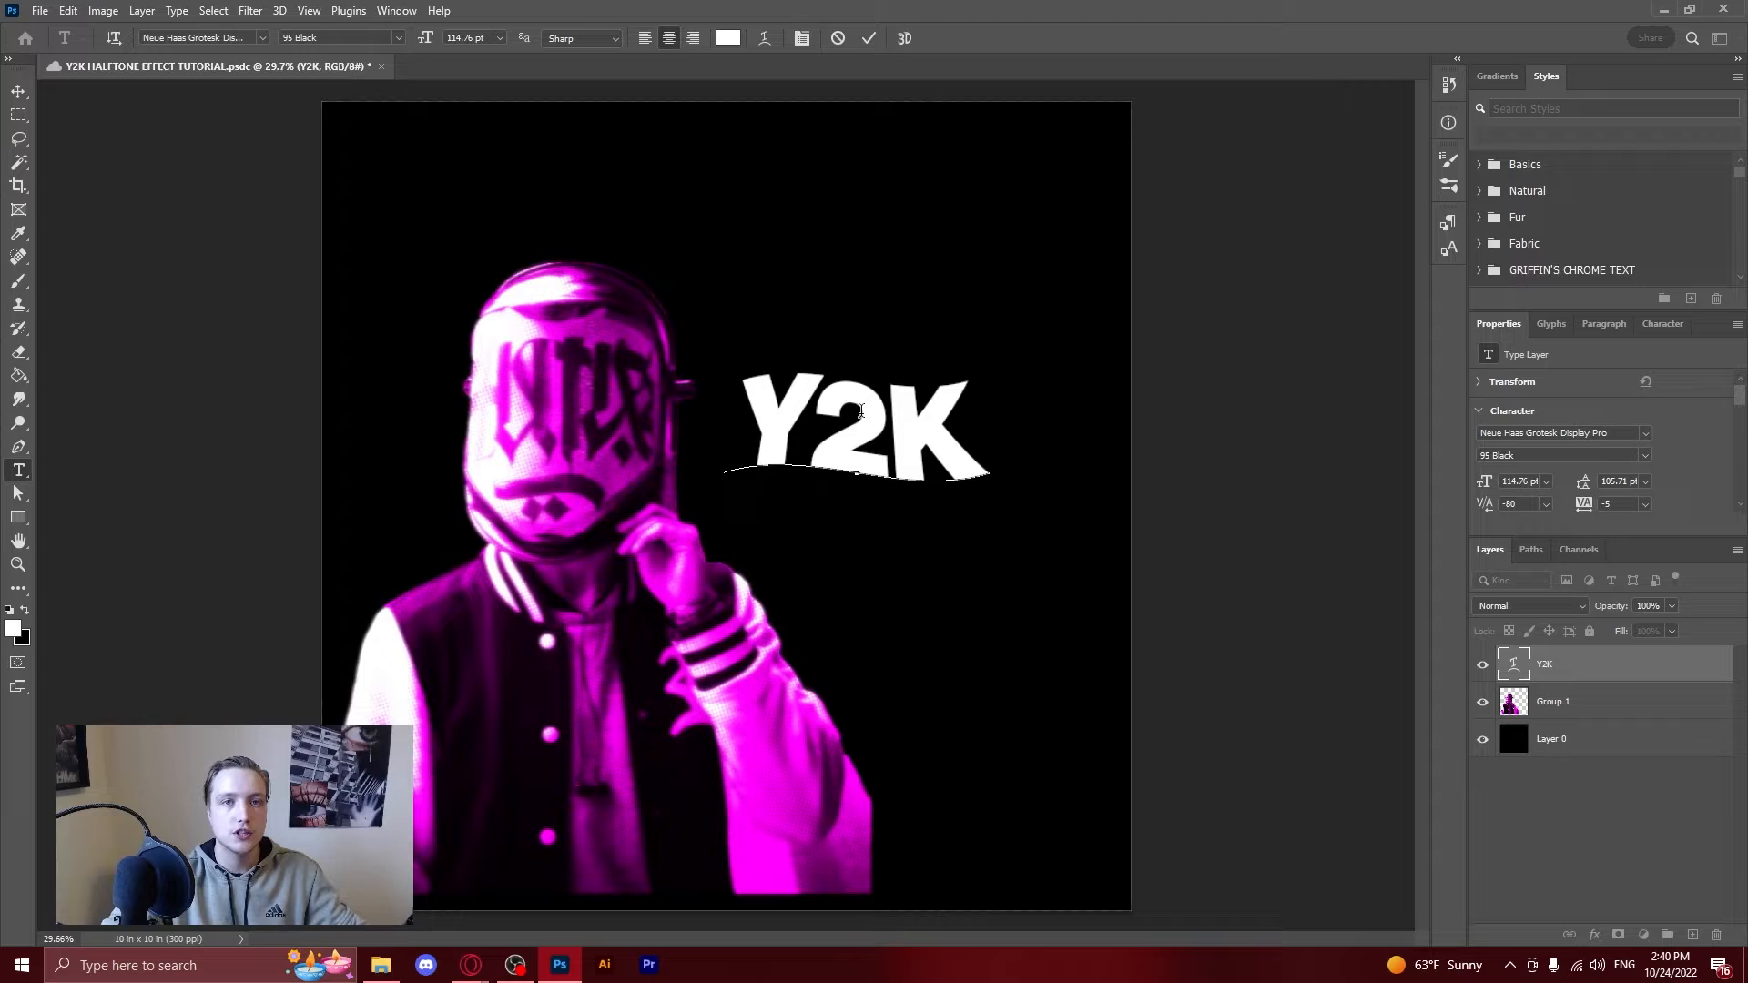
{"action": "left_click", "coordinate": [808, 424]}
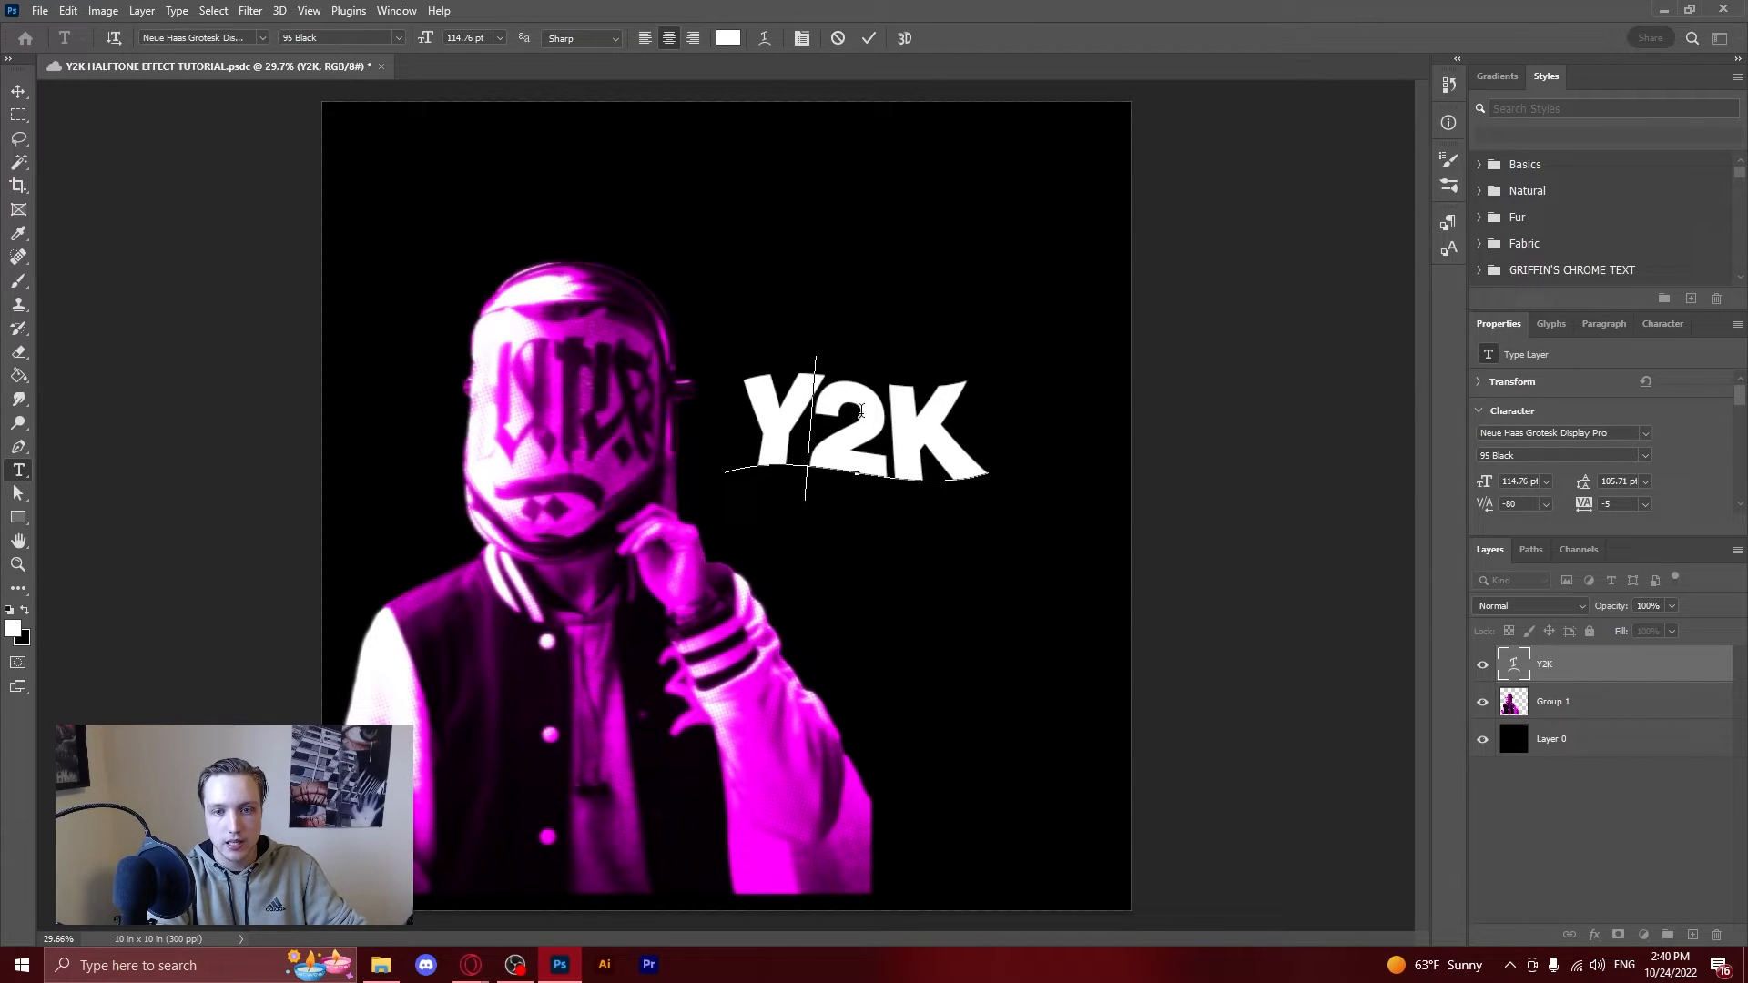
{"action": "mouse_move", "coordinate": [576, 241]}
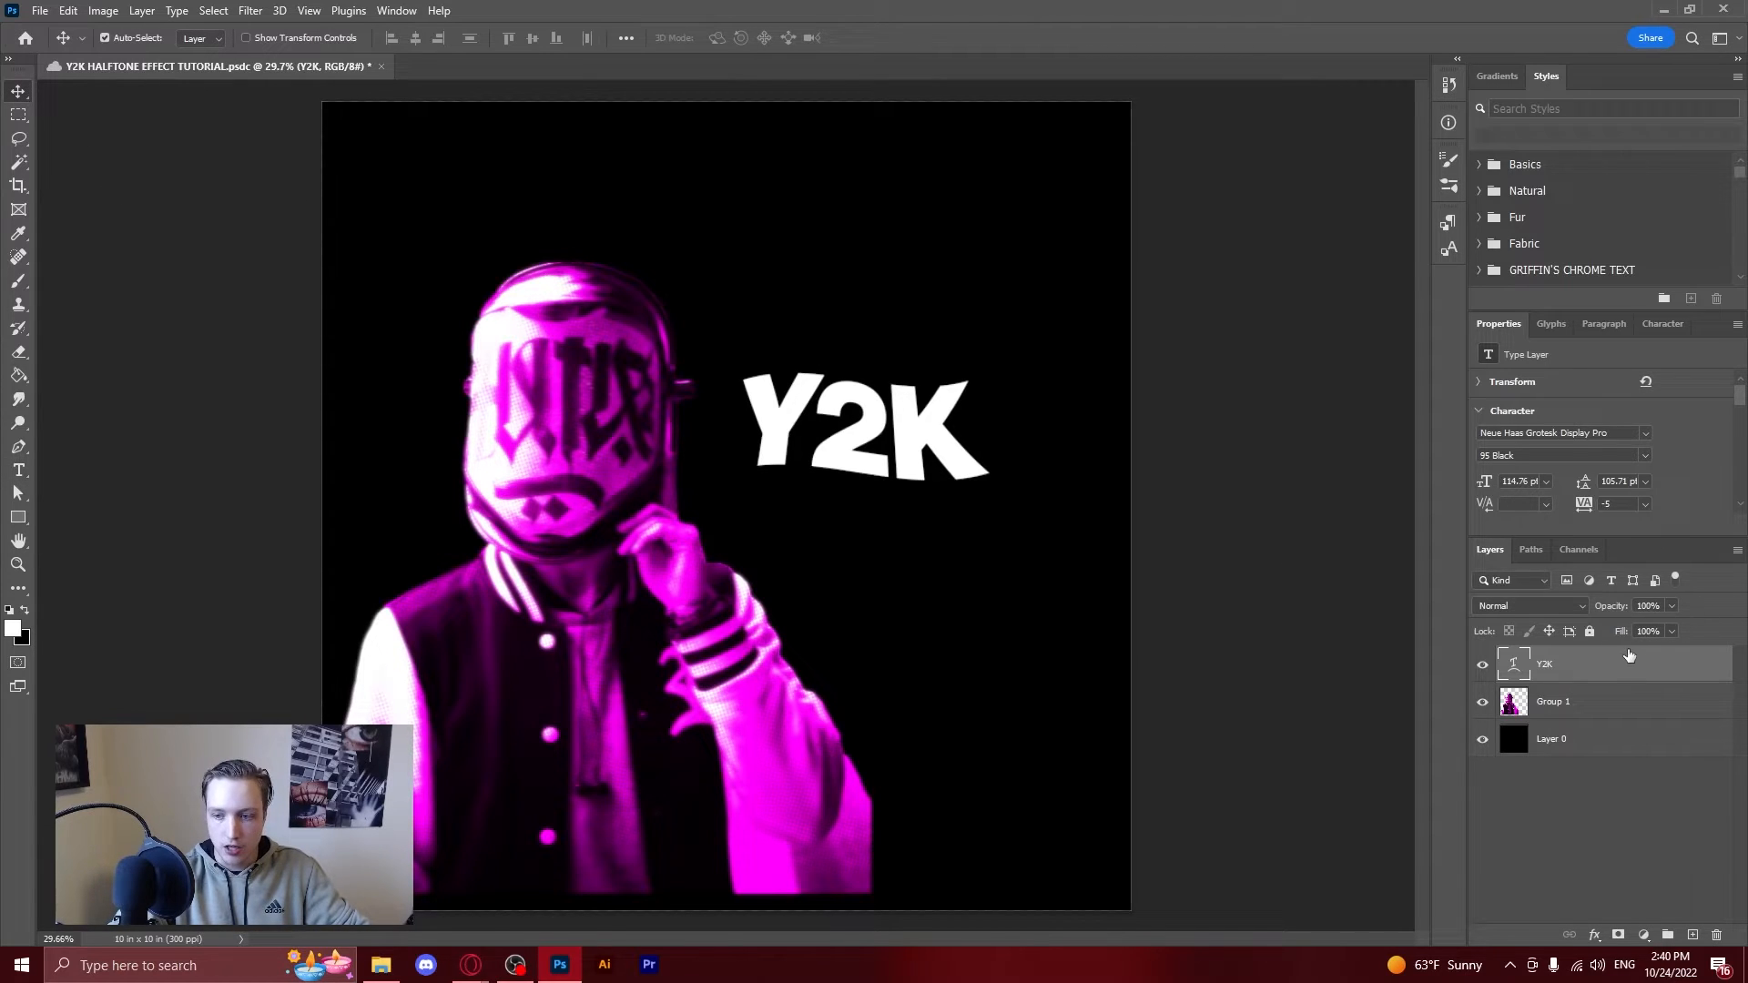
Add a Gradient Overlay to the Y2K layer with a pink start stop and white end stop.
{"action": "right_click", "coordinate": [1544, 664]}
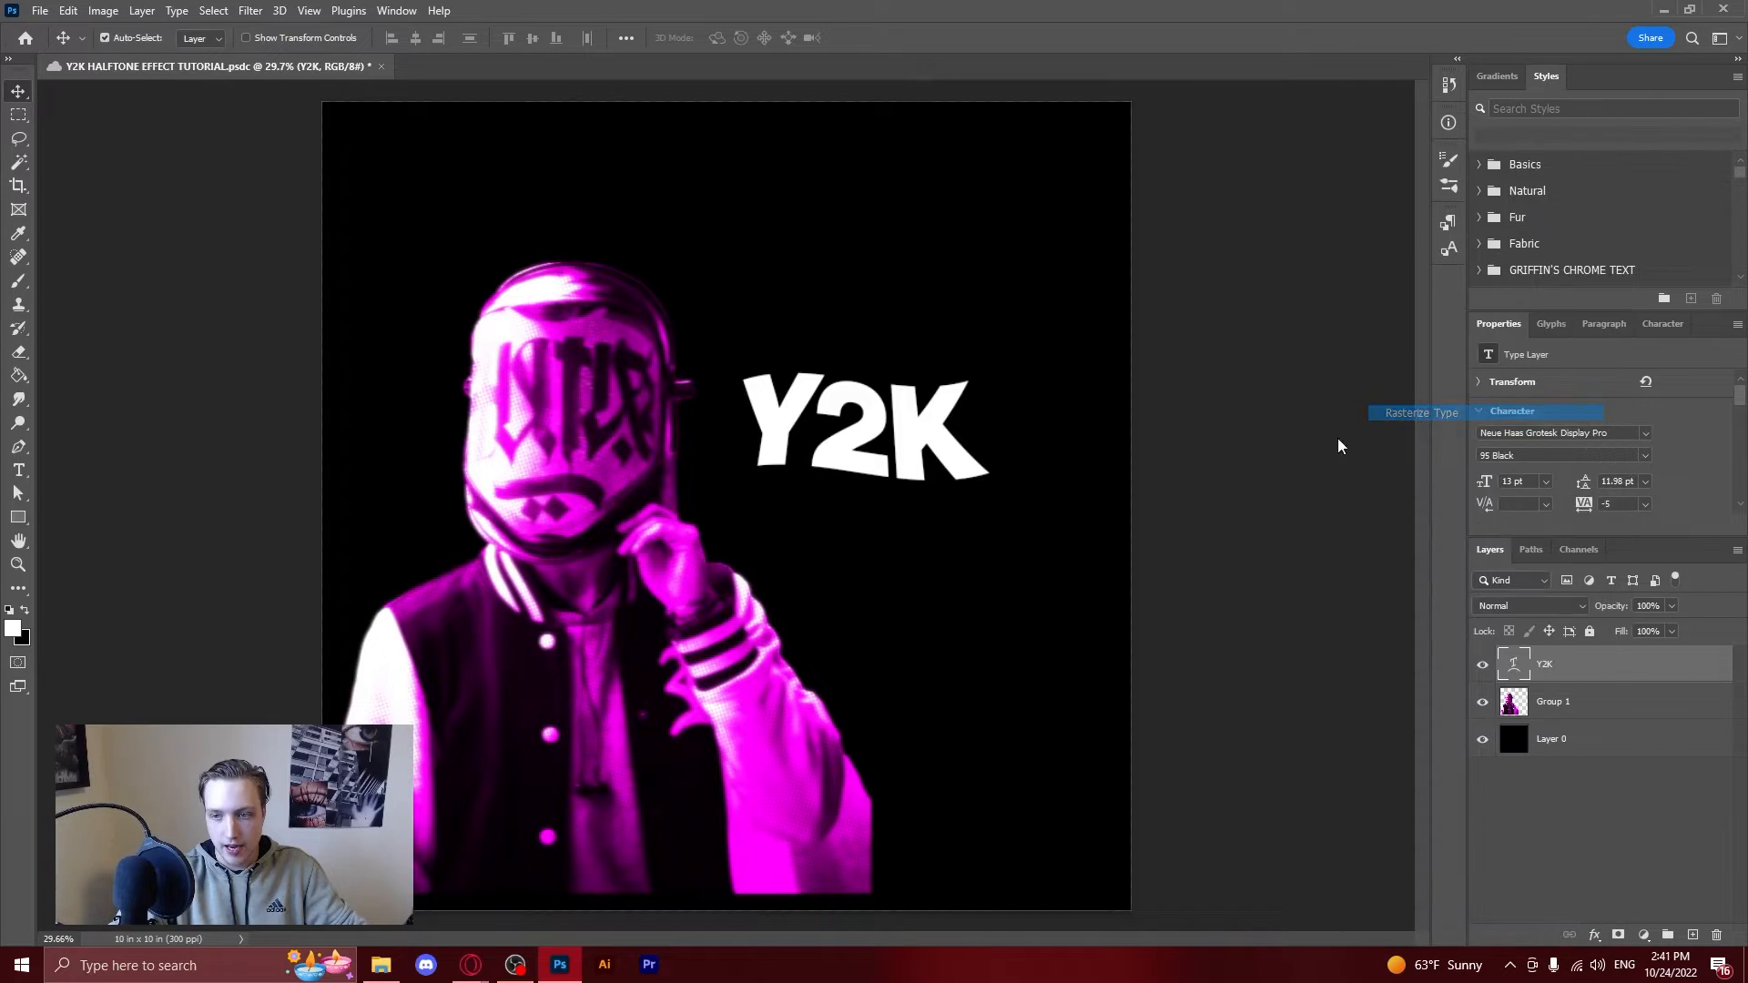
{"action": "left_click", "coordinate": [1418, 413]}
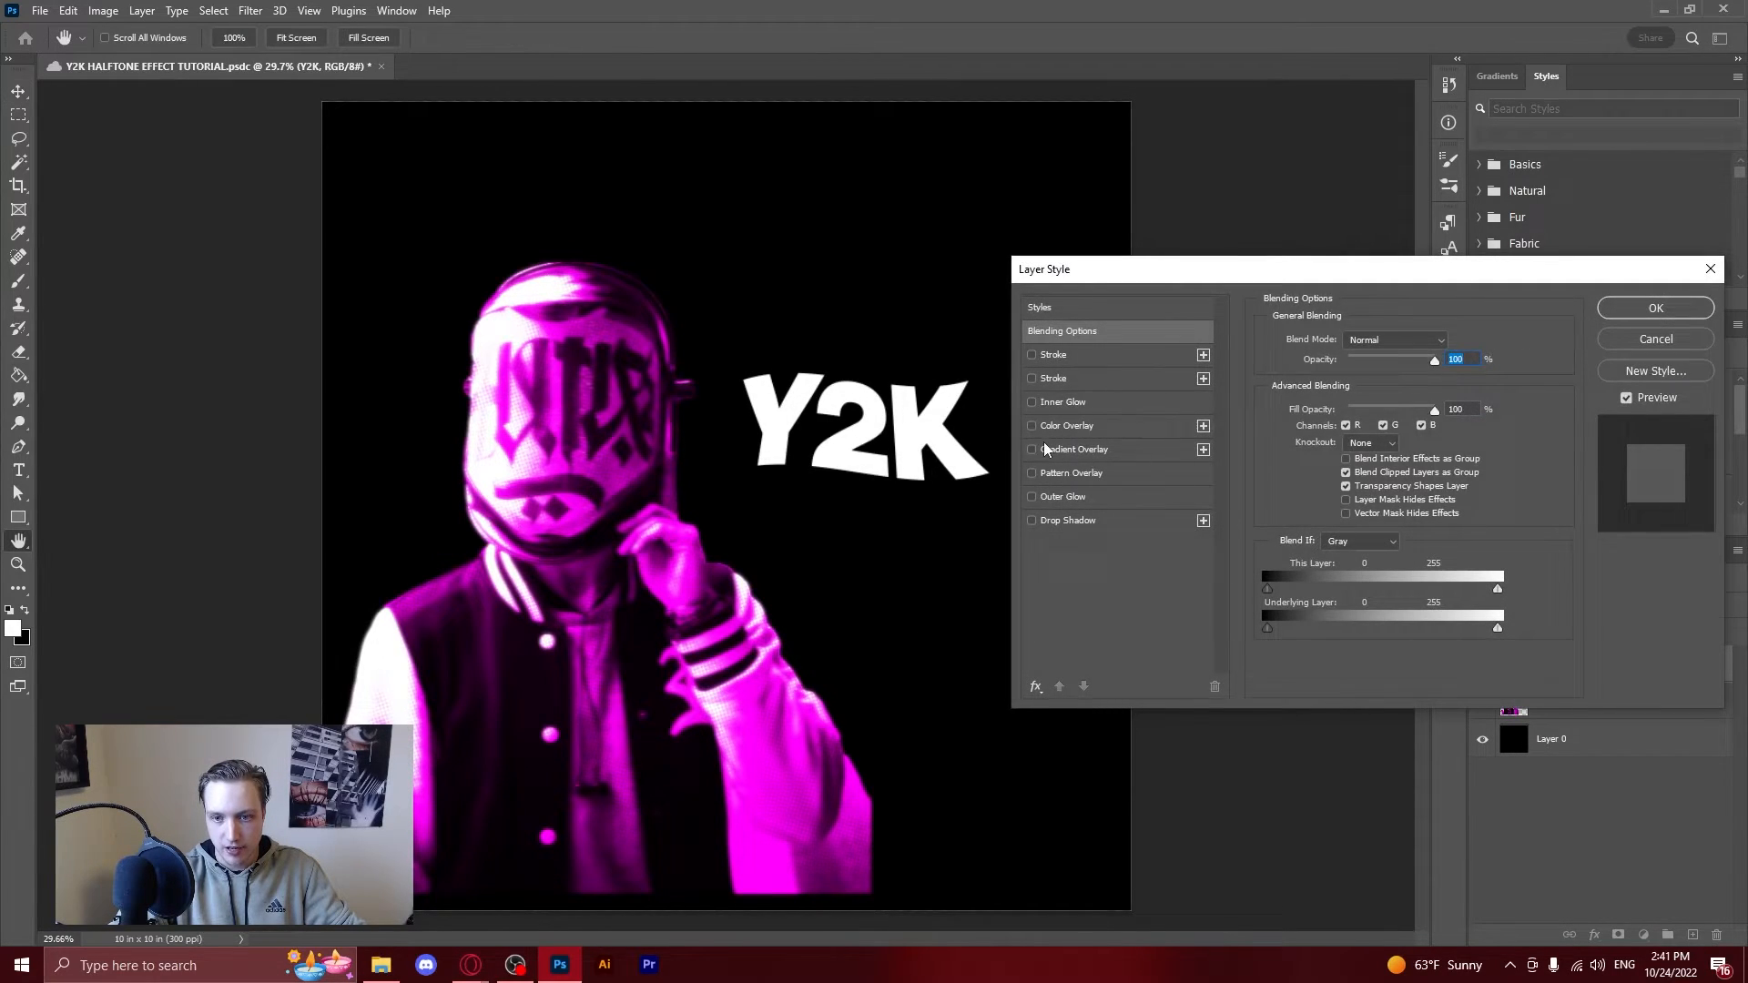
{"action": "left_click", "coordinate": [1030, 448]}
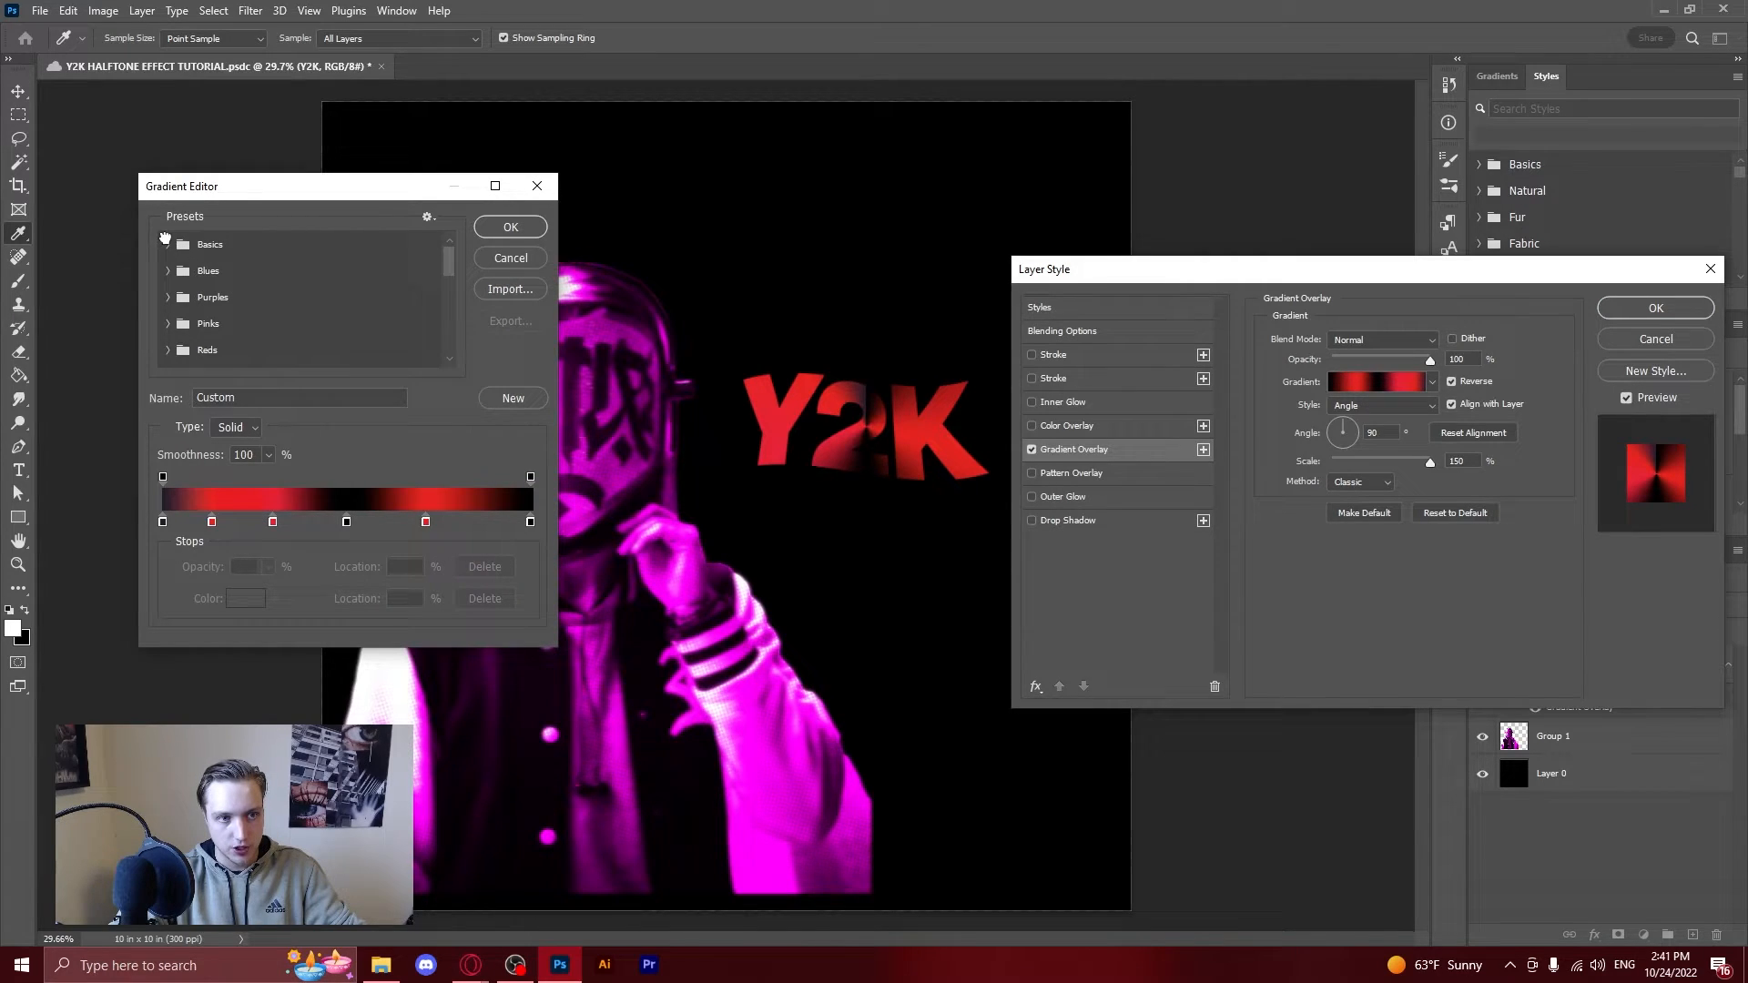
{"action": "left_click", "coordinate": [189, 272]}
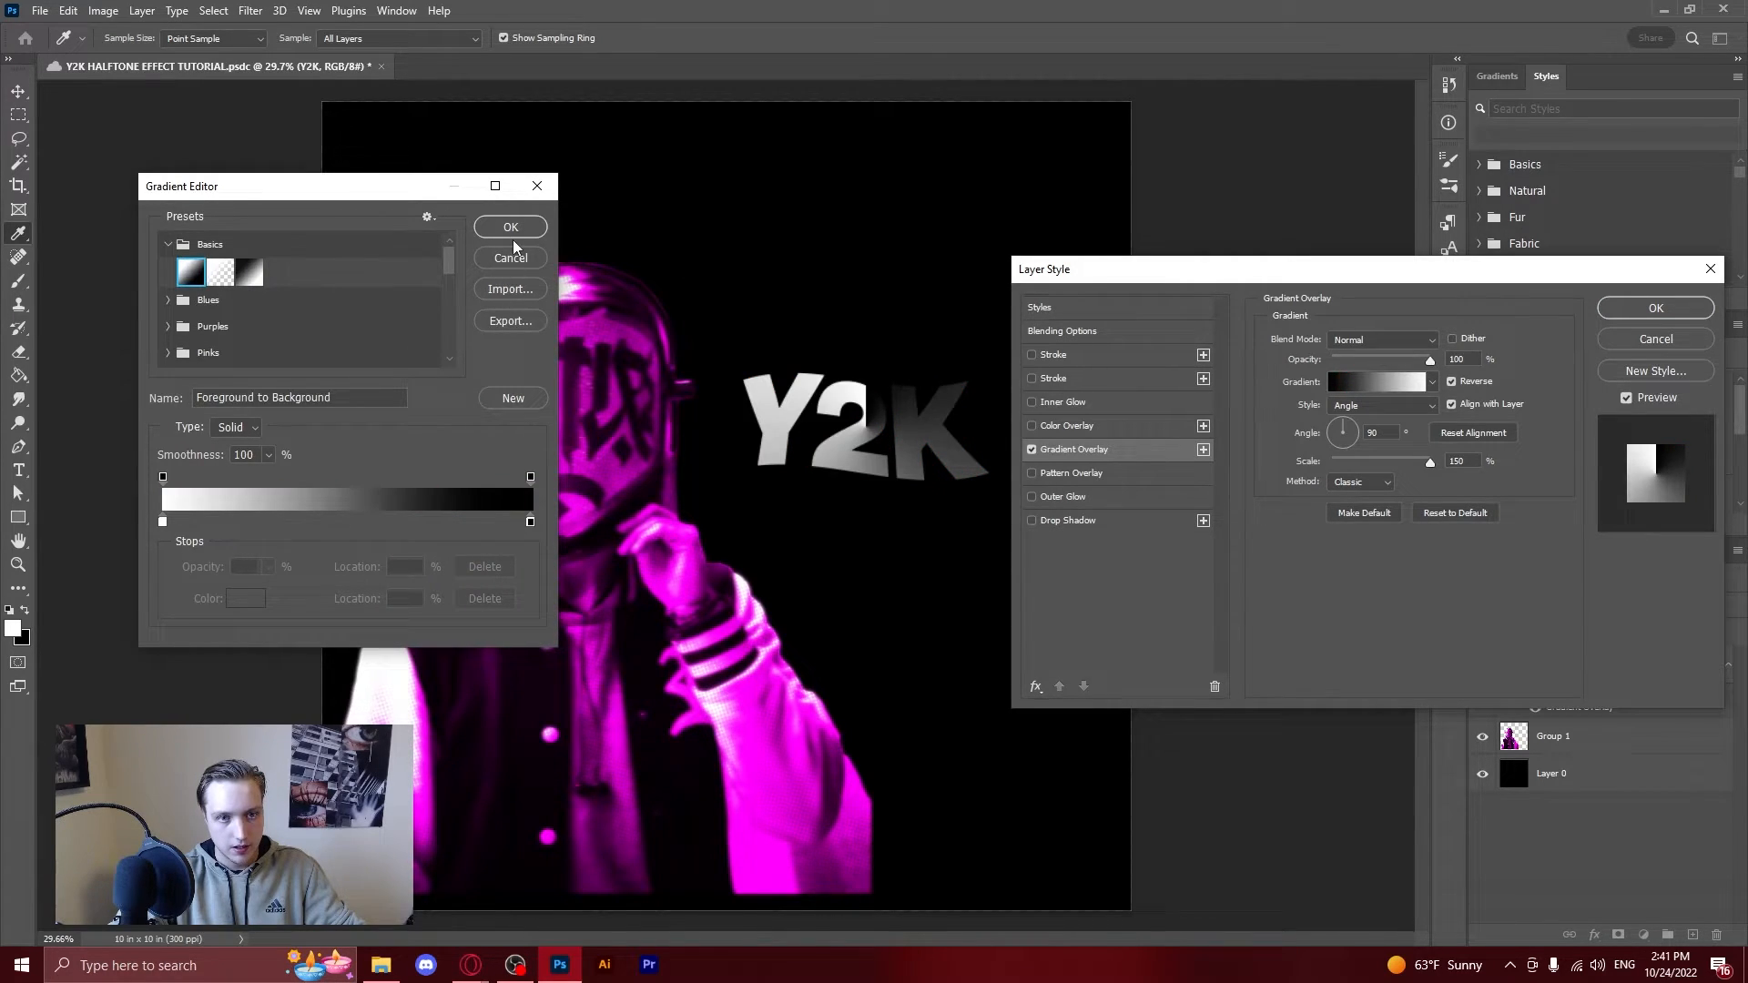
{"action": "left_click", "coordinate": [162, 521]}
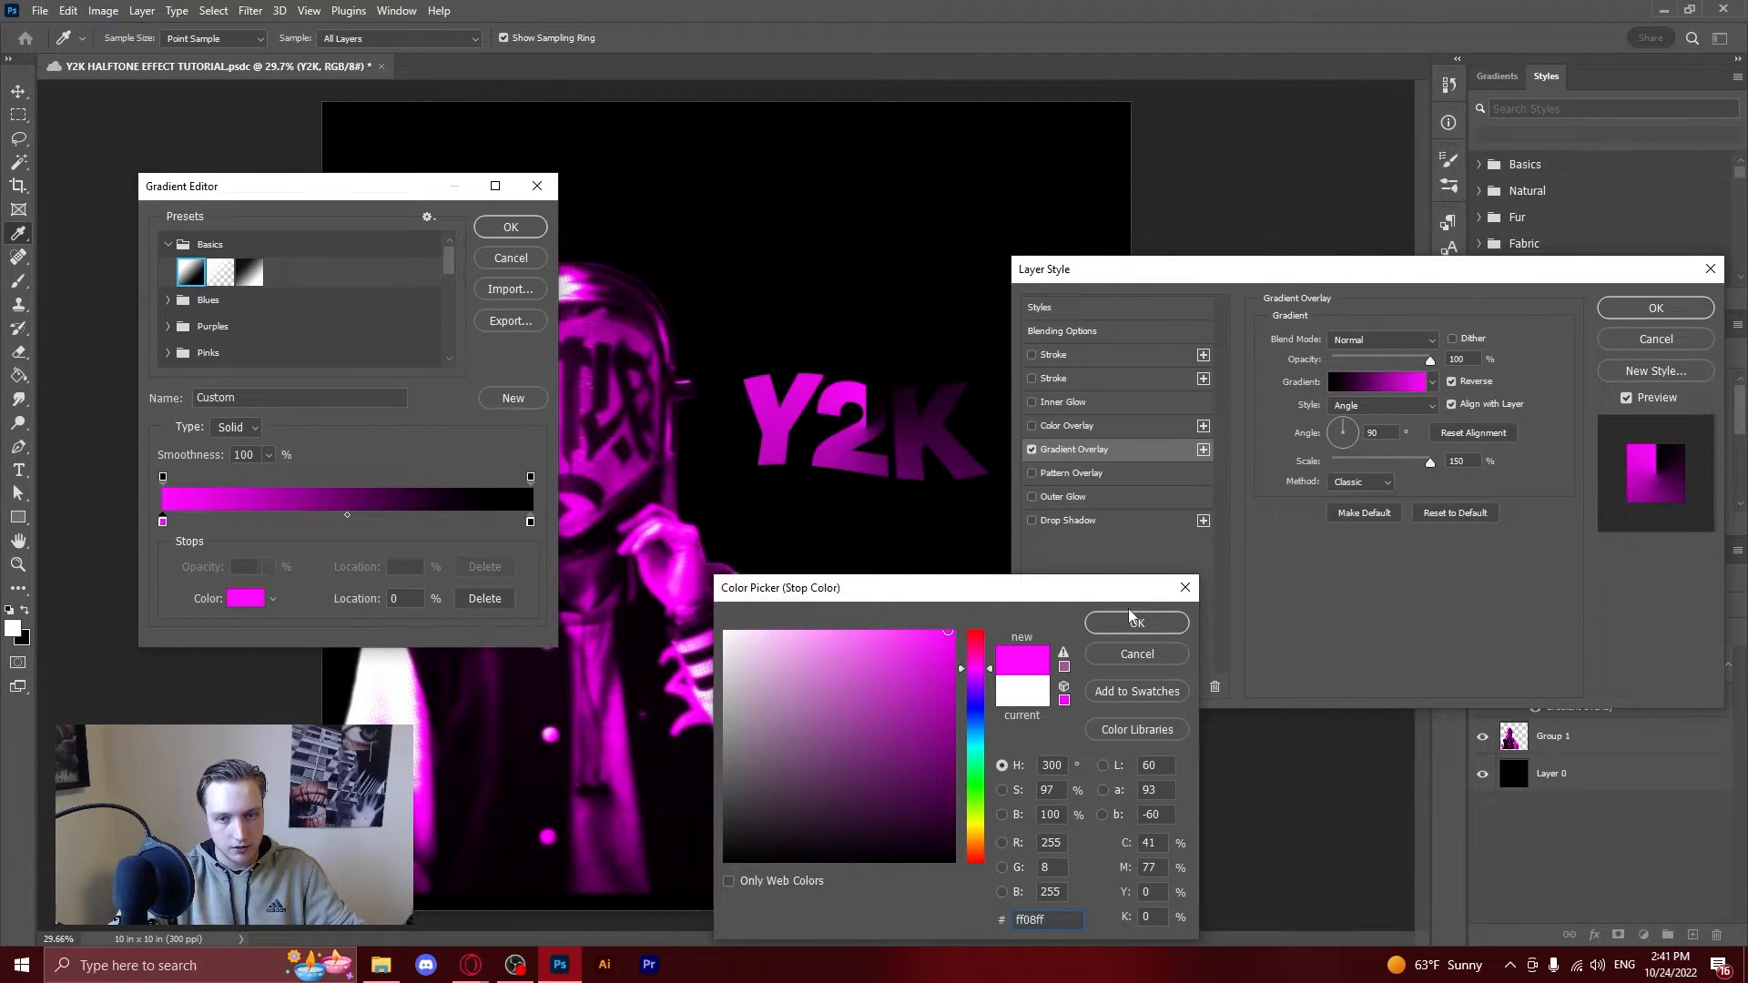
{"action": "left_click", "coordinate": [1136, 621]}
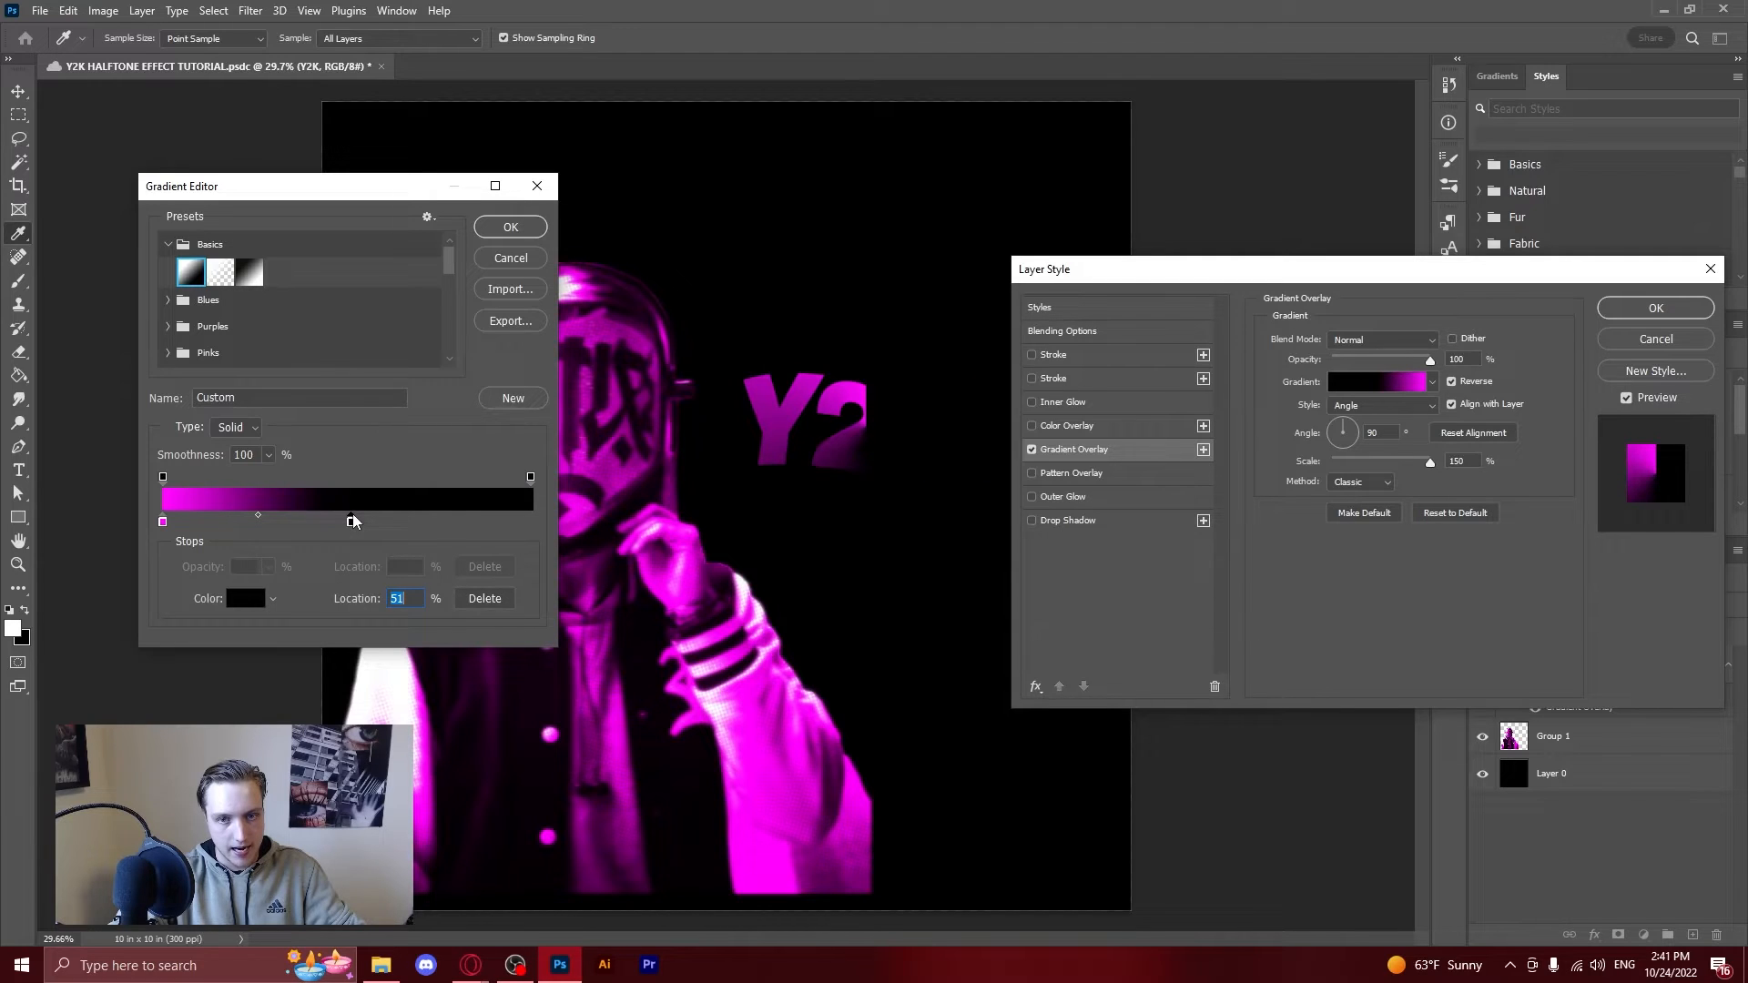
{"action": "left_click", "coordinate": [245, 599]}
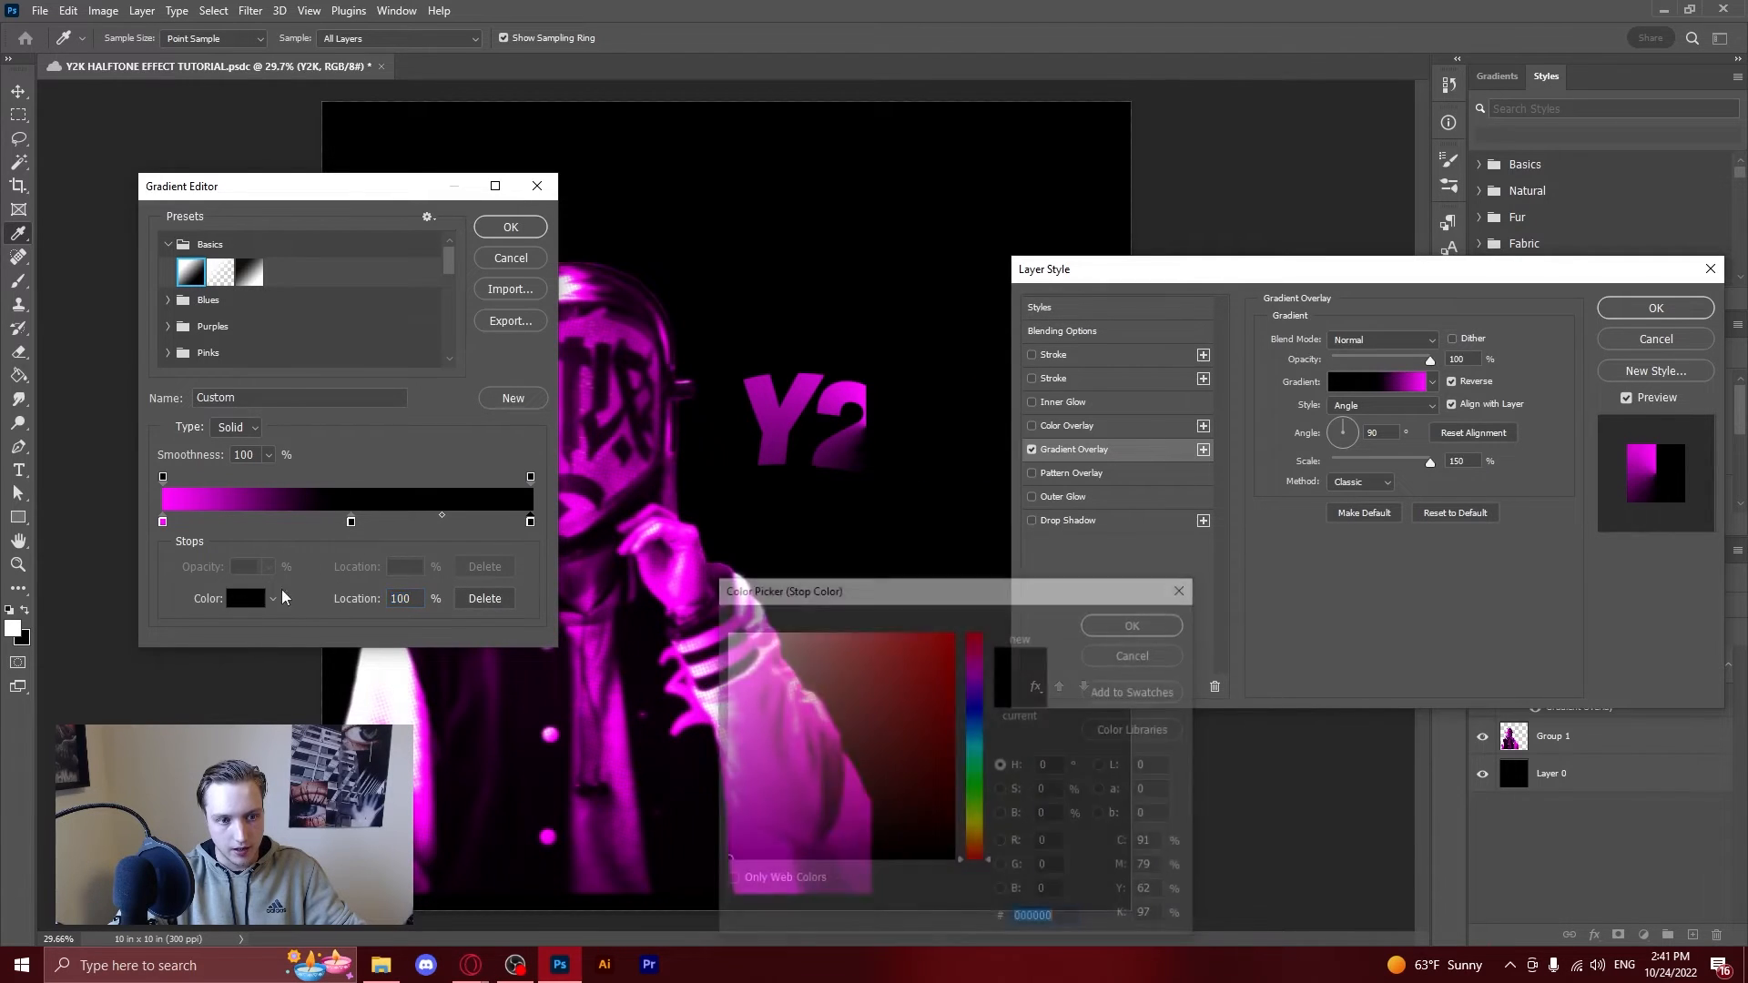
{"action": "left_click", "coordinate": [1130, 625]}
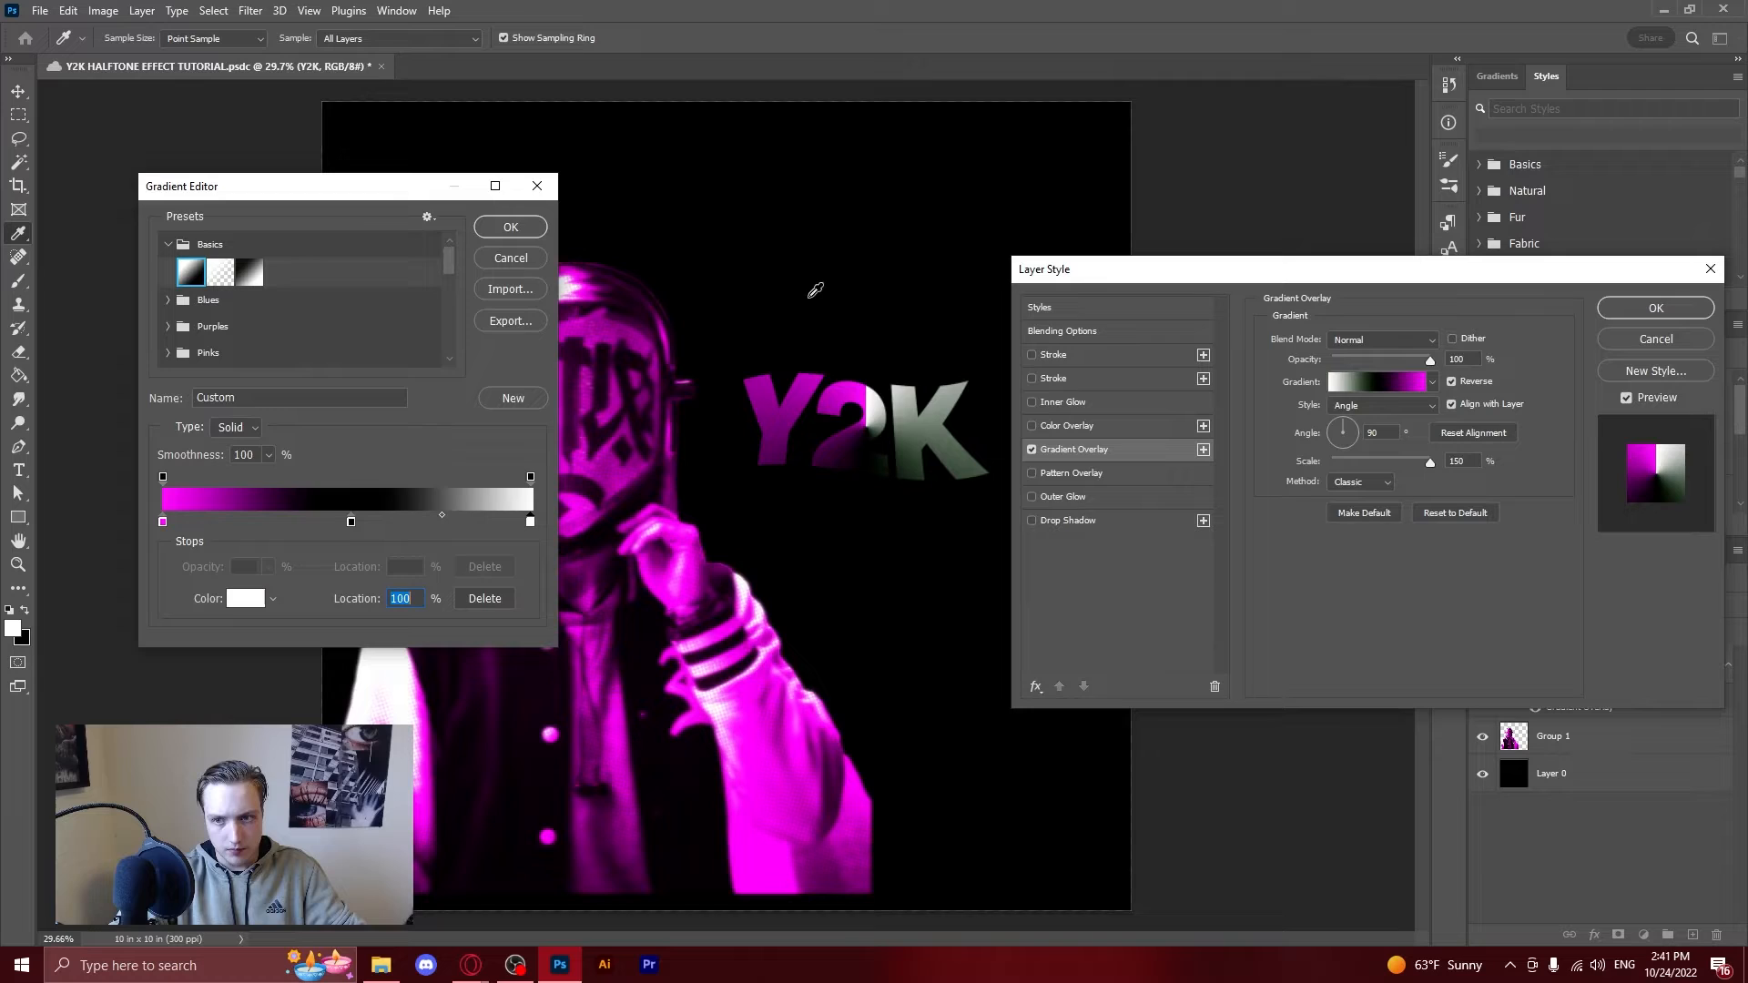
{"action": "left_click", "coordinate": [1380, 404]}
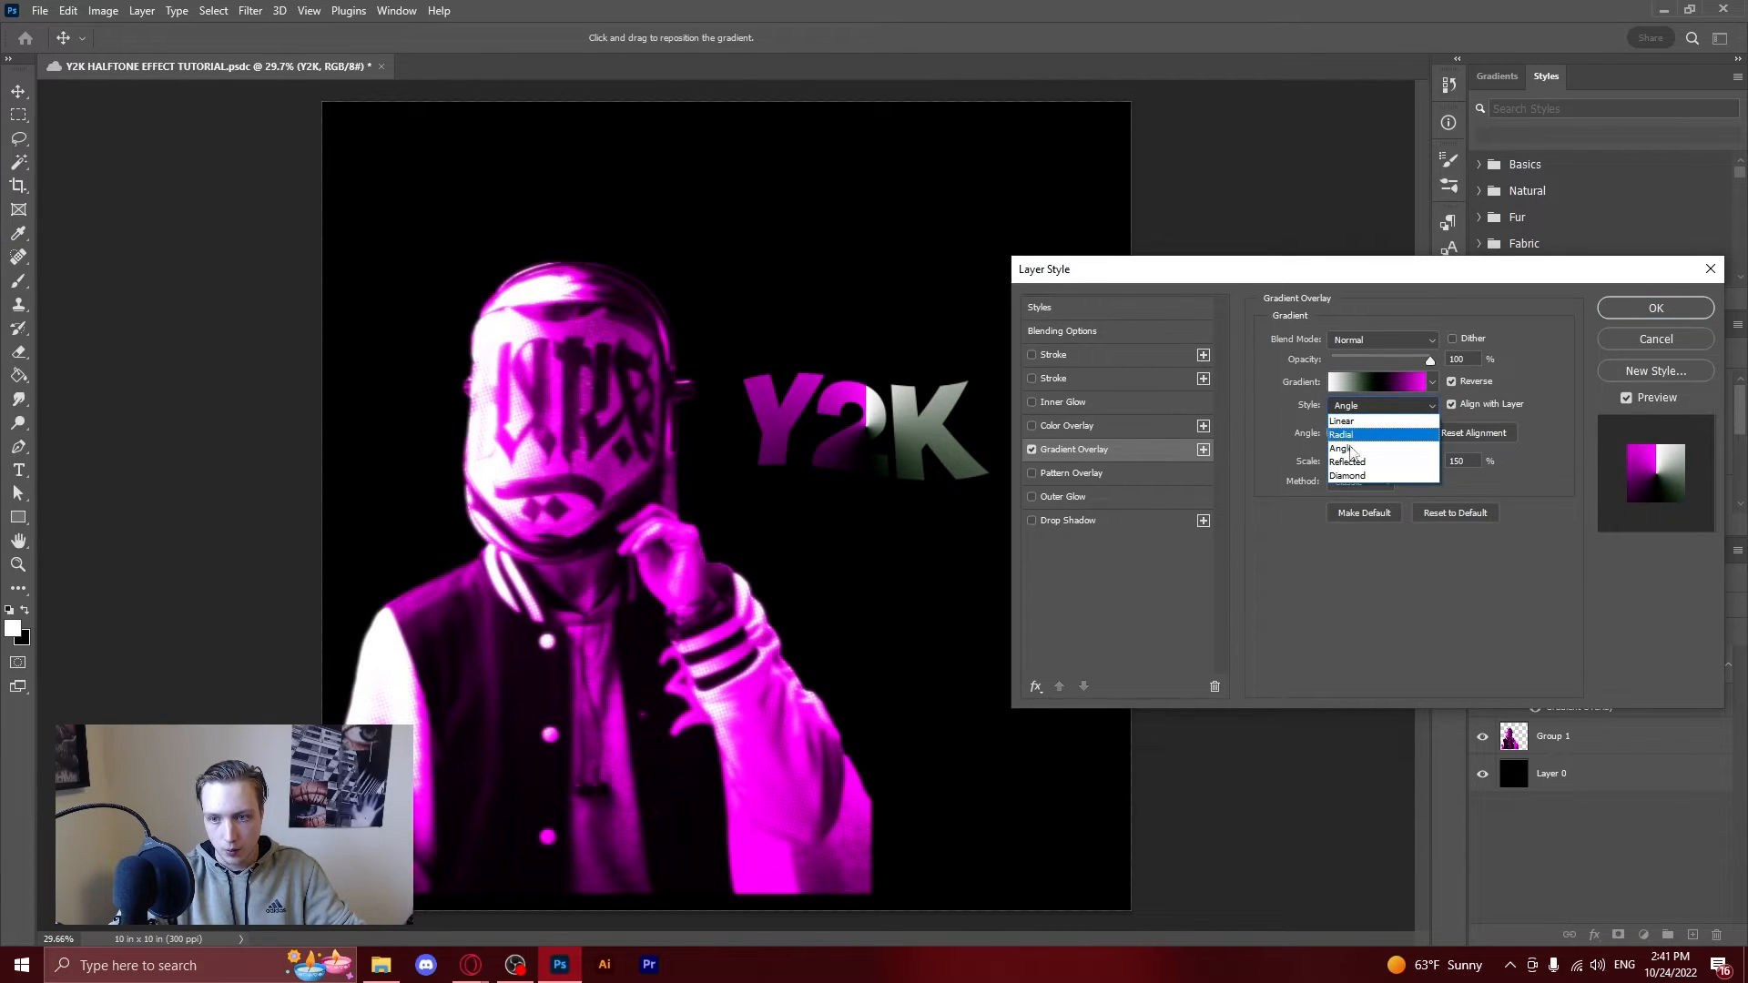
Make the overlay Linear and unreversed, with a dark purple start stop, and adjust the angle.
{"action": "left_click", "coordinate": [1342, 420]}
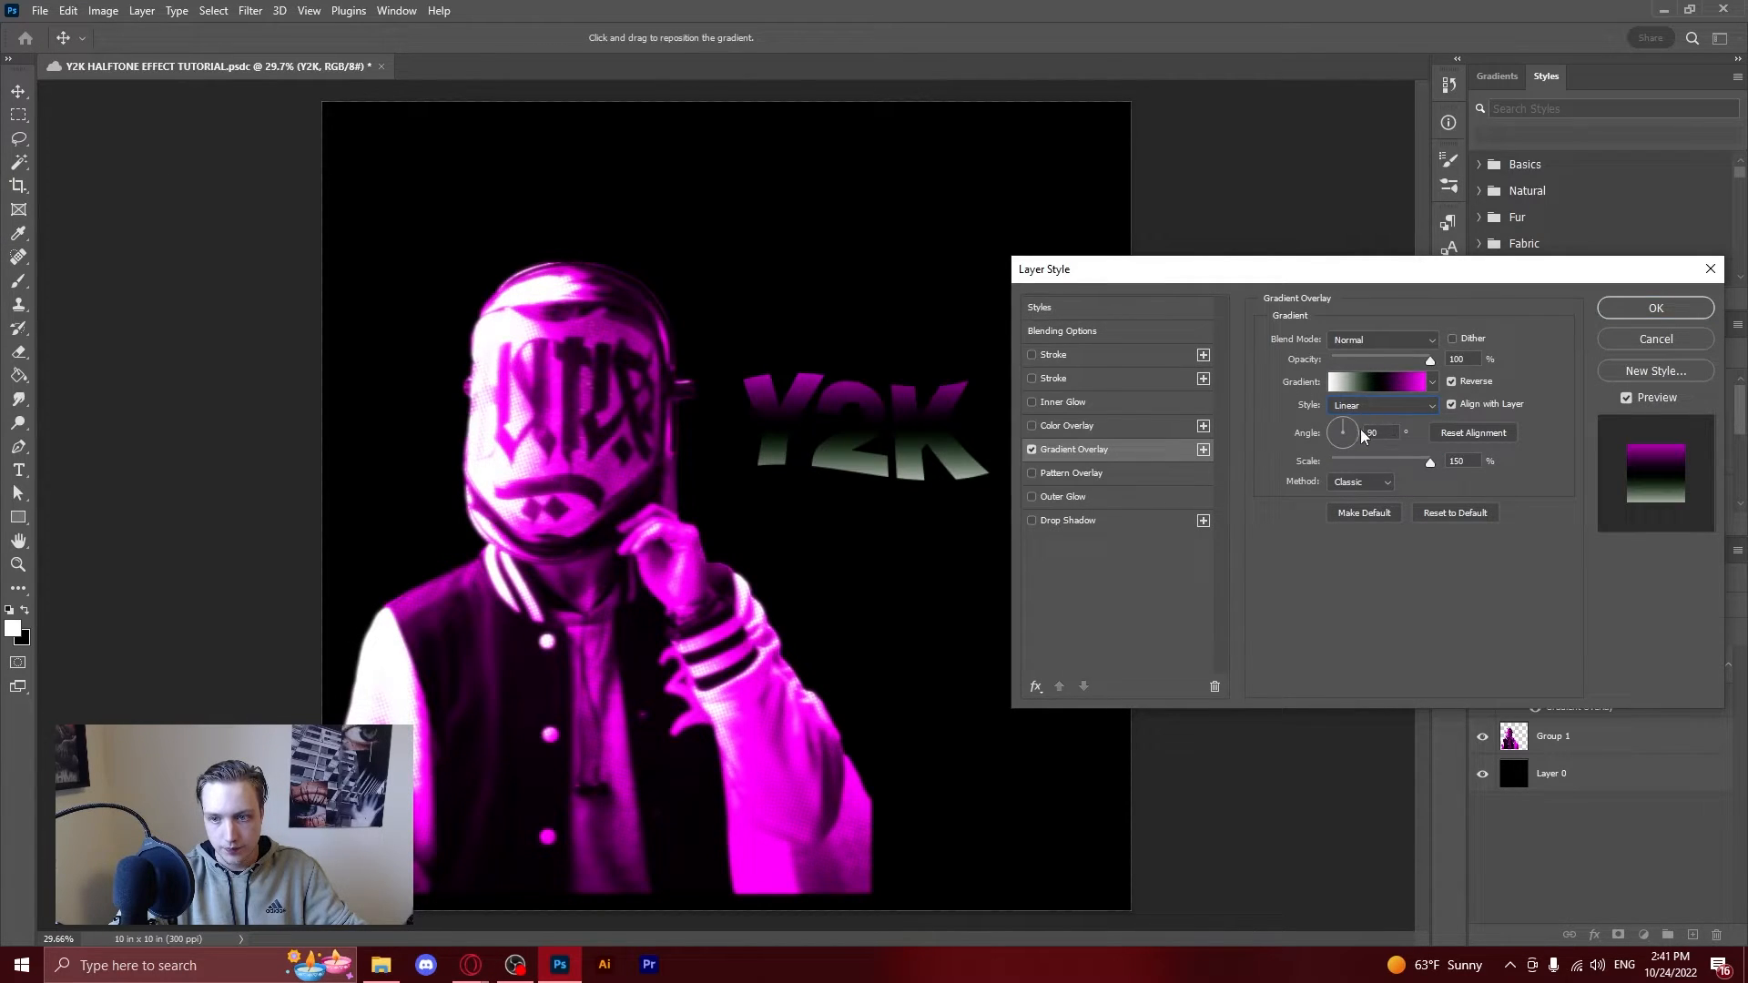
{"action": "left_click", "coordinate": [1452, 381]}
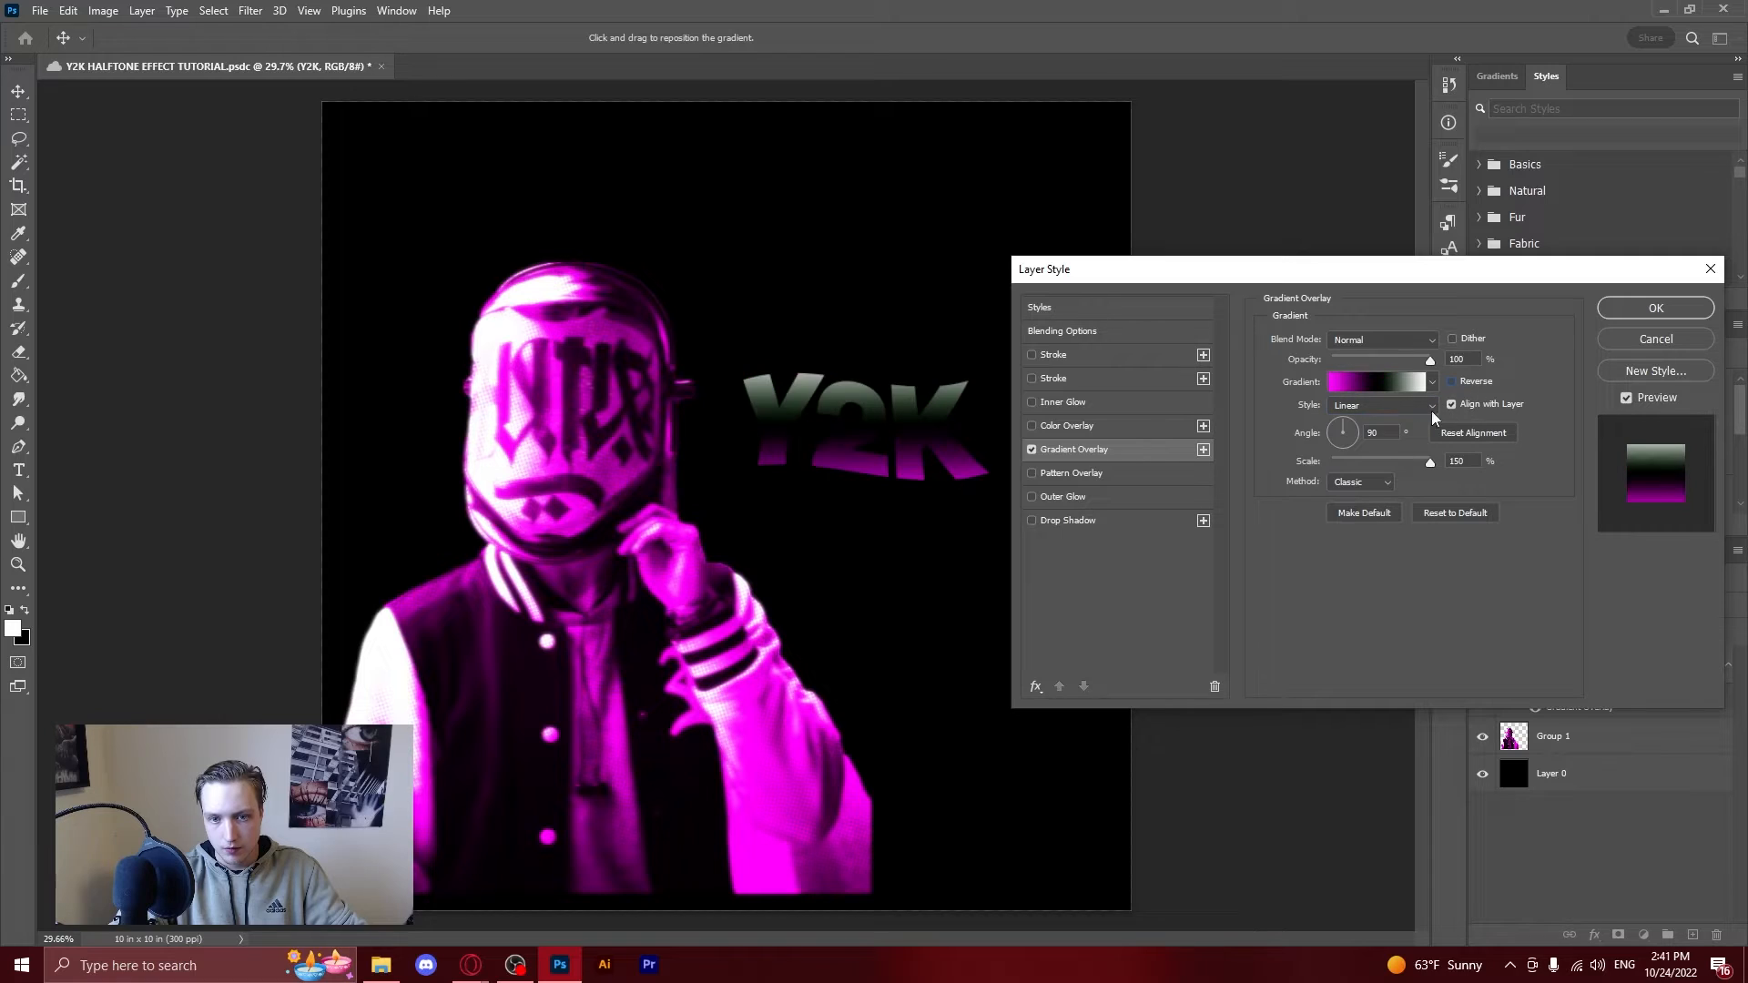
{"action": "left_click", "coordinate": [1376, 381]}
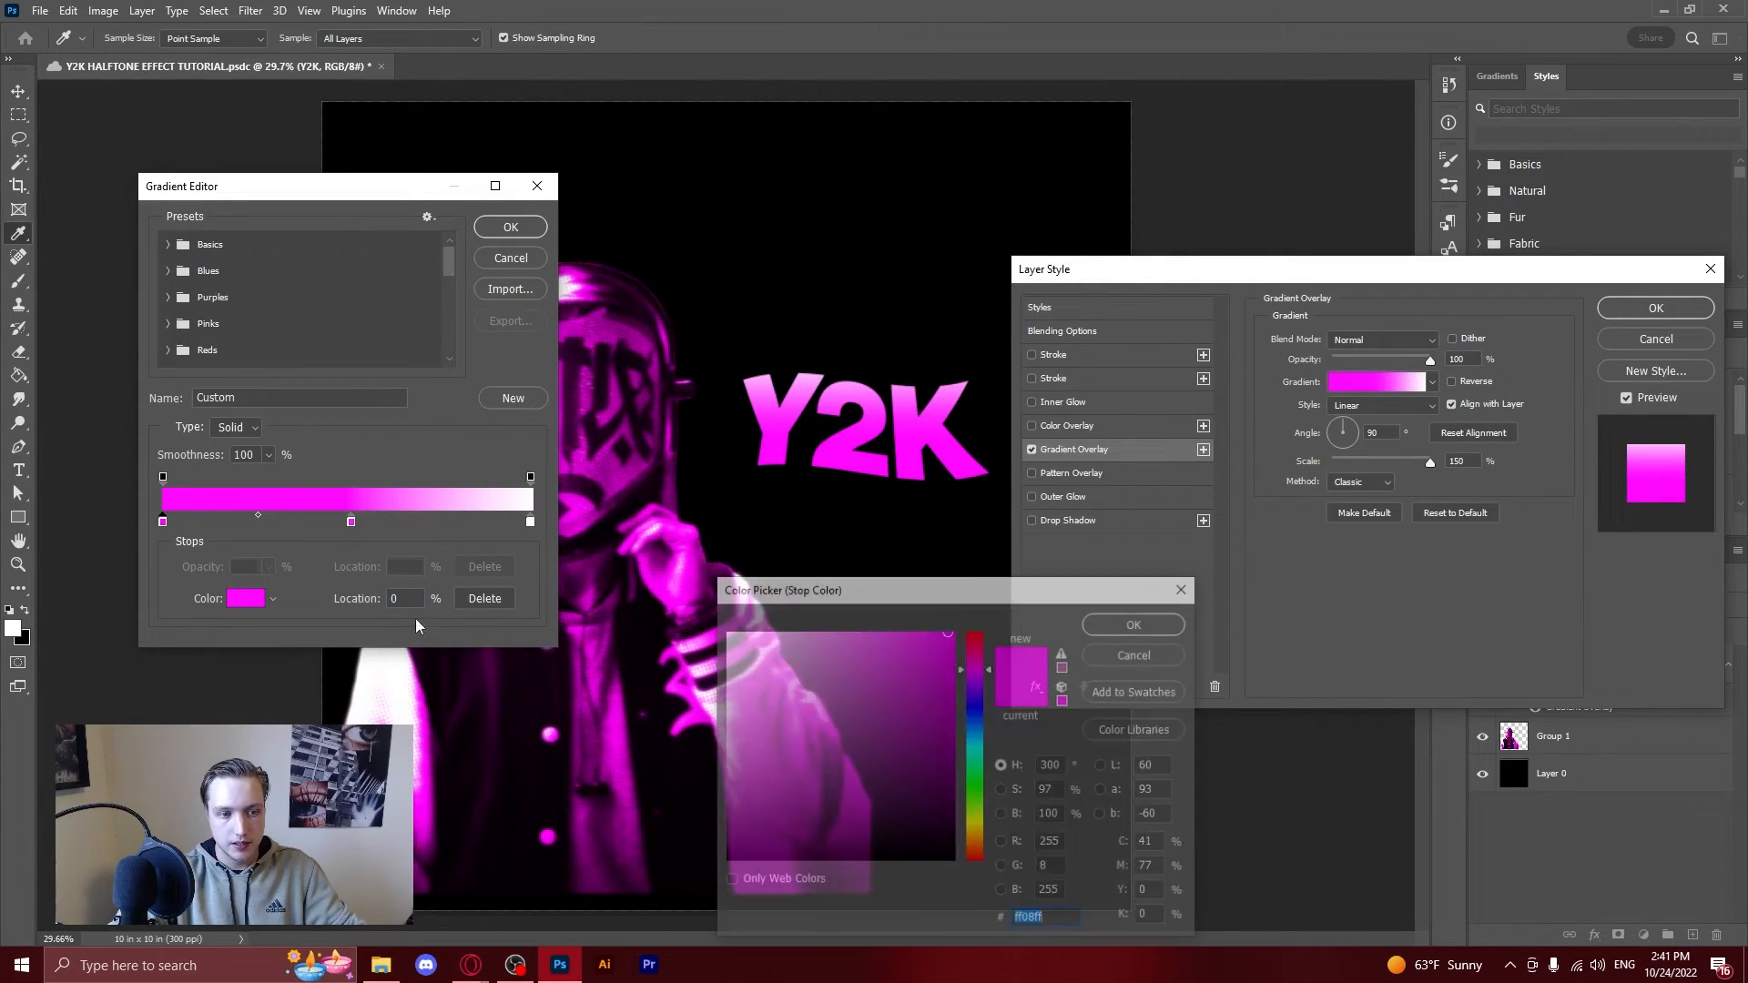
{"action": "left_click", "coordinate": [924, 769]}
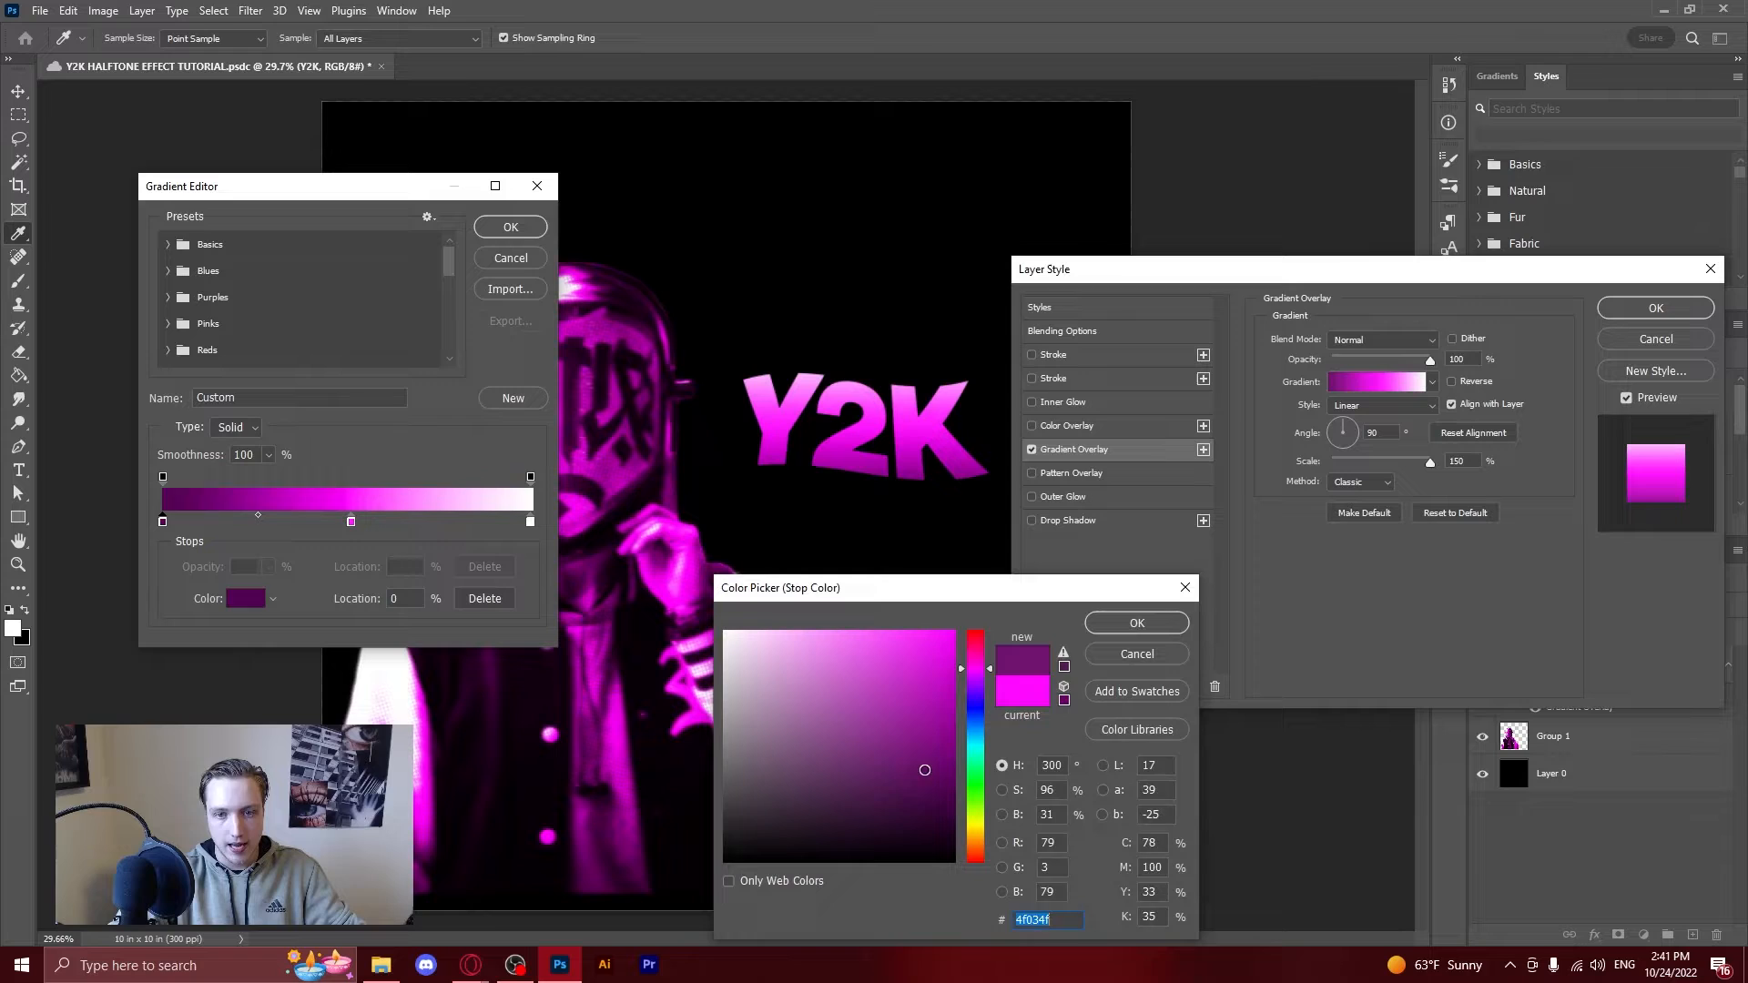
{"action": "left_click", "coordinate": [942, 778]}
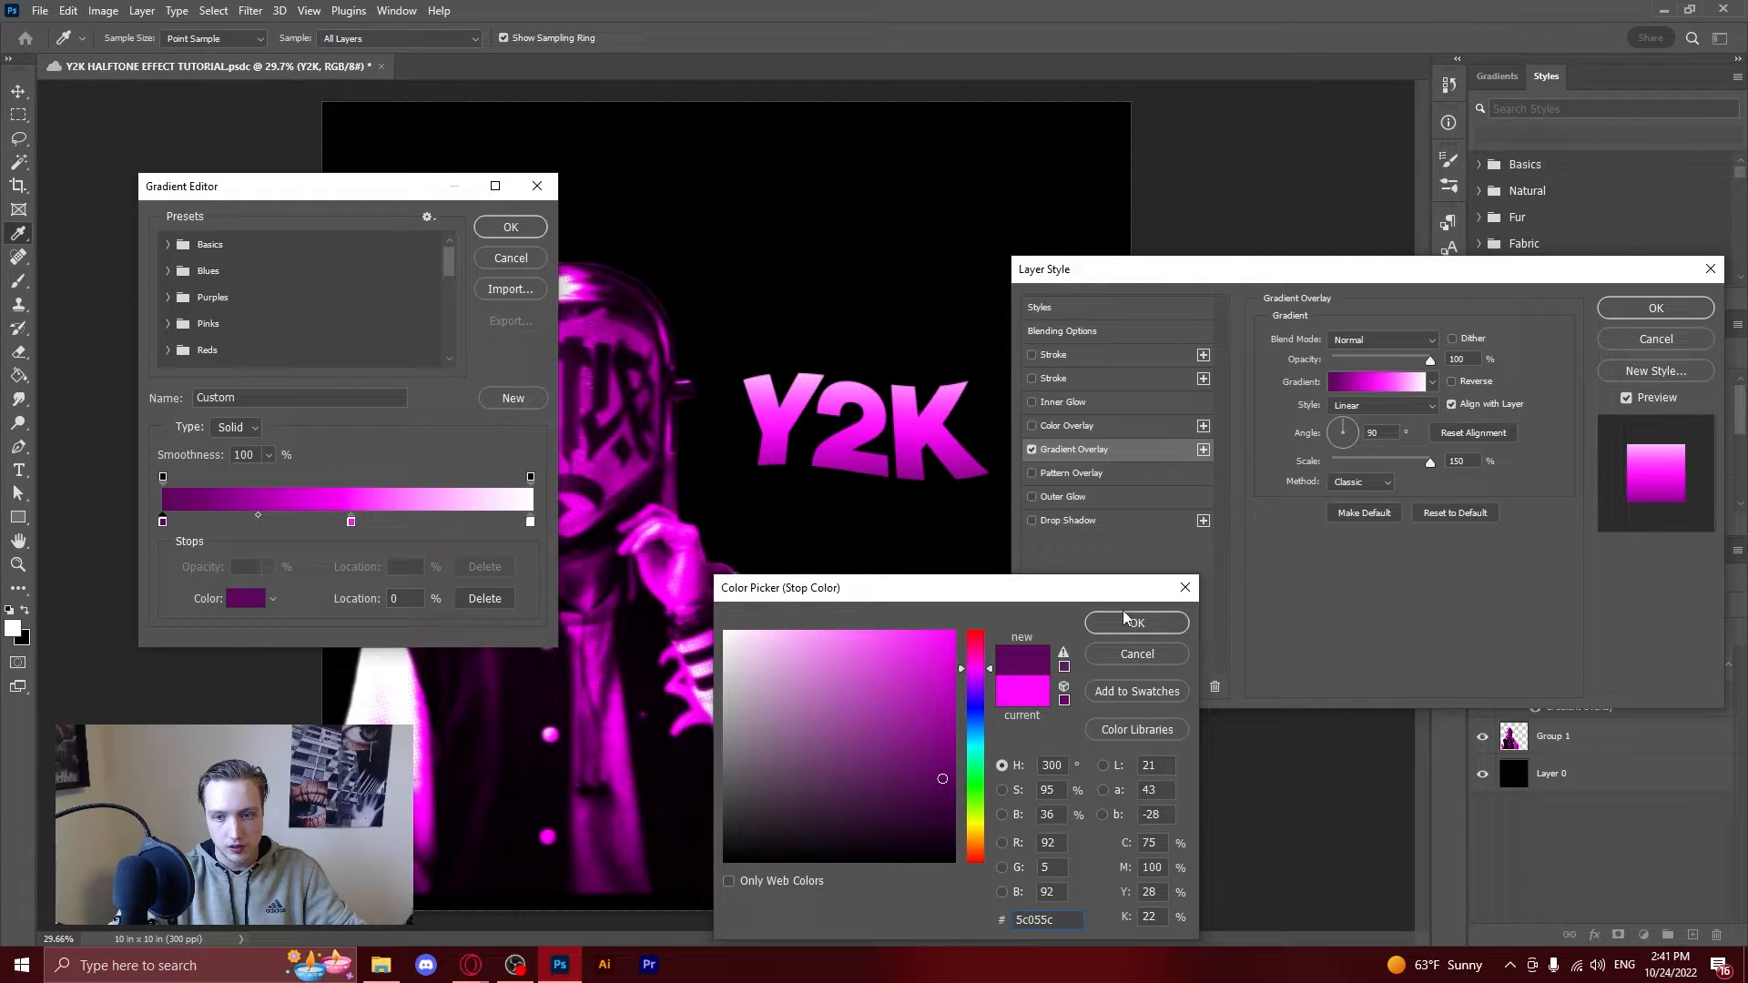
{"action": "left_click", "coordinate": [1135, 622]}
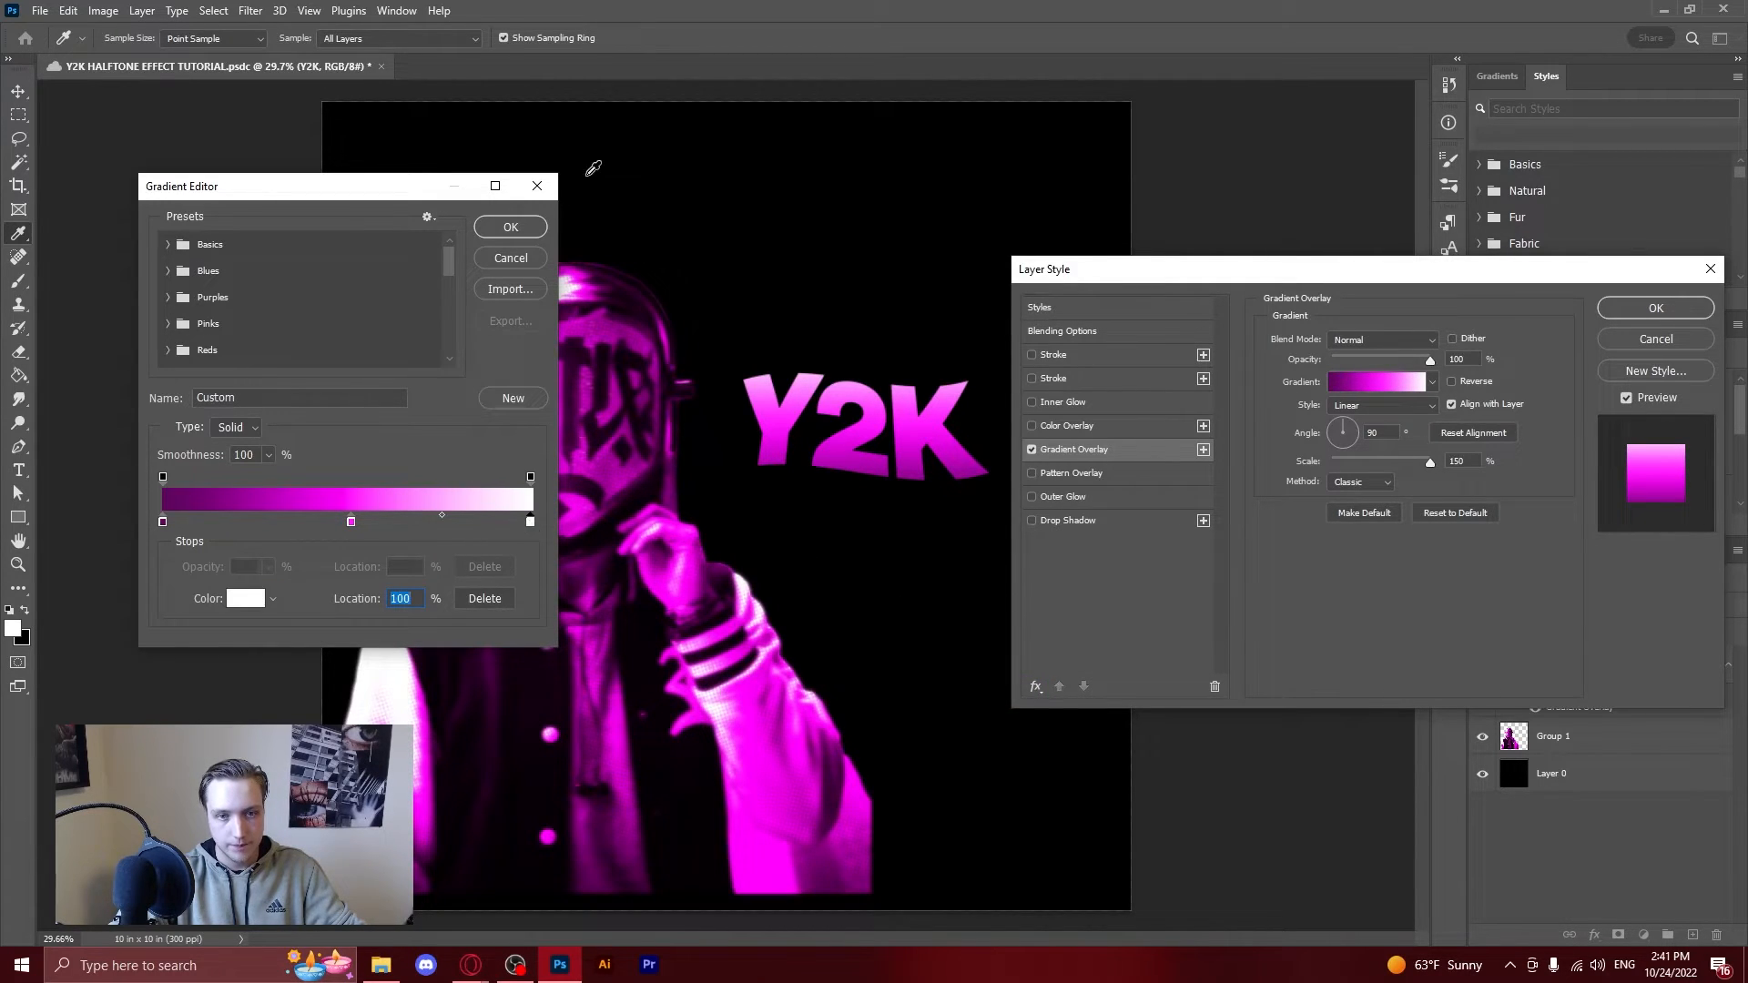
{"action": "left_click", "coordinate": [510, 227]}
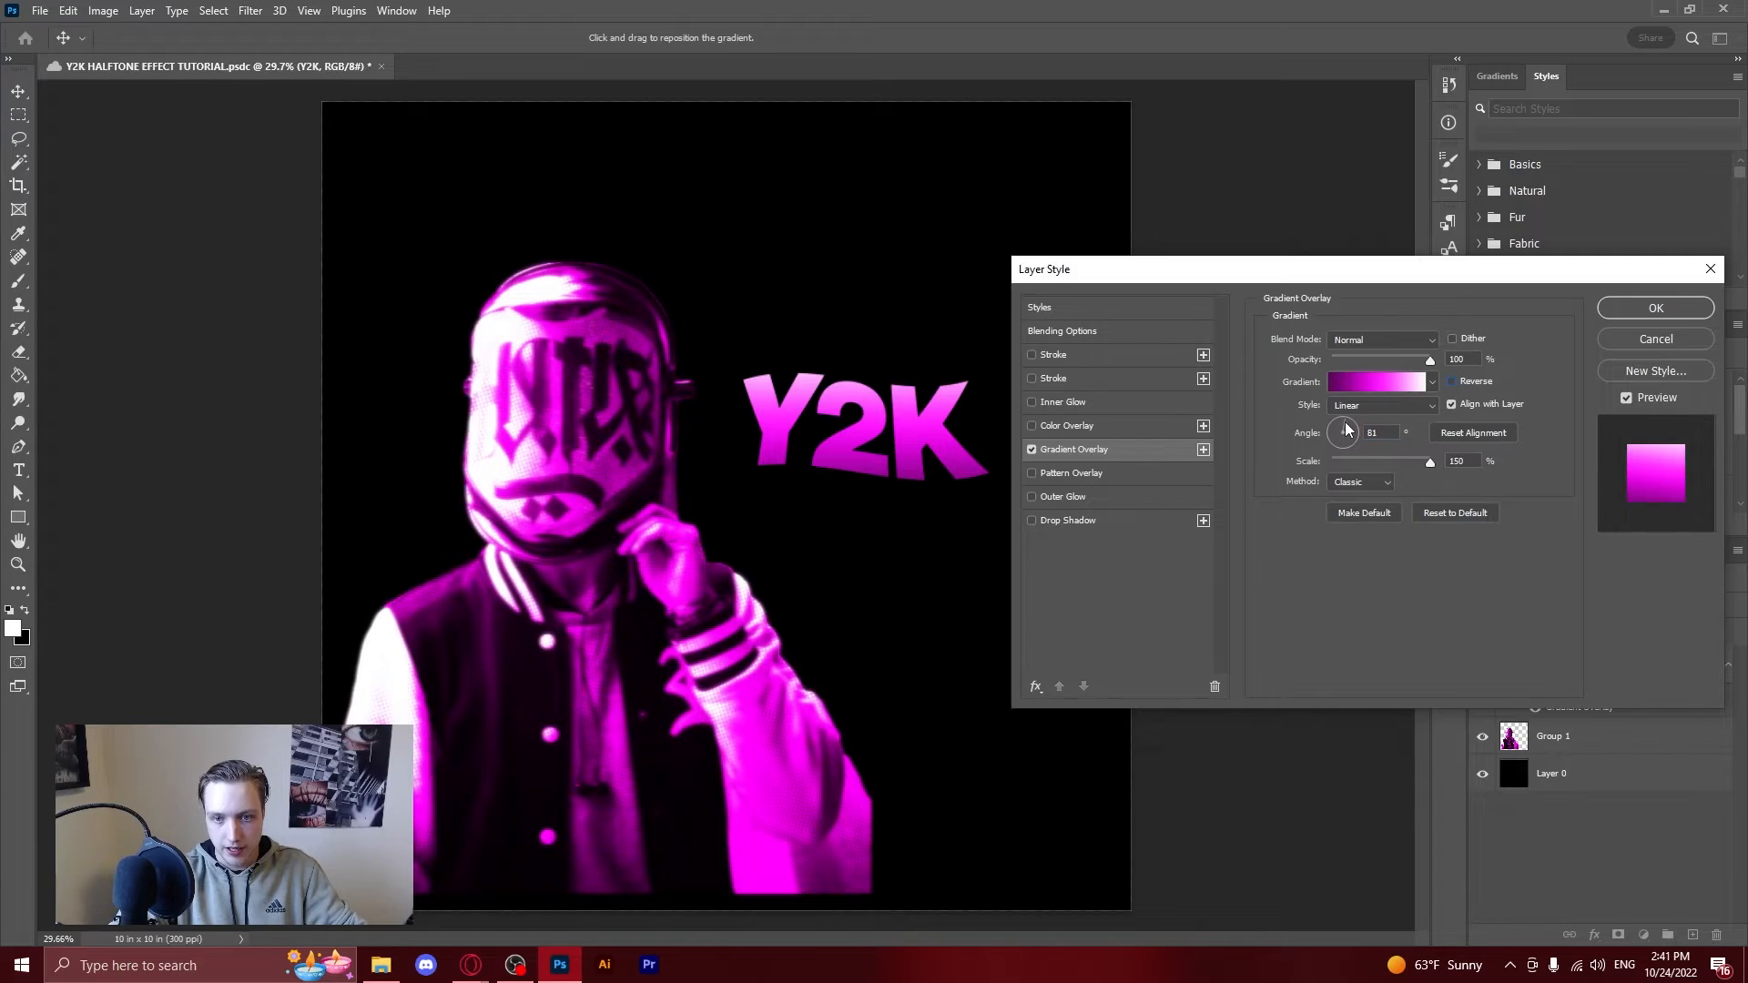
{"action": "triple_click", "coordinate": [1379, 432]}
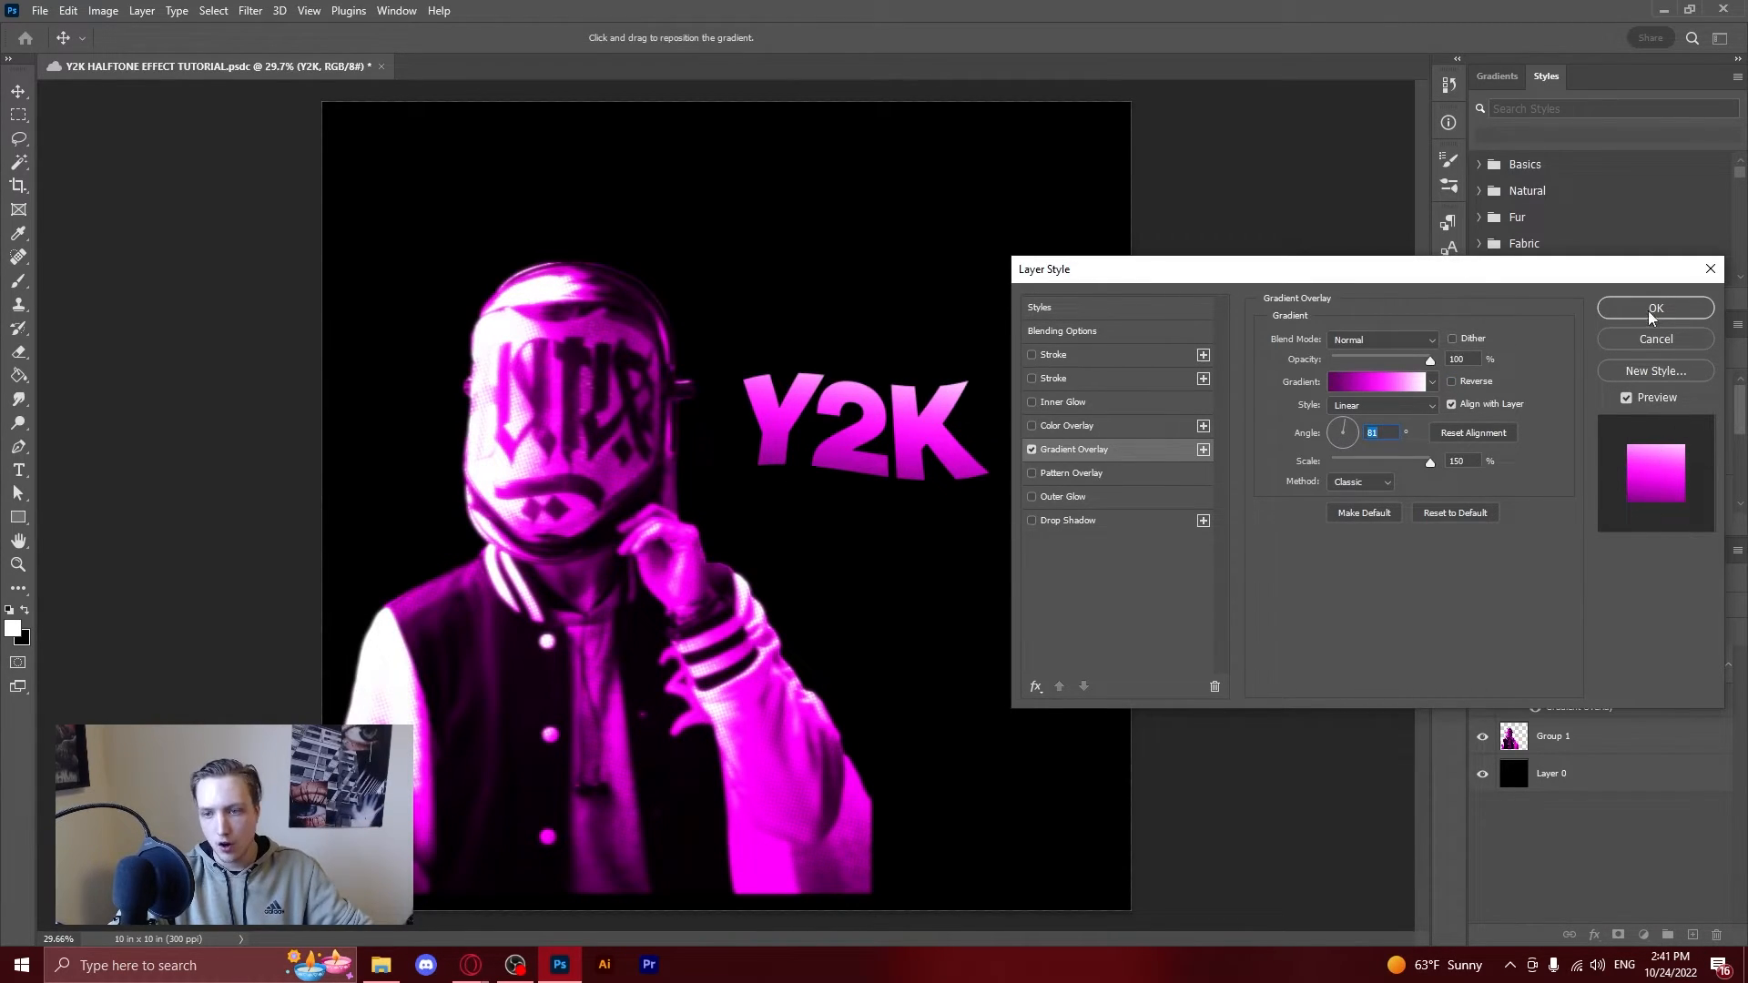
{"action": "mouse_move", "coordinate": [1356, 207]}
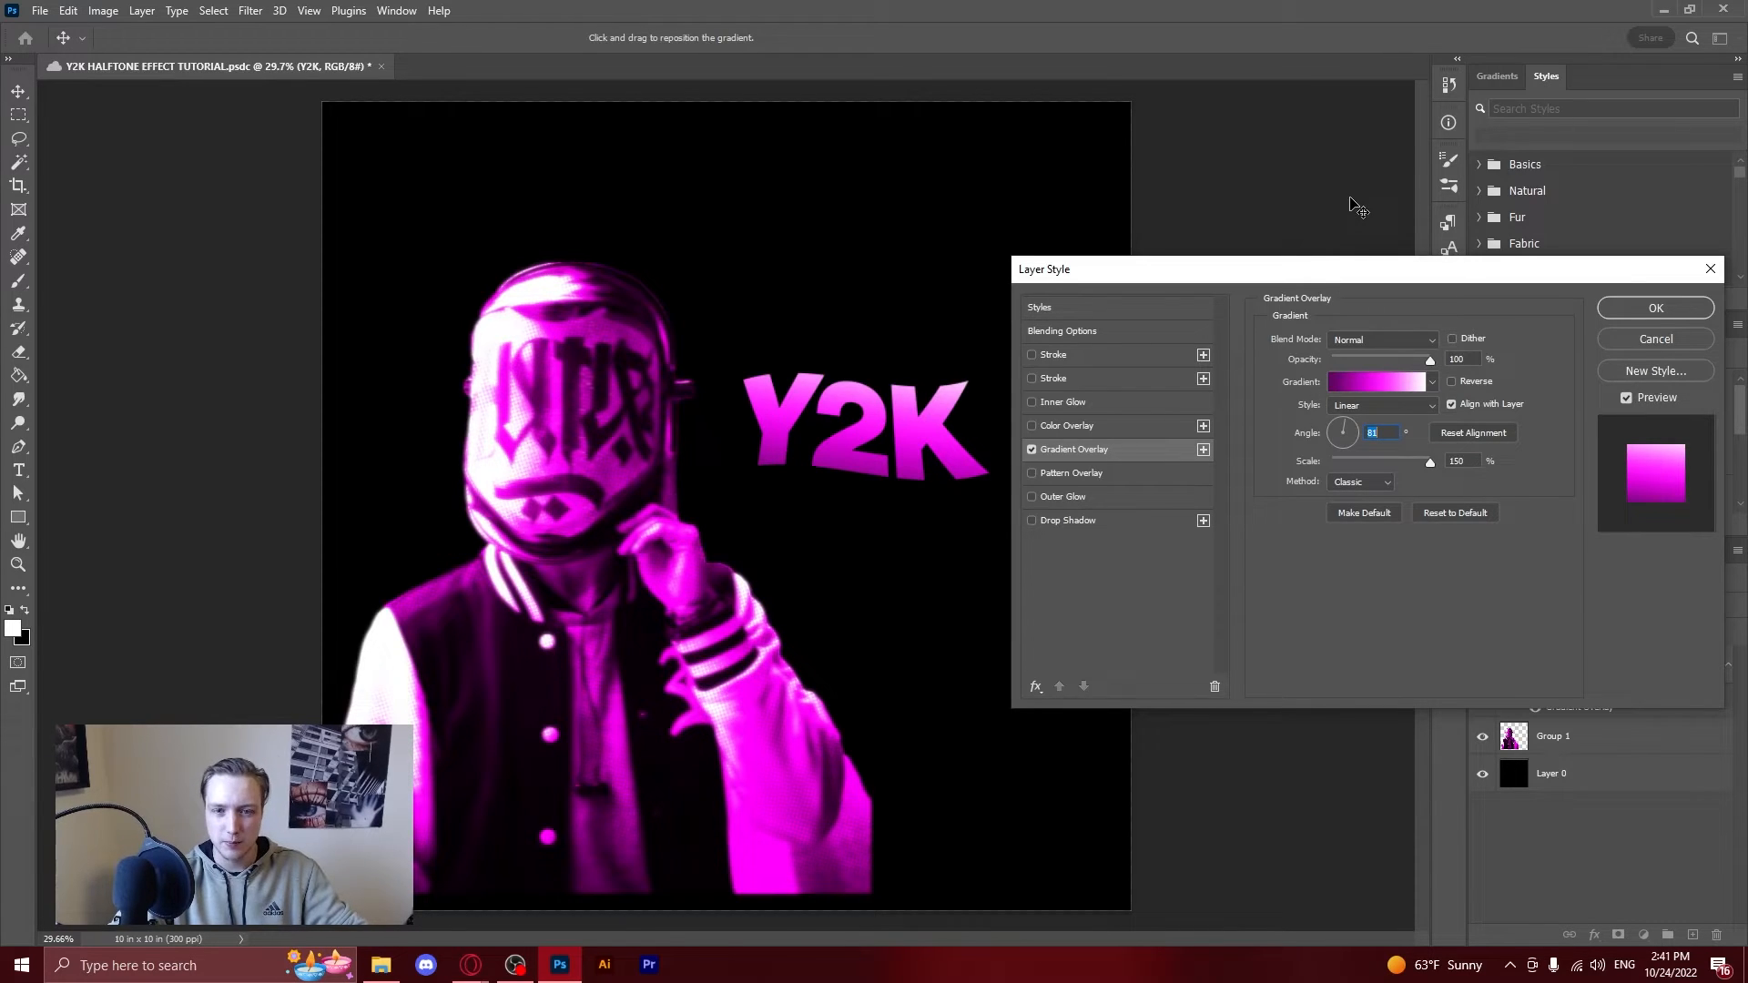
{"action": "mouse_move", "coordinate": [1570, 544]}
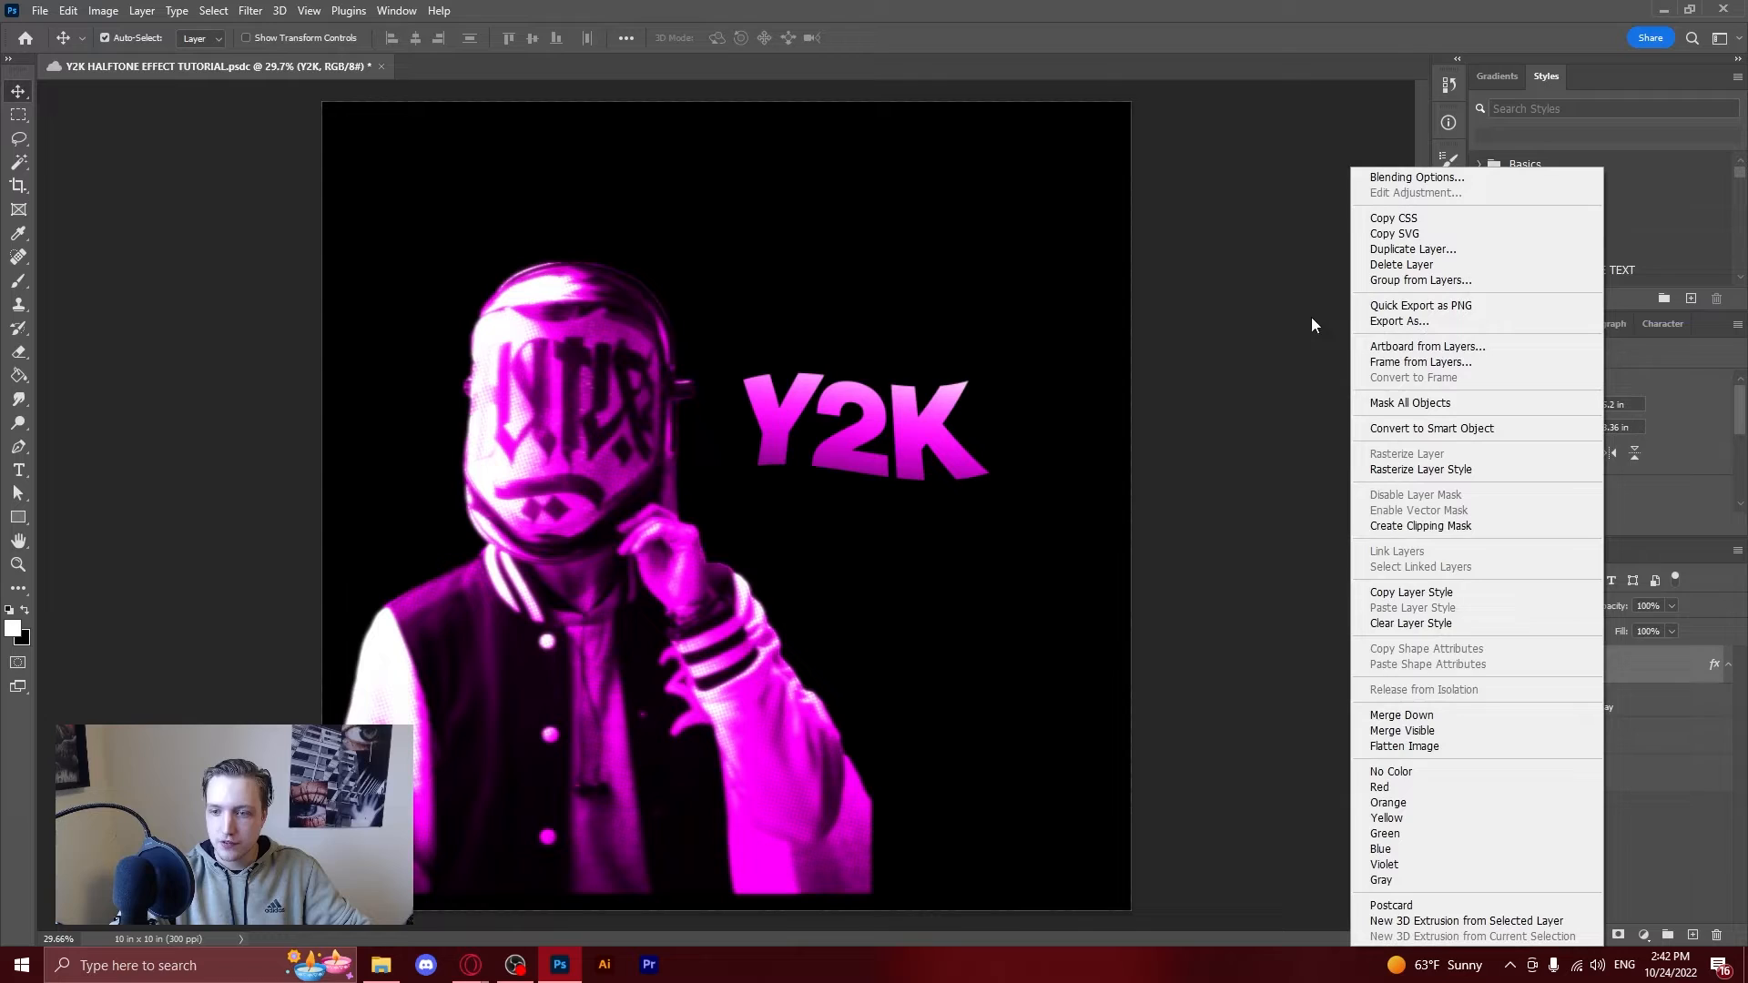
{"action": "mouse_move", "coordinate": [1575, 669]}
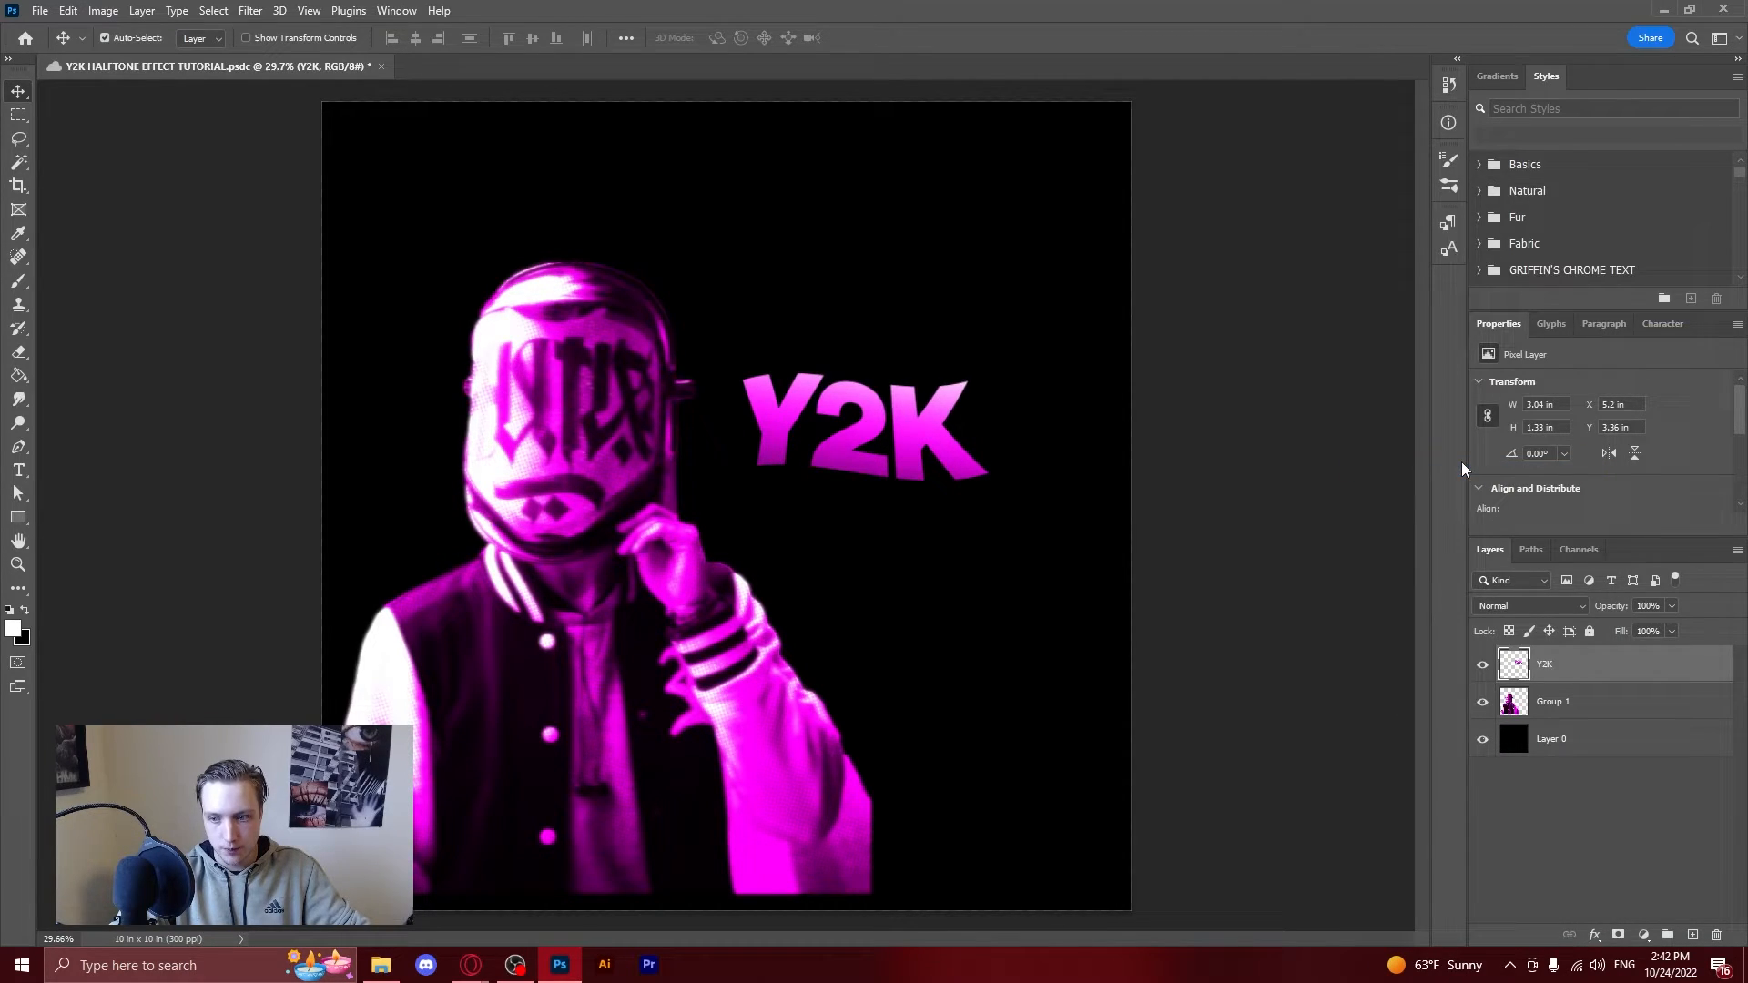
Duplicate the Y2K layer, apply Color Halftone to the copy, and blend it in Overlay.
{"action": "key", "text": "ctrl+j"}
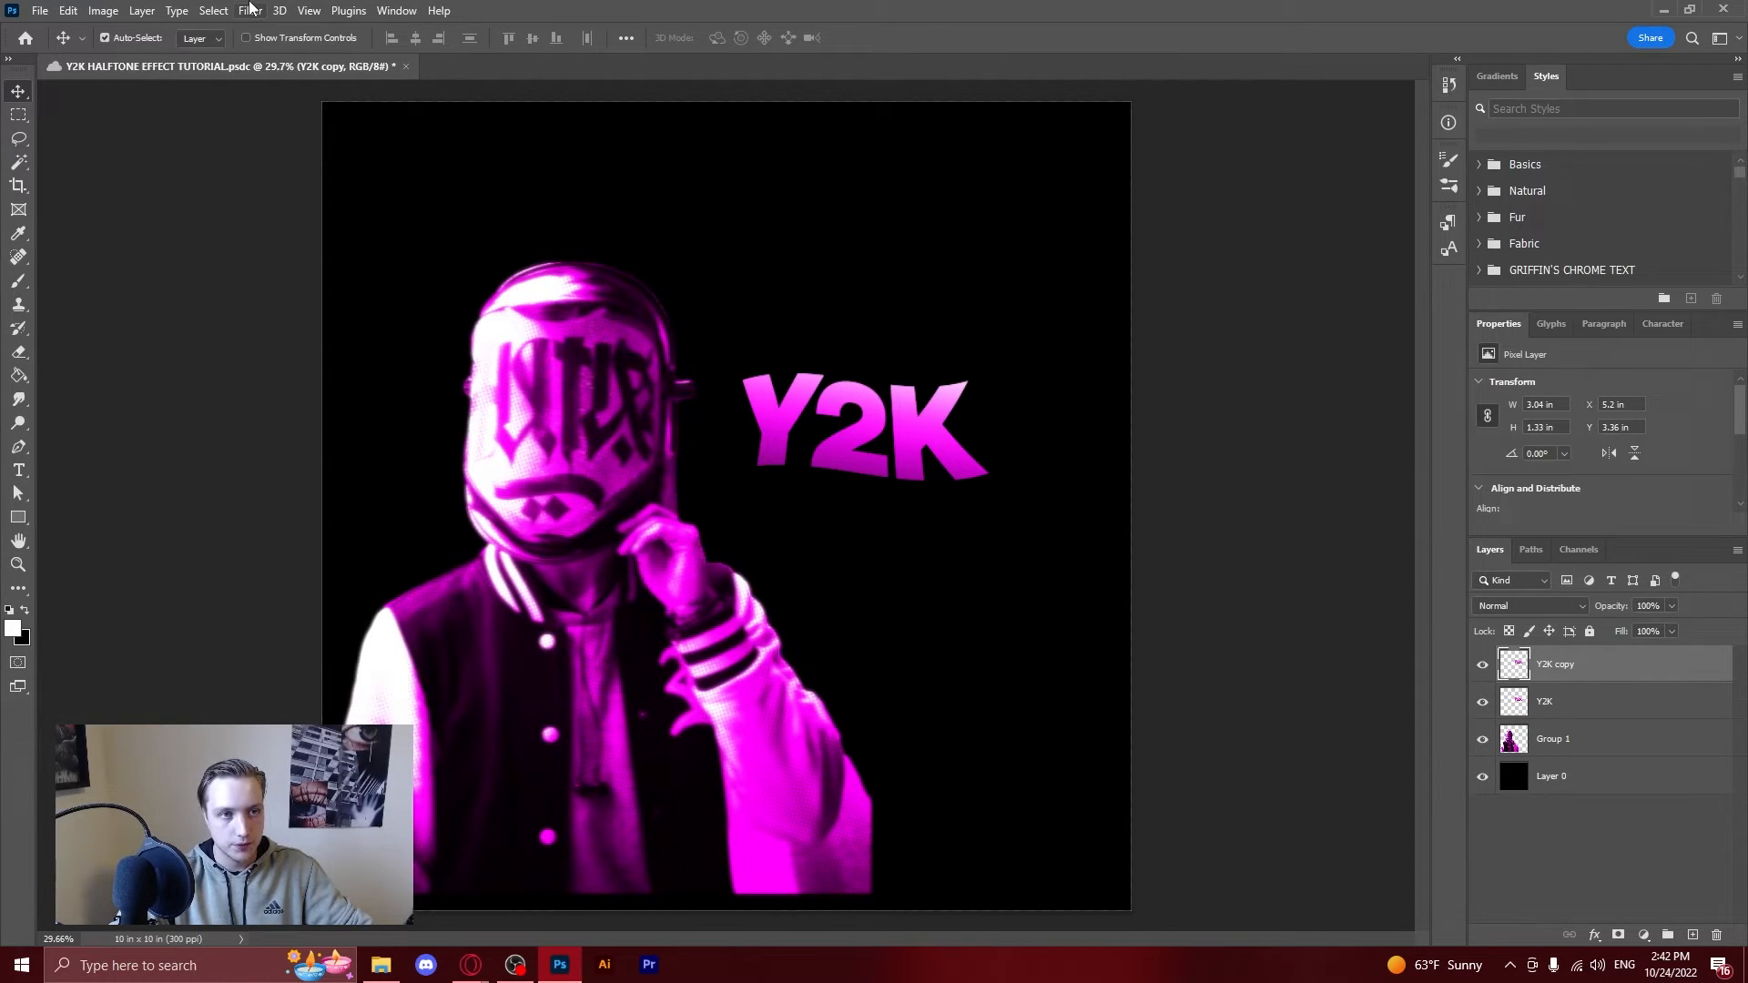
{"action": "left_click", "coordinate": [250, 10]}
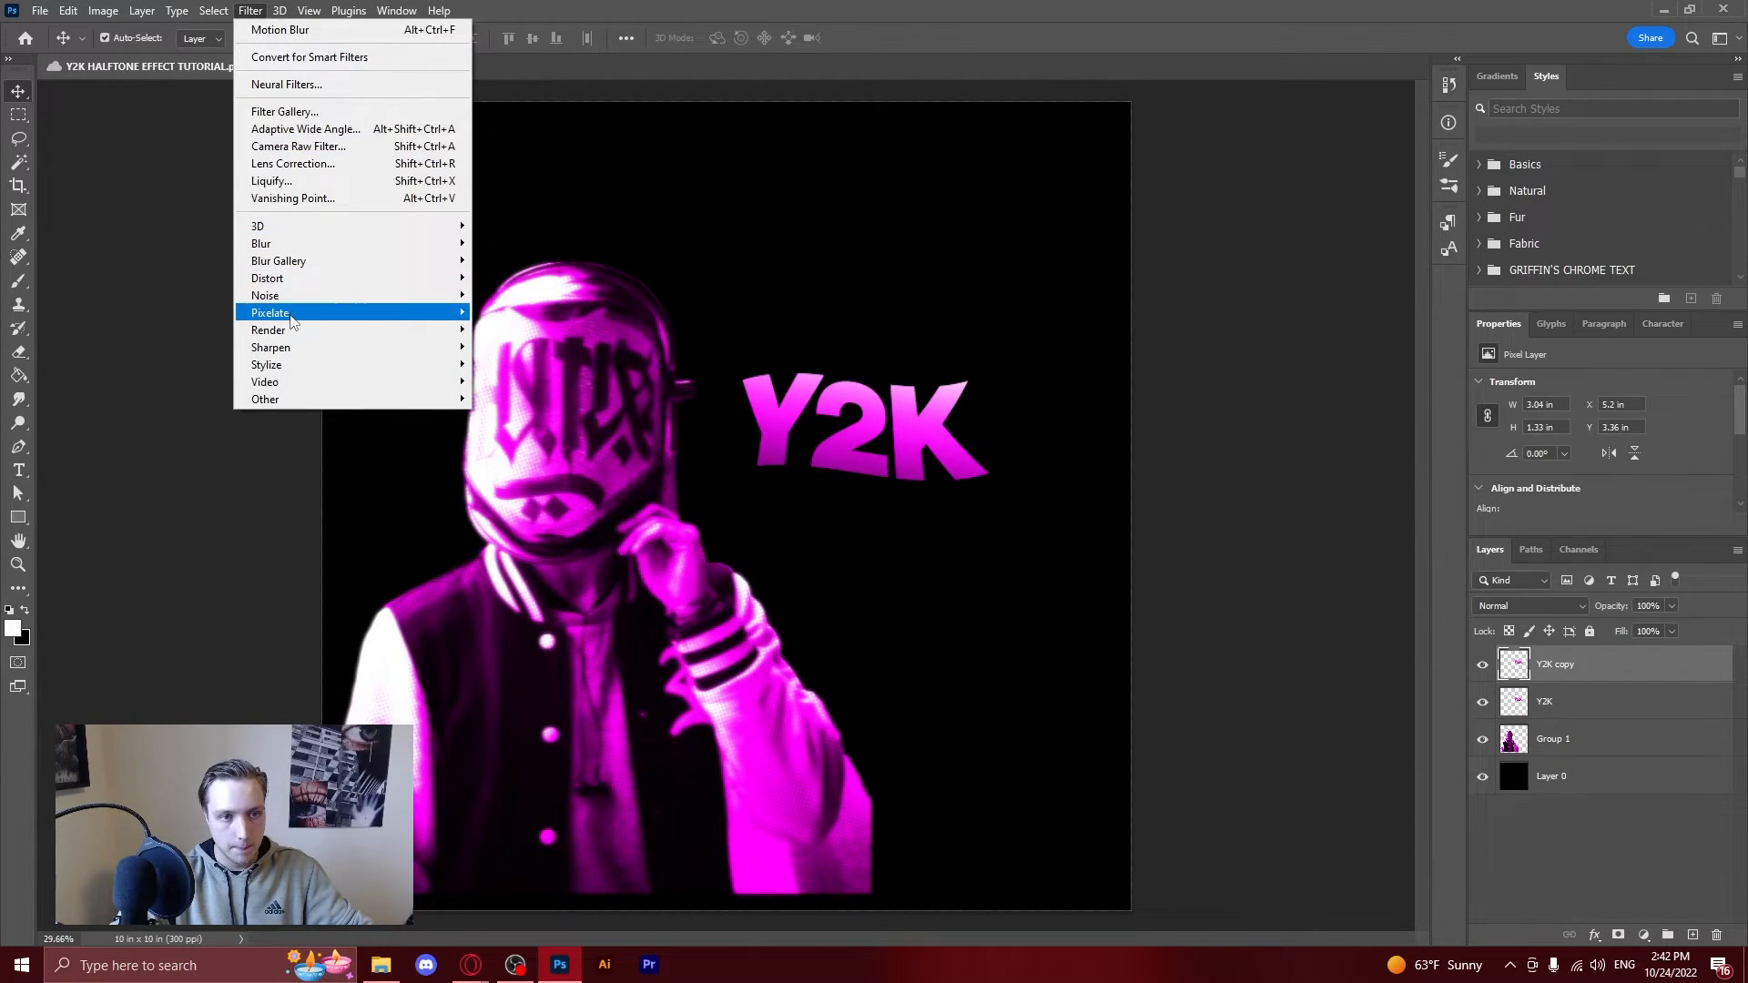
{"action": "left_click", "coordinate": [271, 312]}
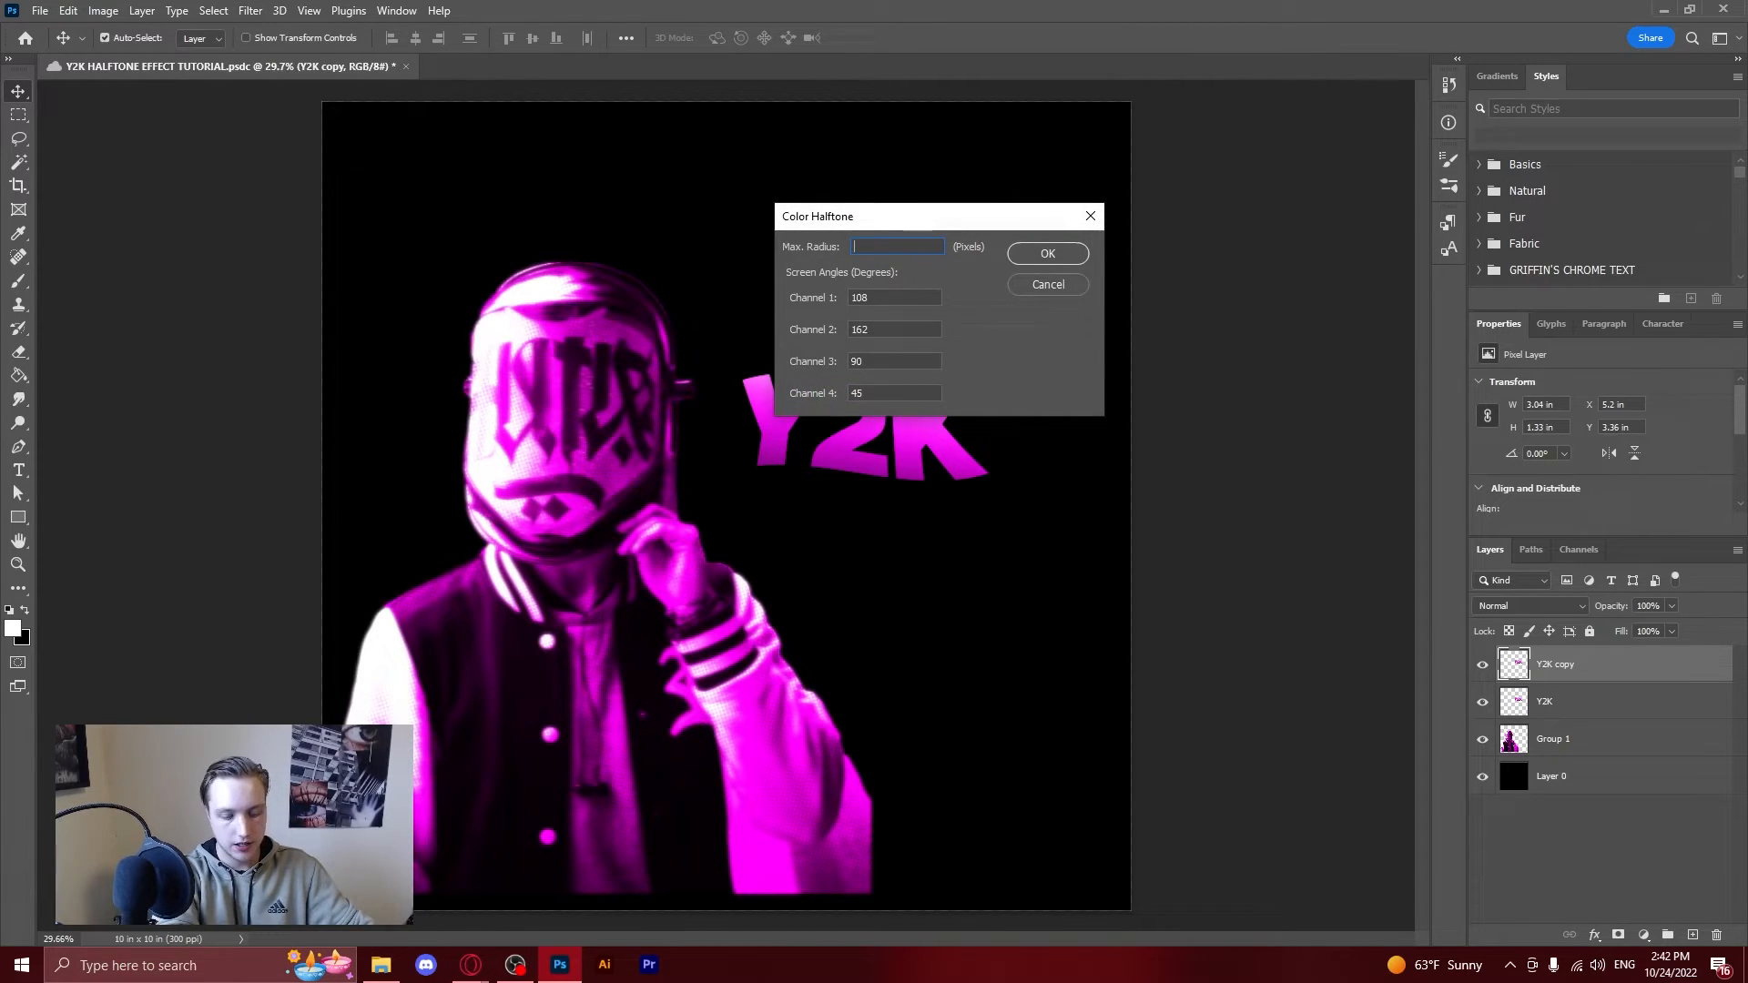
{"action": "left_click", "coordinate": [1046, 253]}
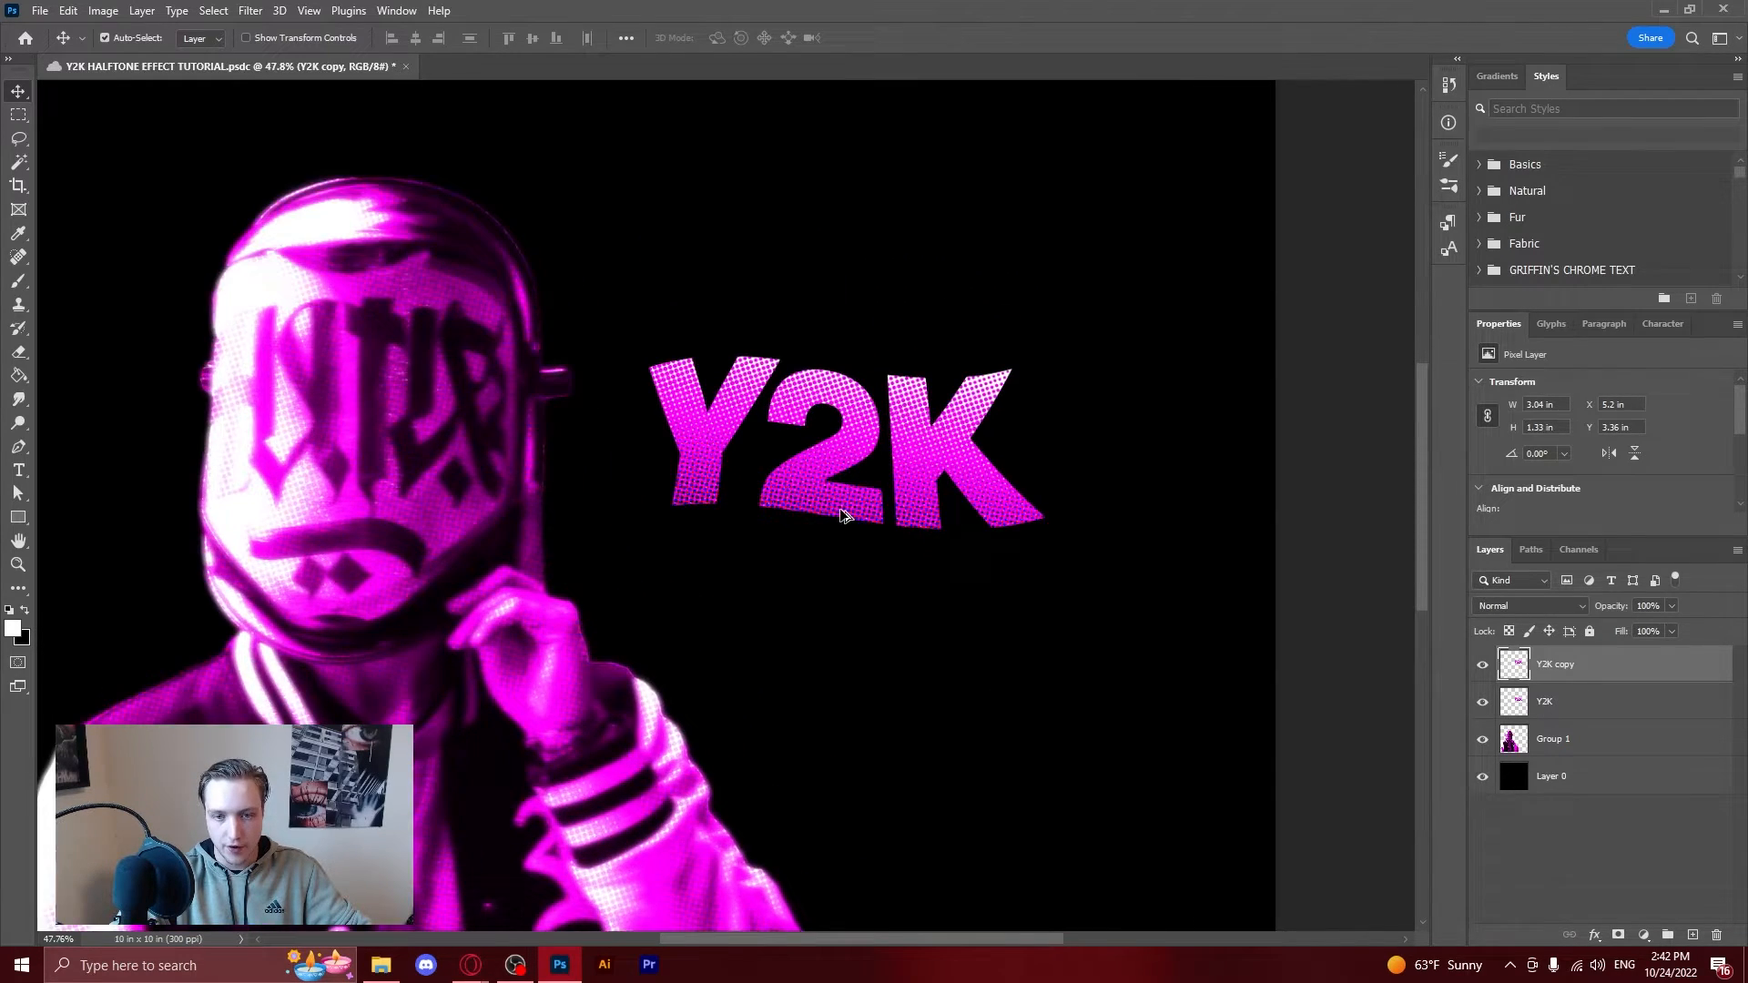
{"action": "left_click", "coordinate": [1530, 606]}
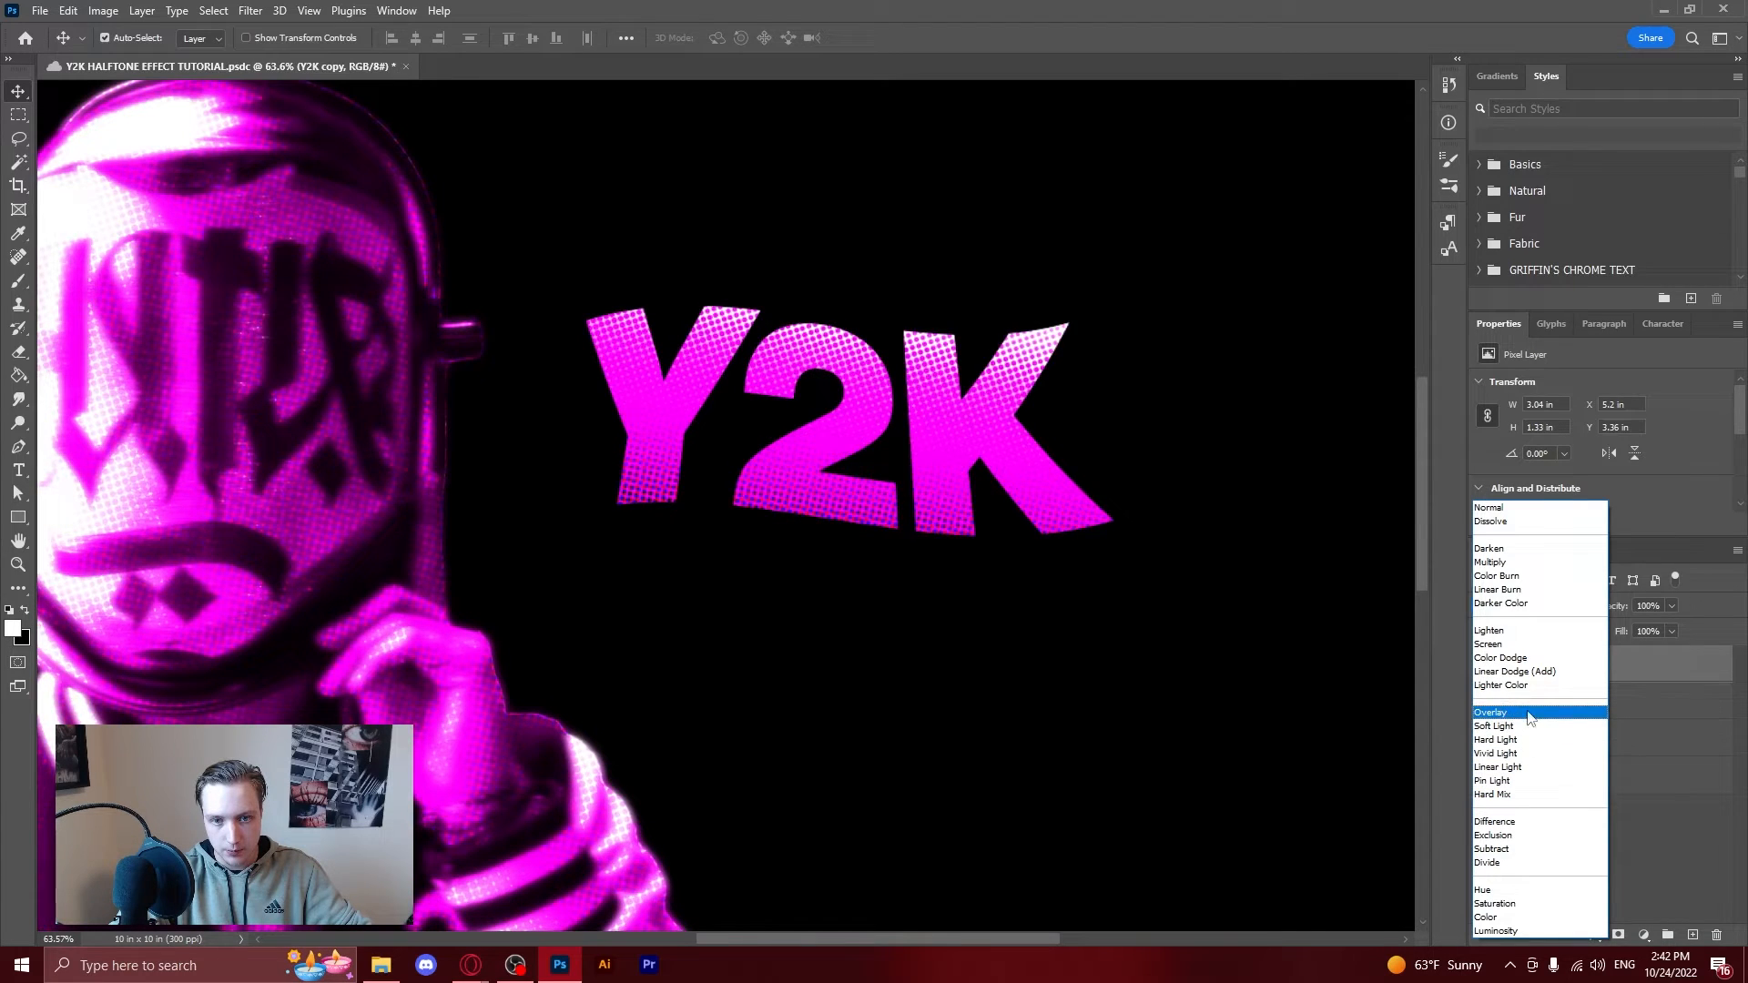
{"action": "left_click", "coordinate": [1491, 711]}
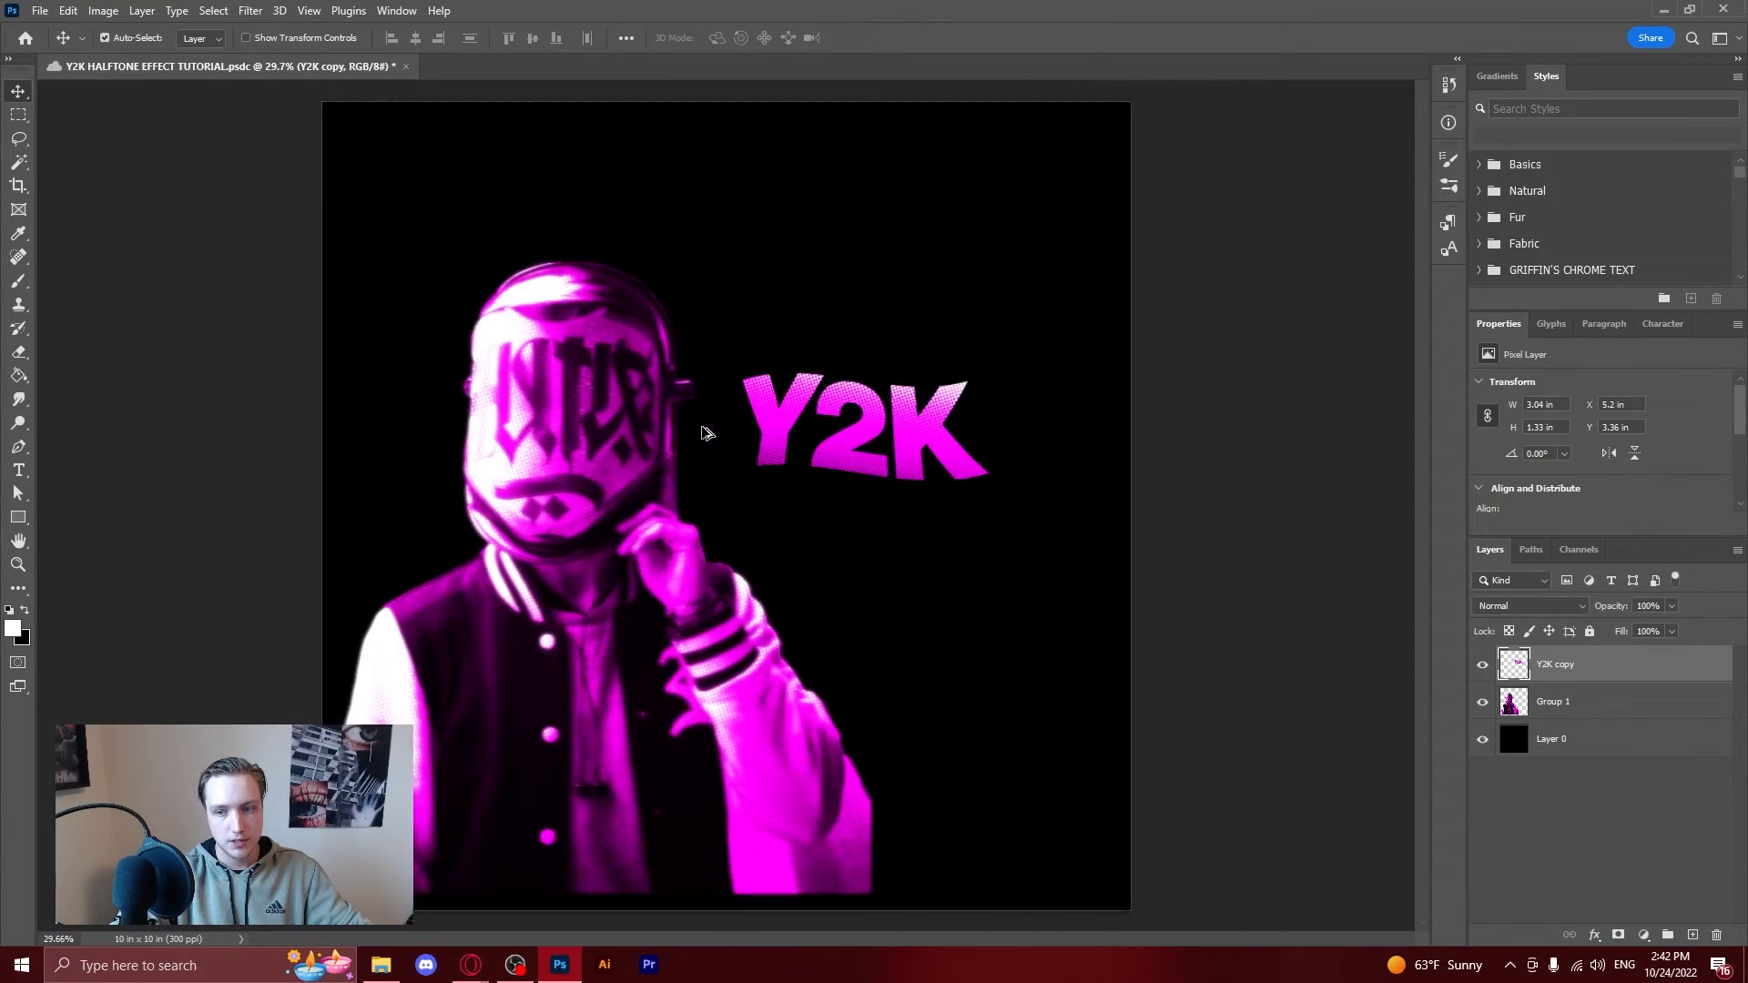
Duplicate the halftone title, blur it, and set Y2K copy 2 to Lighten.
{"action": "key", "text": "ctrl+j"}
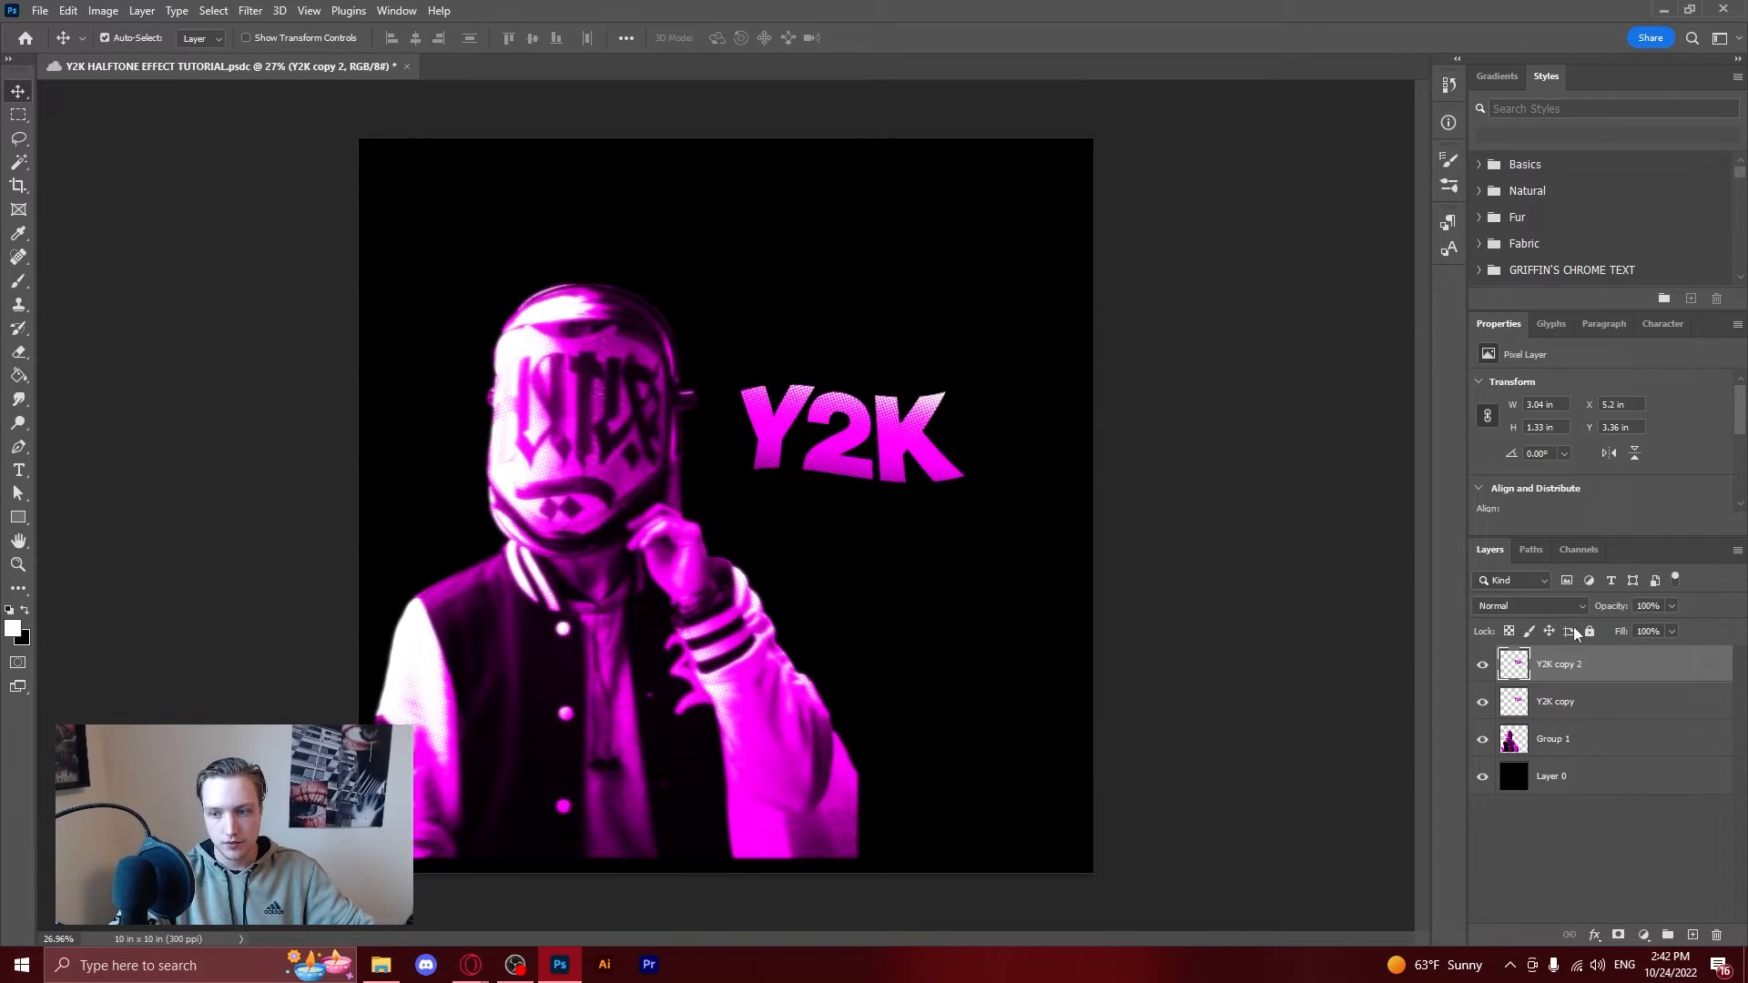
{"action": "mouse_move", "coordinate": [883, 552]}
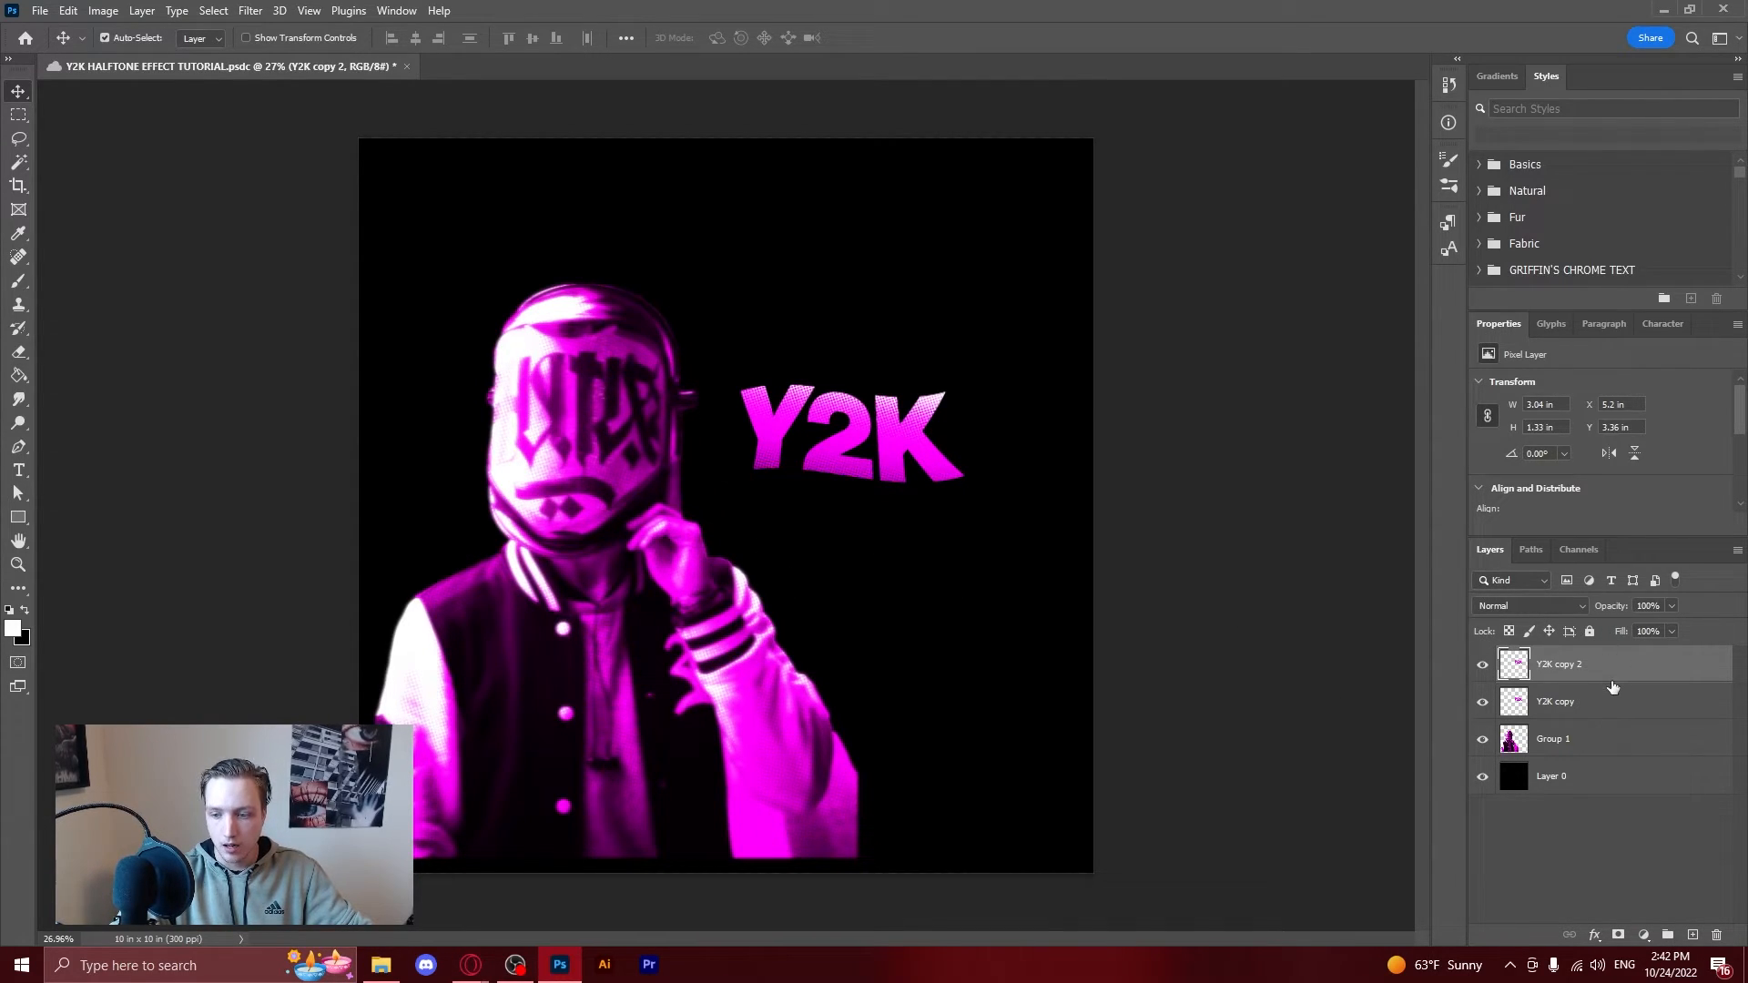
{"action": "mouse_move", "coordinate": [1688, 631]}
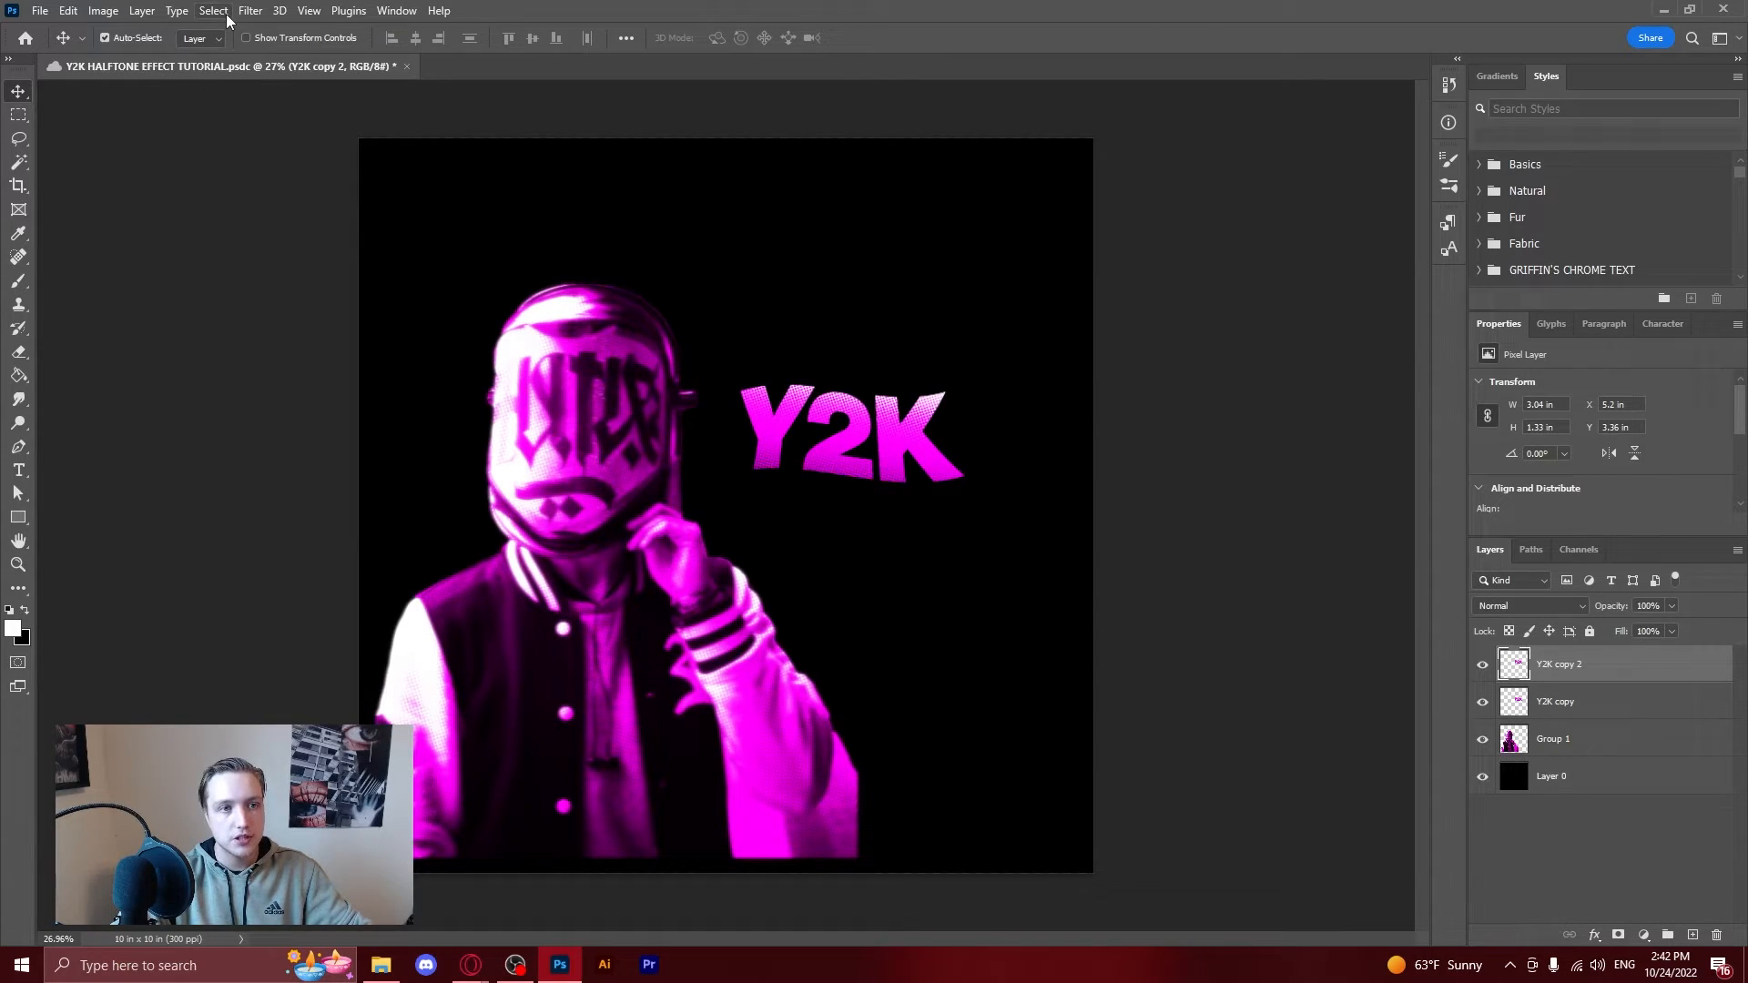
{"action": "left_click", "coordinate": [249, 10]}
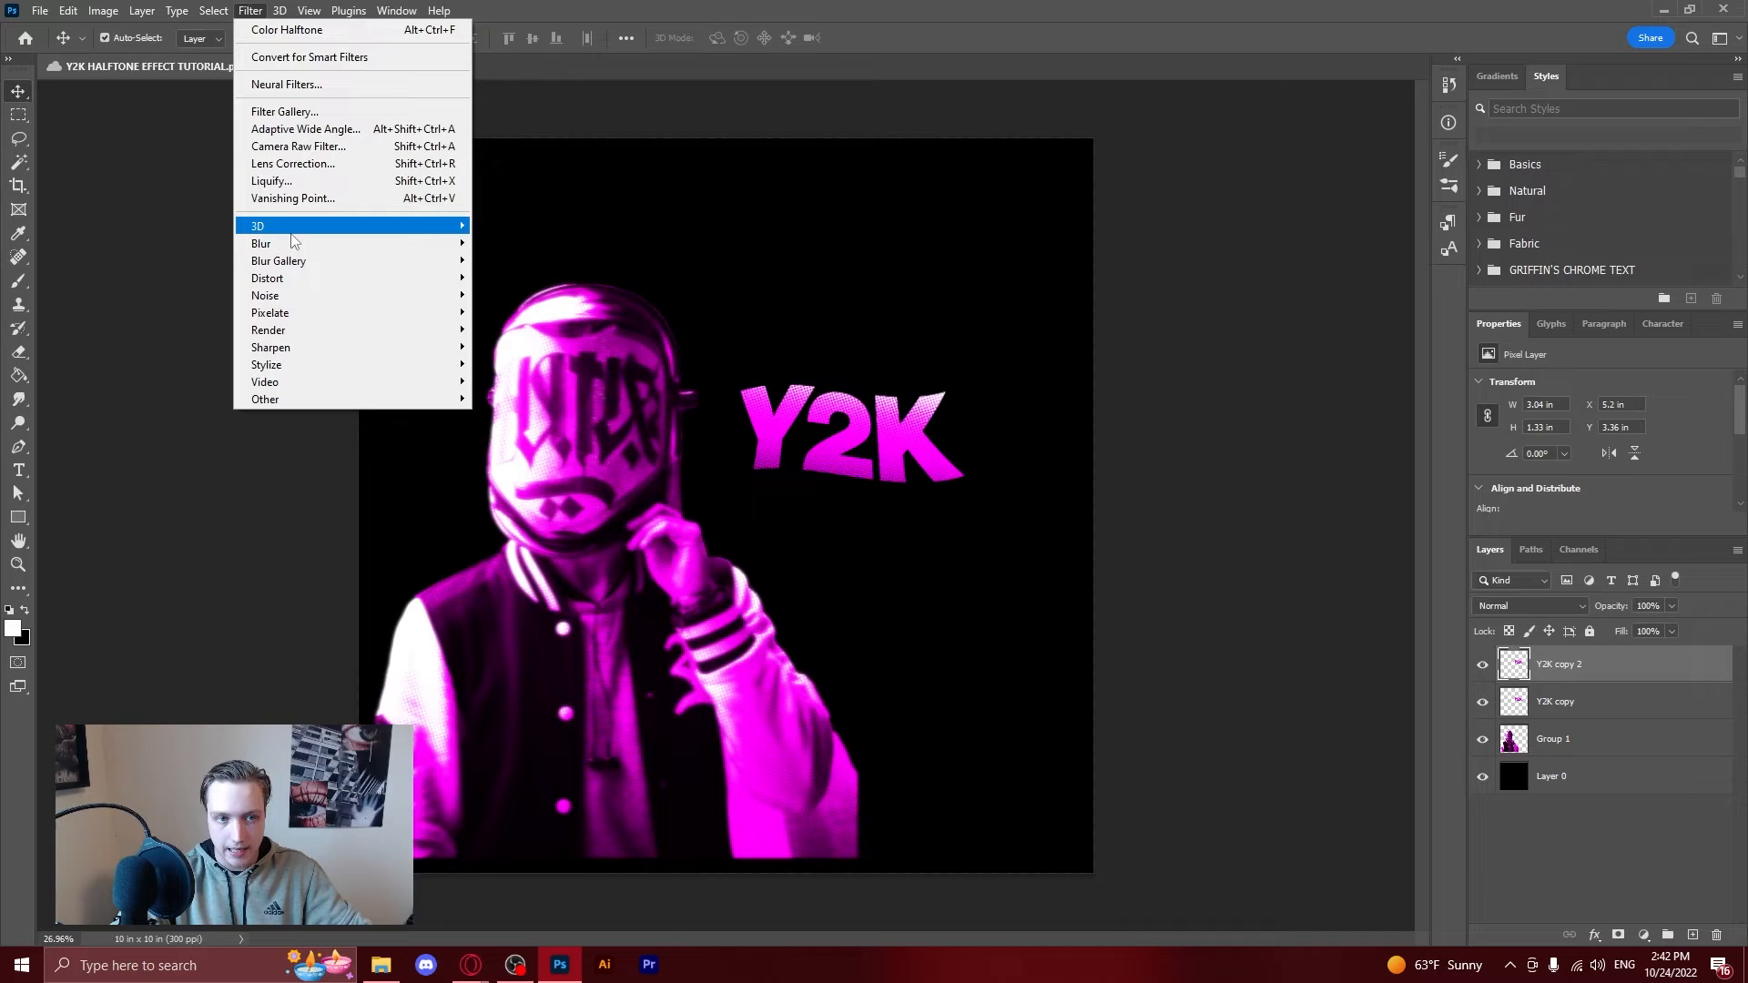
{"action": "mouse_move", "coordinate": [262, 243]}
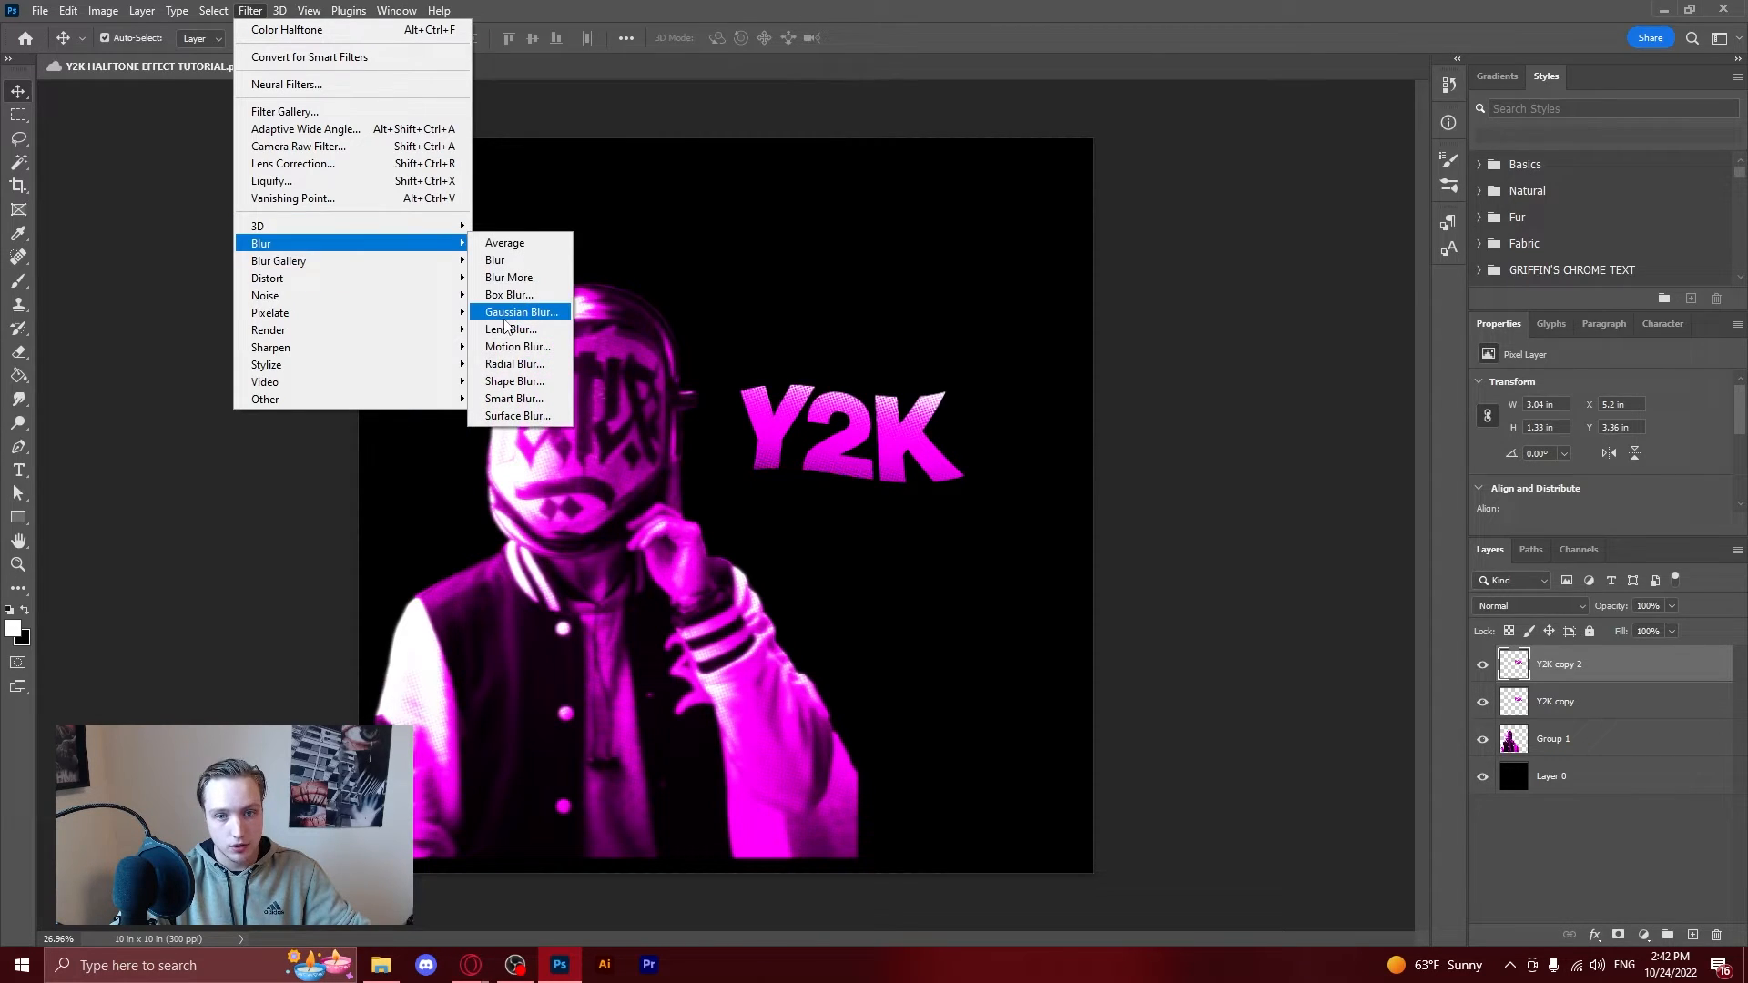
{"action": "left_click", "coordinate": [520, 311]}
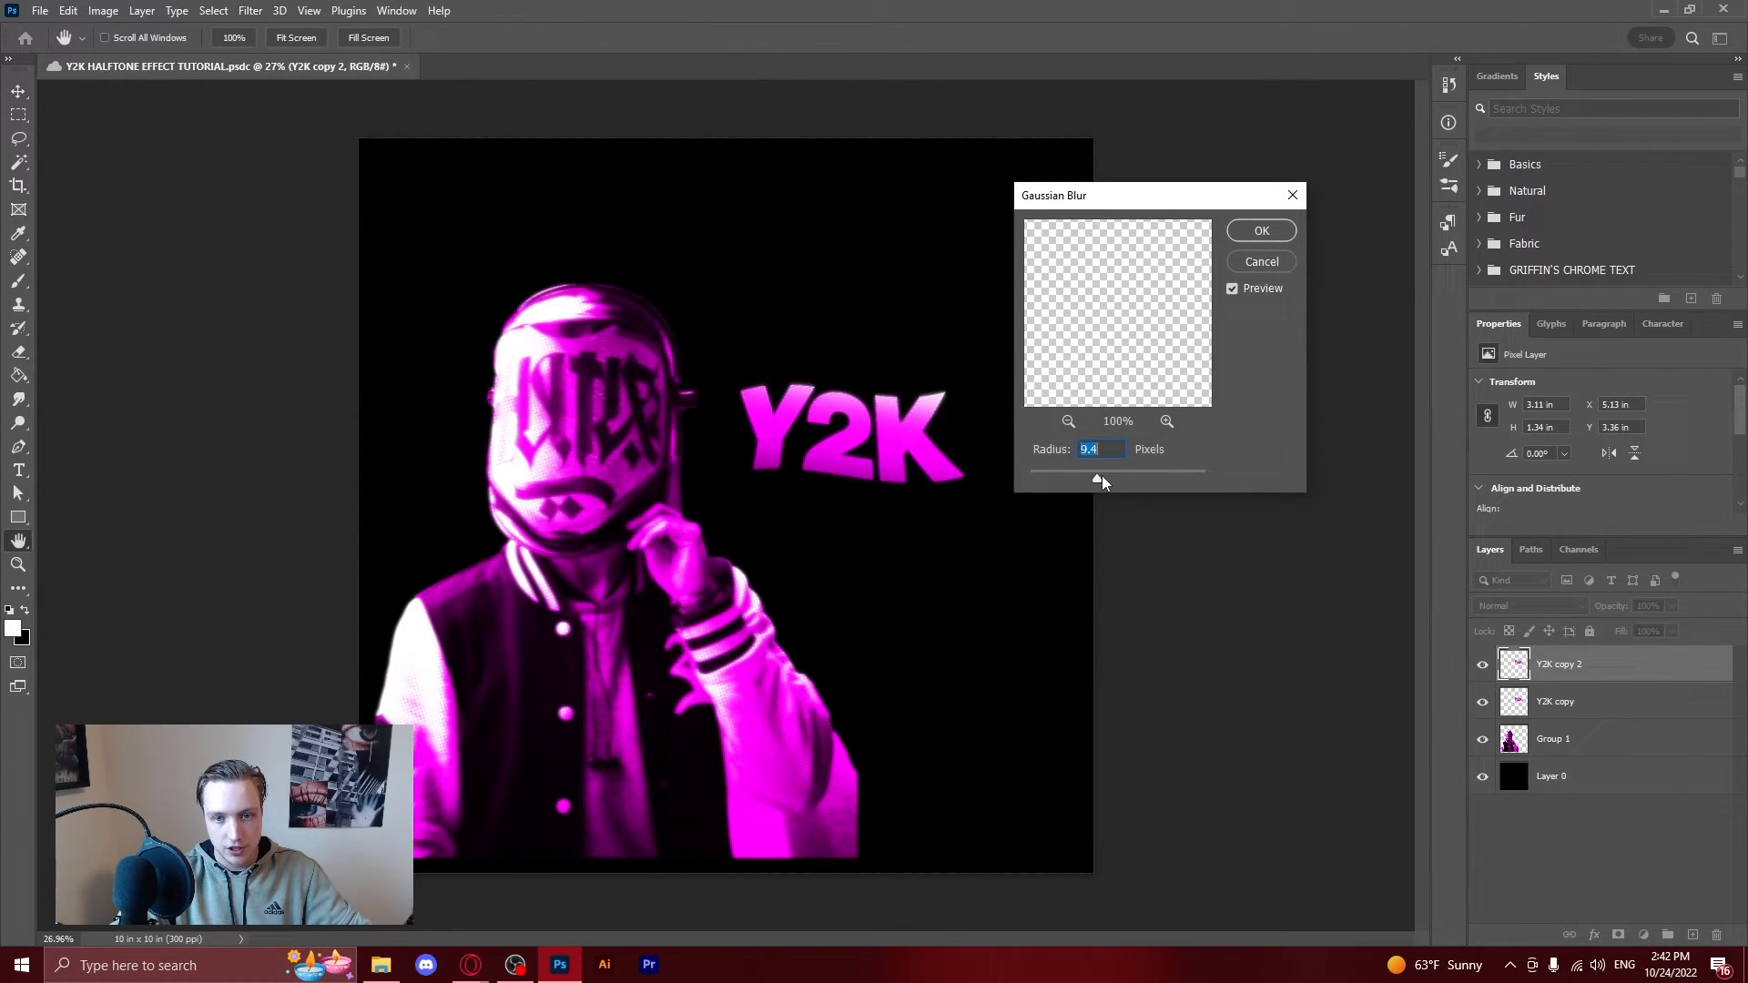
{"action": "left_click", "coordinate": [1260, 229]}
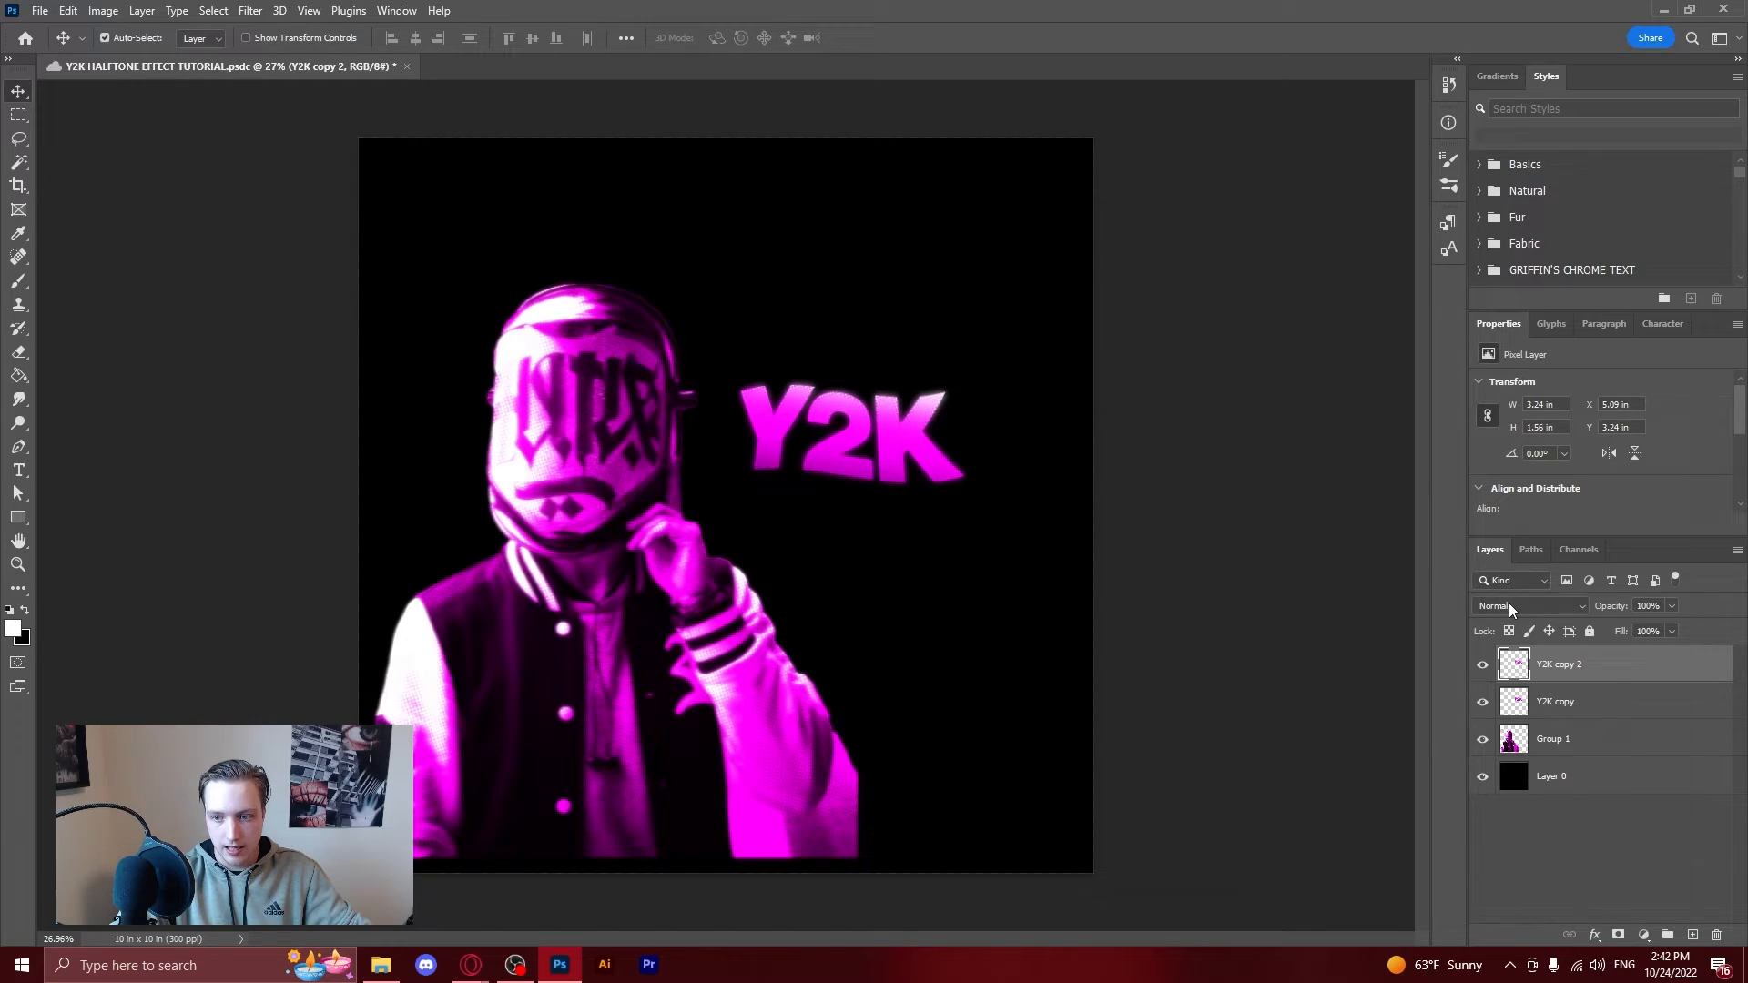
{"action": "left_click", "coordinate": [1527, 605]}
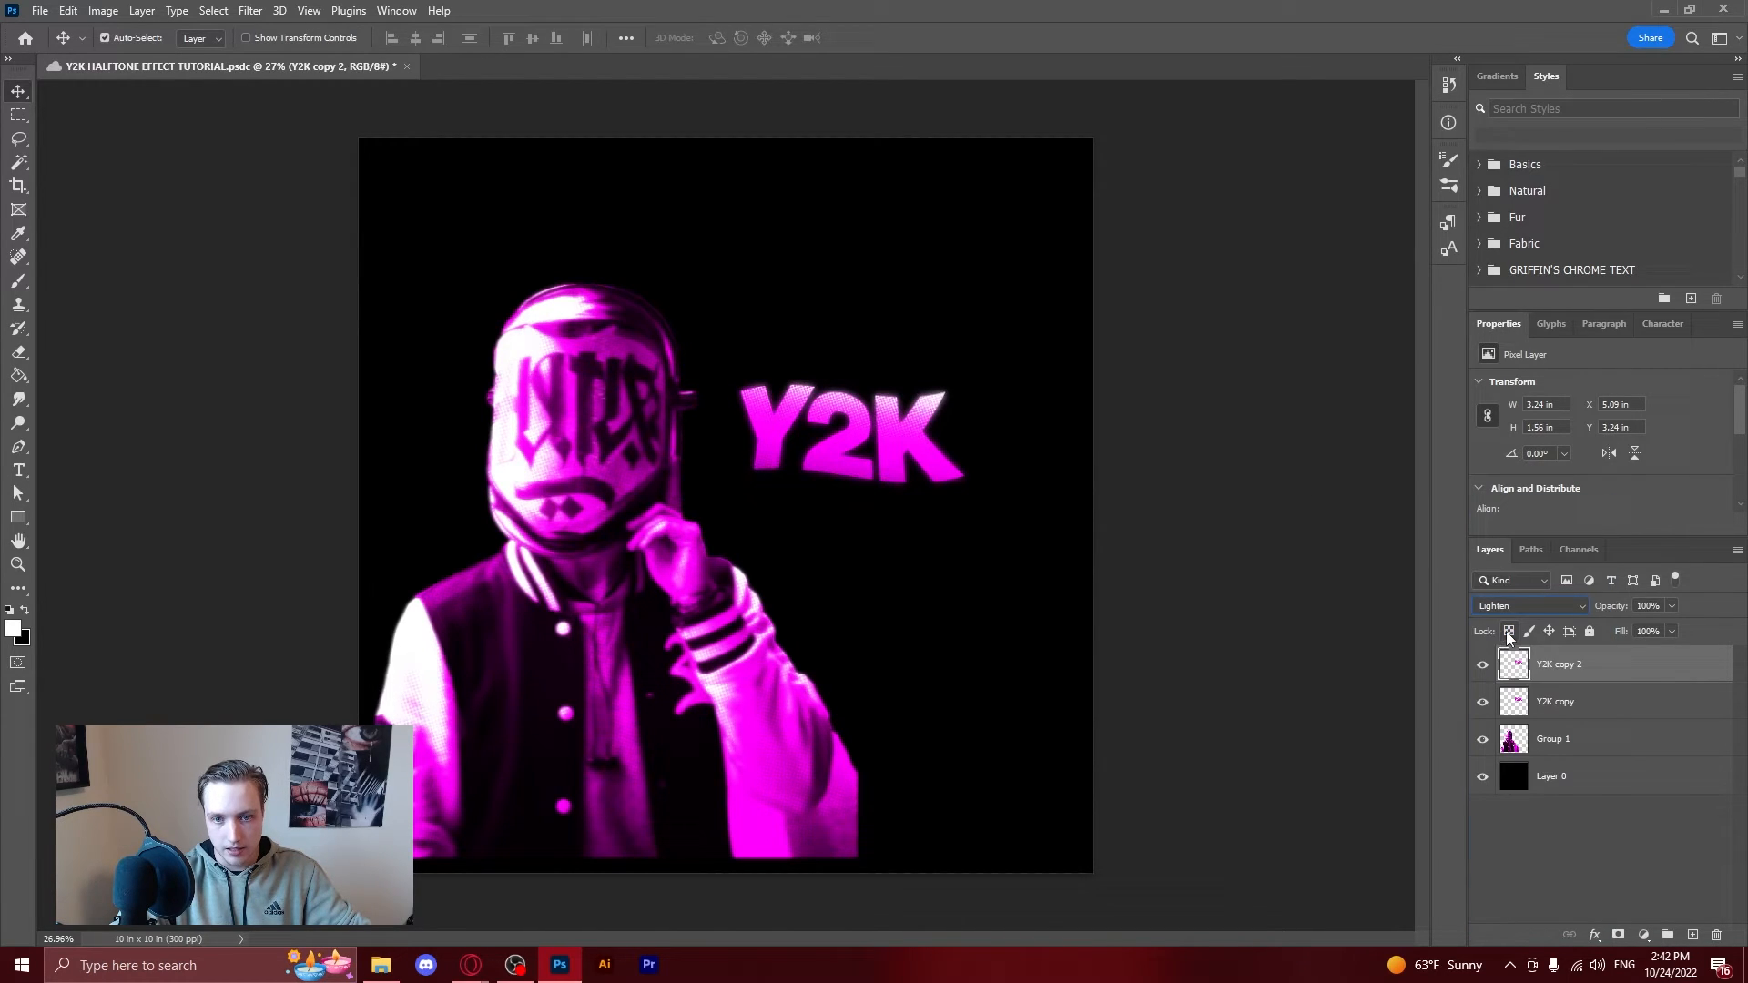
Apply Box Blur to Y2K copy 3 and blend it with Lighten.
{"action": "left_click", "coordinate": [1554, 701]}
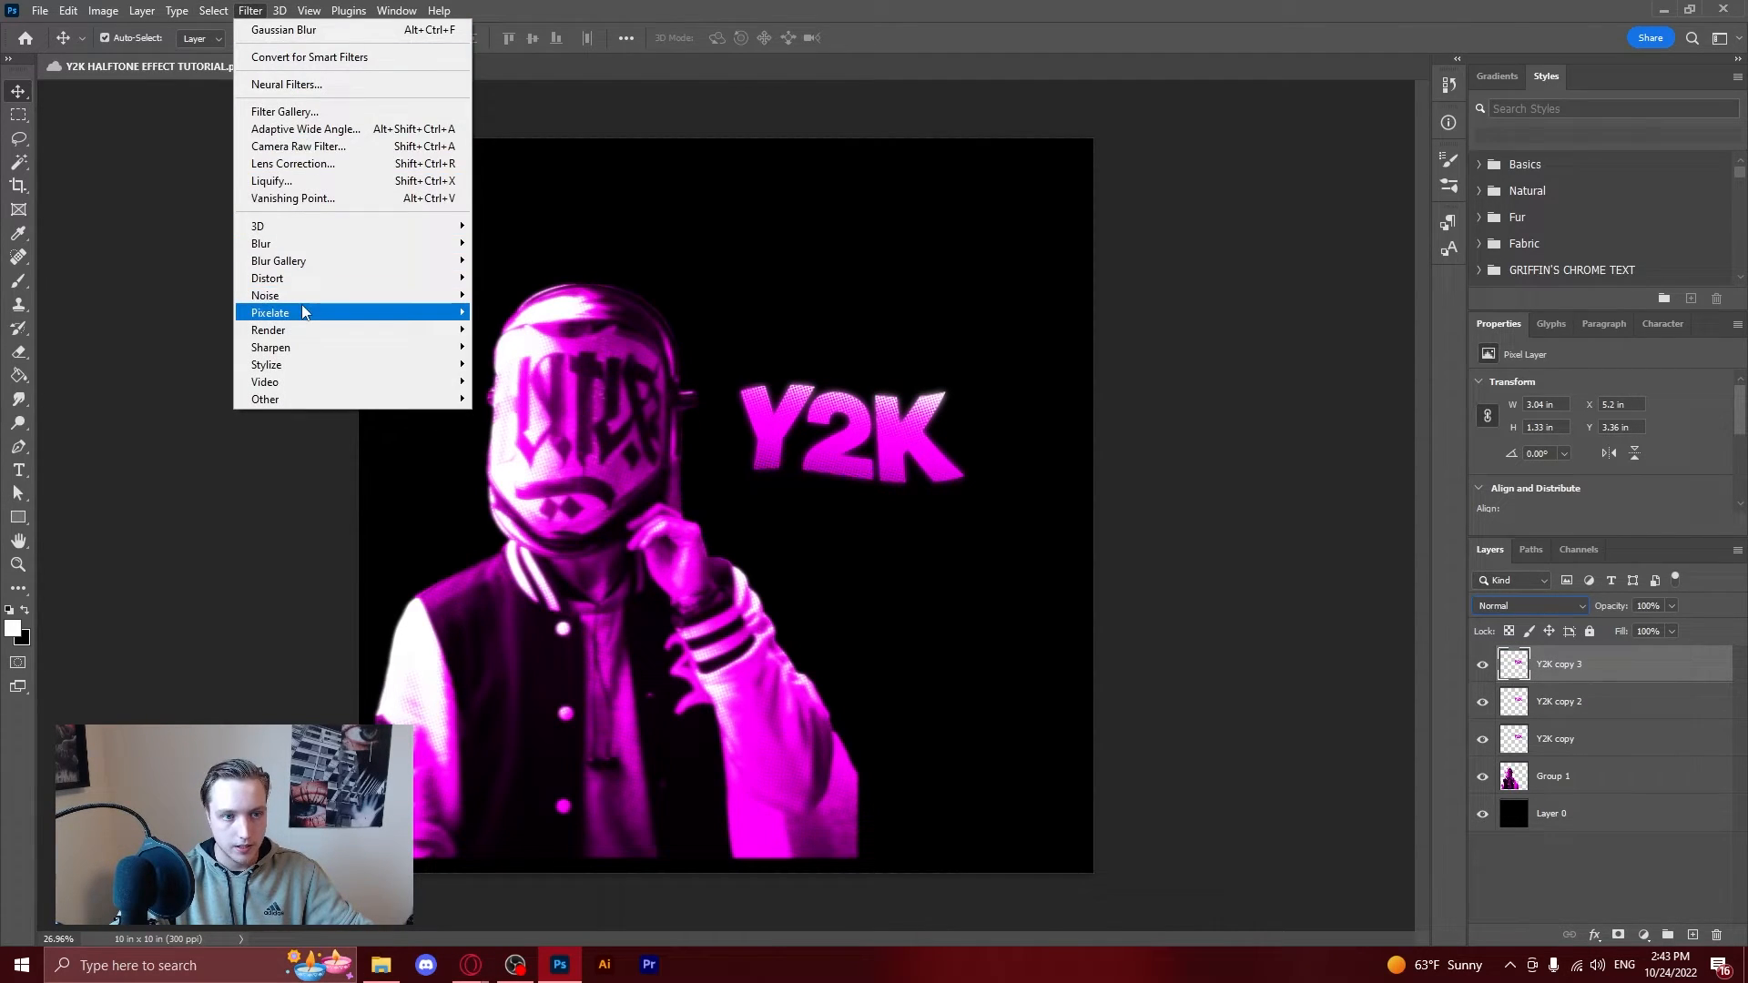
{"action": "mouse_move", "coordinate": [261, 243]}
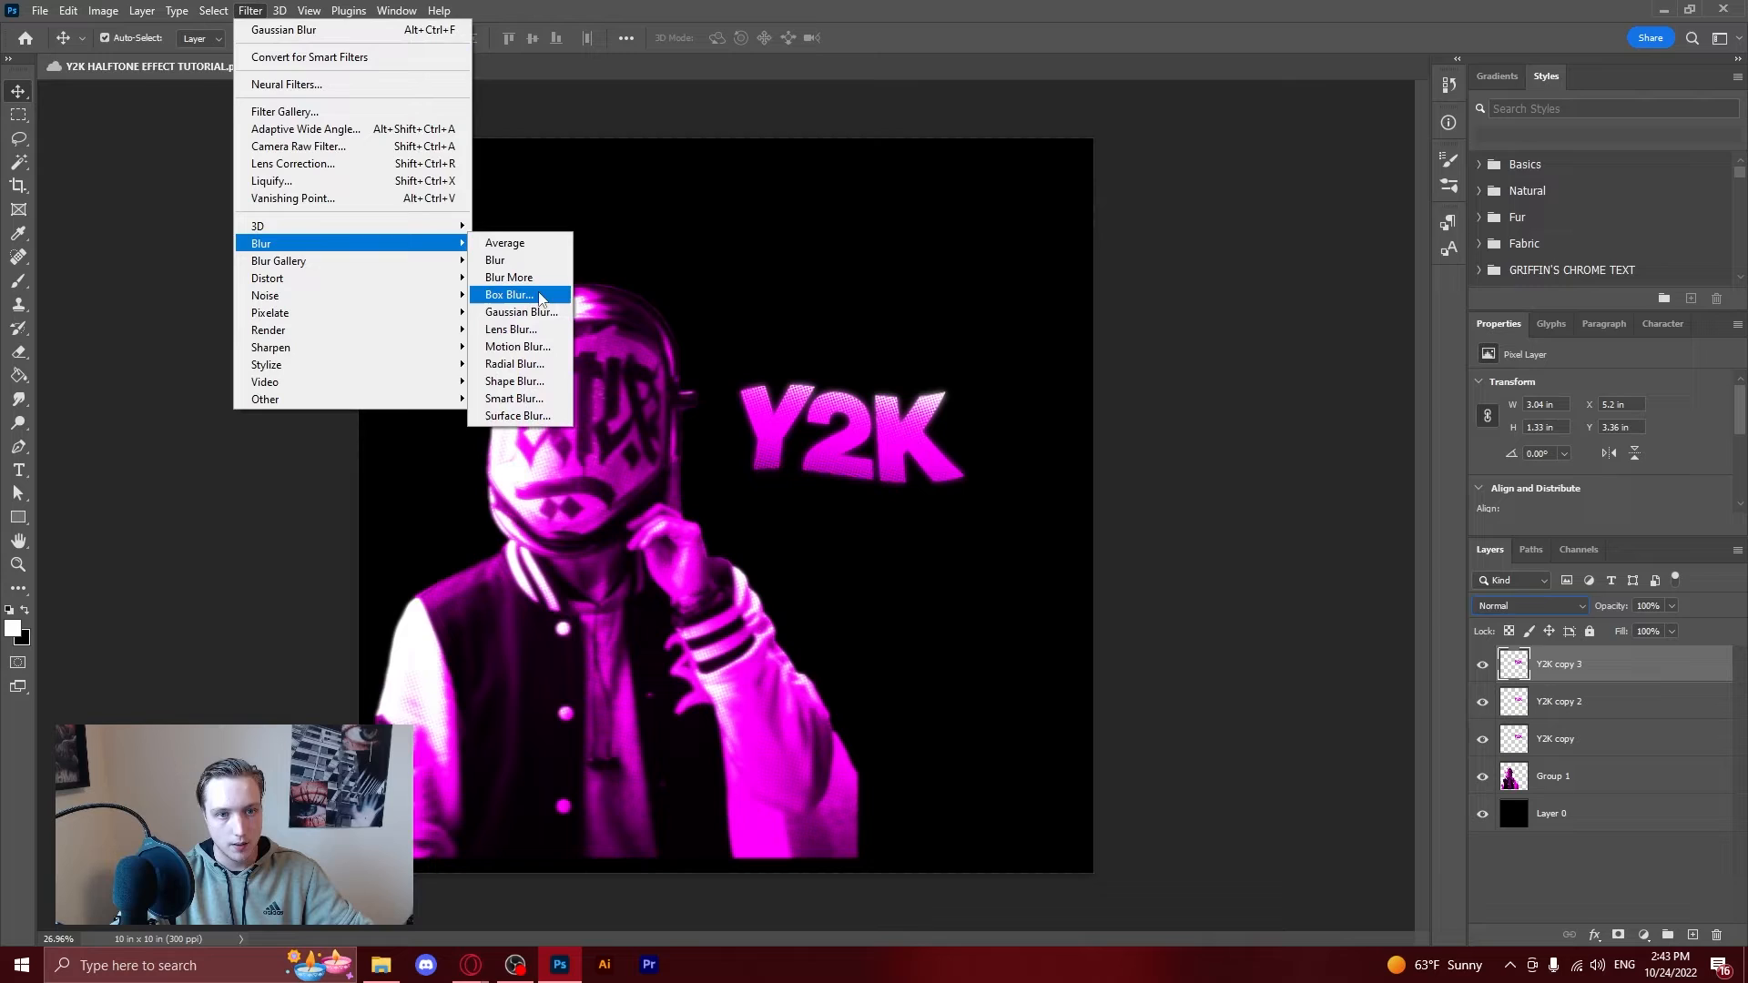
{"action": "left_click", "coordinate": [517, 347]}
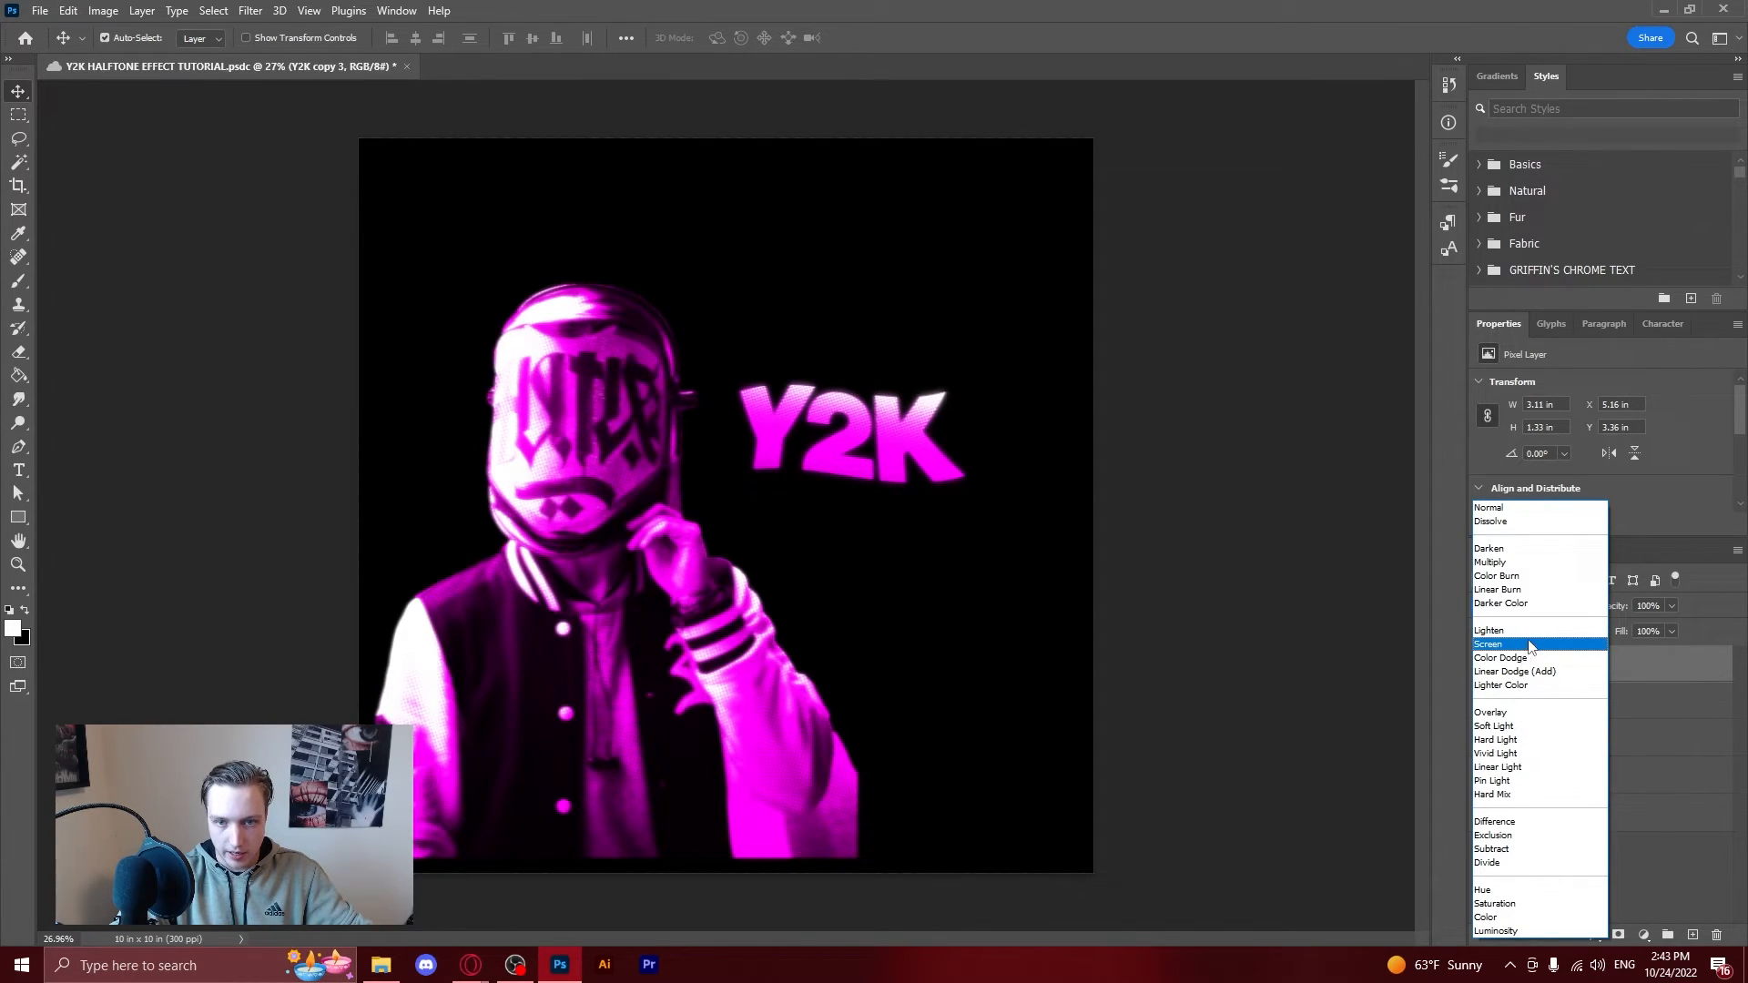
{"action": "left_click", "coordinate": [1490, 630]}
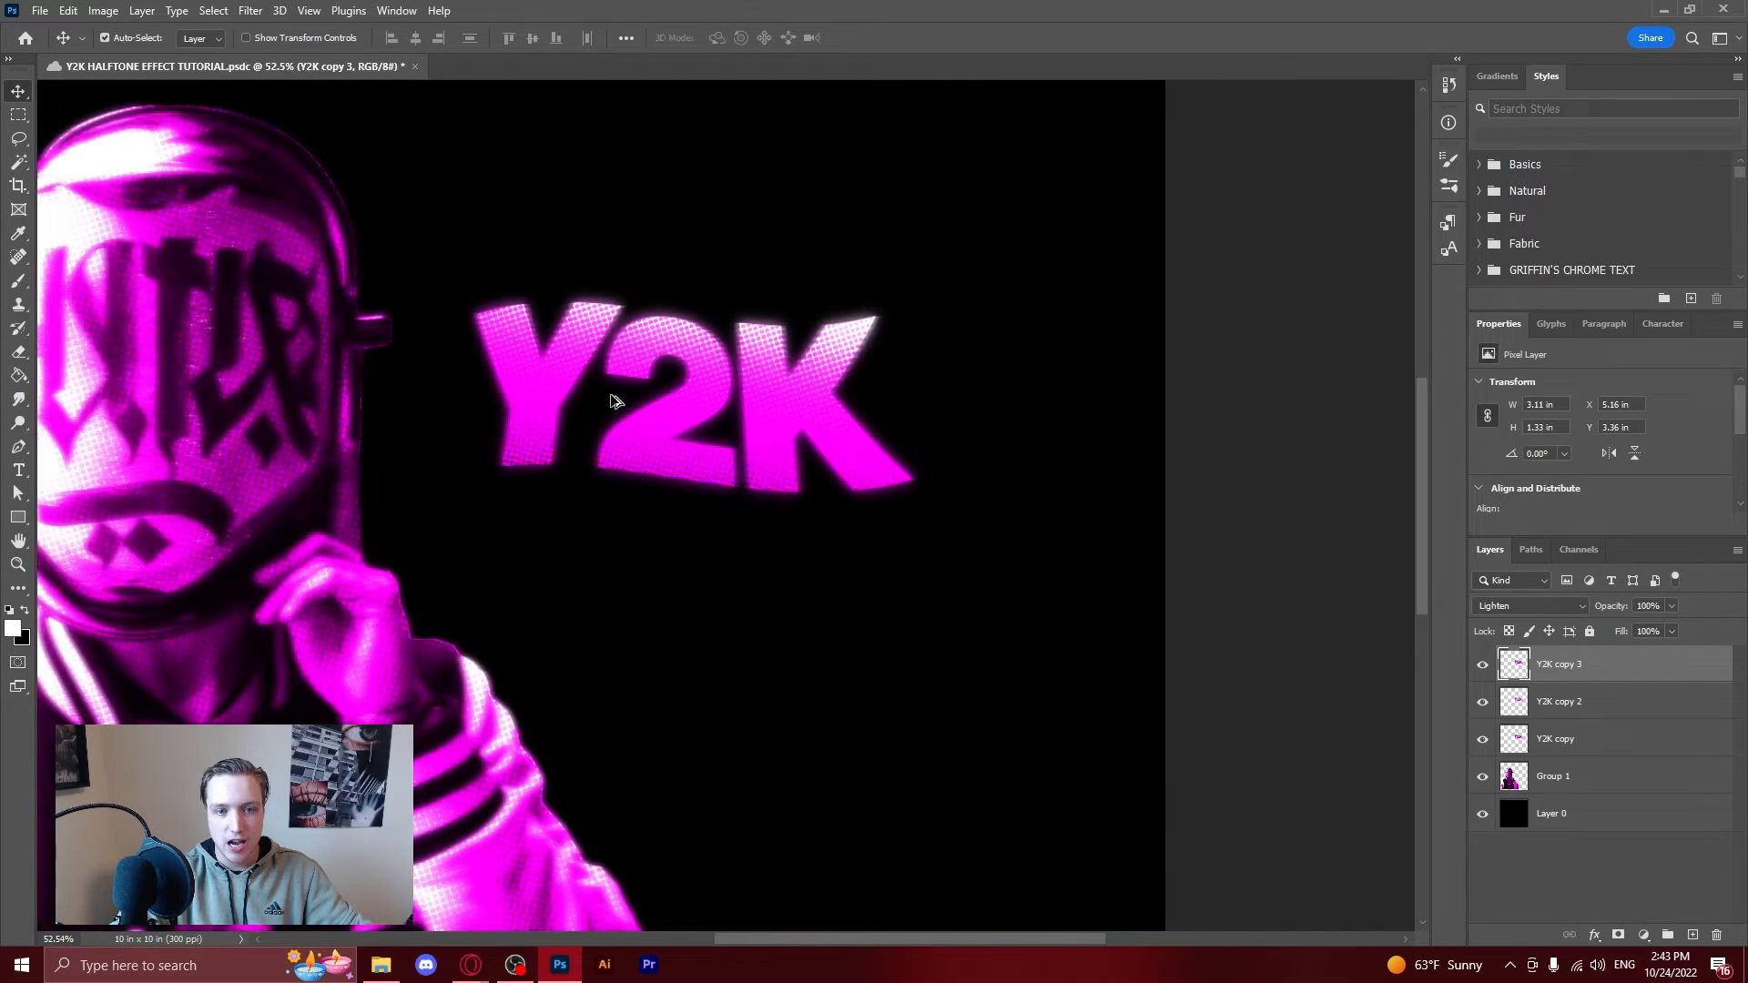
{"action": "key", "text": "ctrl+0"}
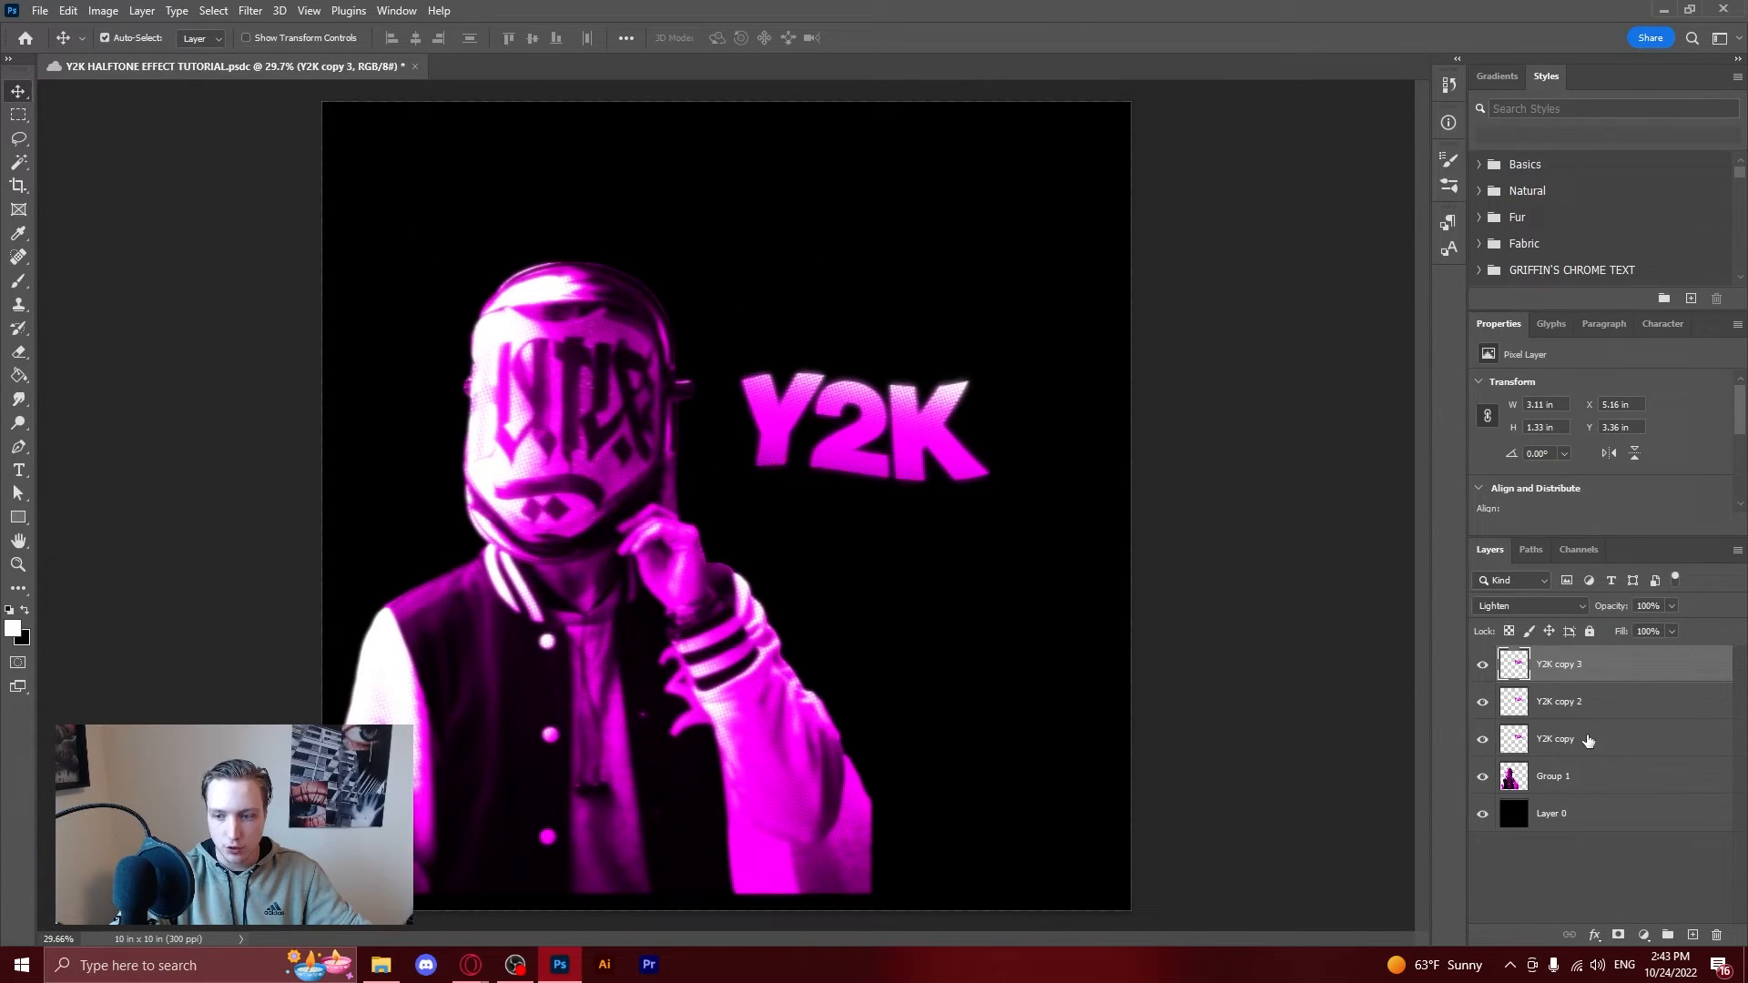
Group the three Y2K copies into Group 2 and move it down over the hand.
{"action": "left_click", "coordinate": [1558, 663]}
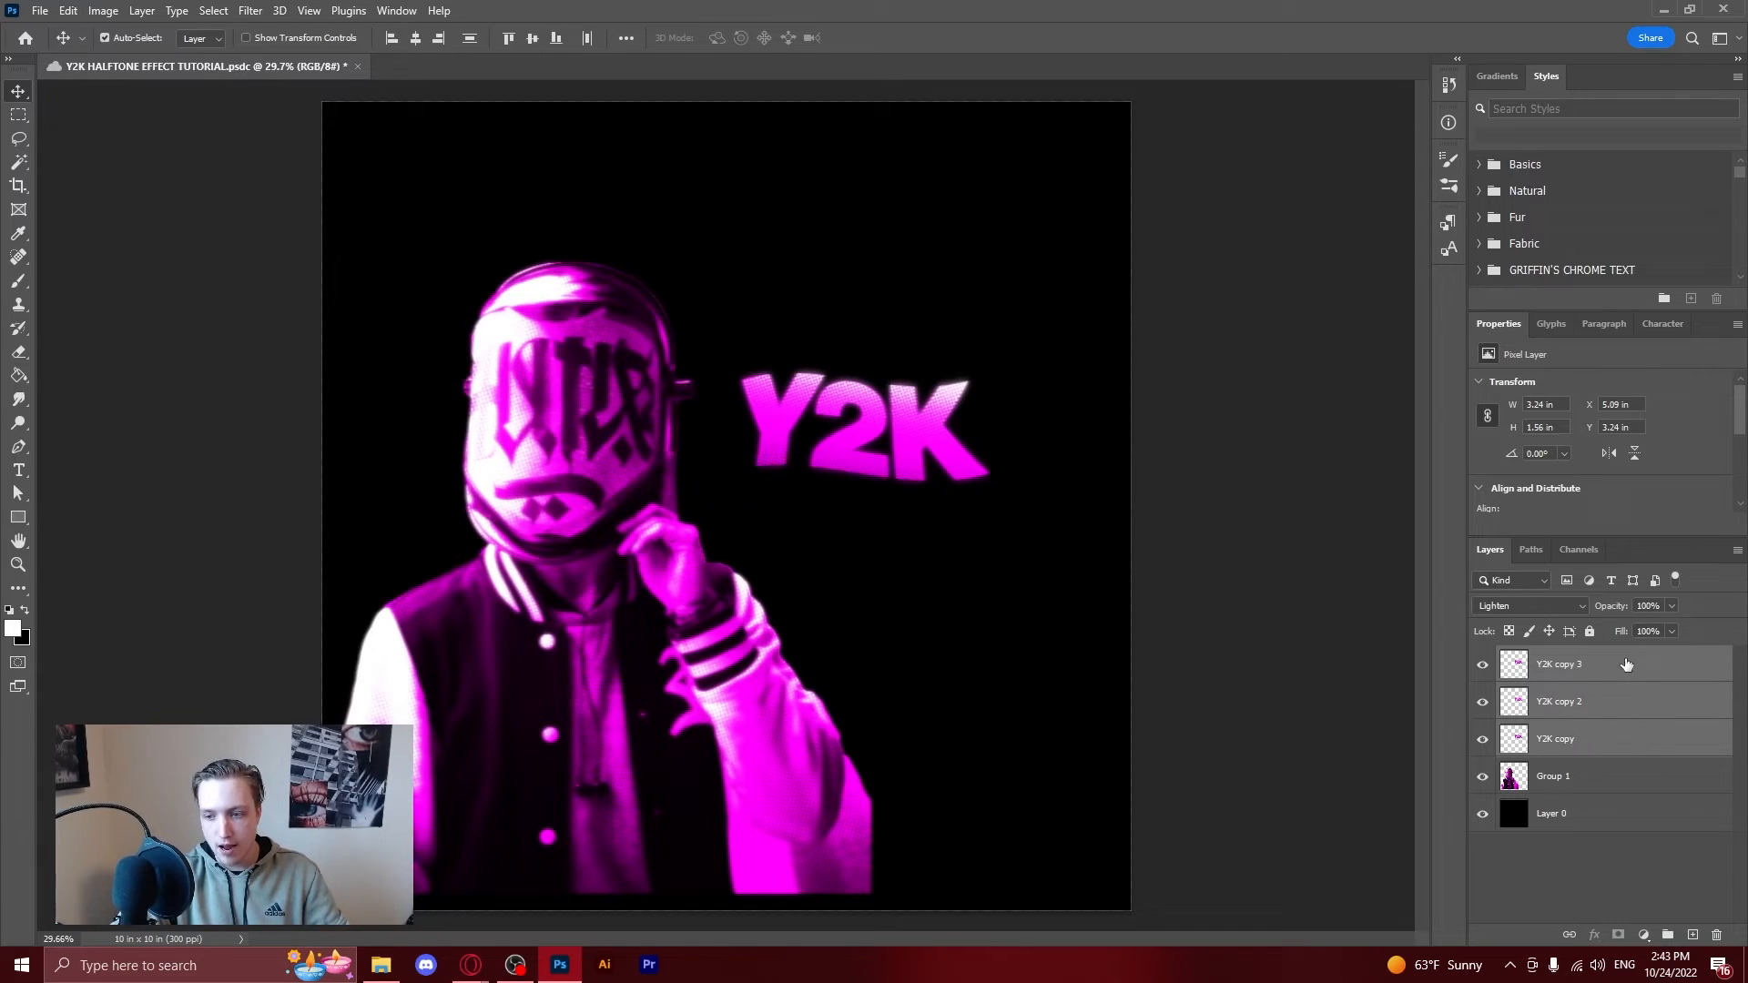
{"action": "mouse_move", "coordinate": [1414, 713]}
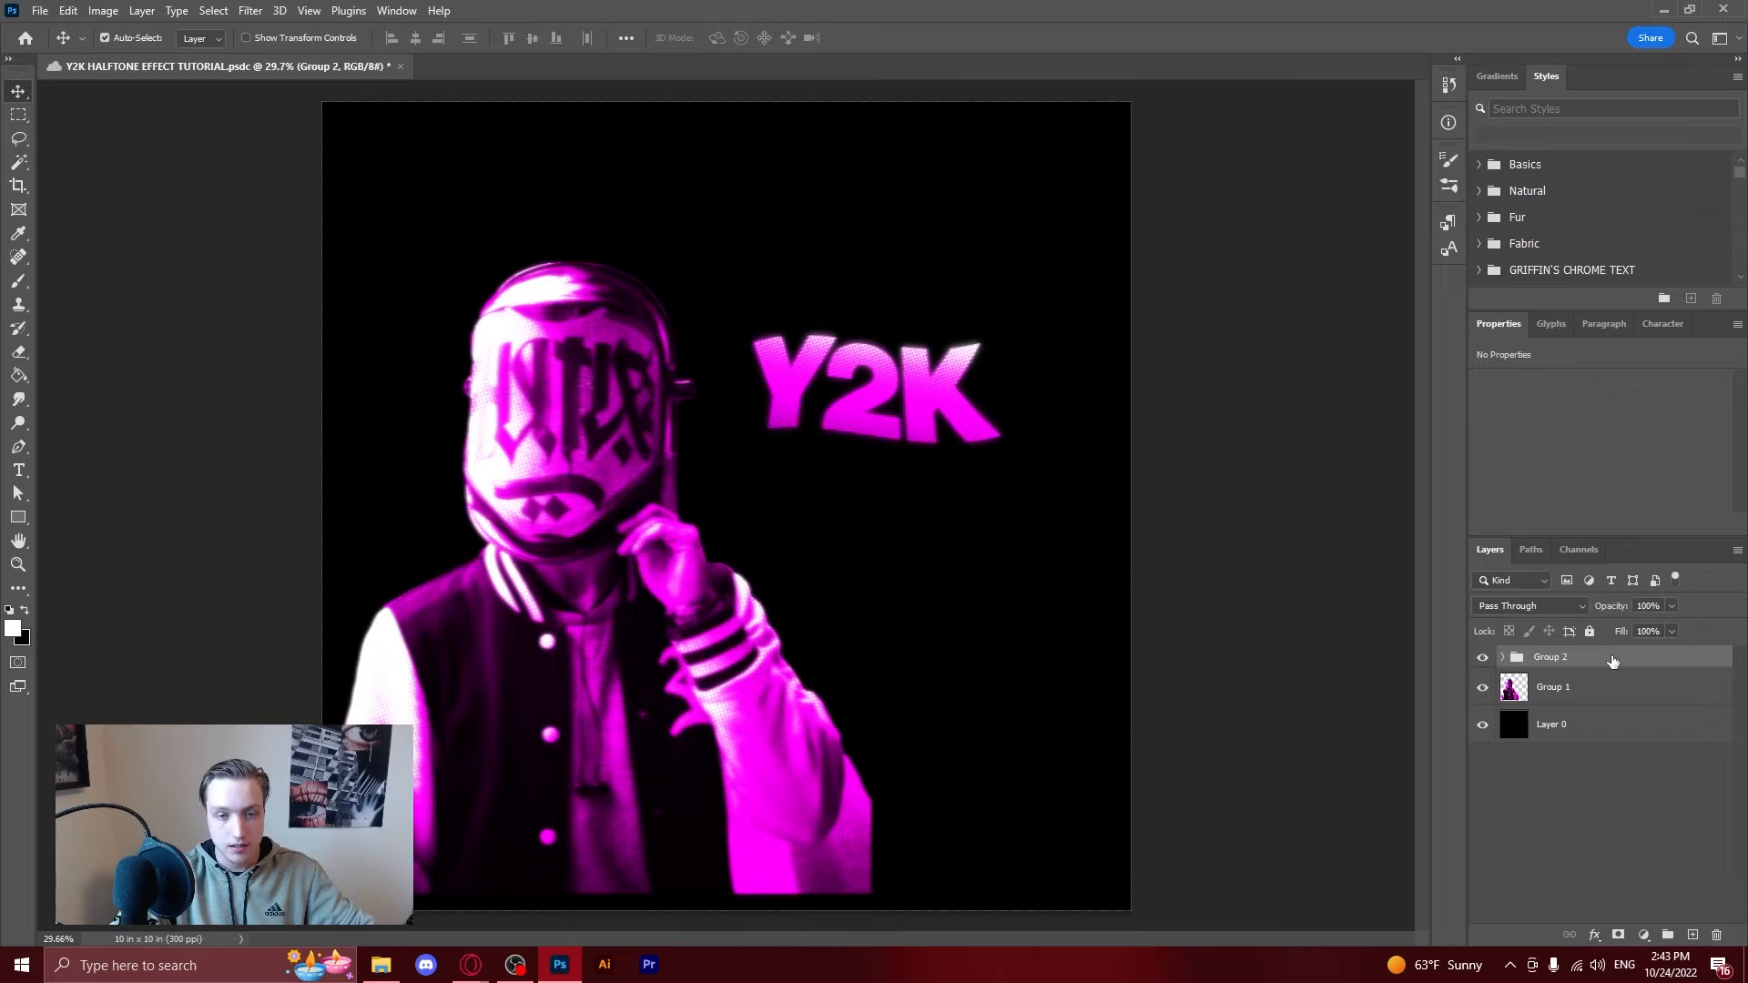
{"action": "left_click", "coordinate": [1501, 656]}
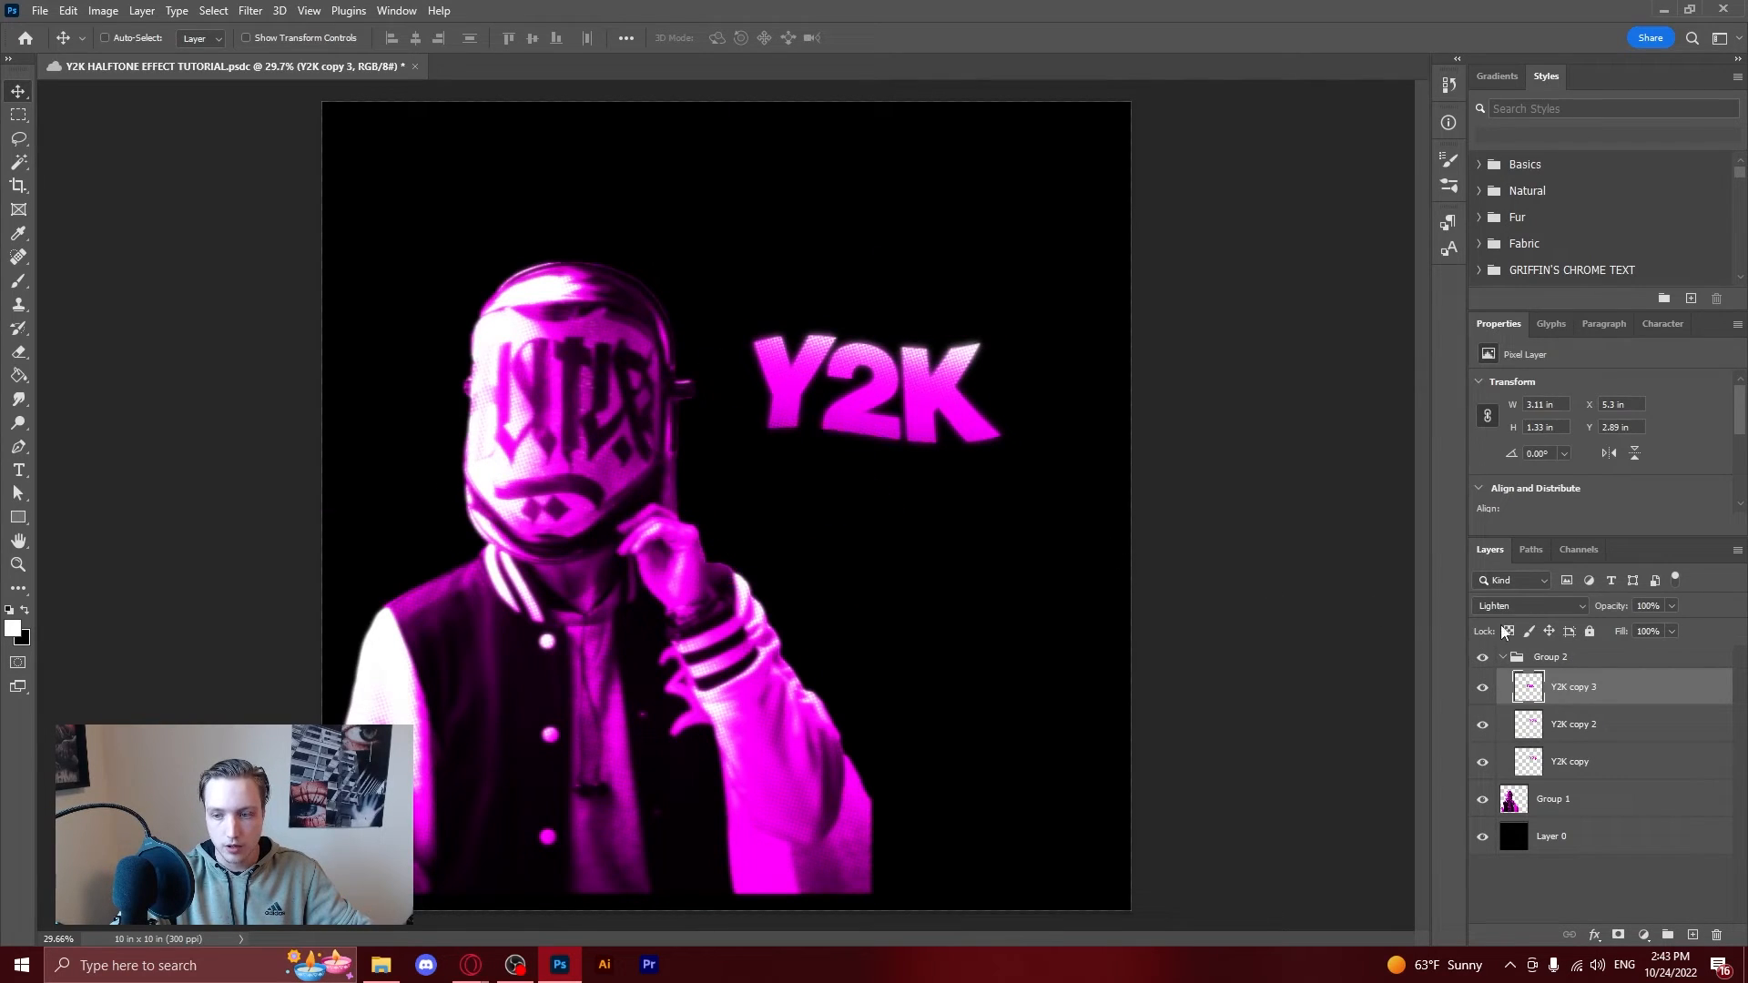
{"action": "left_click", "coordinate": [1499, 656]}
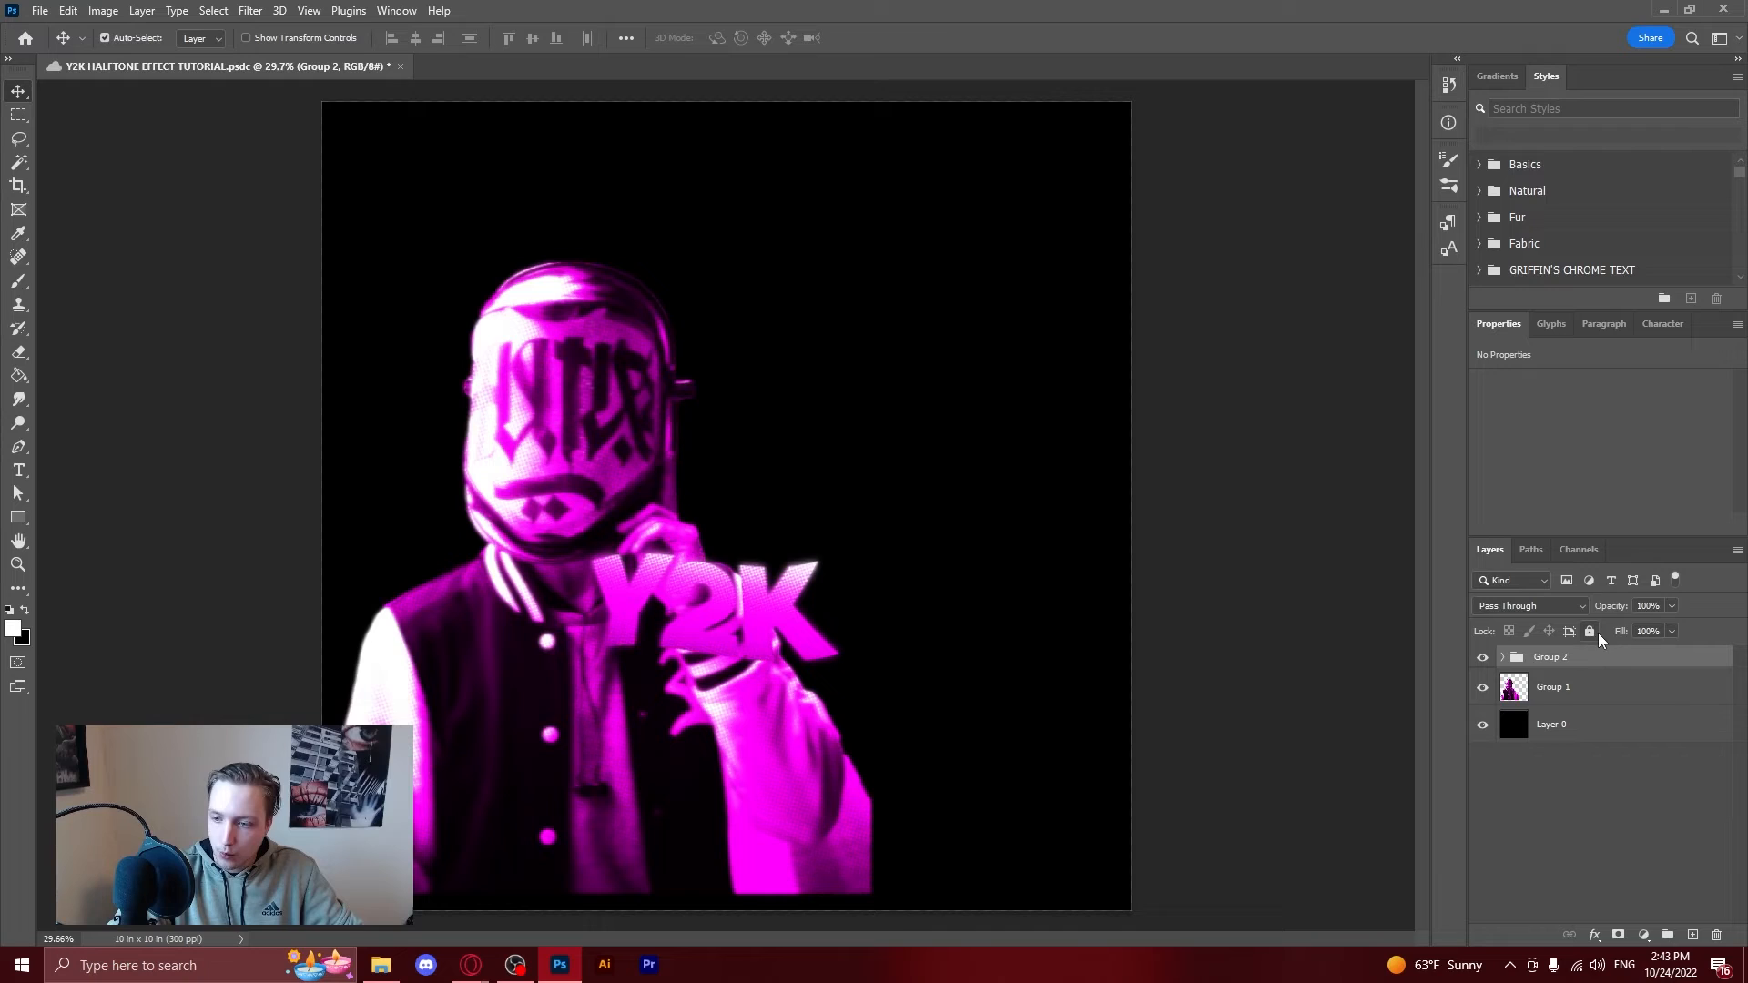
Enable an outside Stroke in Group 2's layer style.
{"action": "double_click", "coordinate": [1550, 656]}
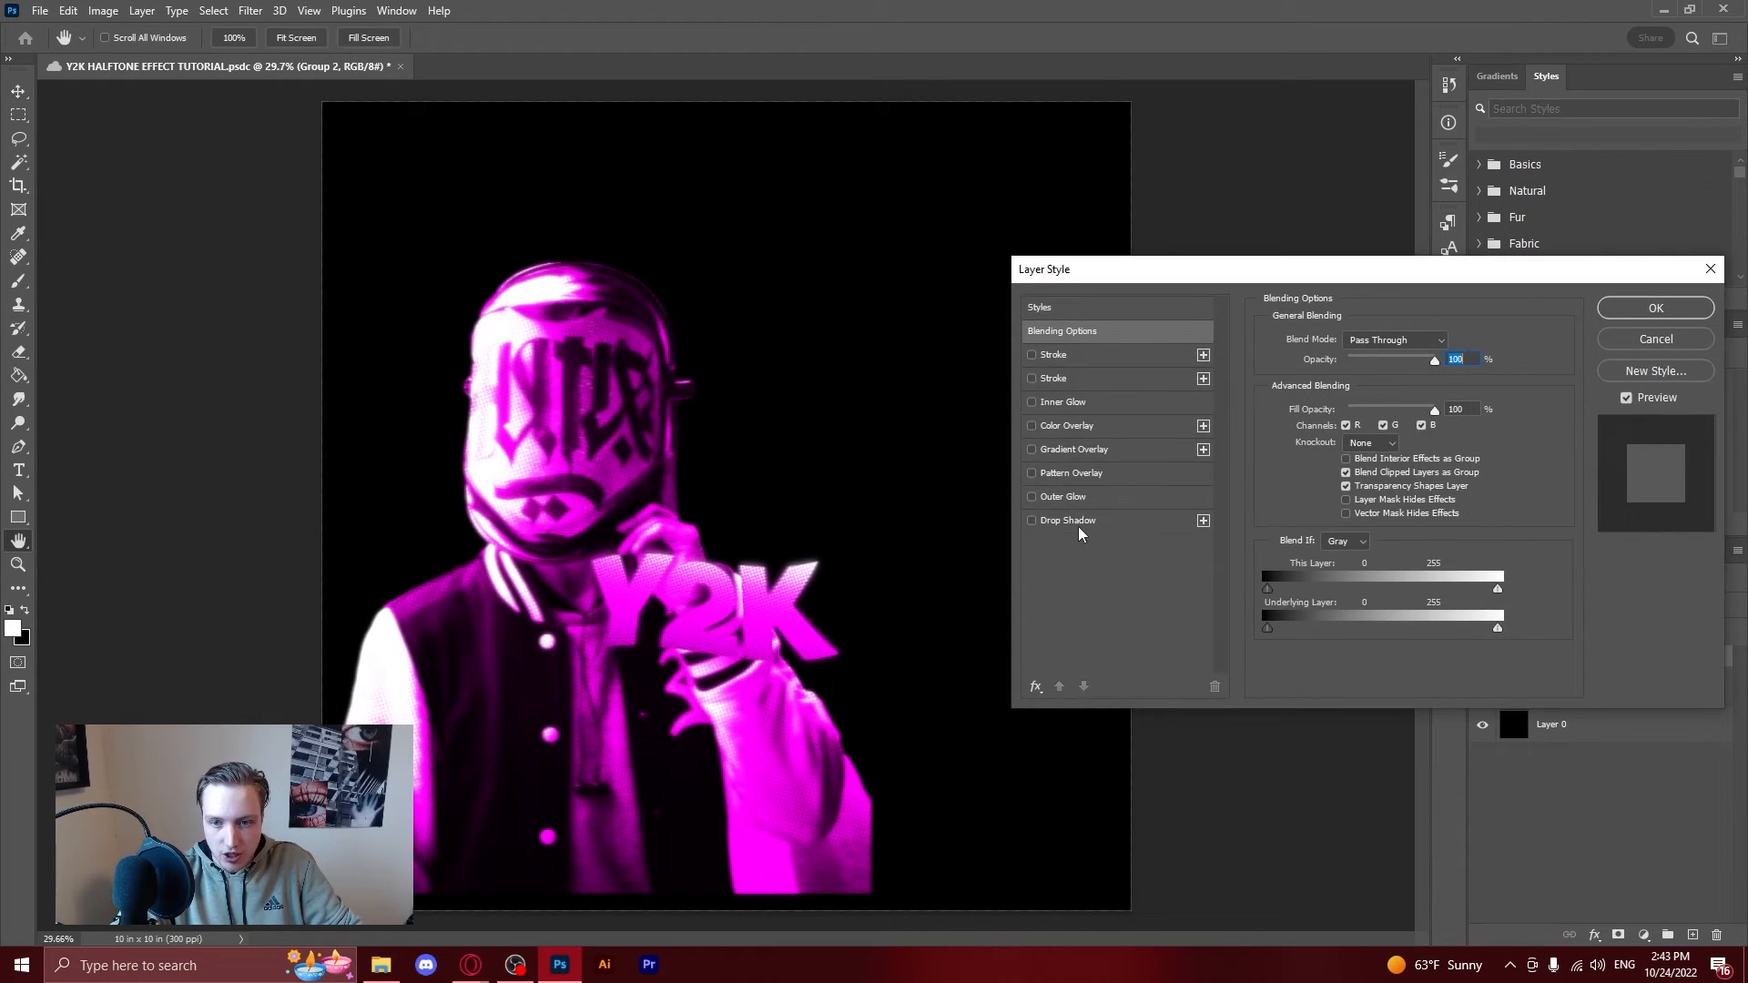
{"action": "left_click", "coordinate": [1051, 378]}
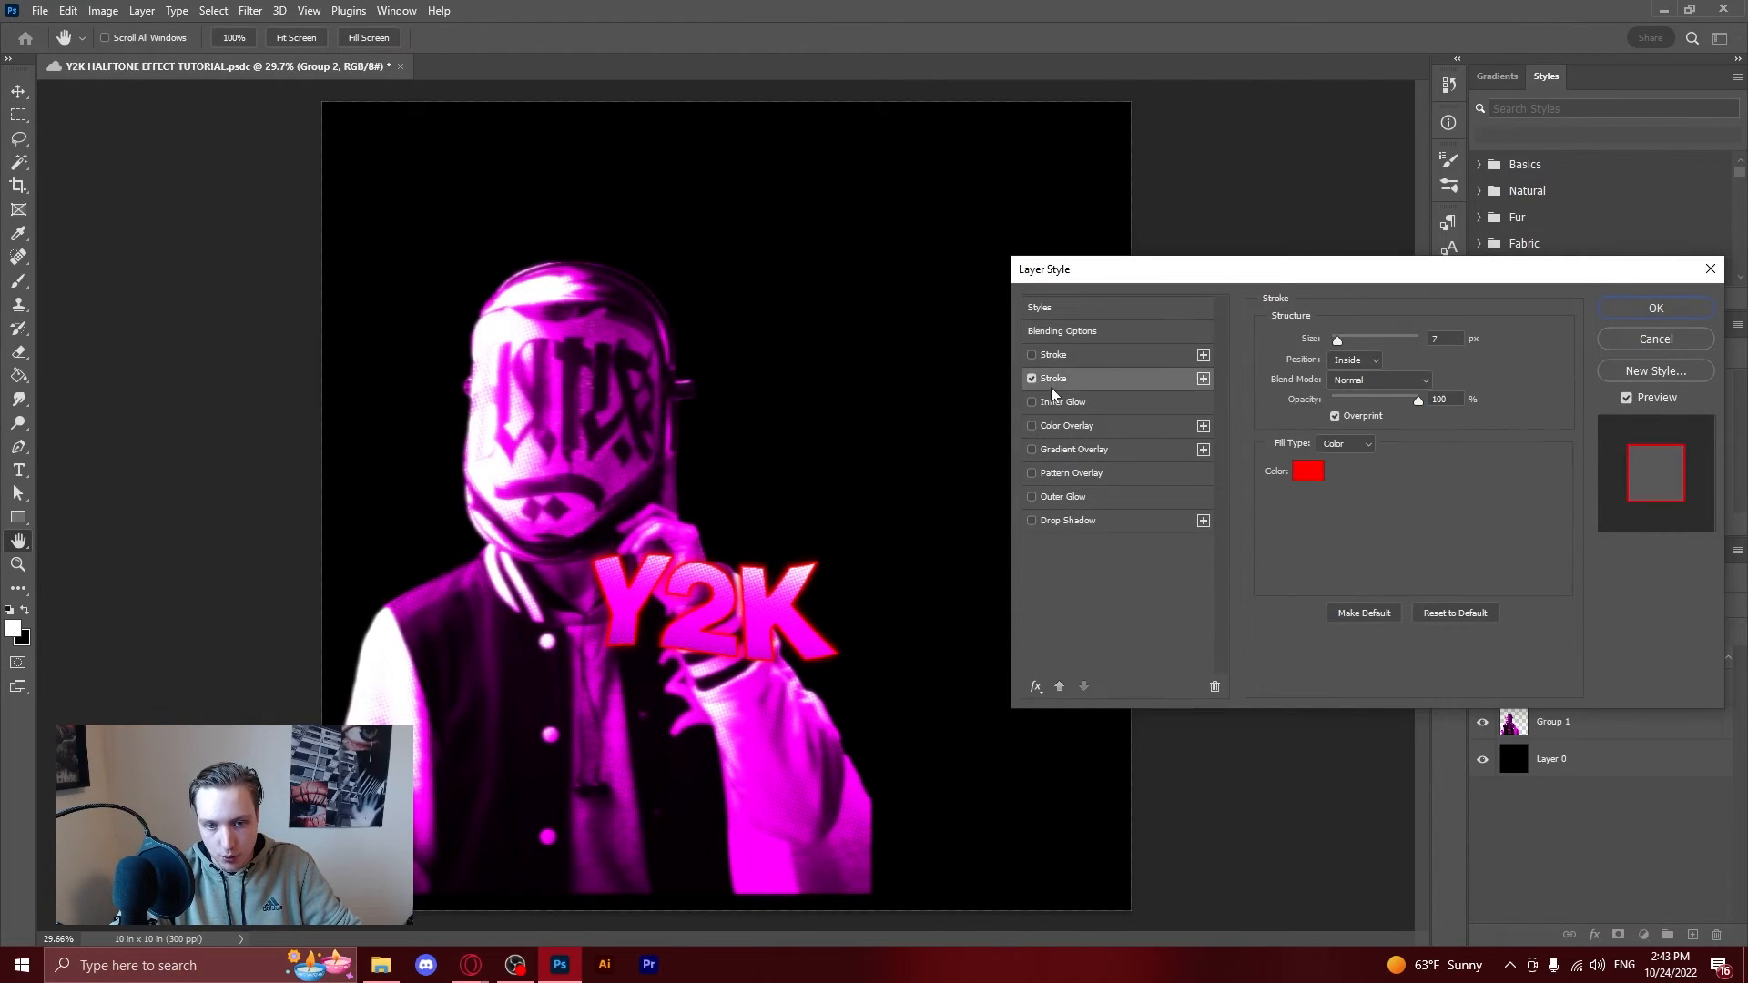
{"action": "left_click", "coordinate": [1355, 358]}
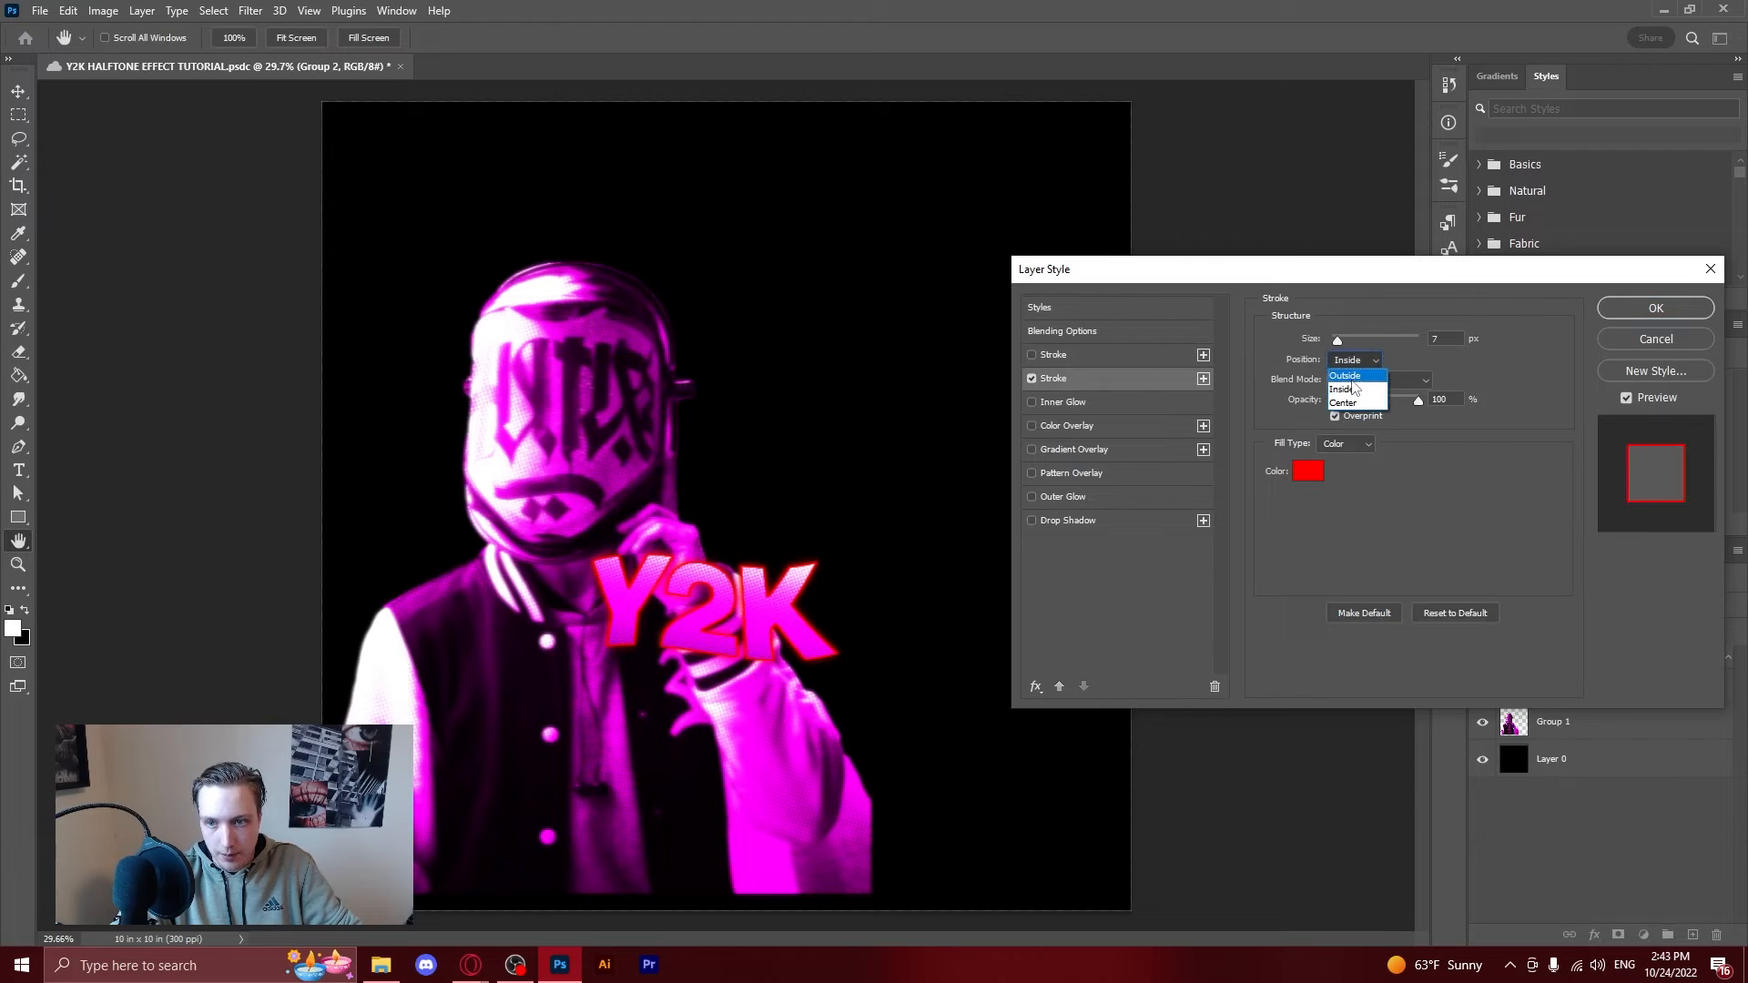
{"action": "left_click", "coordinate": [1344, 374]}
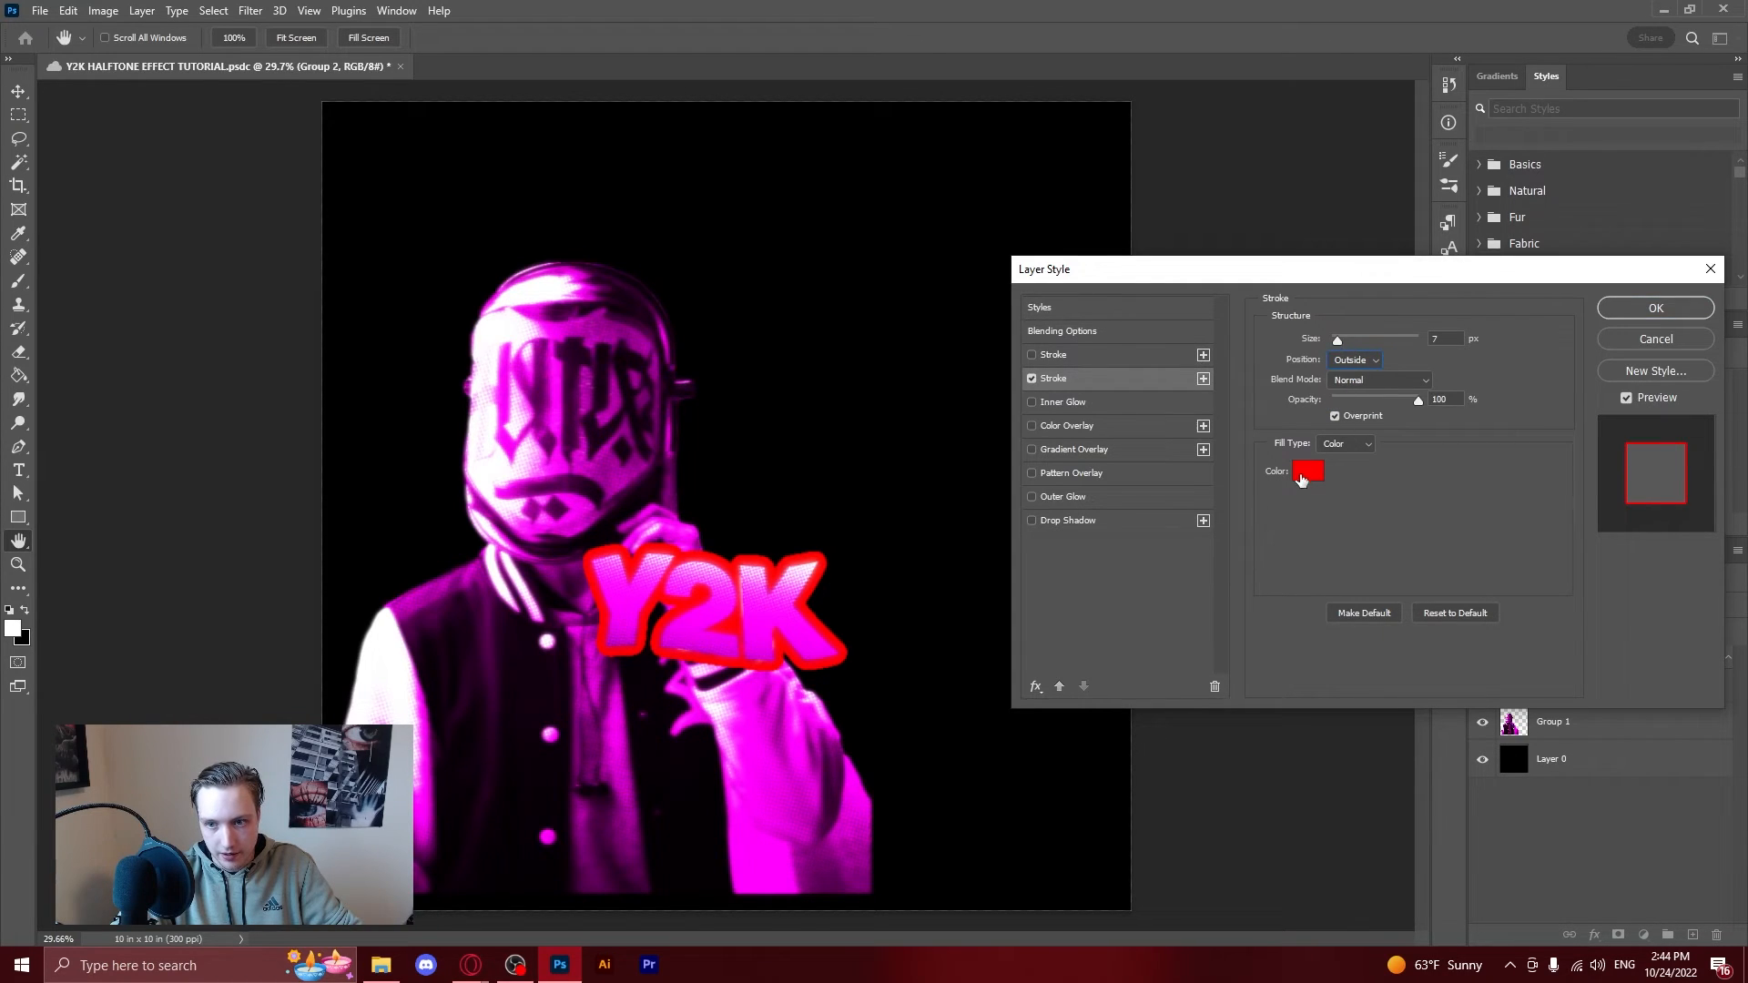
{"action": "left_click", "coordinate": [1306, 471]}
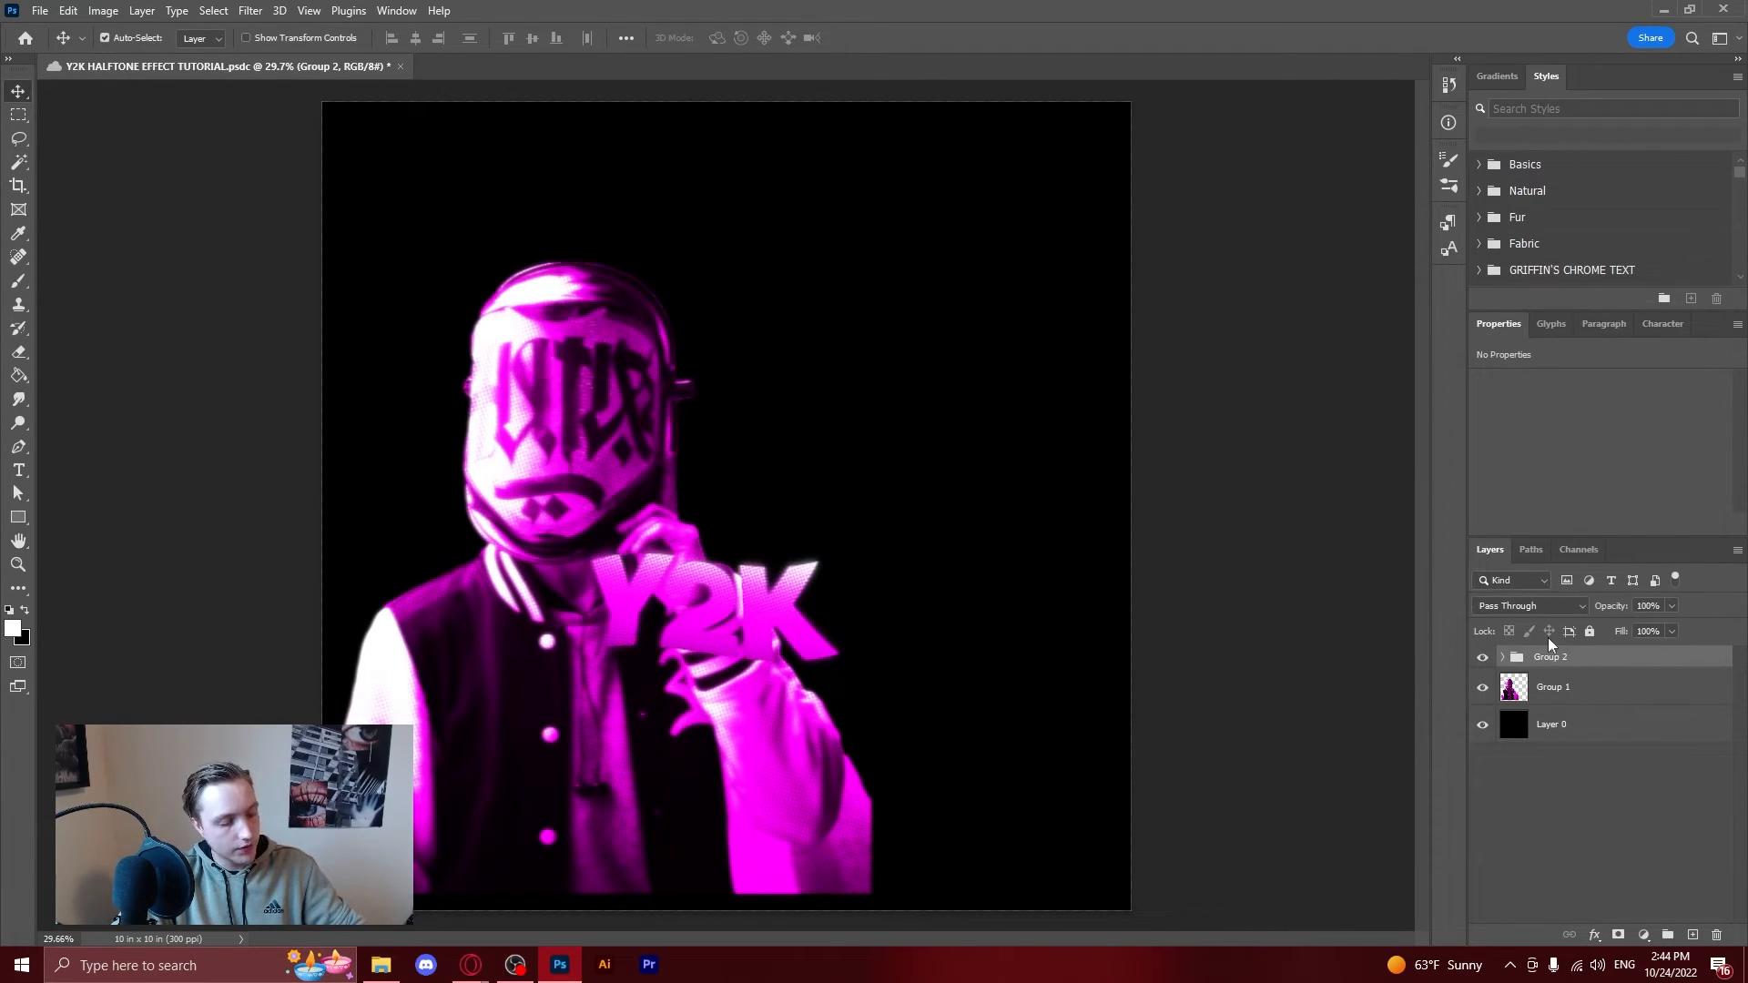
Set the title's stroke color to white, then group portrait and title into Group 3.
{"action": "left_click", "coordinate": [1553, 656]}
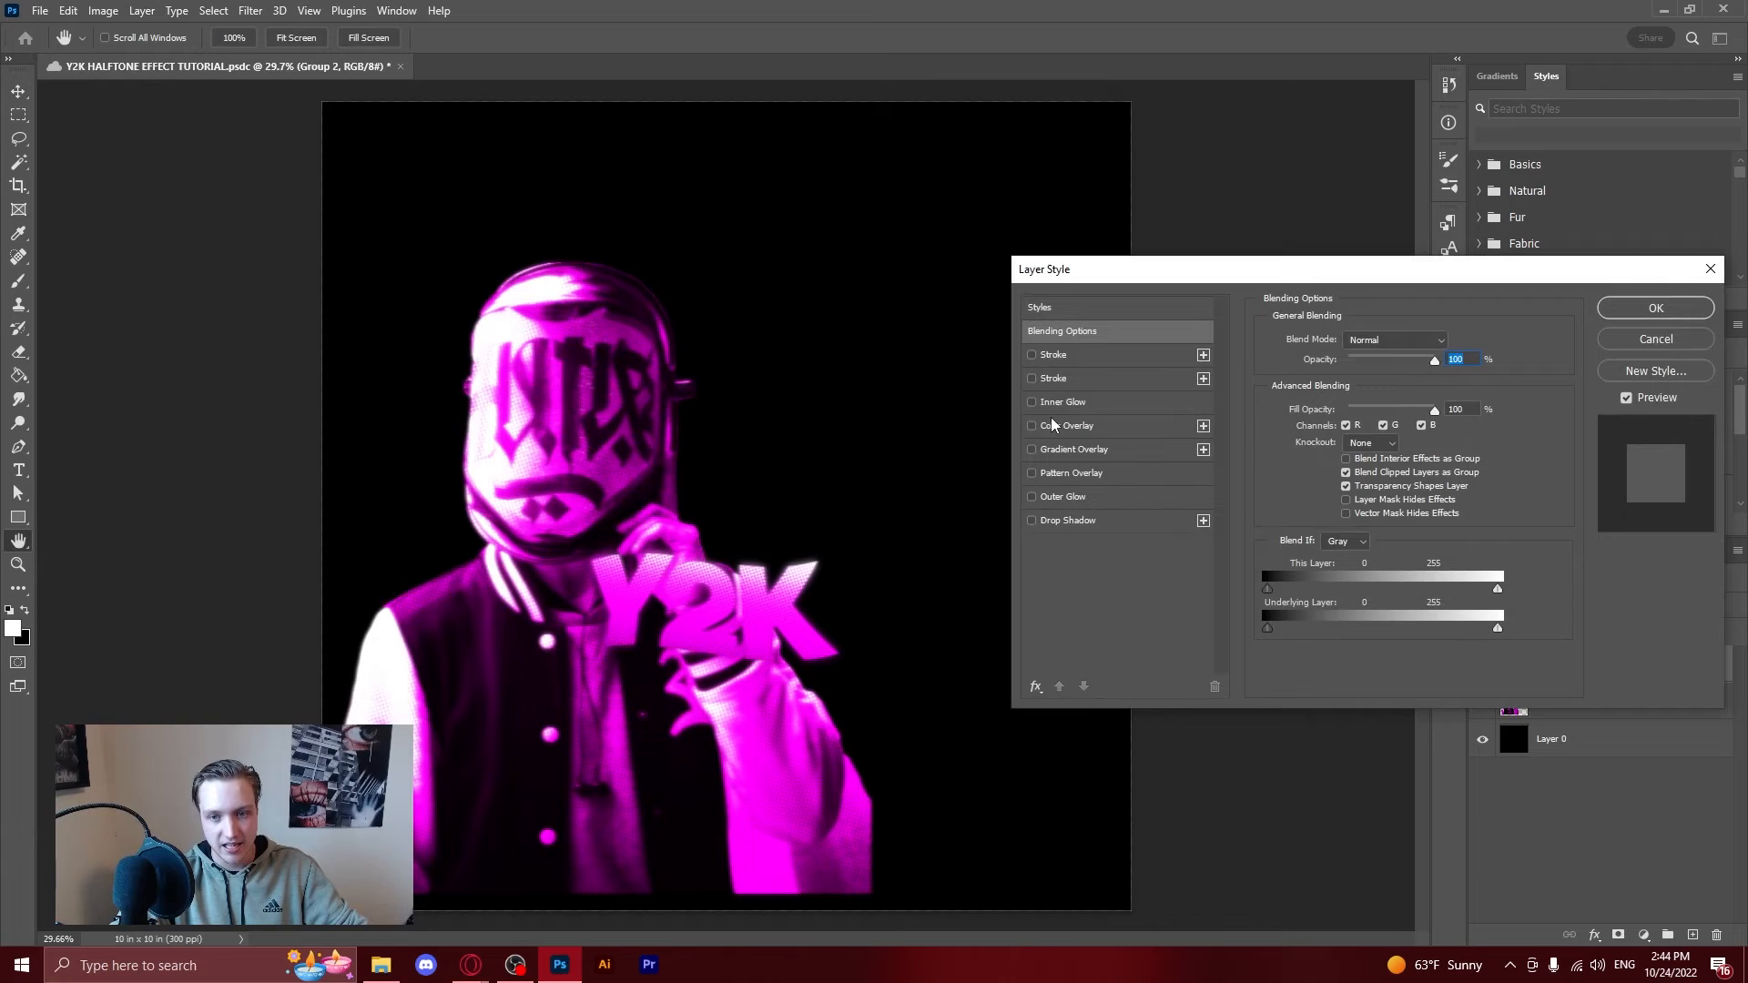
{"action": "left_click", "coordinate": [1031, 378]}
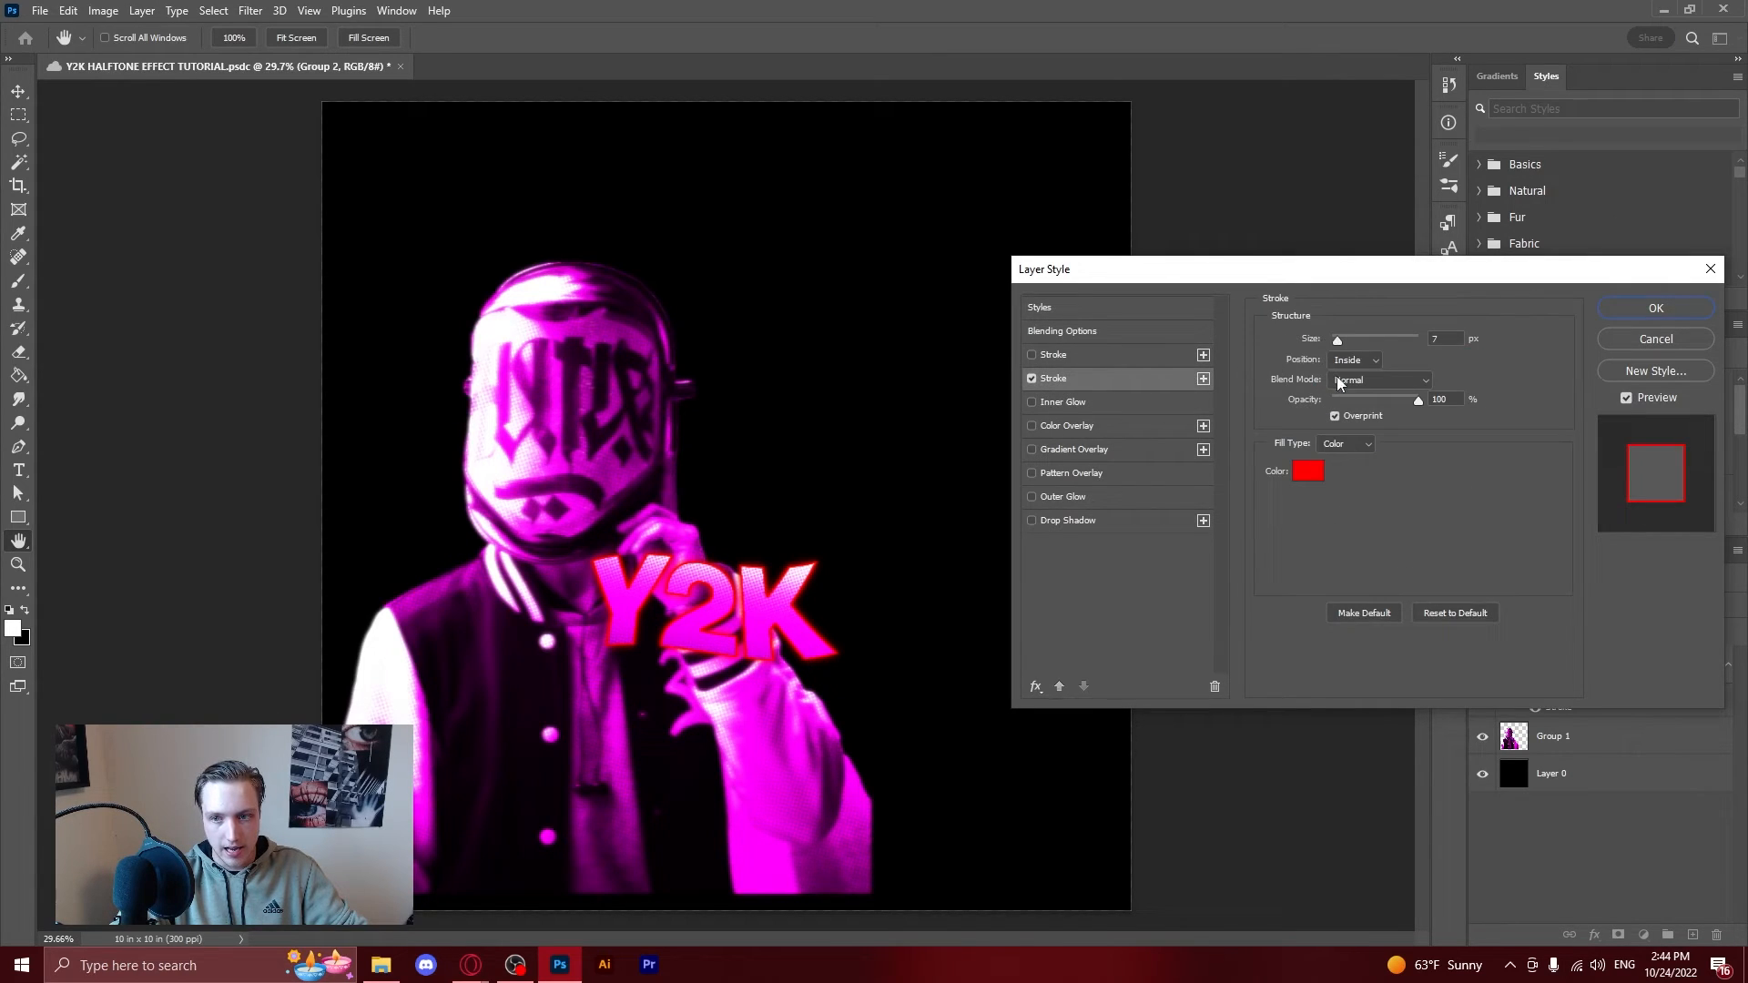
{"action": "left_click", "coordinate": [1307, 471]}
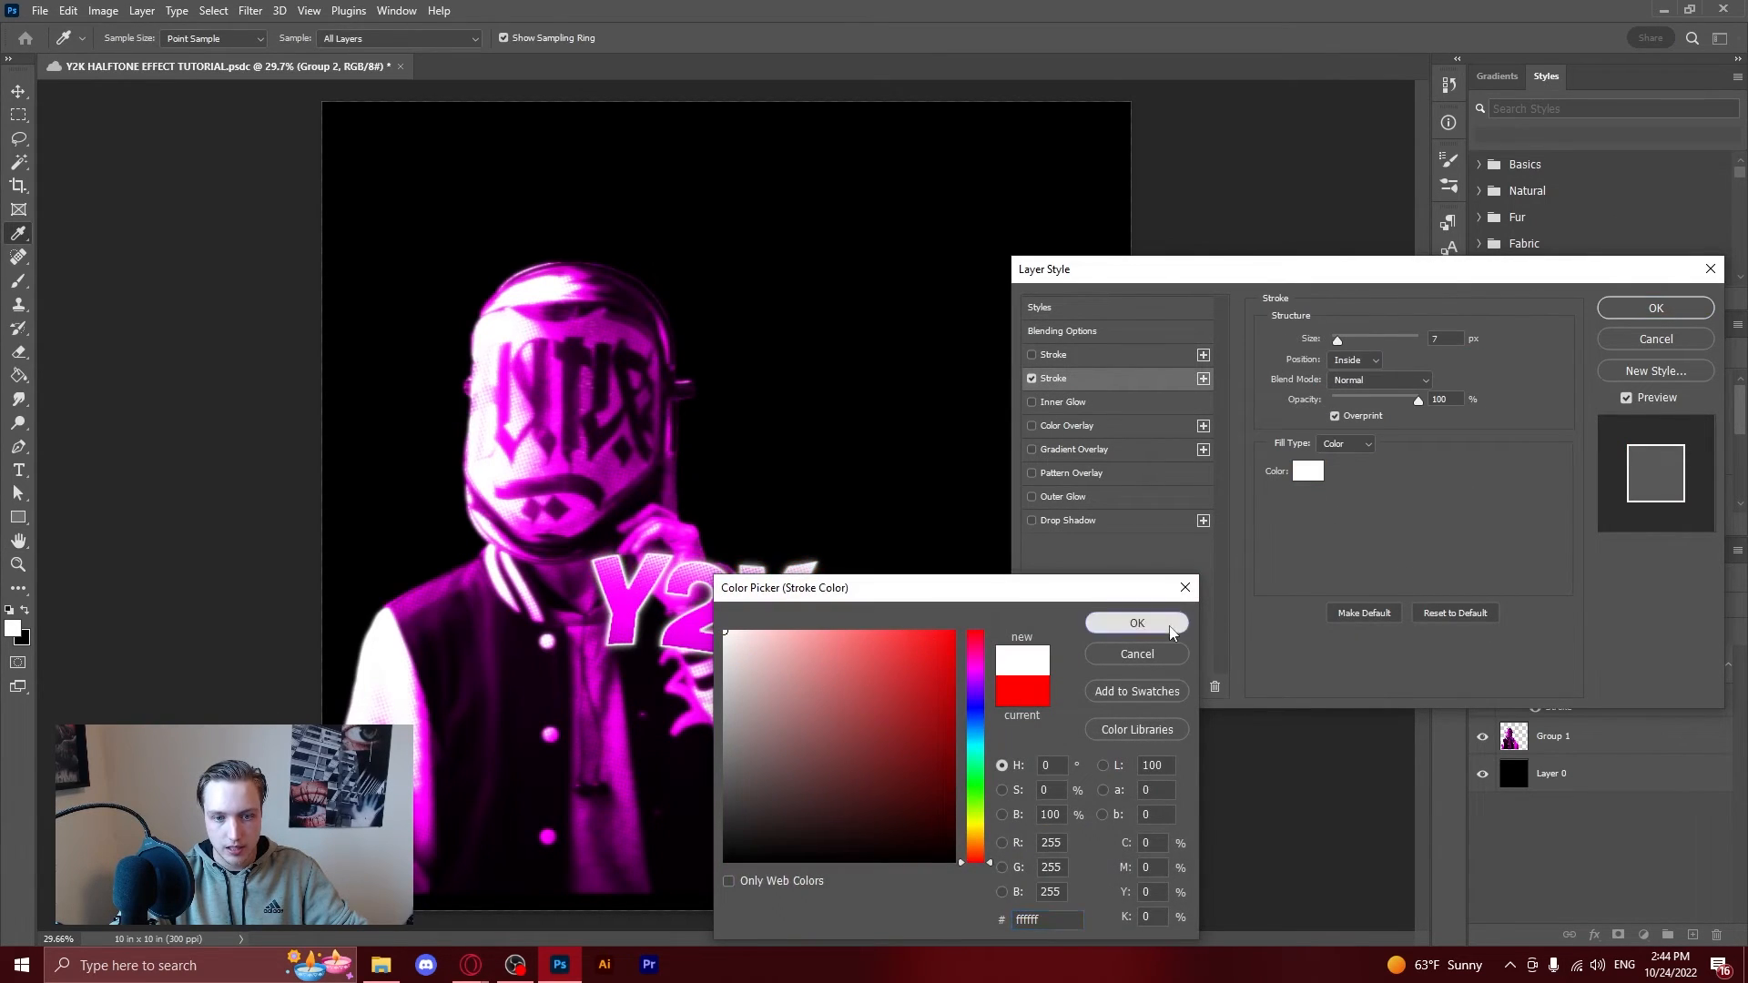
{"action": "left_click", "coordinate": [1136, 622]}
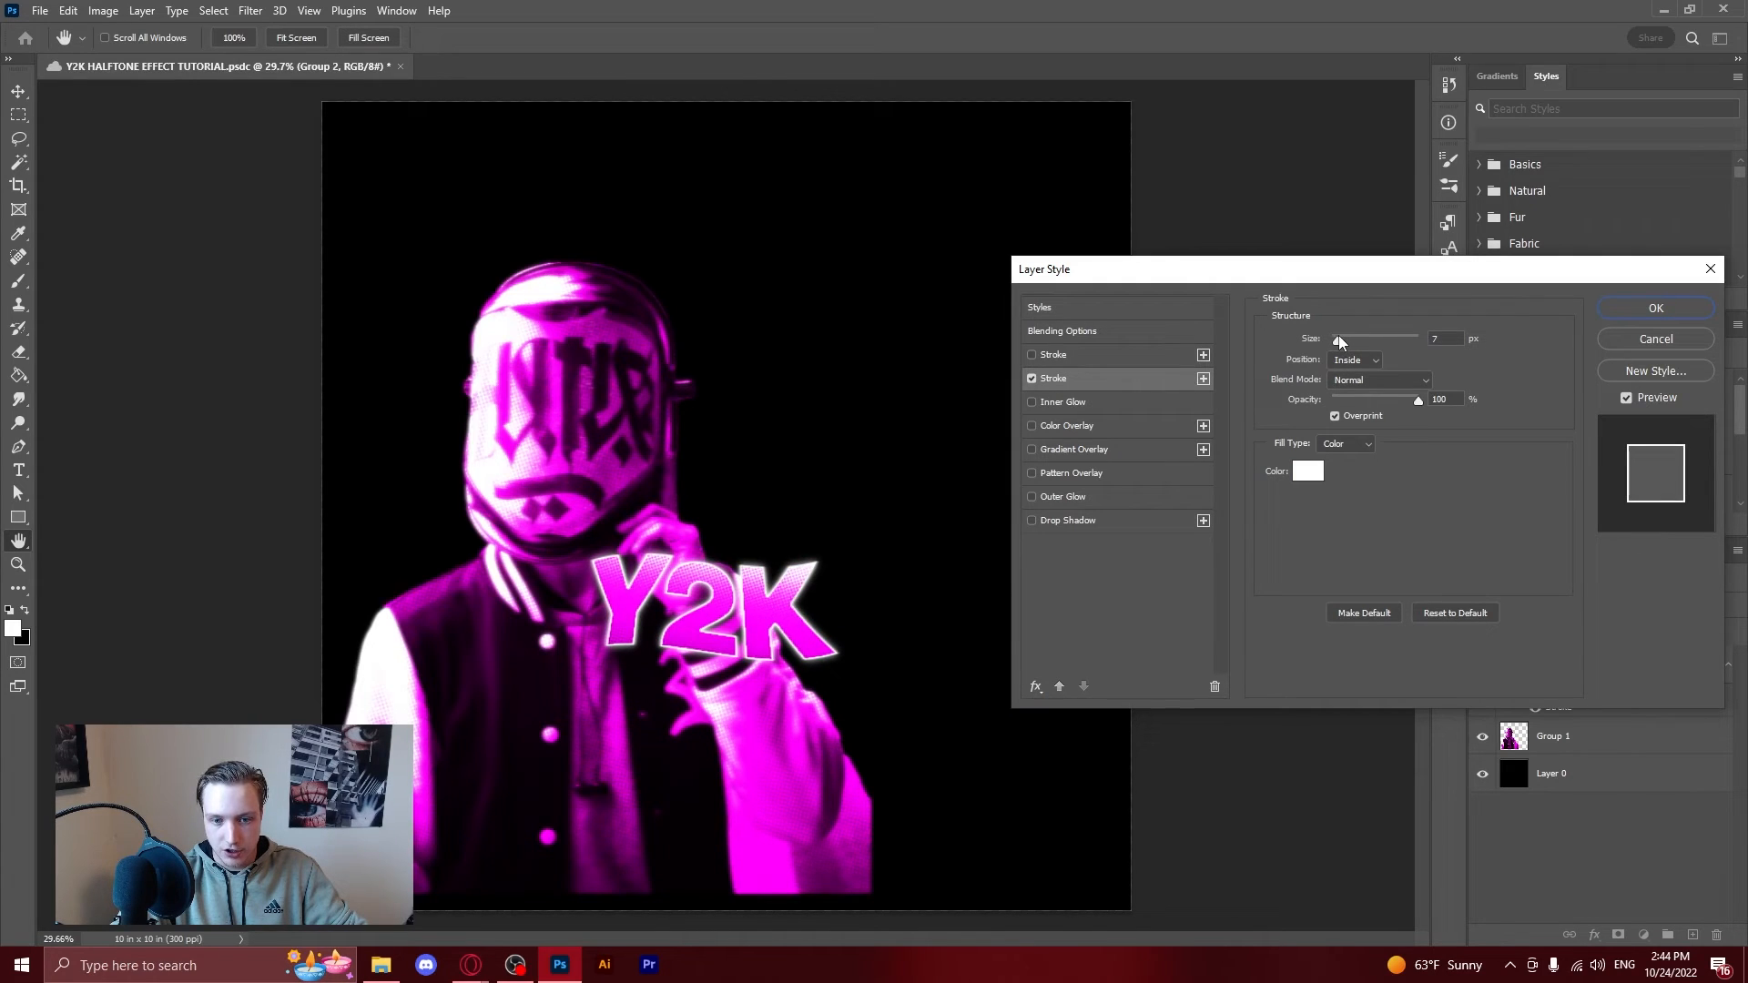
{"action": "left_click", "coordinate": [1655, 307]}
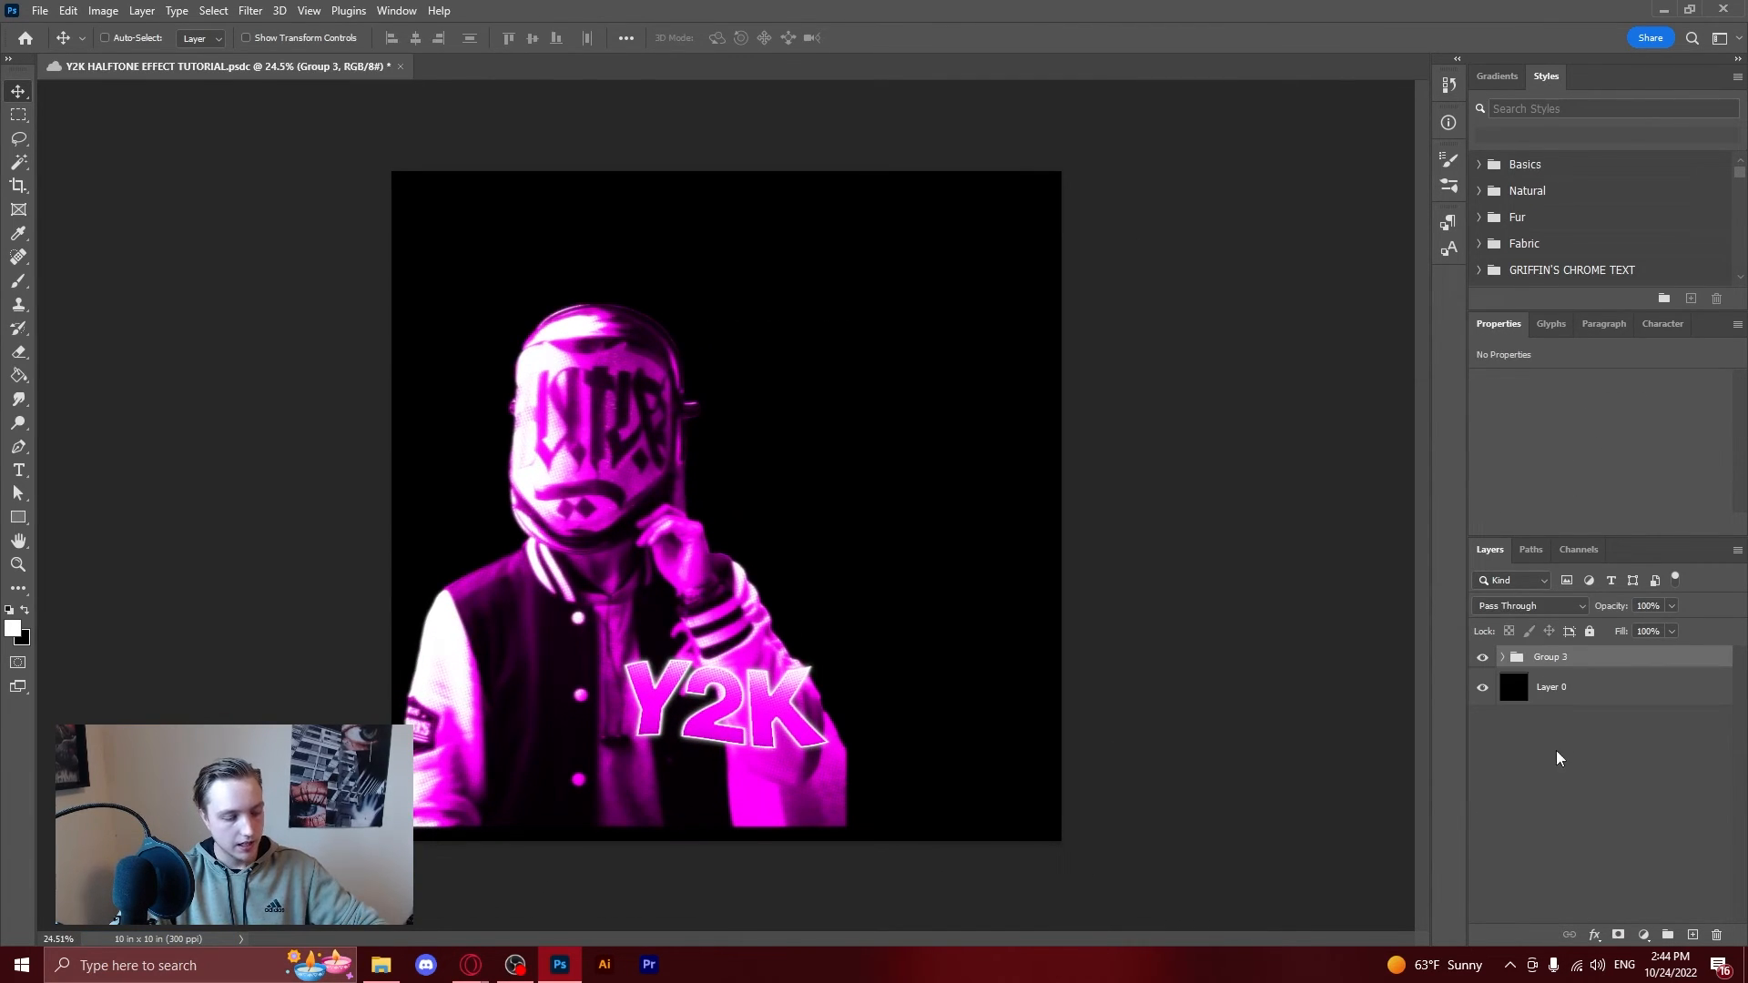
Scale Group 3 up and shift it right so the figure fills more canvas.
{"action": "key", "text": "ctrl+t"}
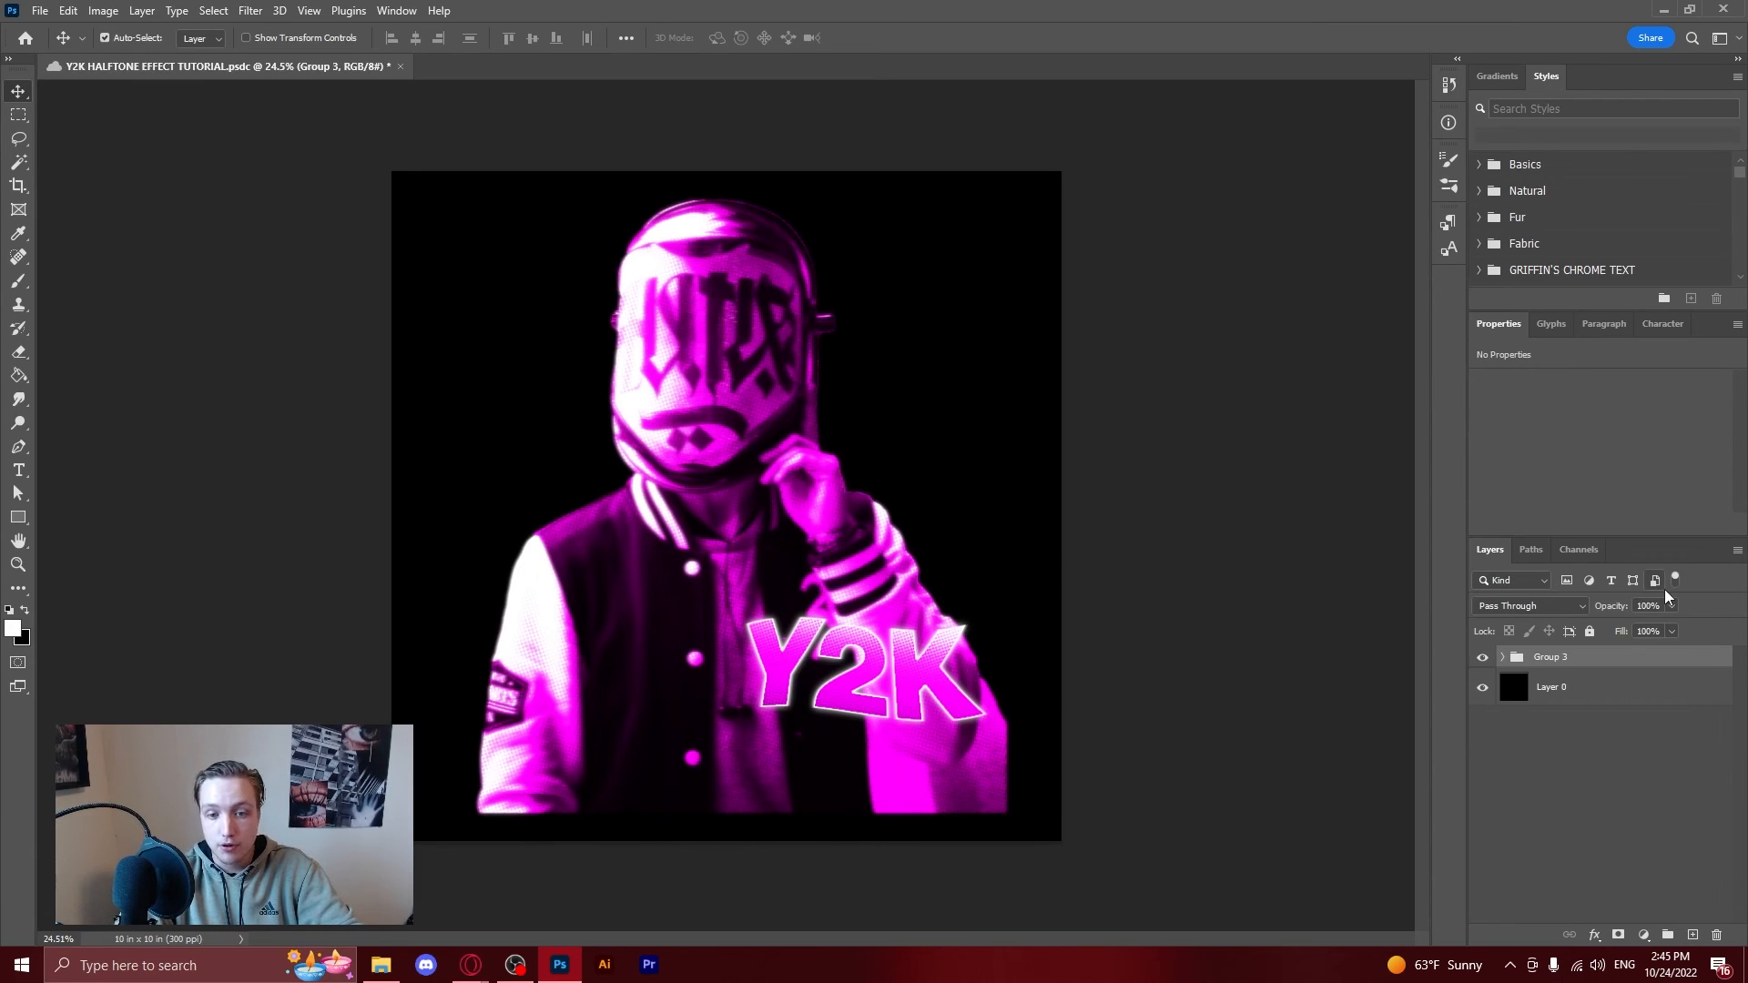
{"action": "mouse_move", "coordinate": [1654, 579]}
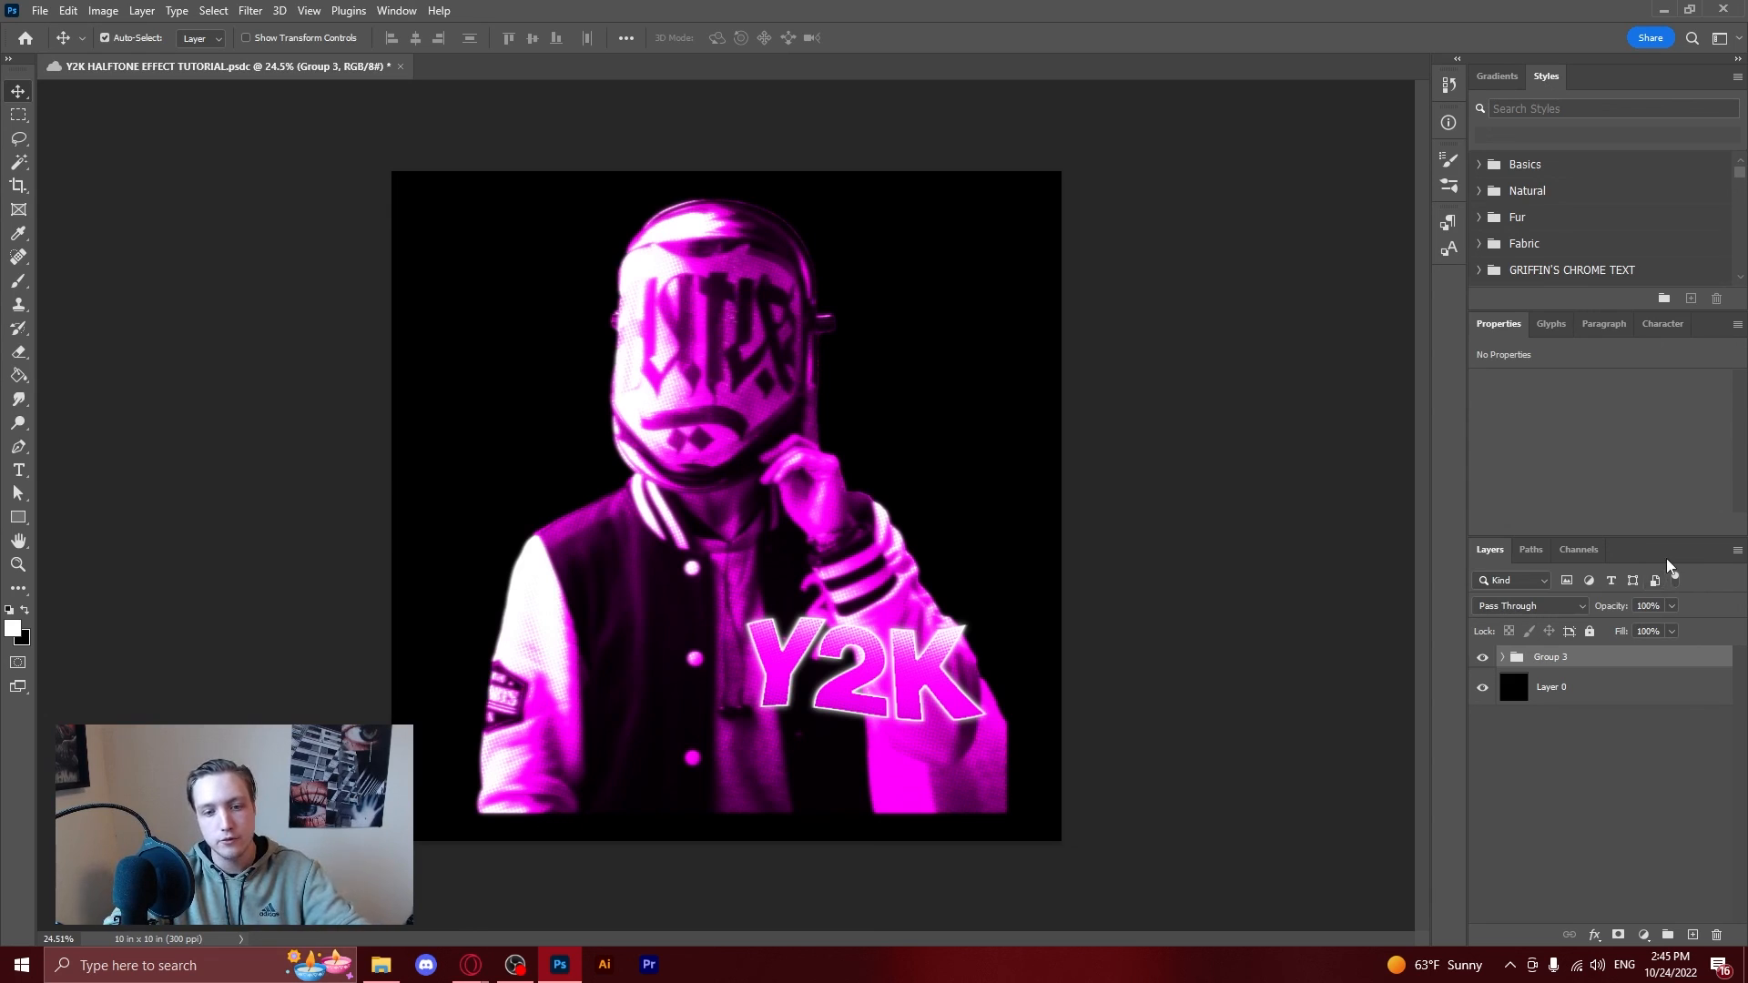
{"action": "mouse_move", "coordinate": [688, 488]}
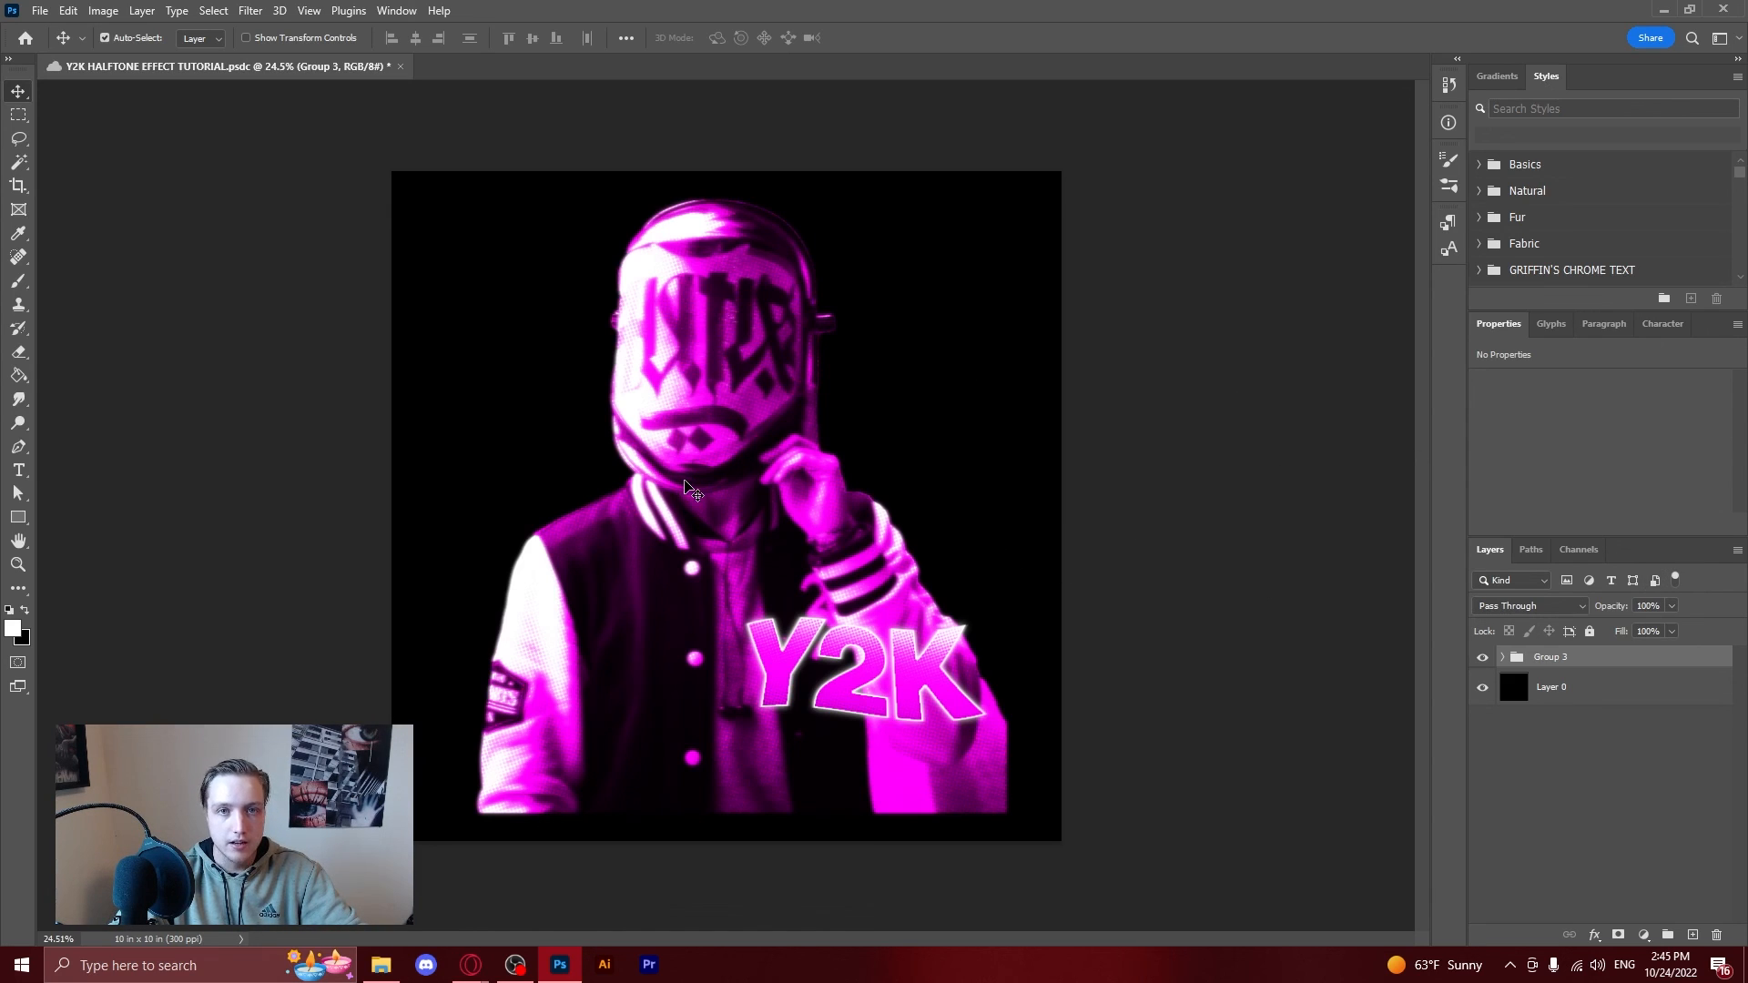